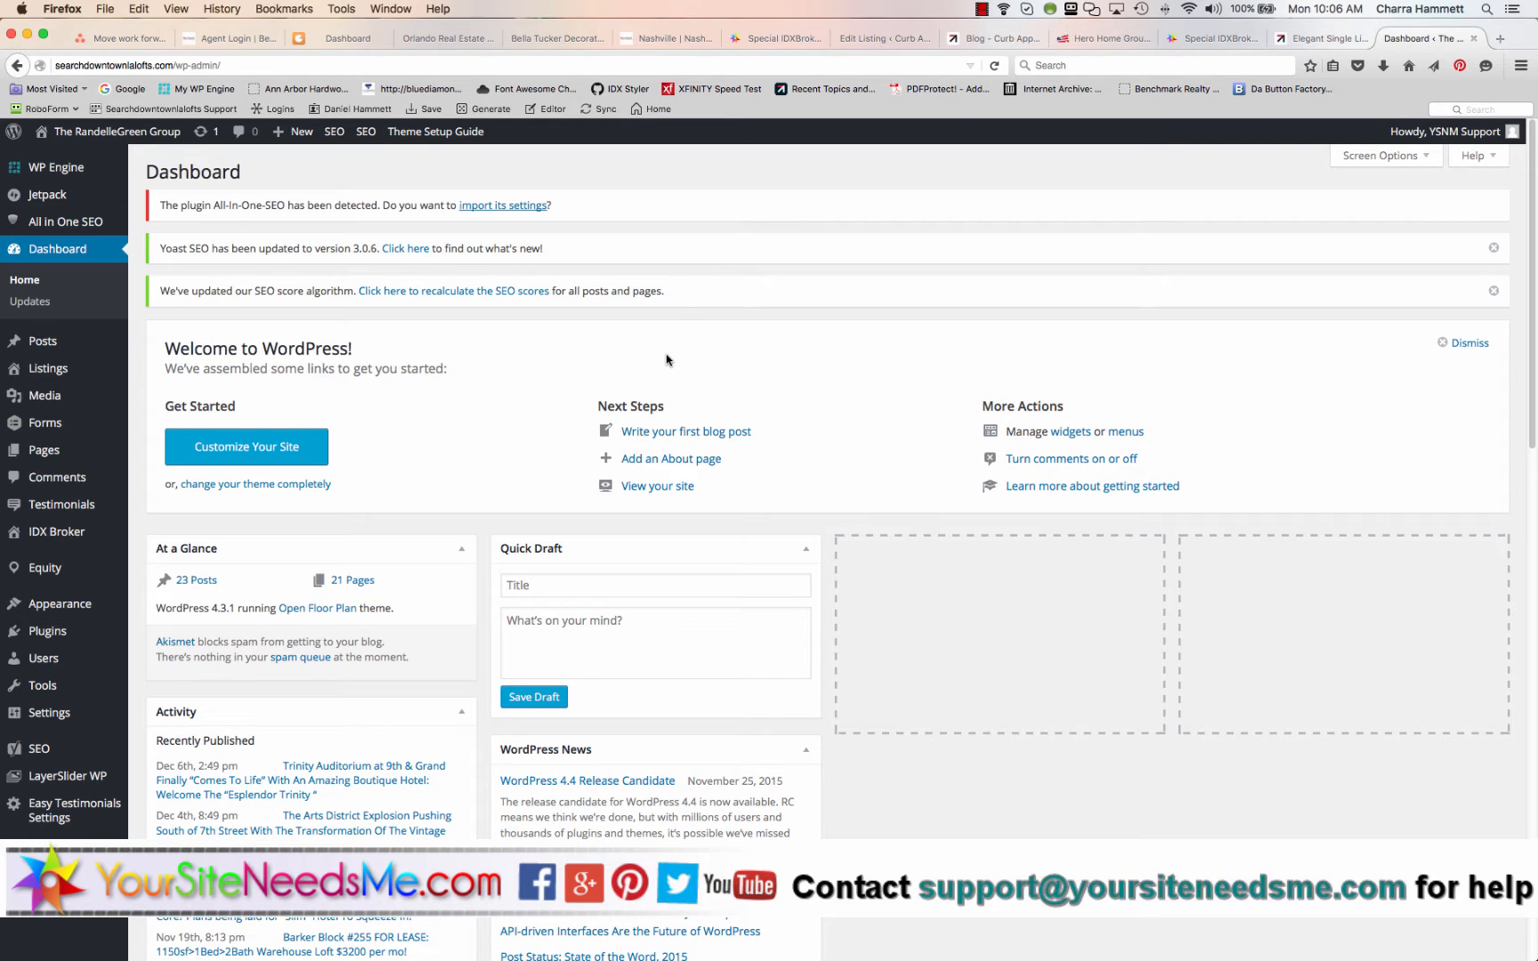
mouse_move(60, 699)
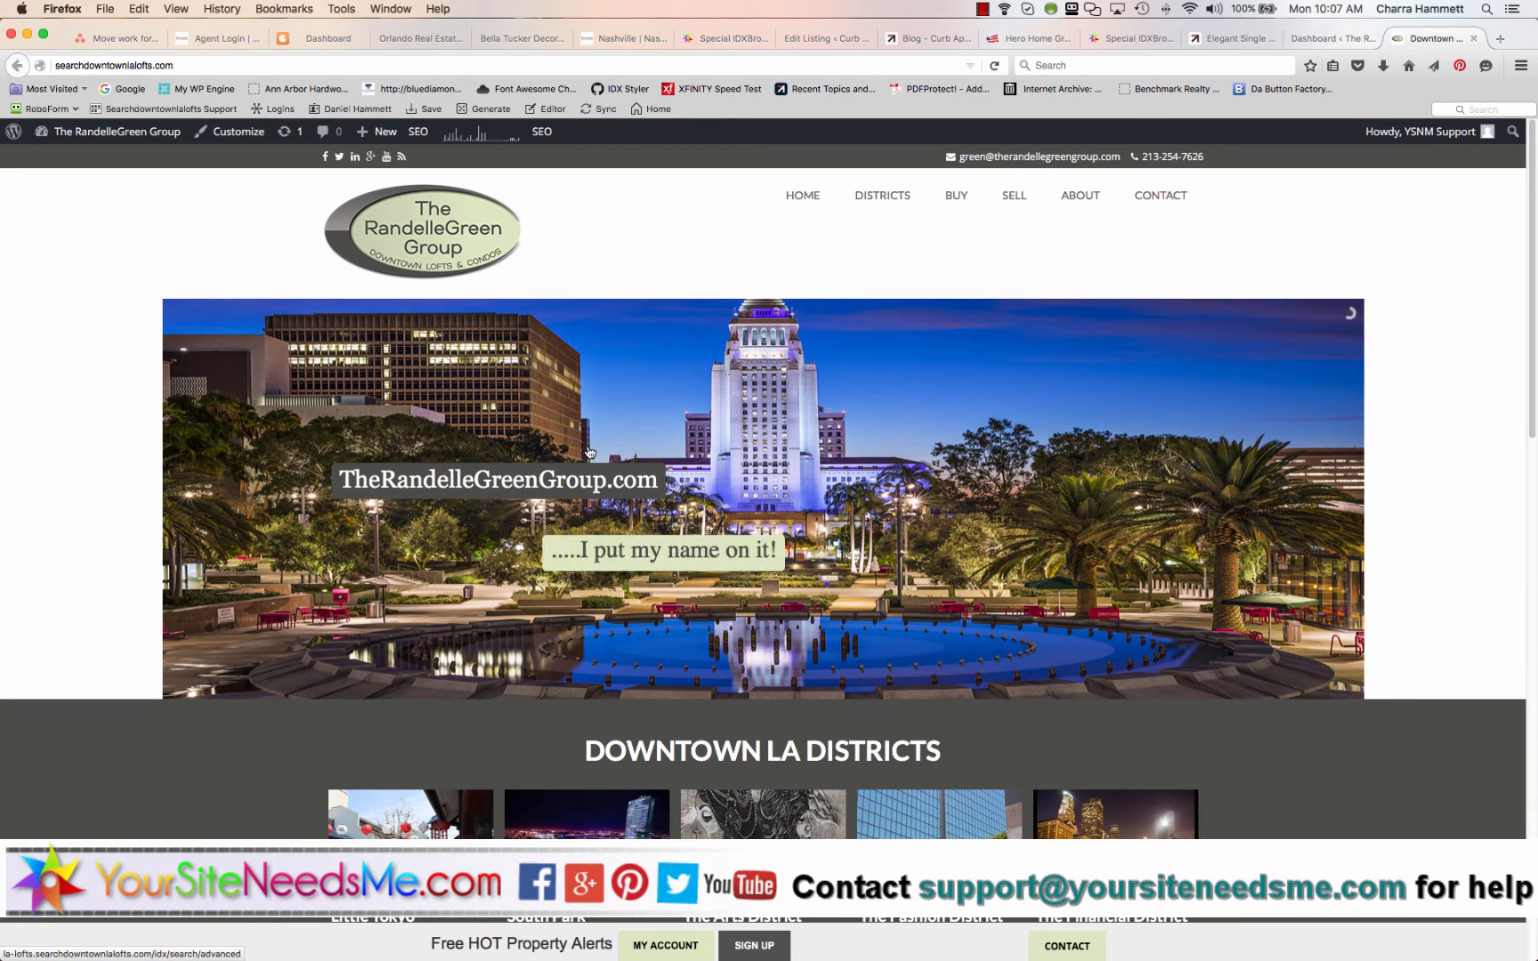
mouse_move(677, 569)
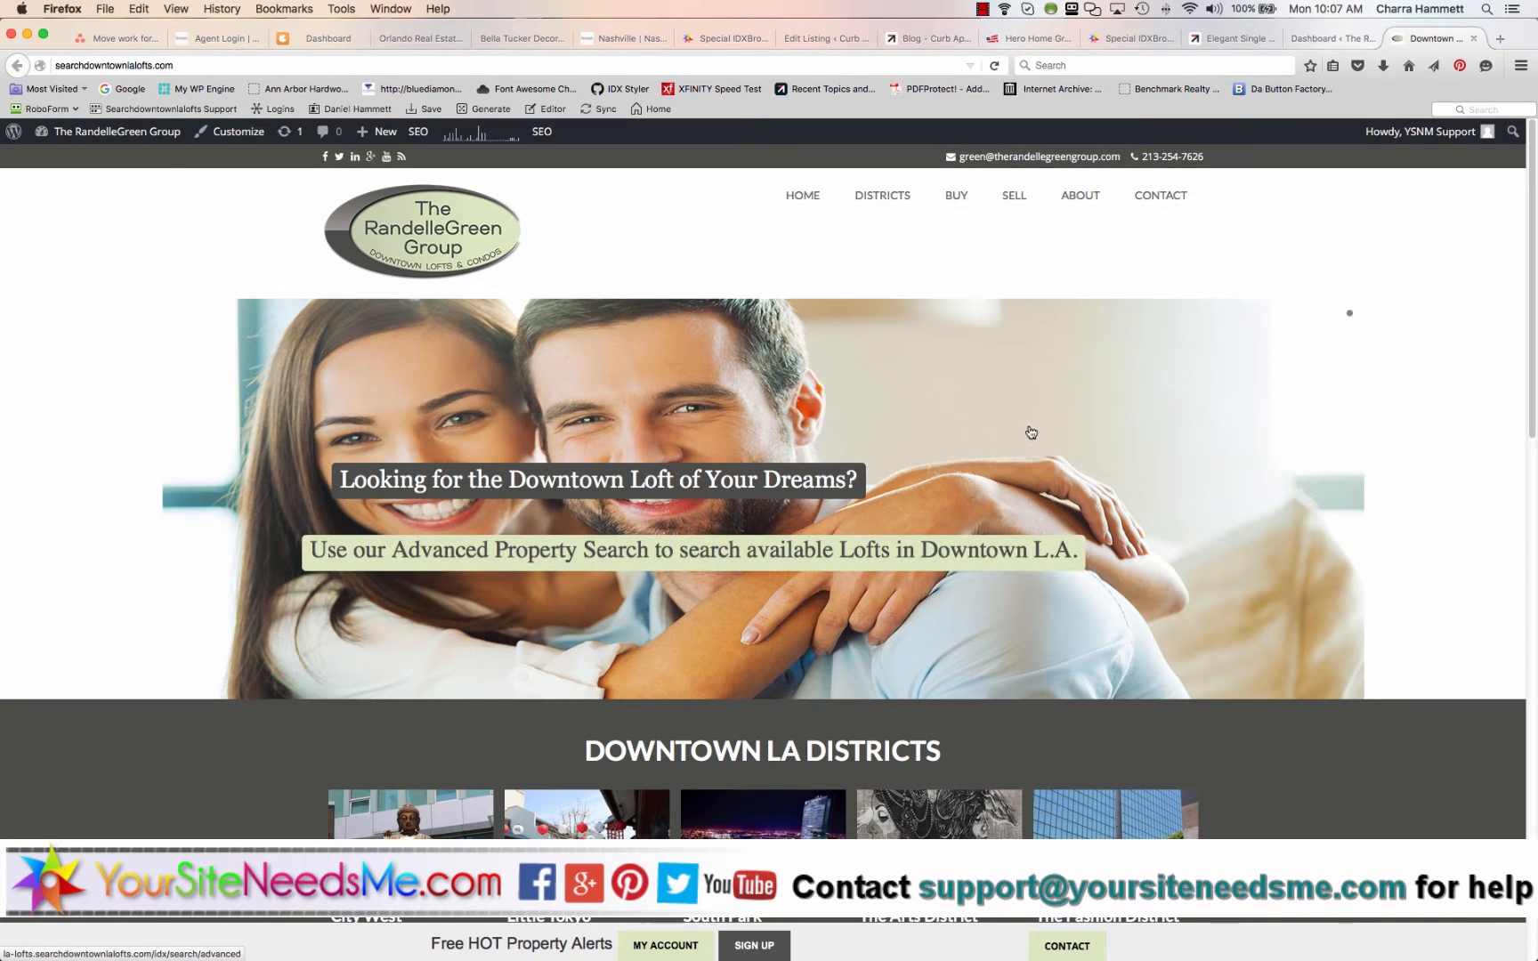
From the dashboard, open the Downtown Lofts LA slider in LayerSlider WP for editing
click(1328, 40)
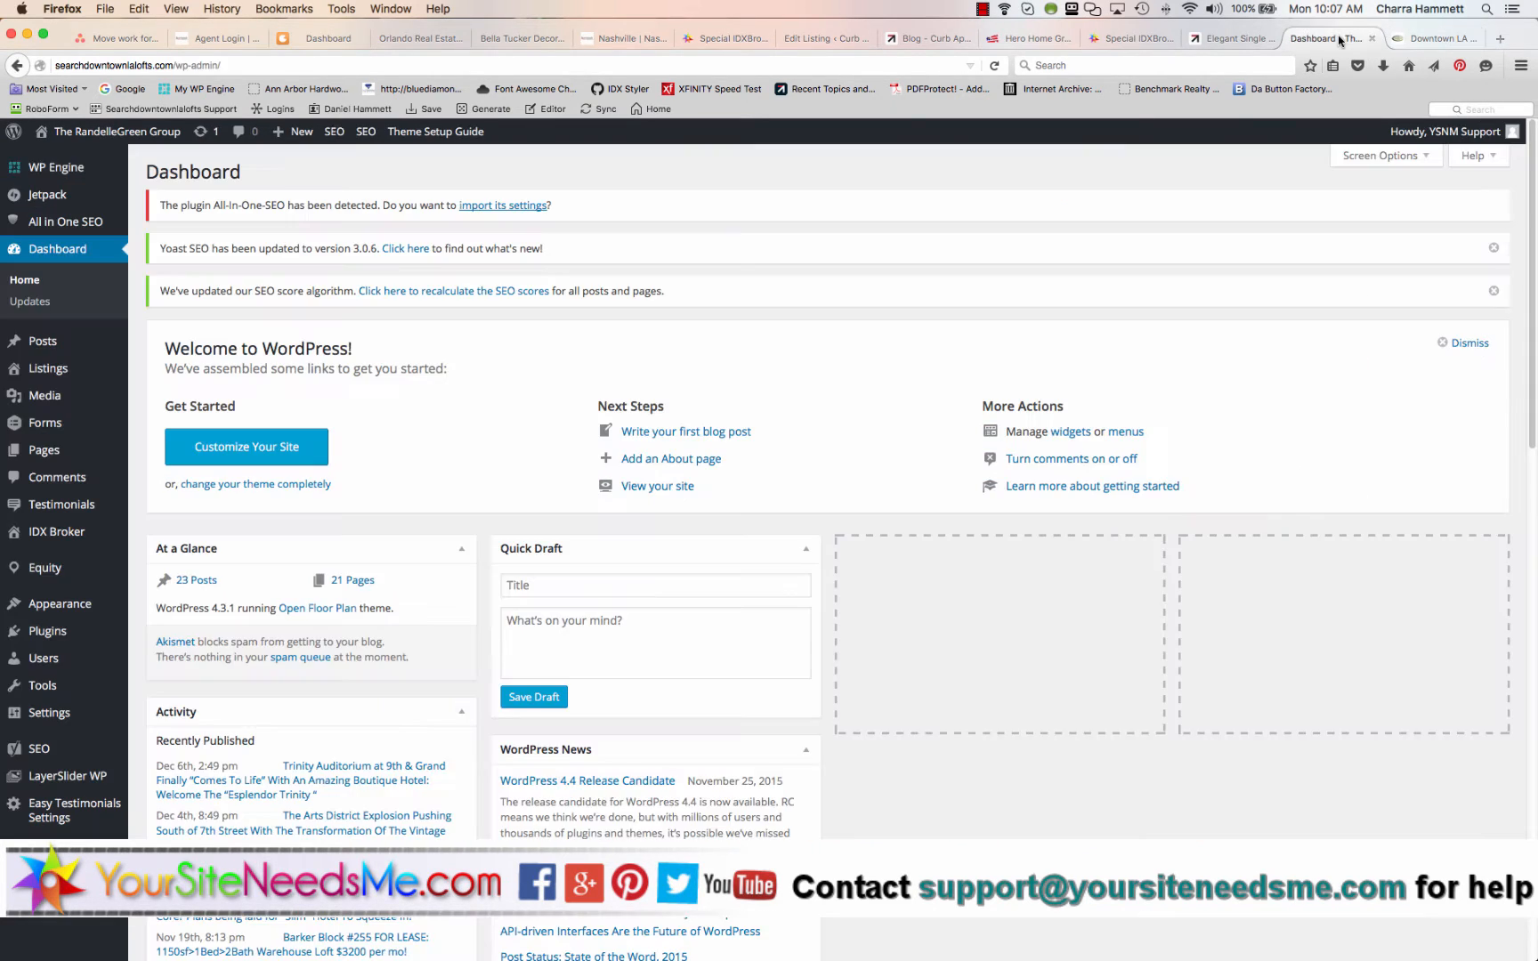
mouse_move(62, 776)
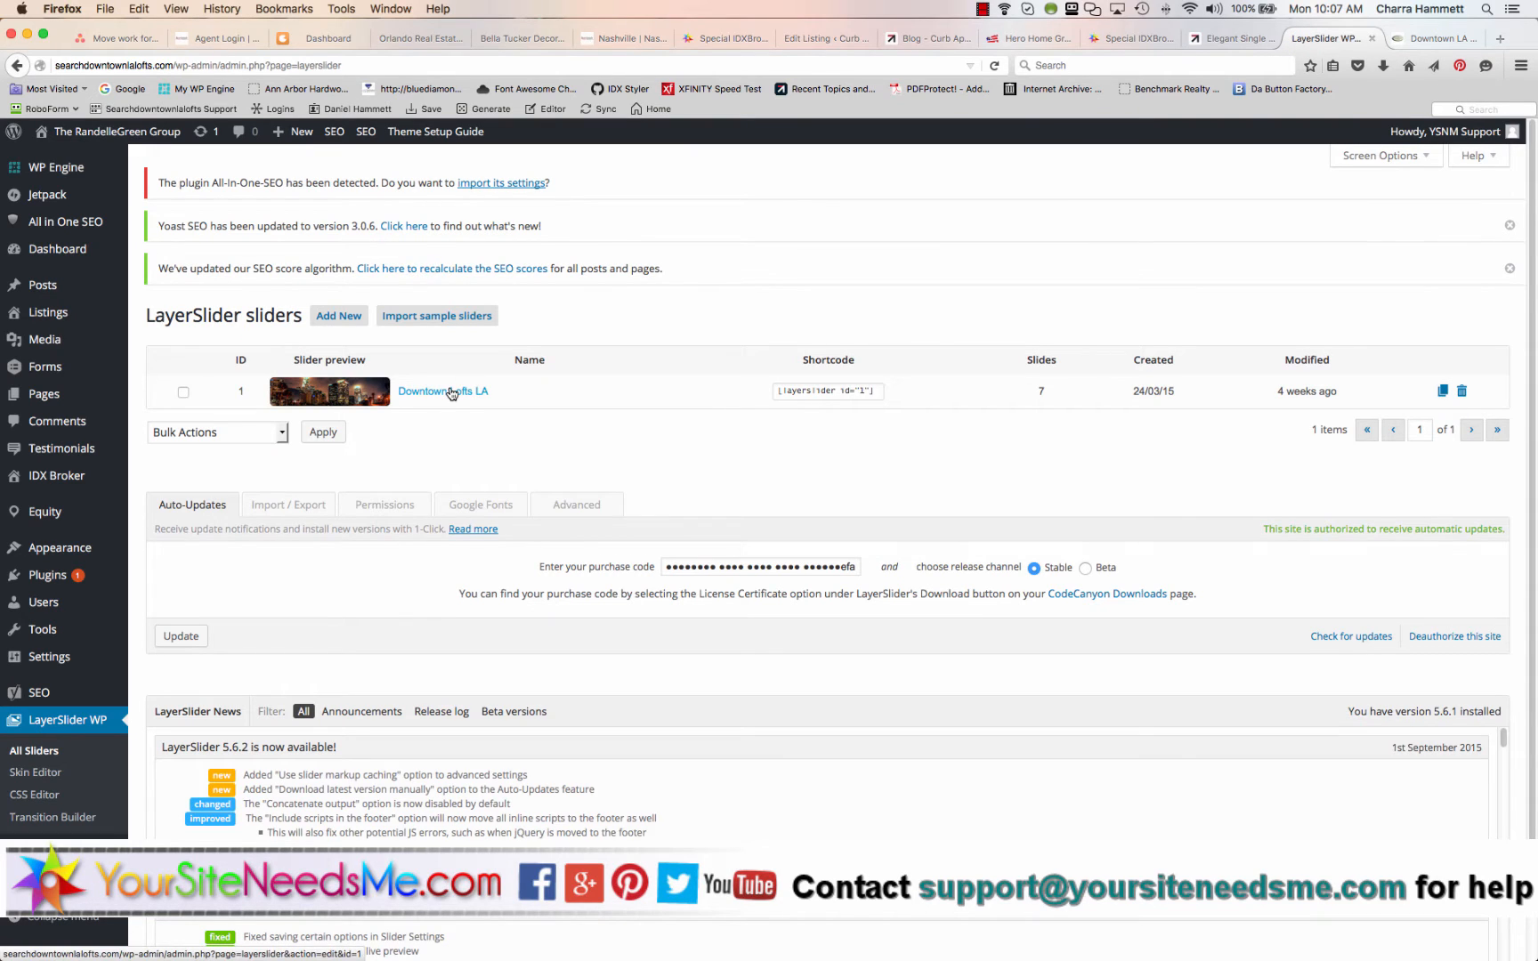
click(441, 392)
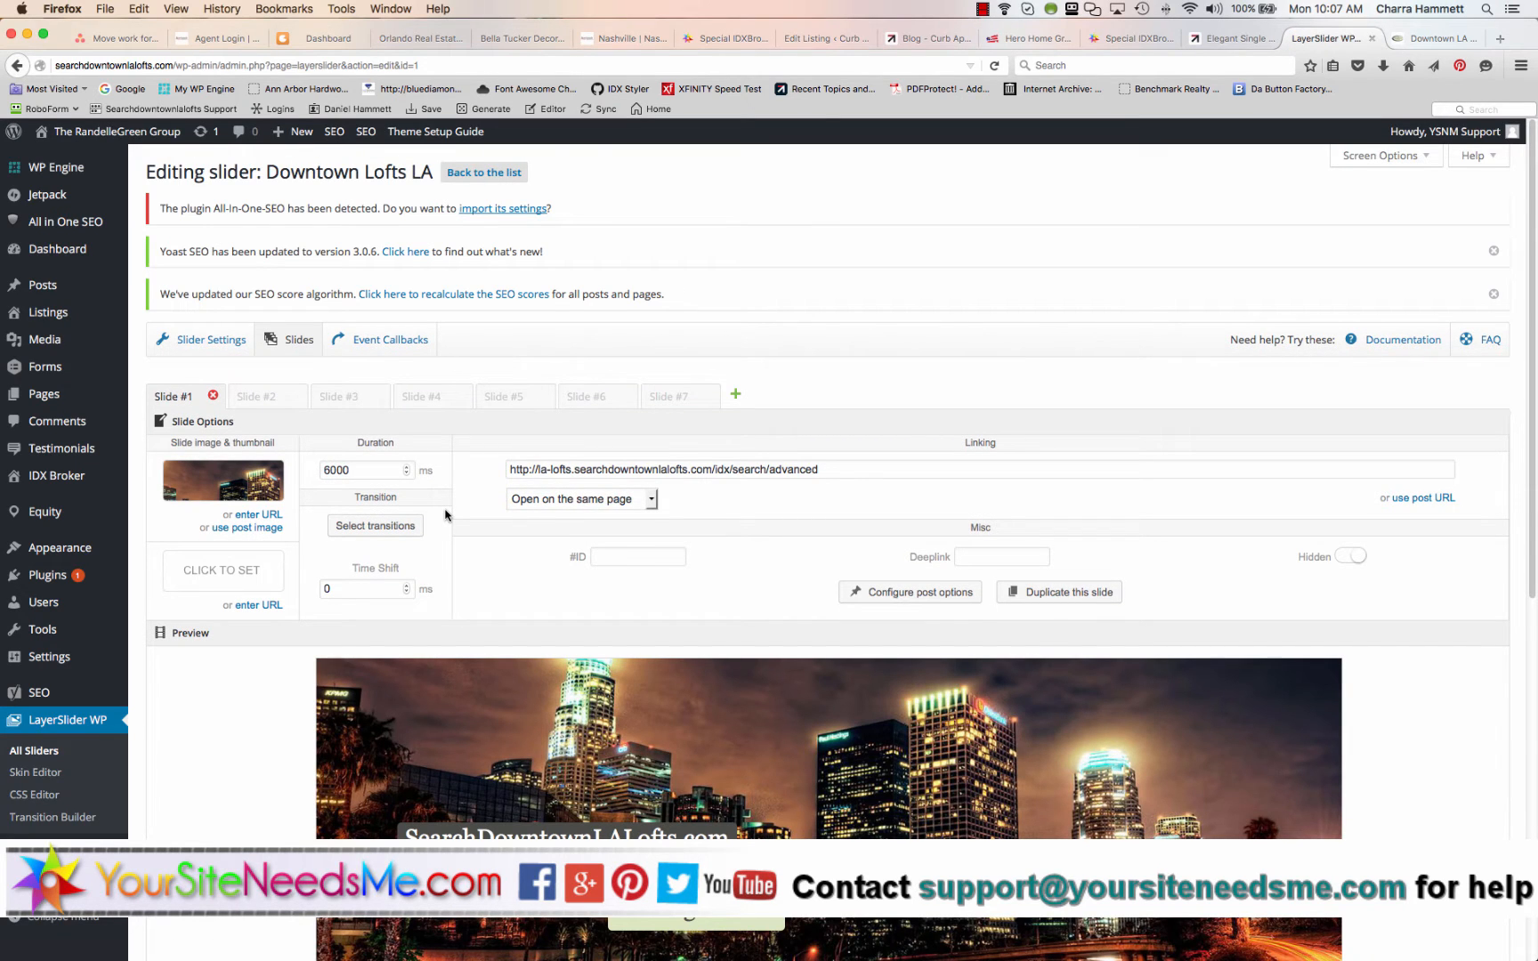
mouse_move(253, 480)
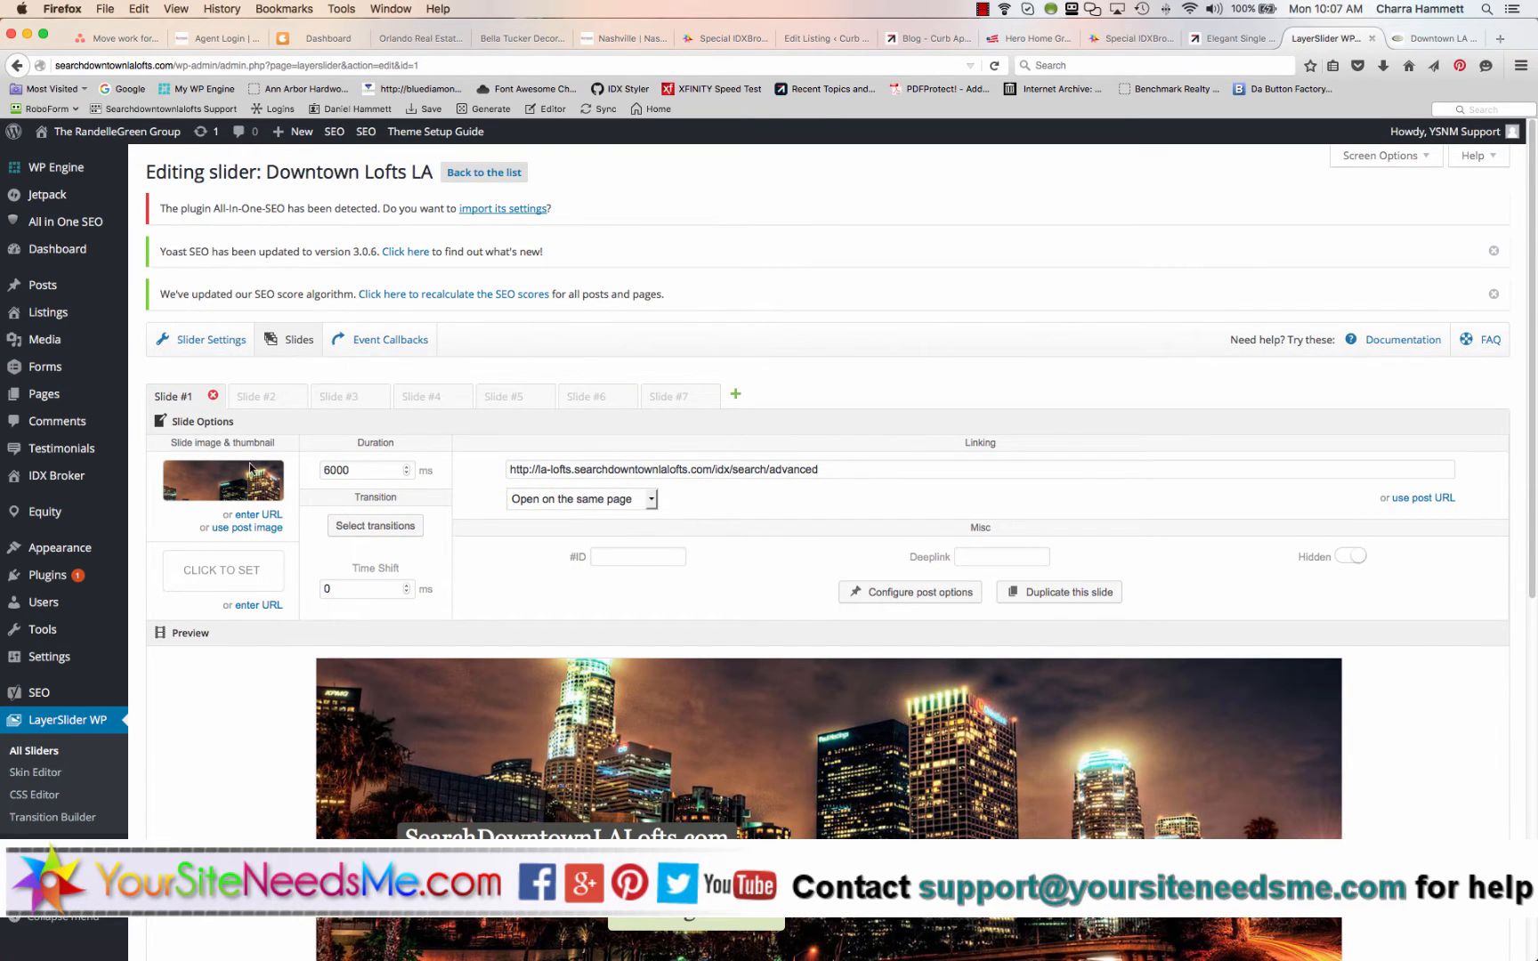
scroll(down, 3)
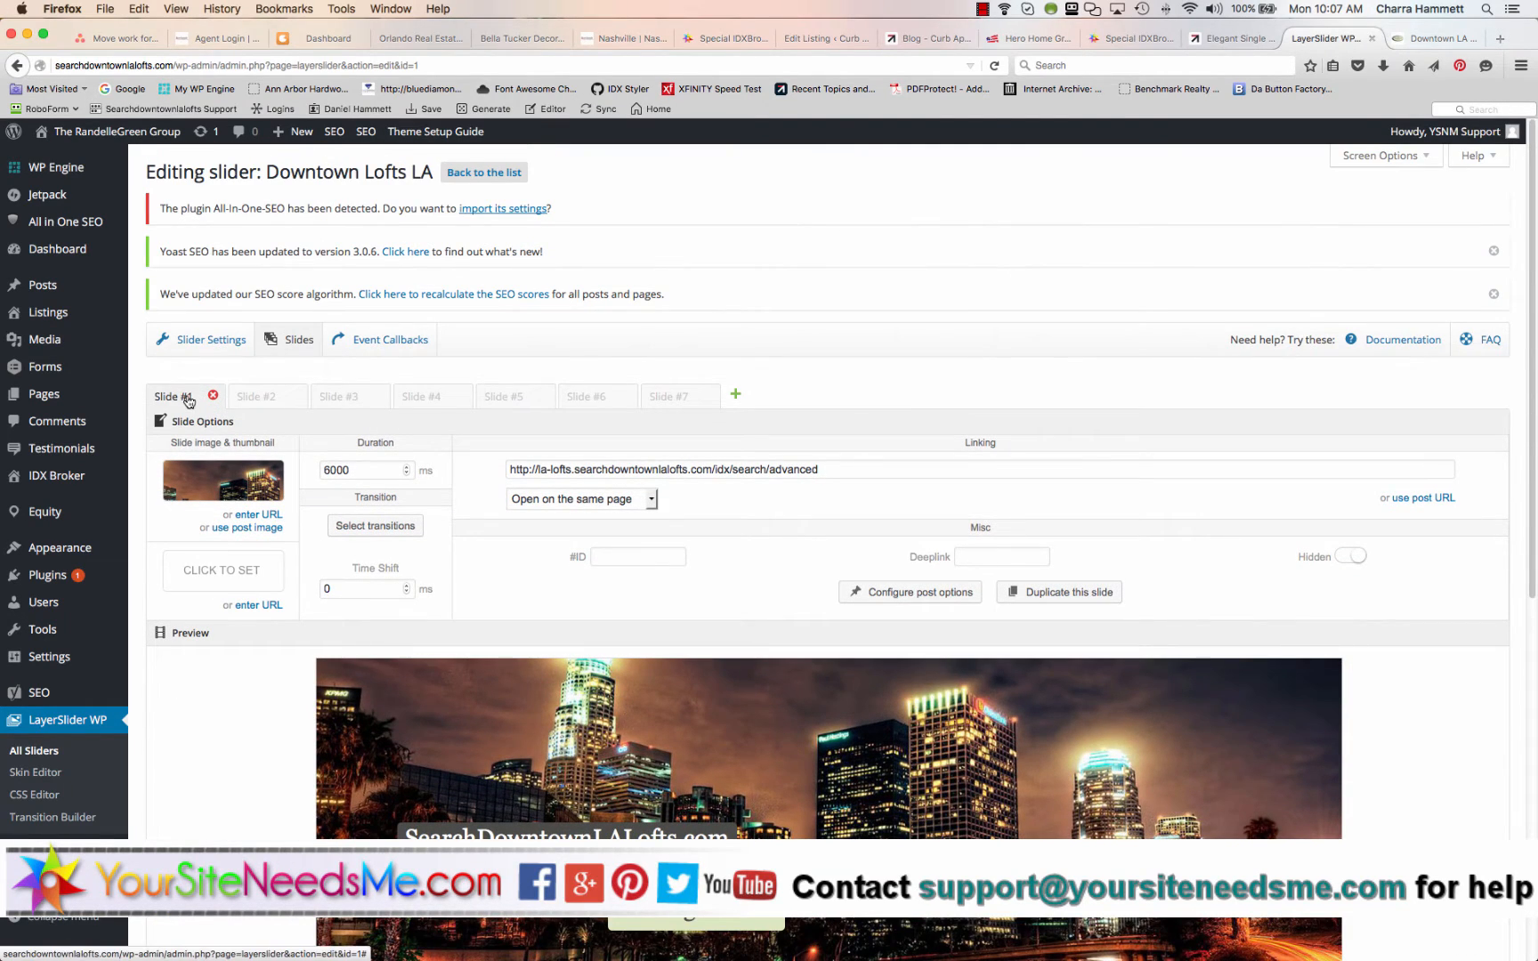
click(338, 396)
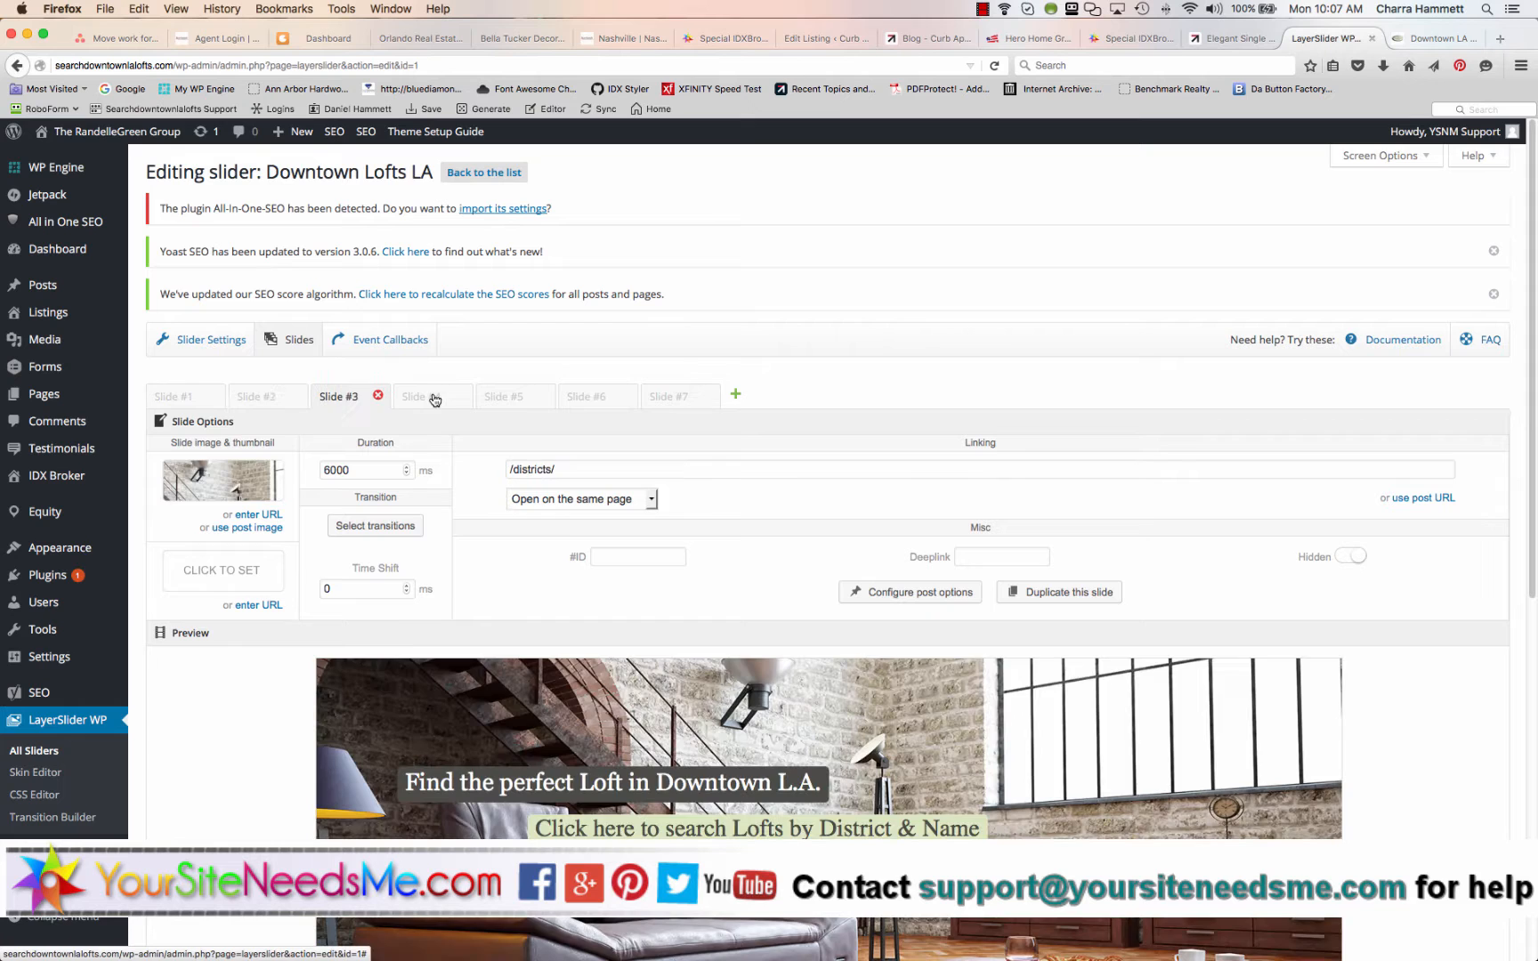
click(586, 396)
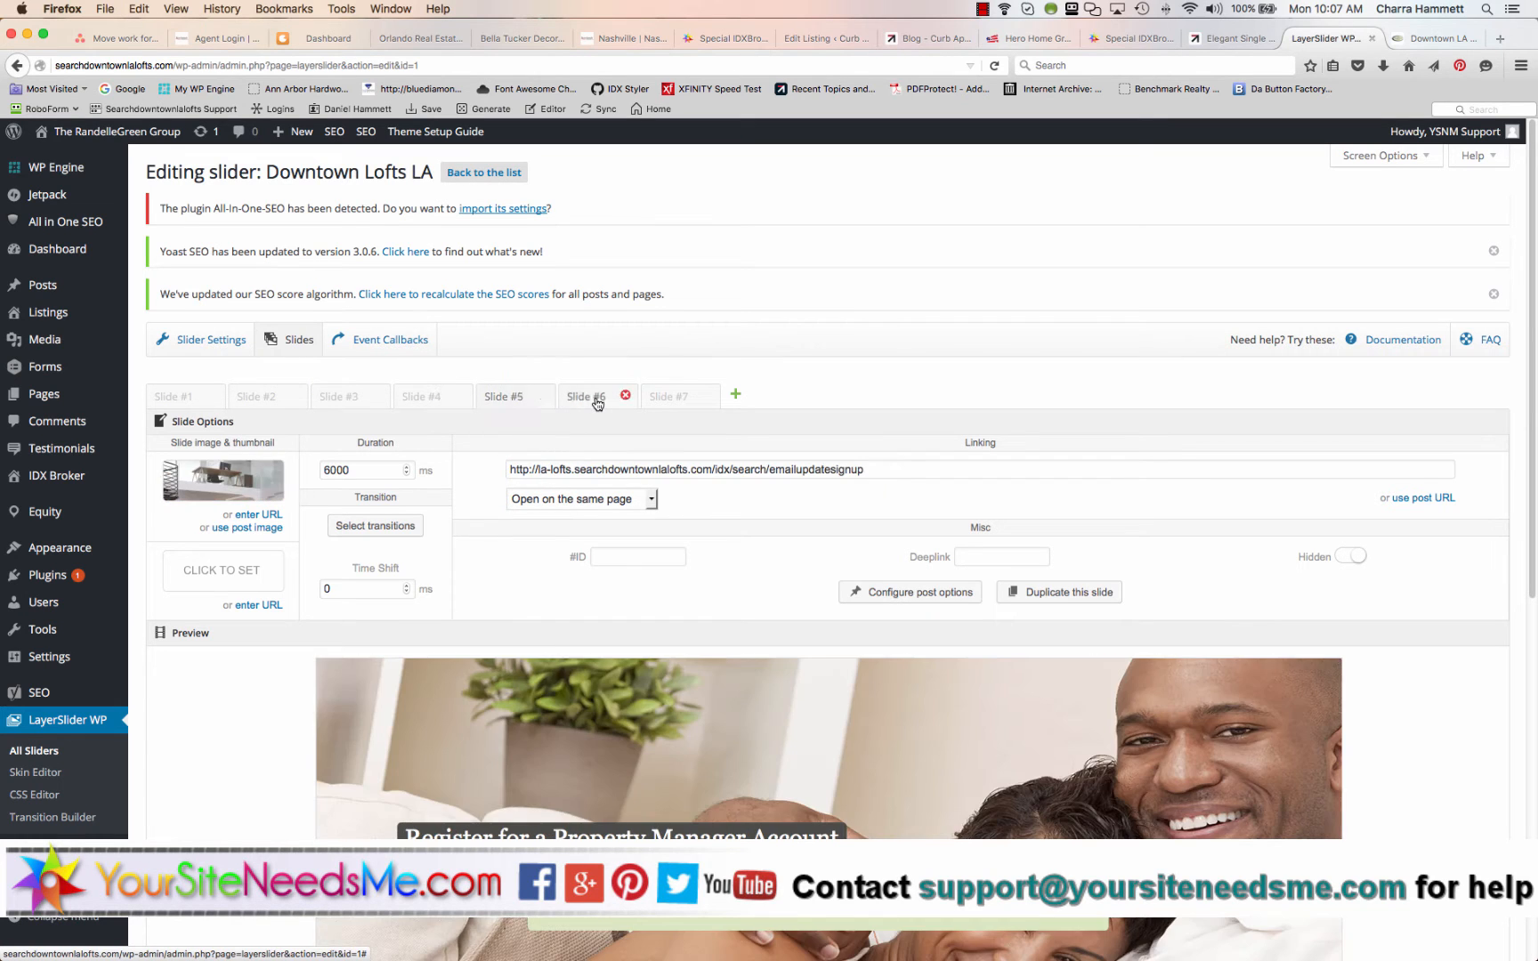
click(669, 397)
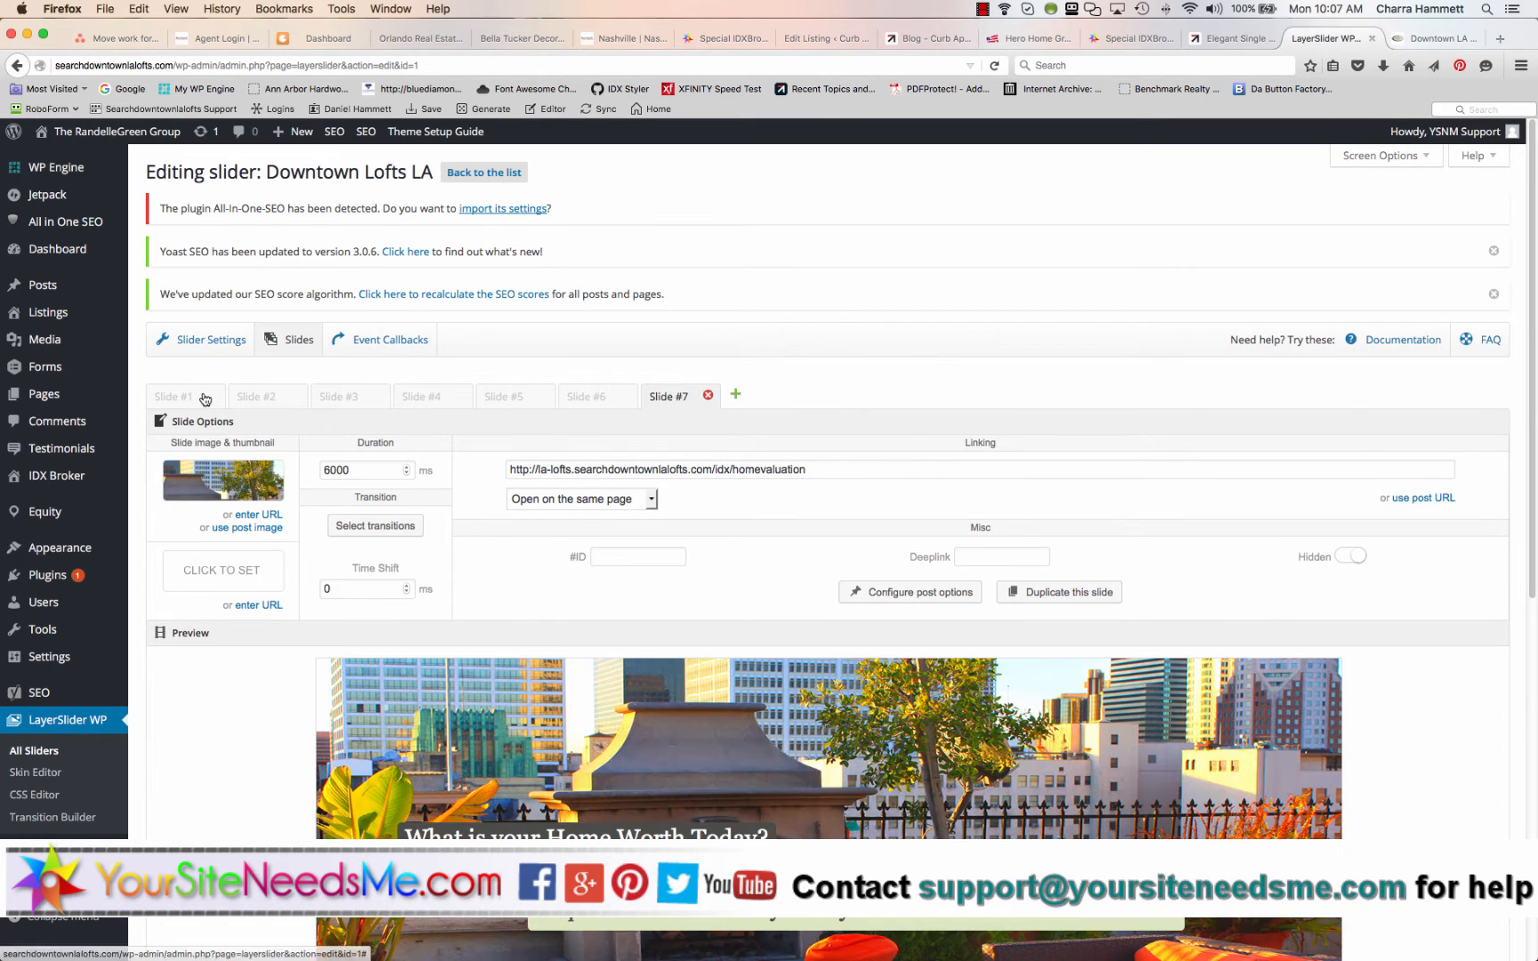
click(175, 397)
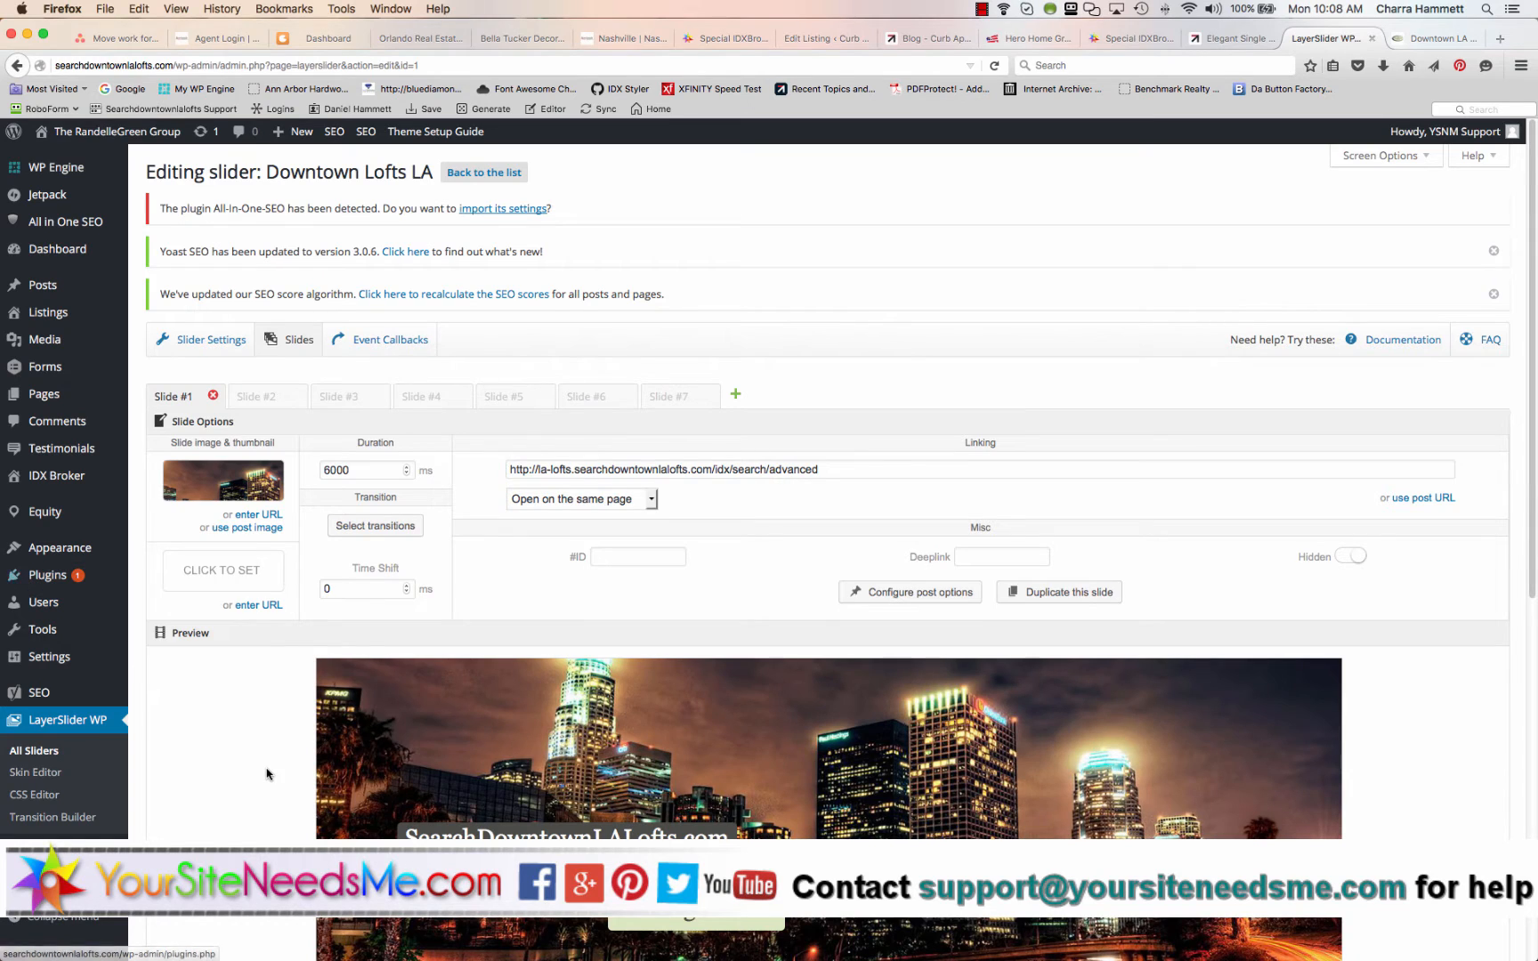
scroll(down, 3)
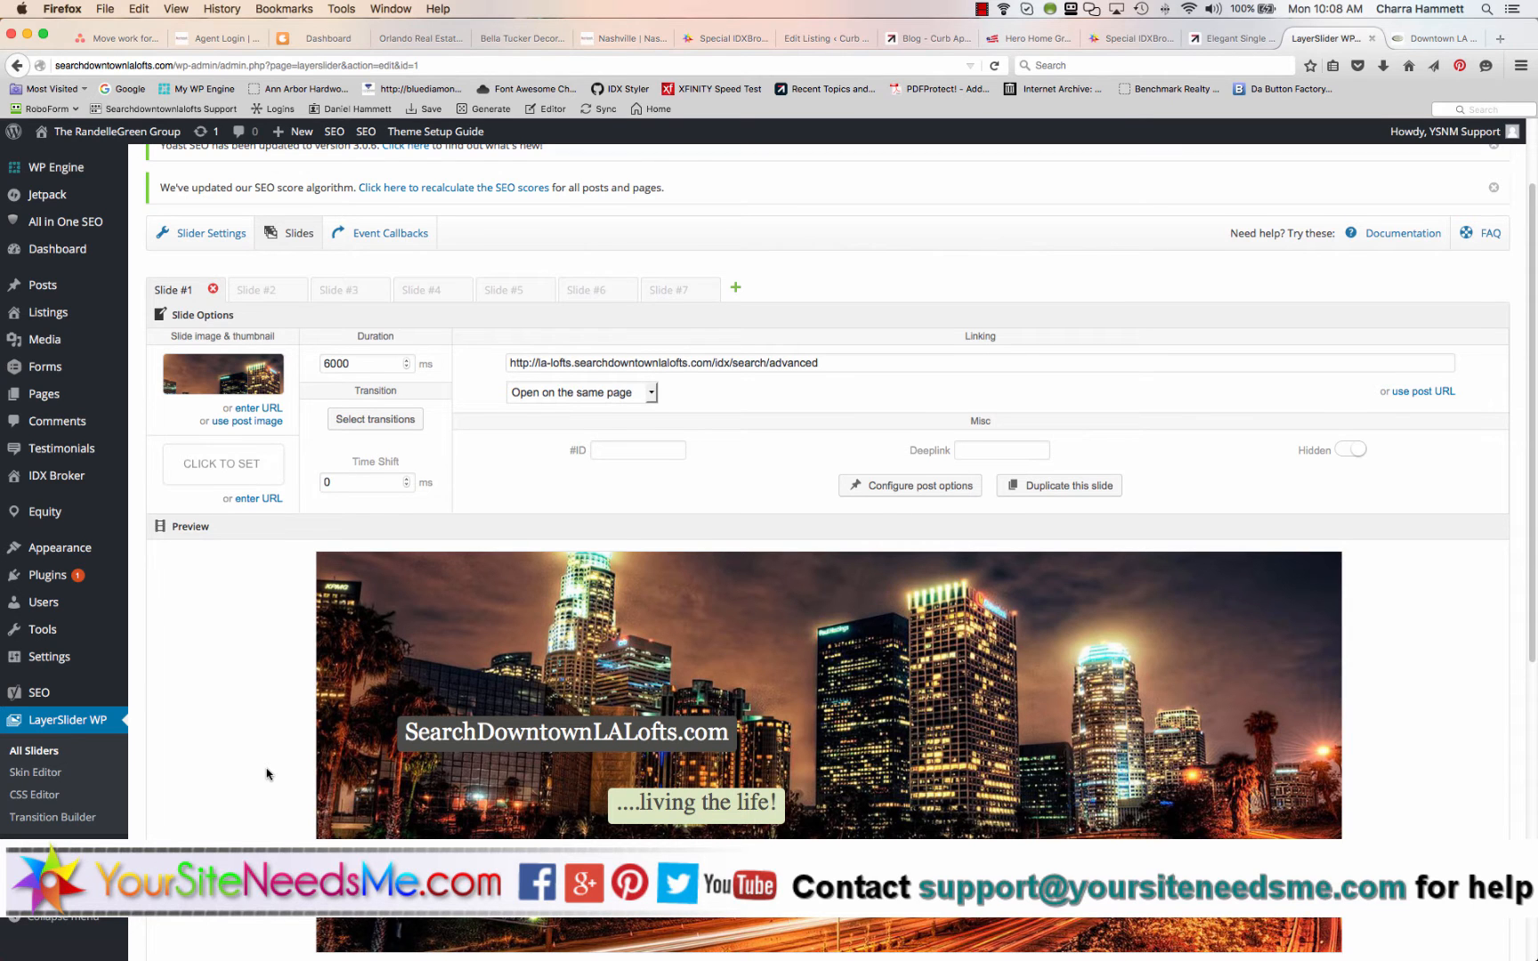
scroll(down, 3)
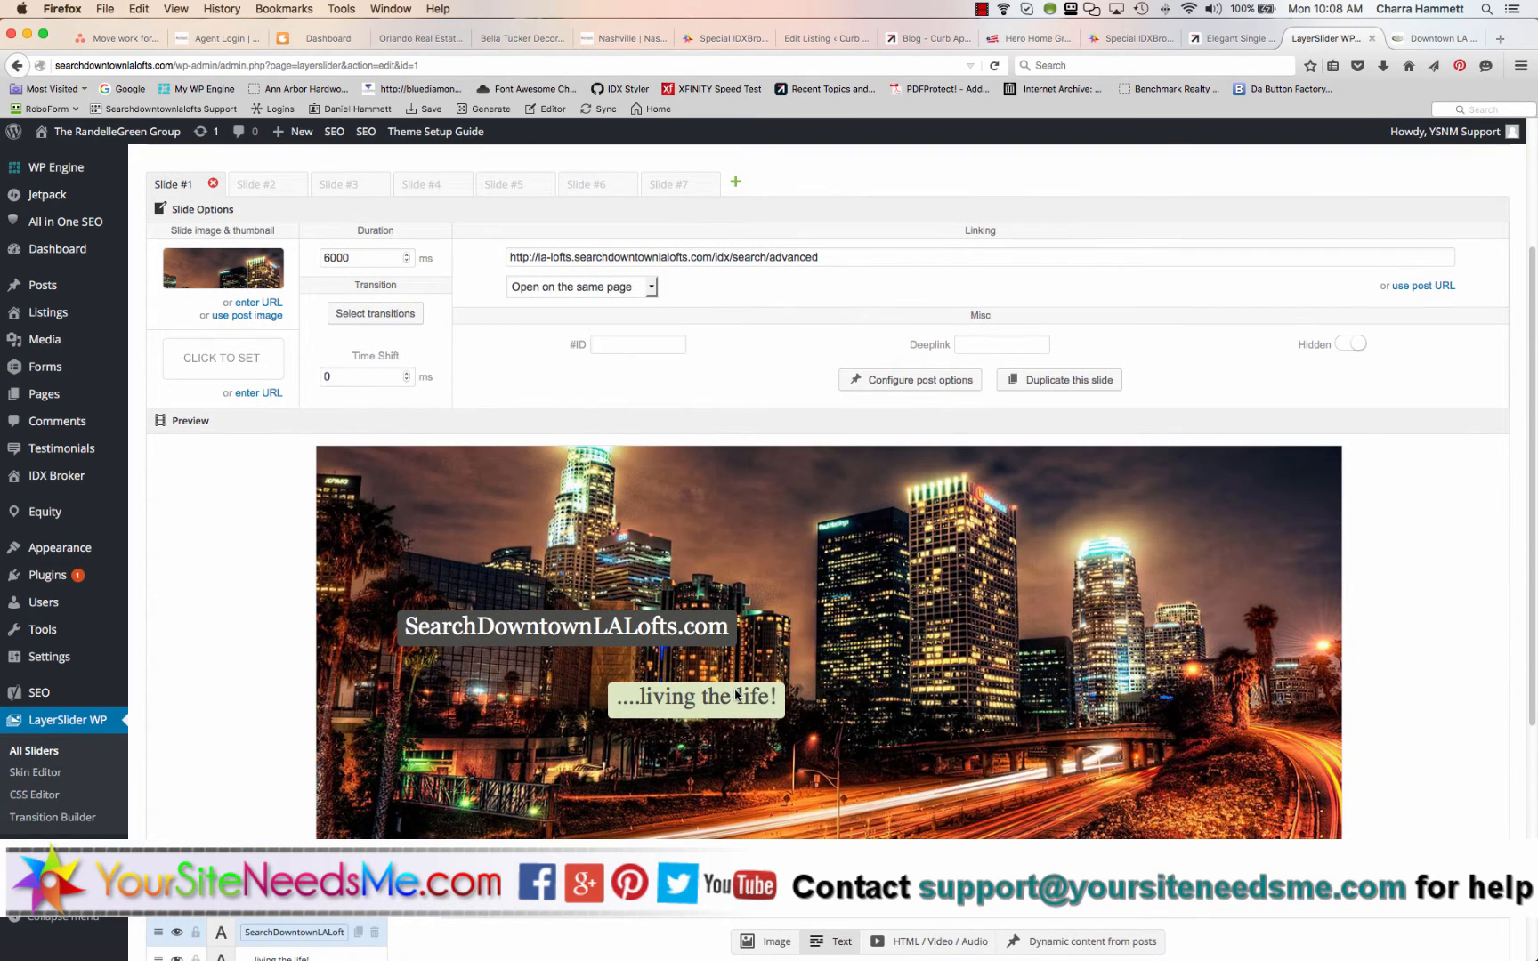
mouse_move(800, 531)
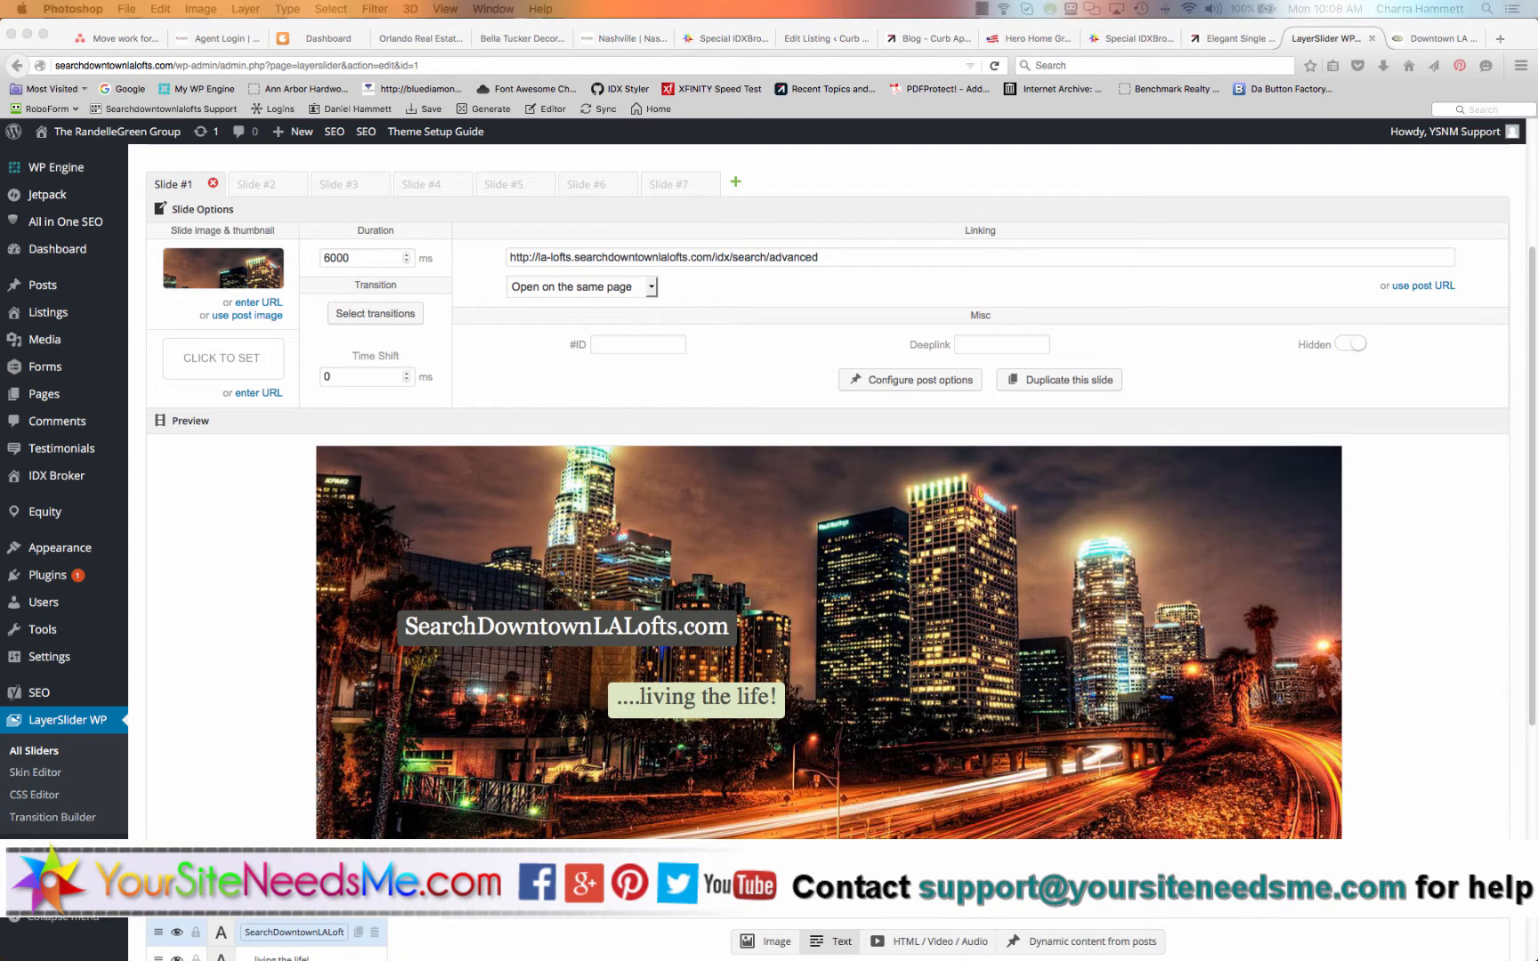
mouse_move(568, 172)
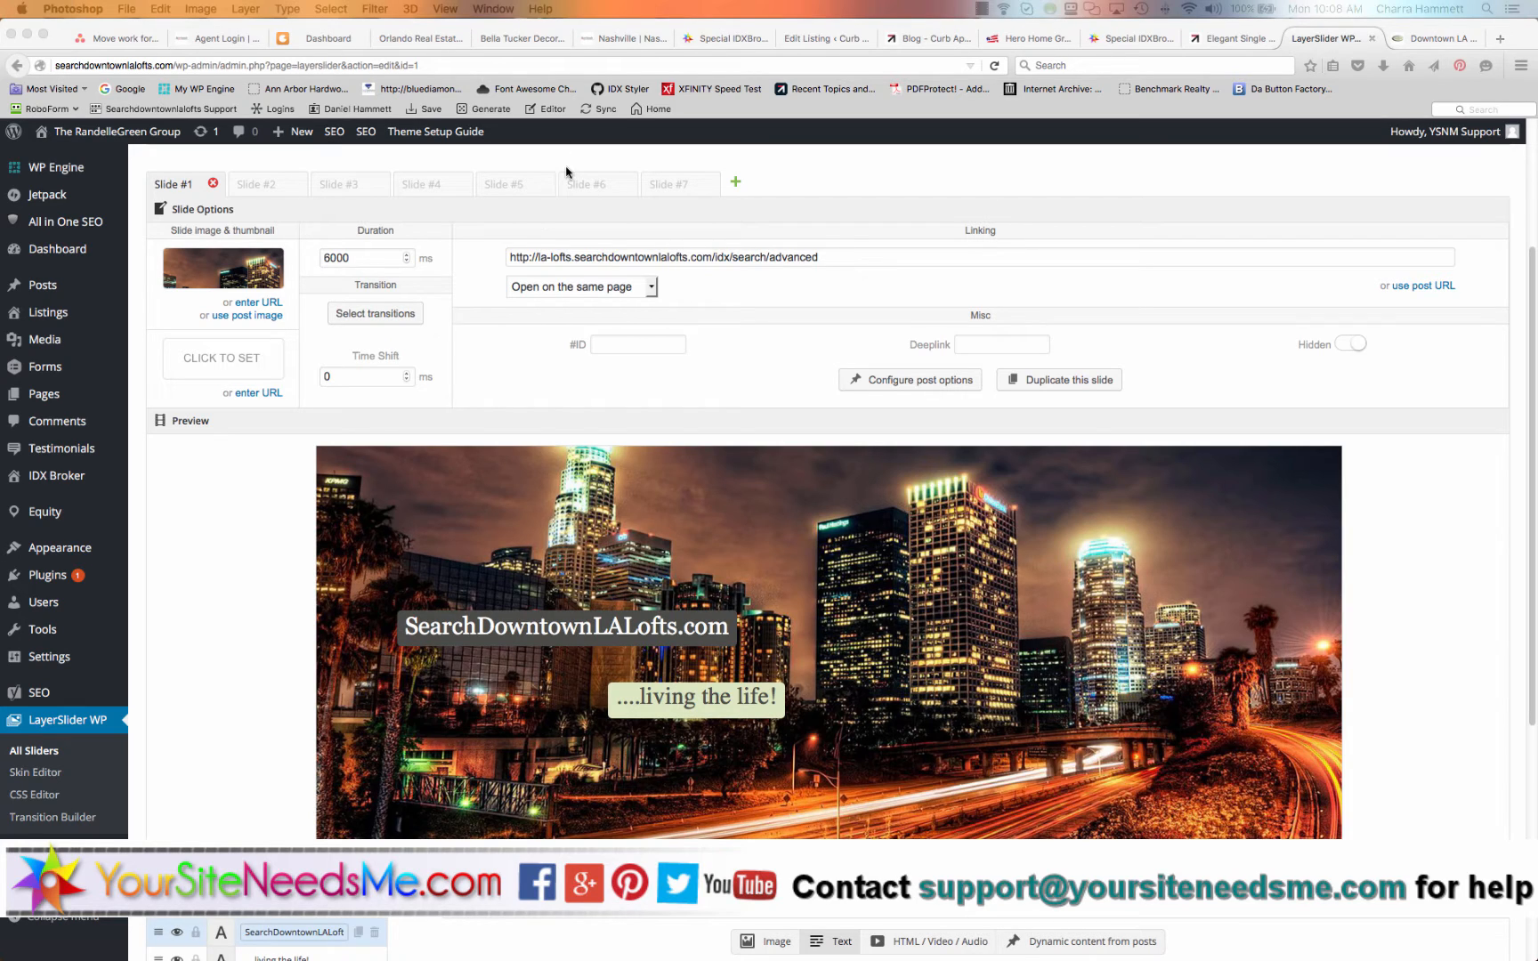
mouse_move(1270, 459)
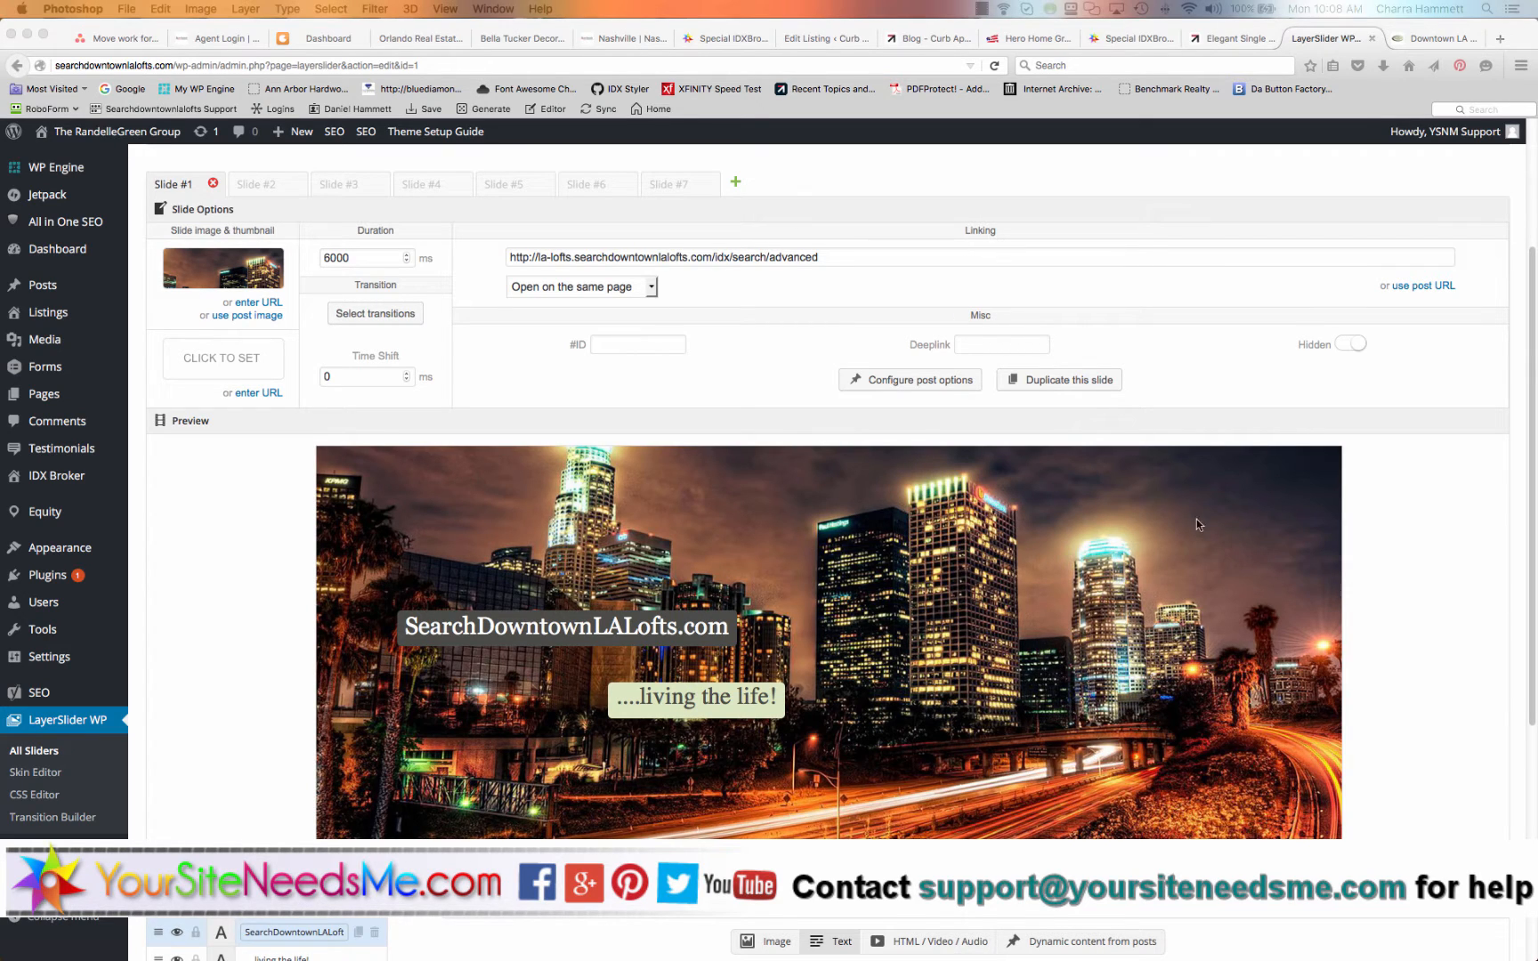
mouse_move(878, 542)
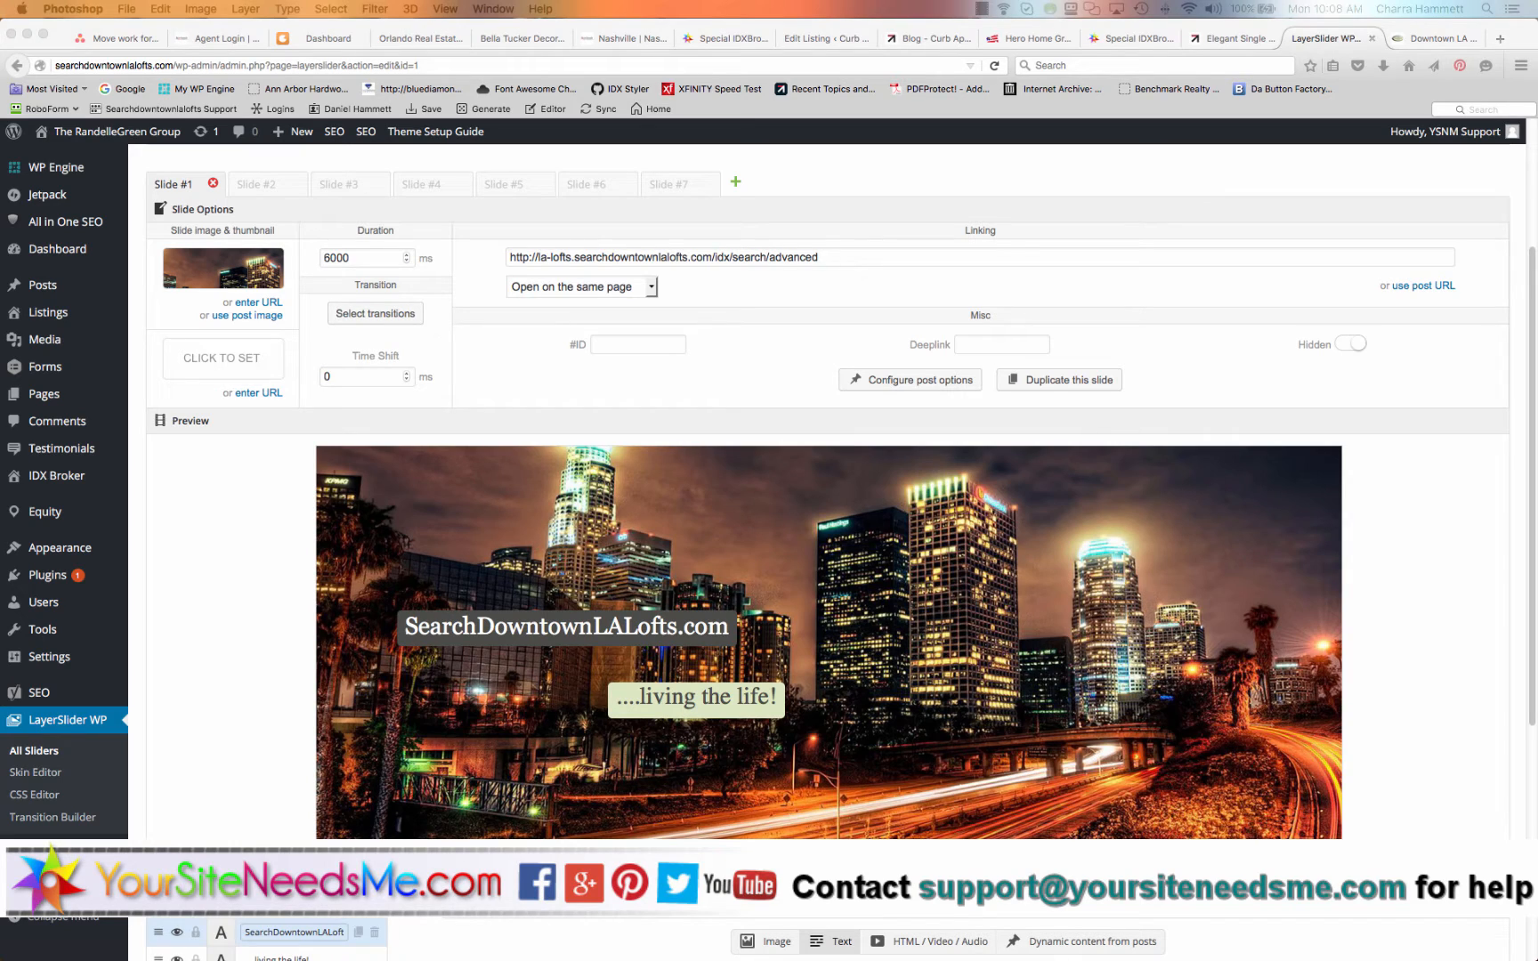
mouse_move(1047, 616)
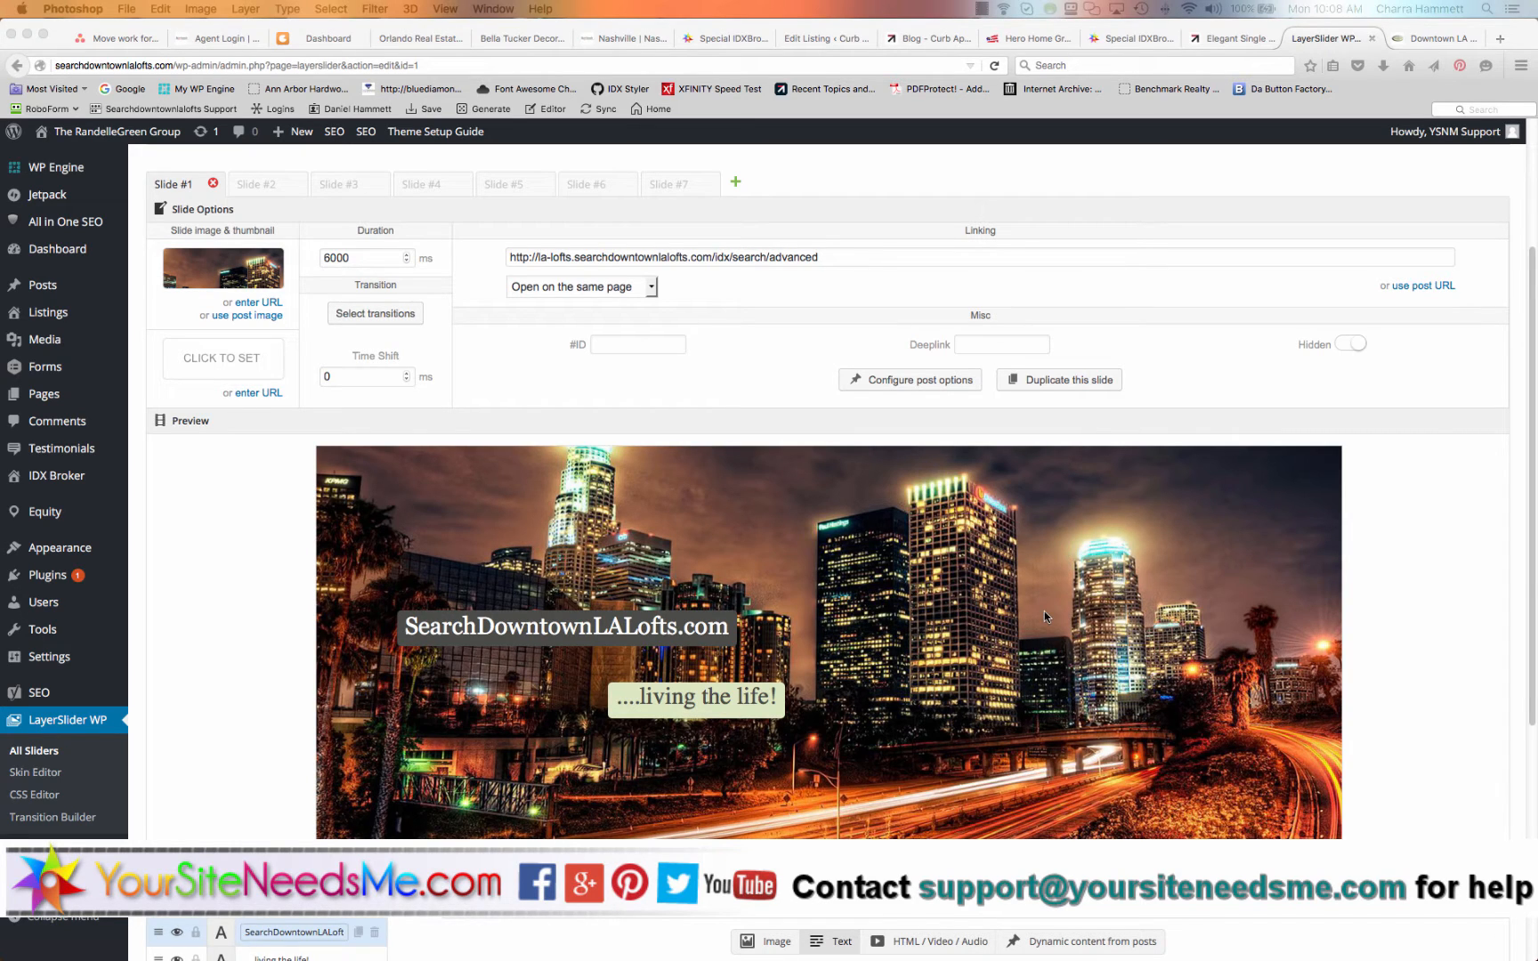
mouse_move(283, 329)
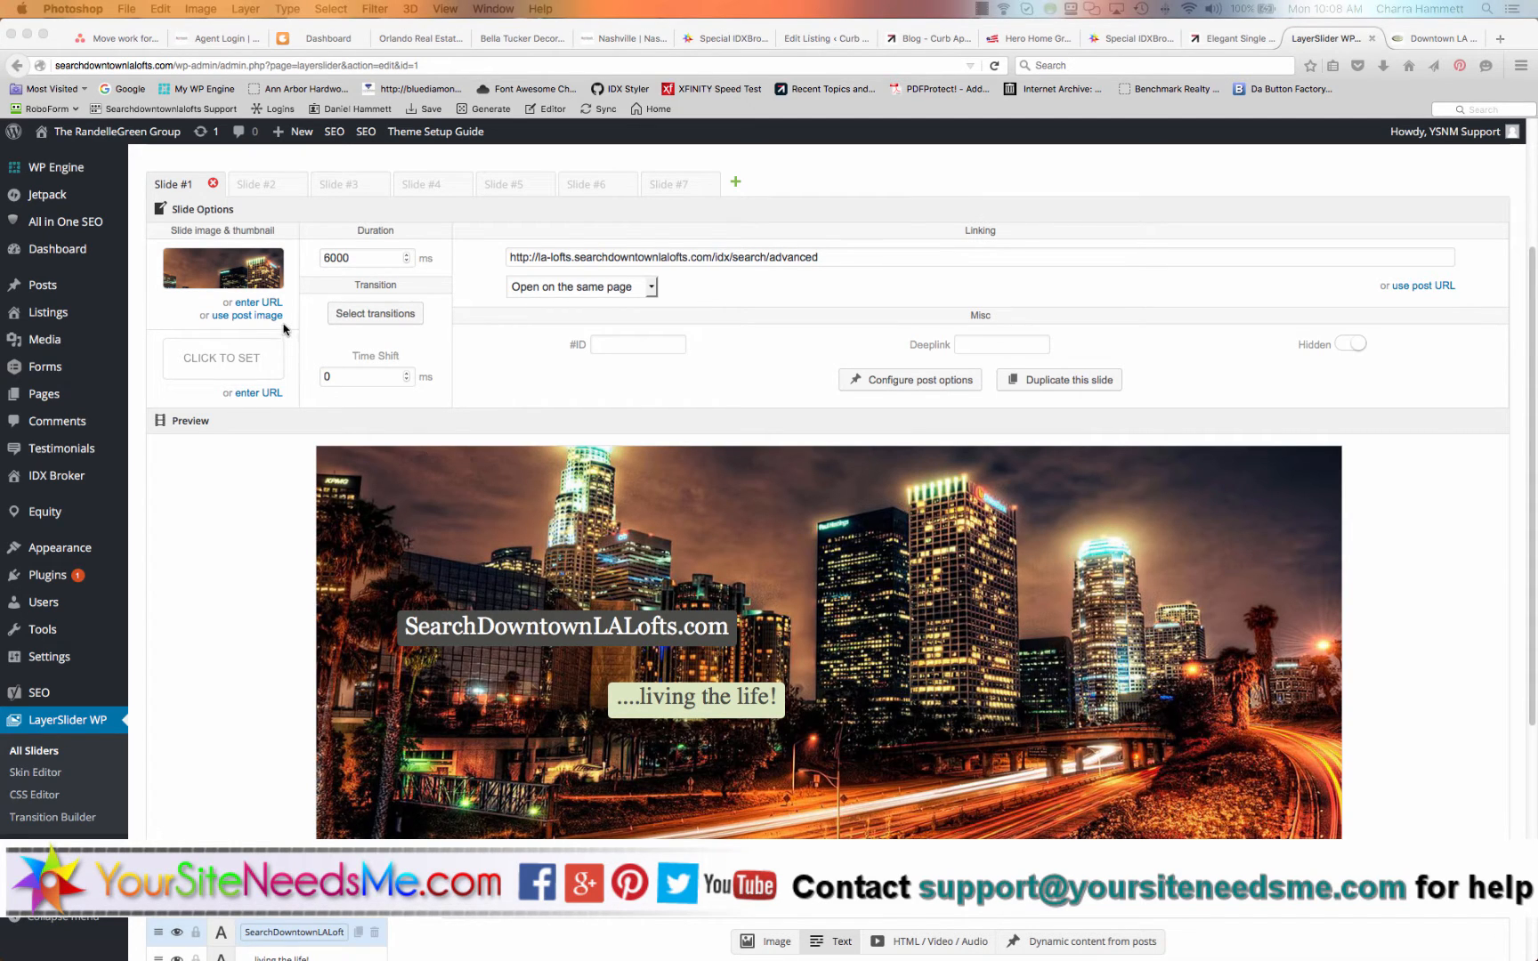
mouse_move(278, 256)
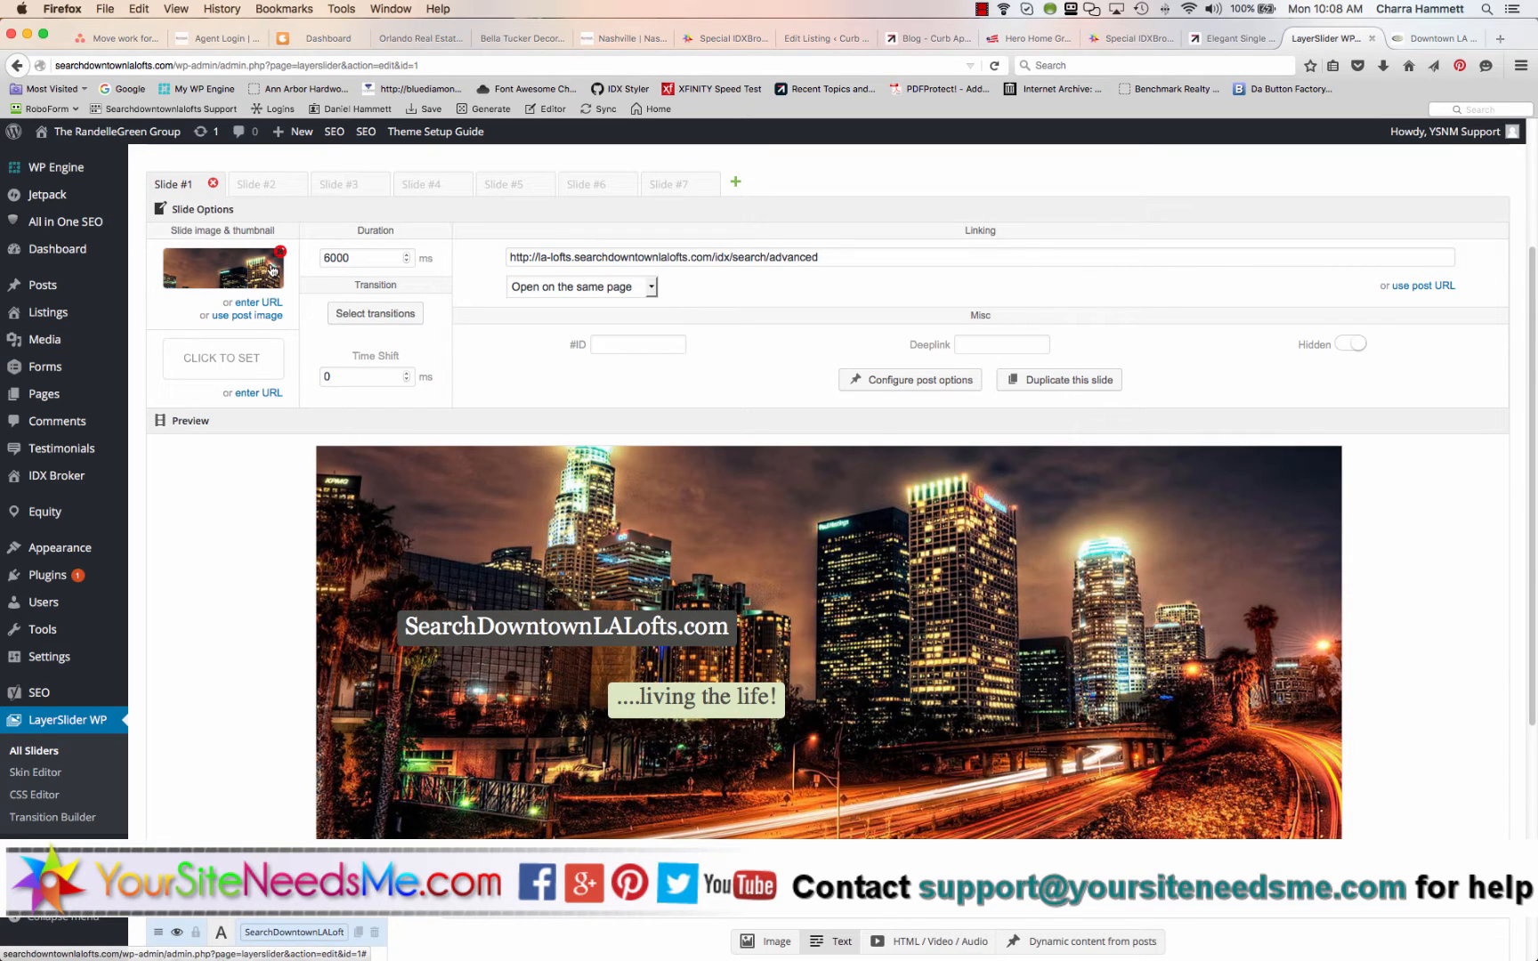
Remove slide 1's background image and browse the image picker without choosing anything
click(222, 269)
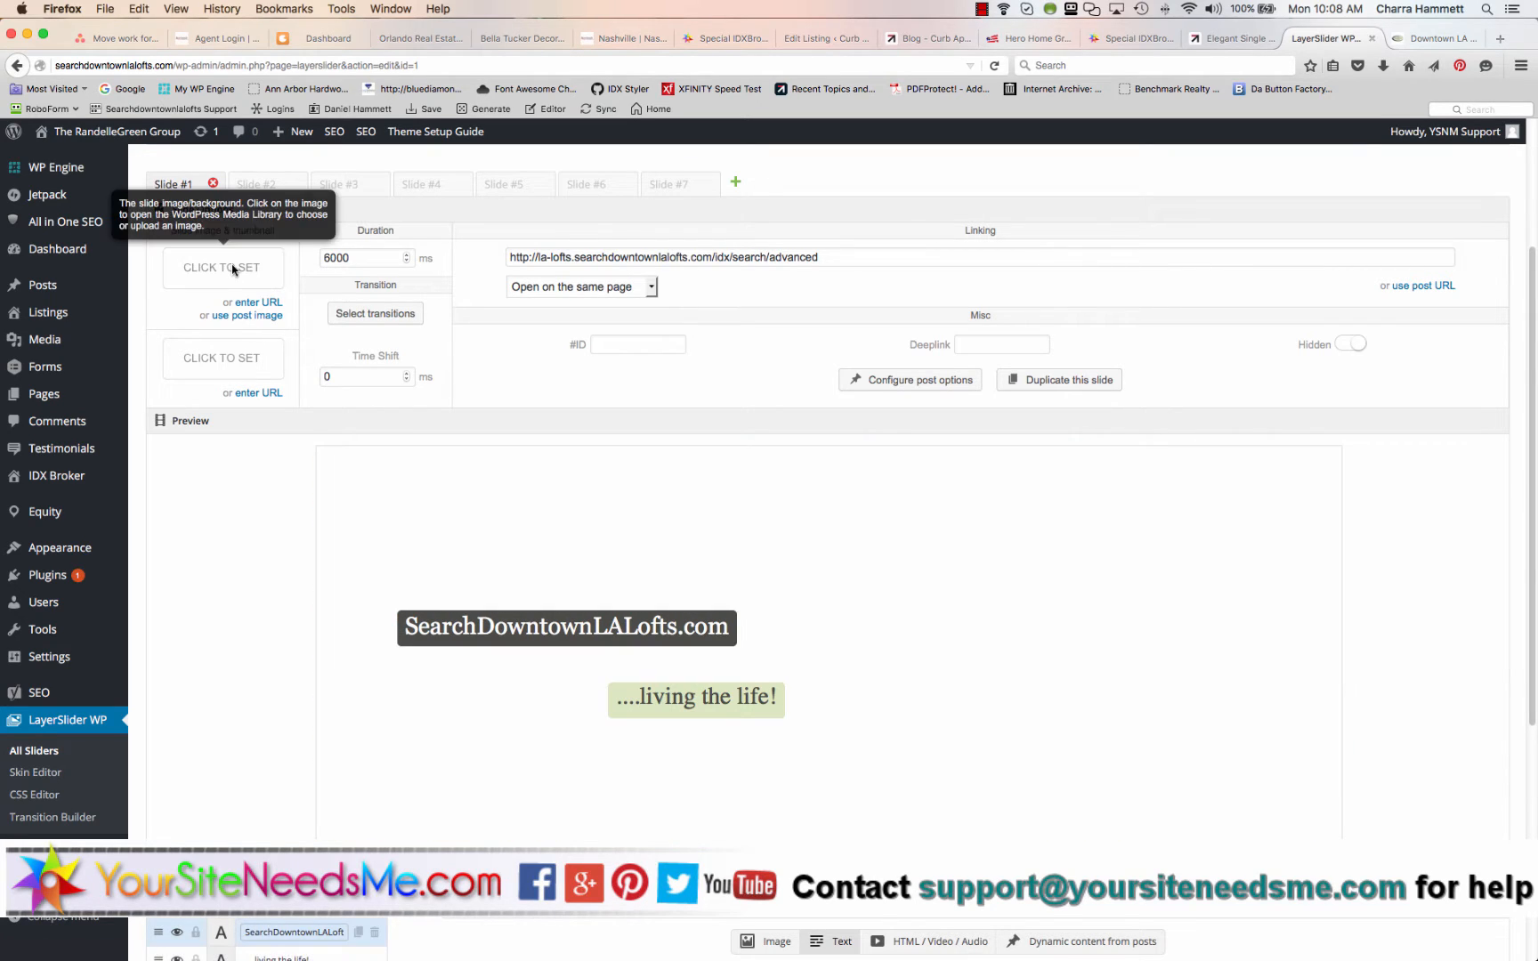
click(223, 269)
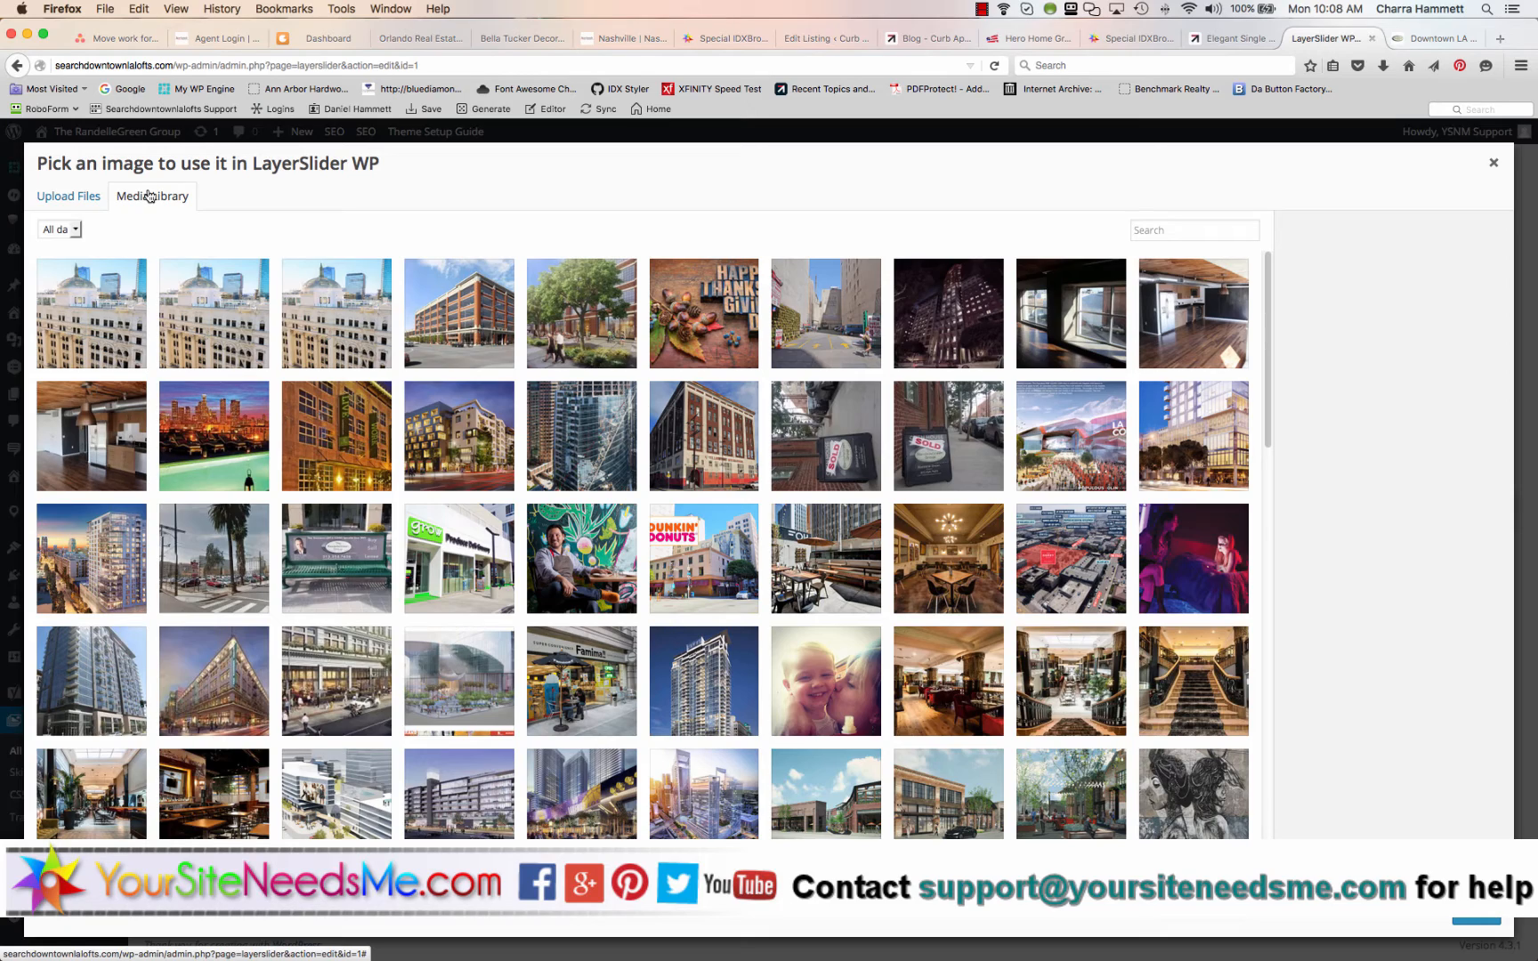
scroll(down, 3)
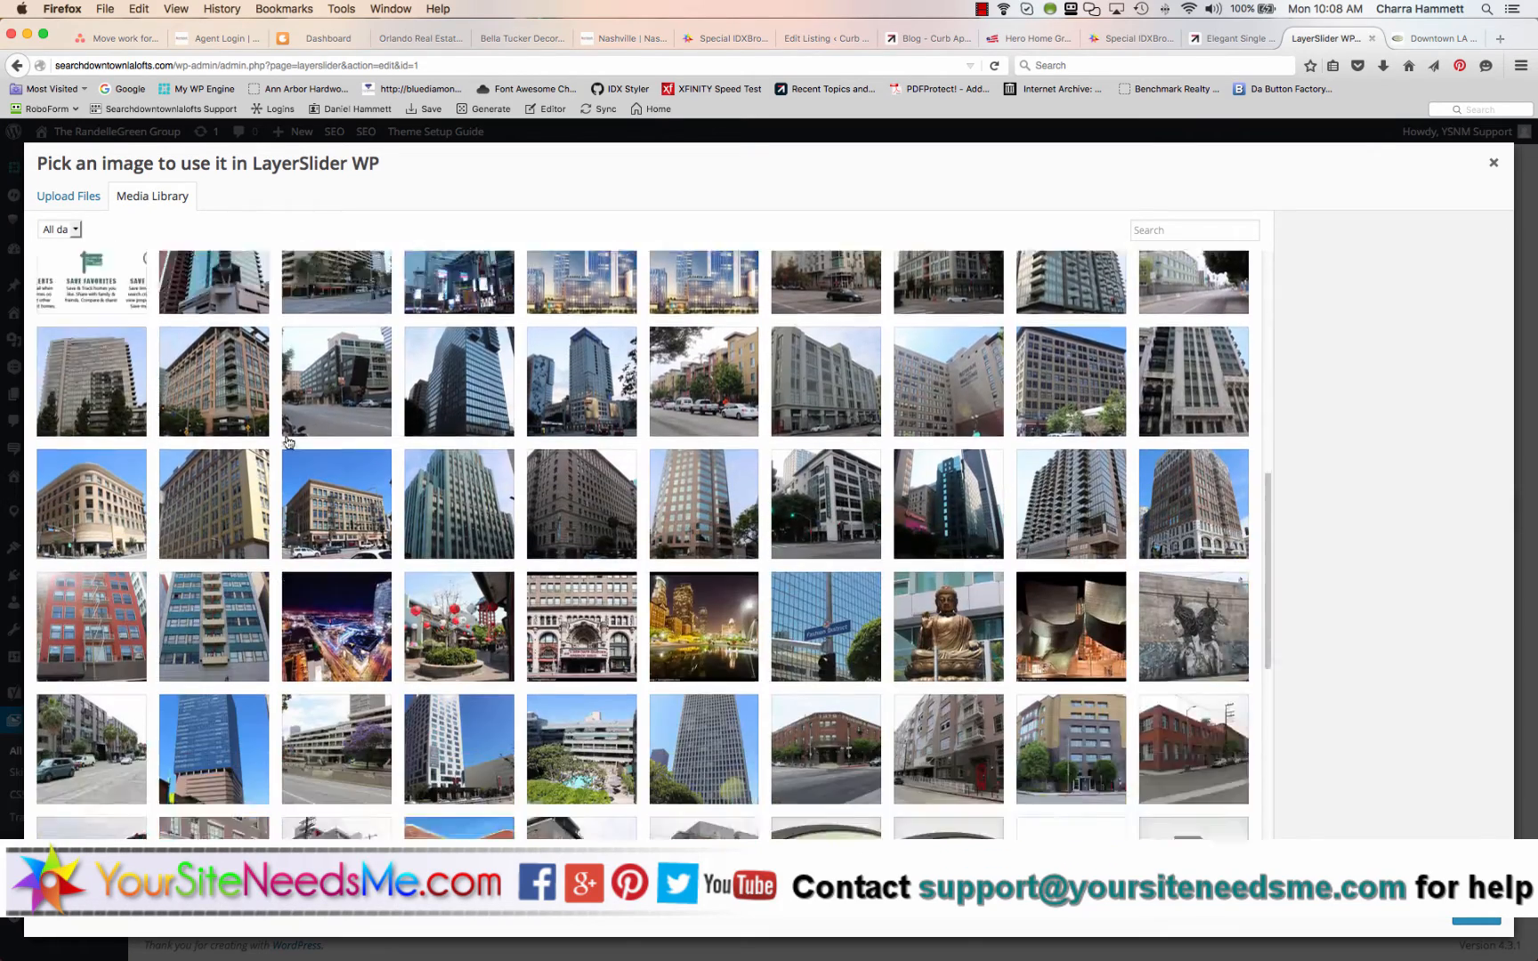
scroll(down, 3)
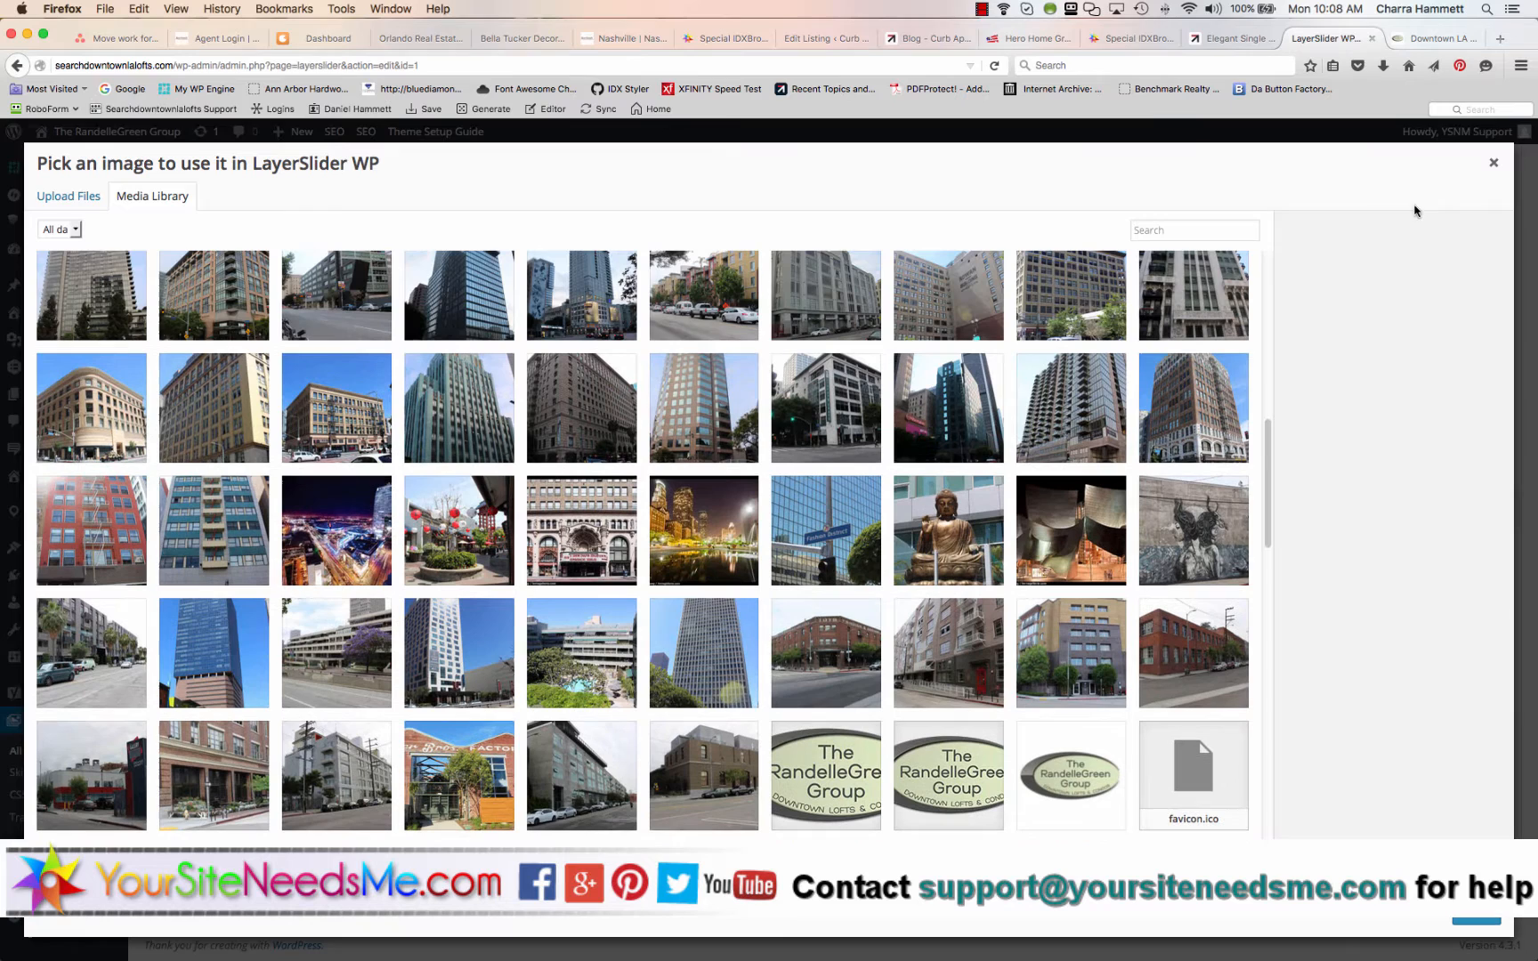
click(1493, 162)
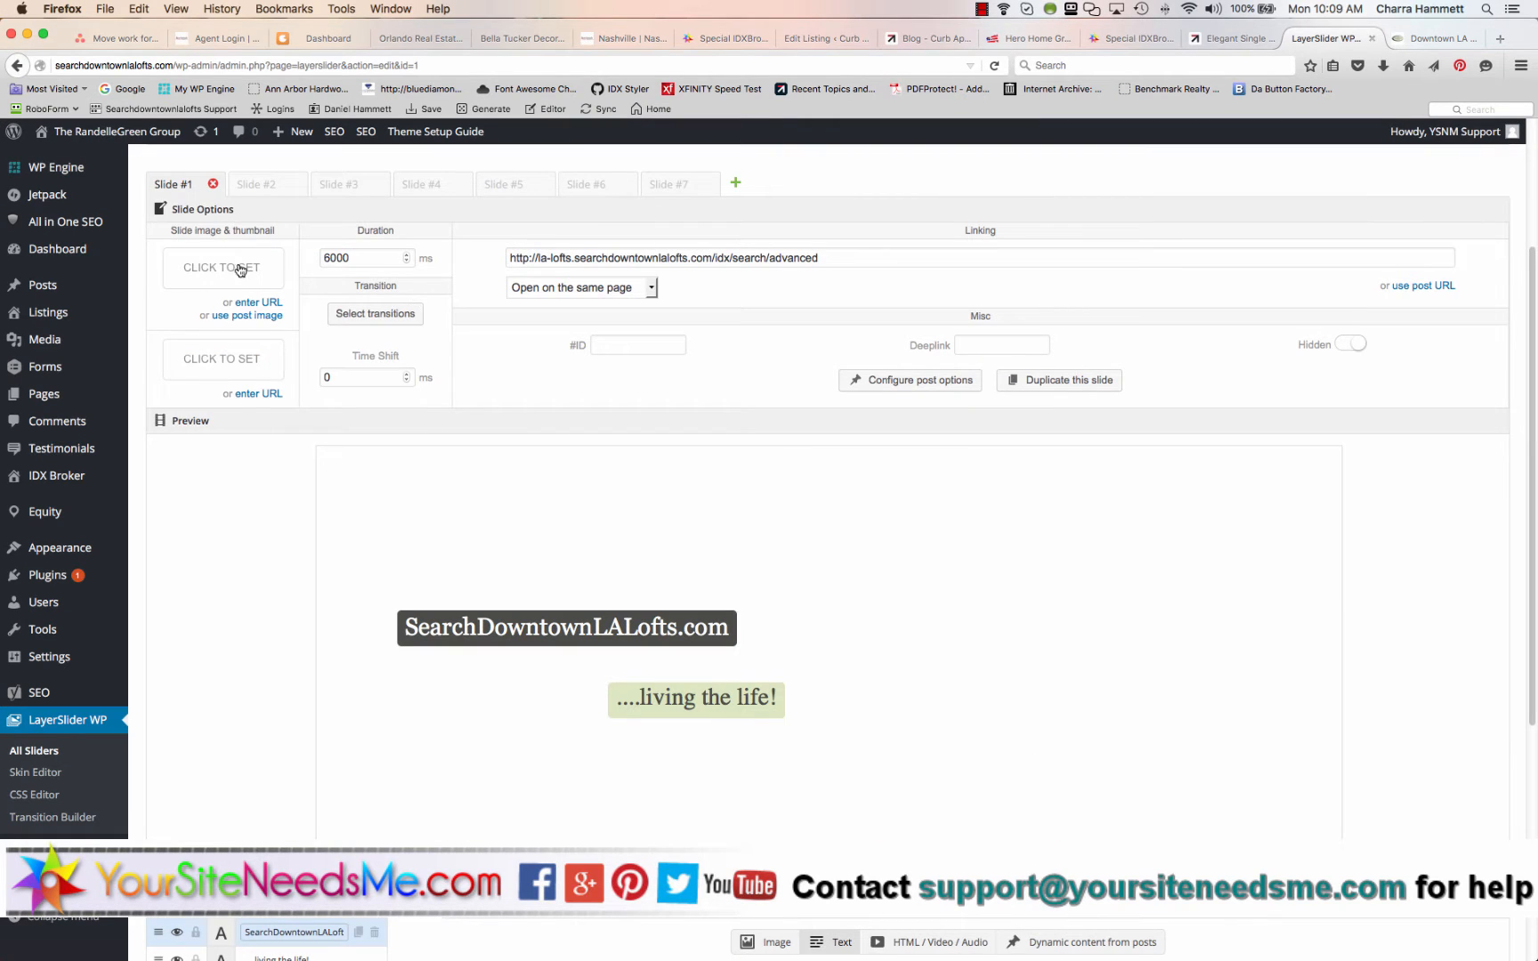
mouse_move(224, 270)
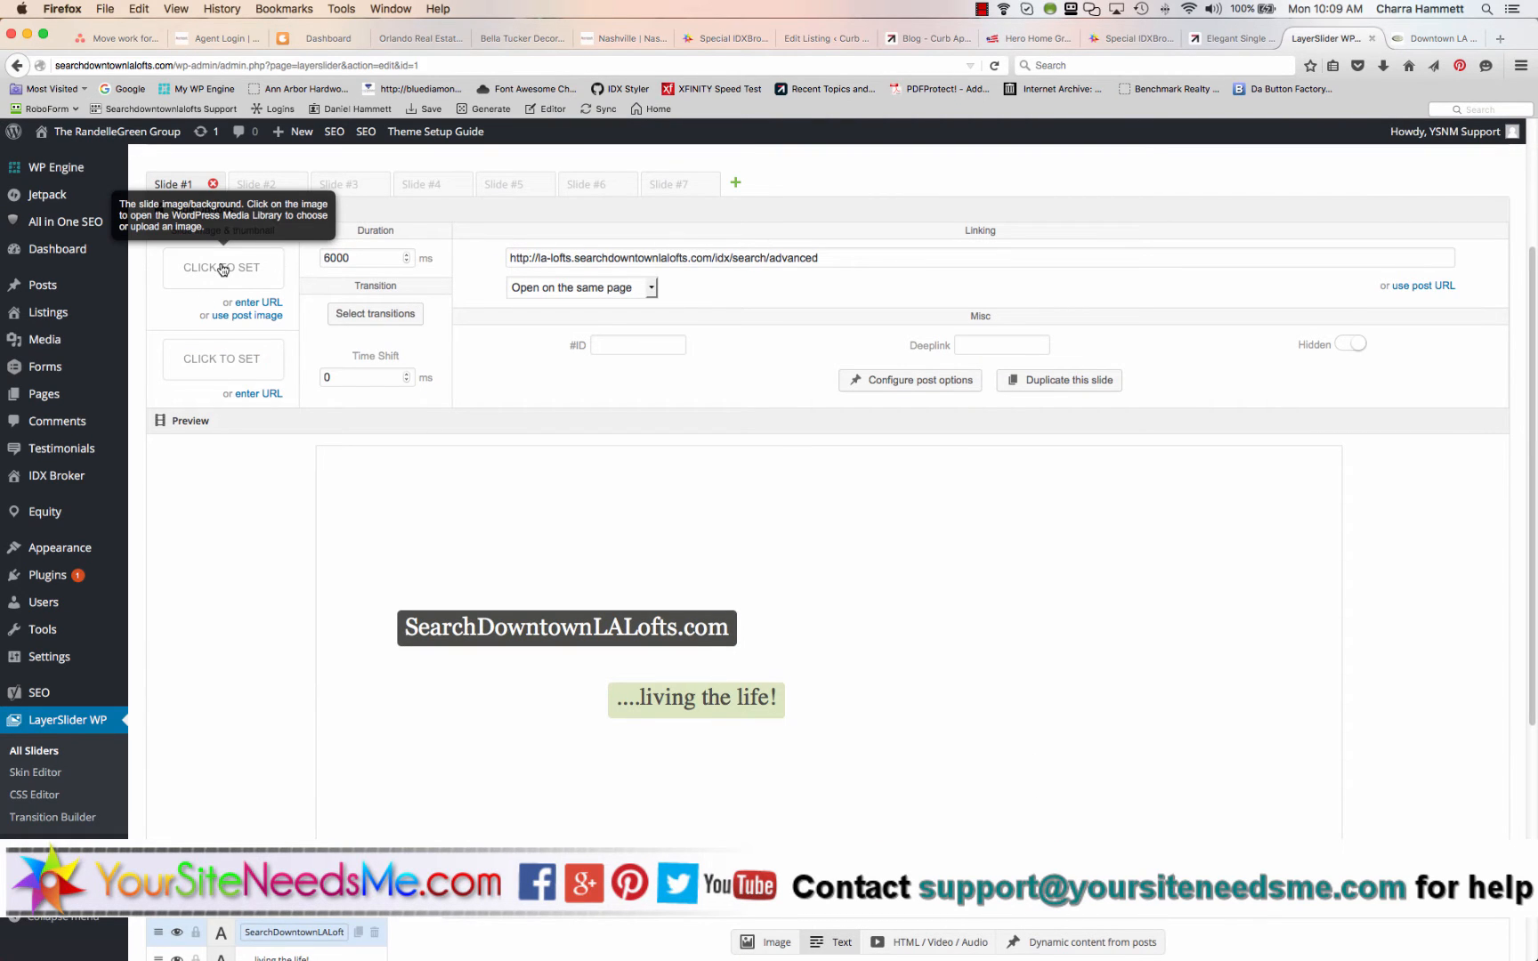
Reopen the image picker for the slide background and show the media library images
click(222, 269)
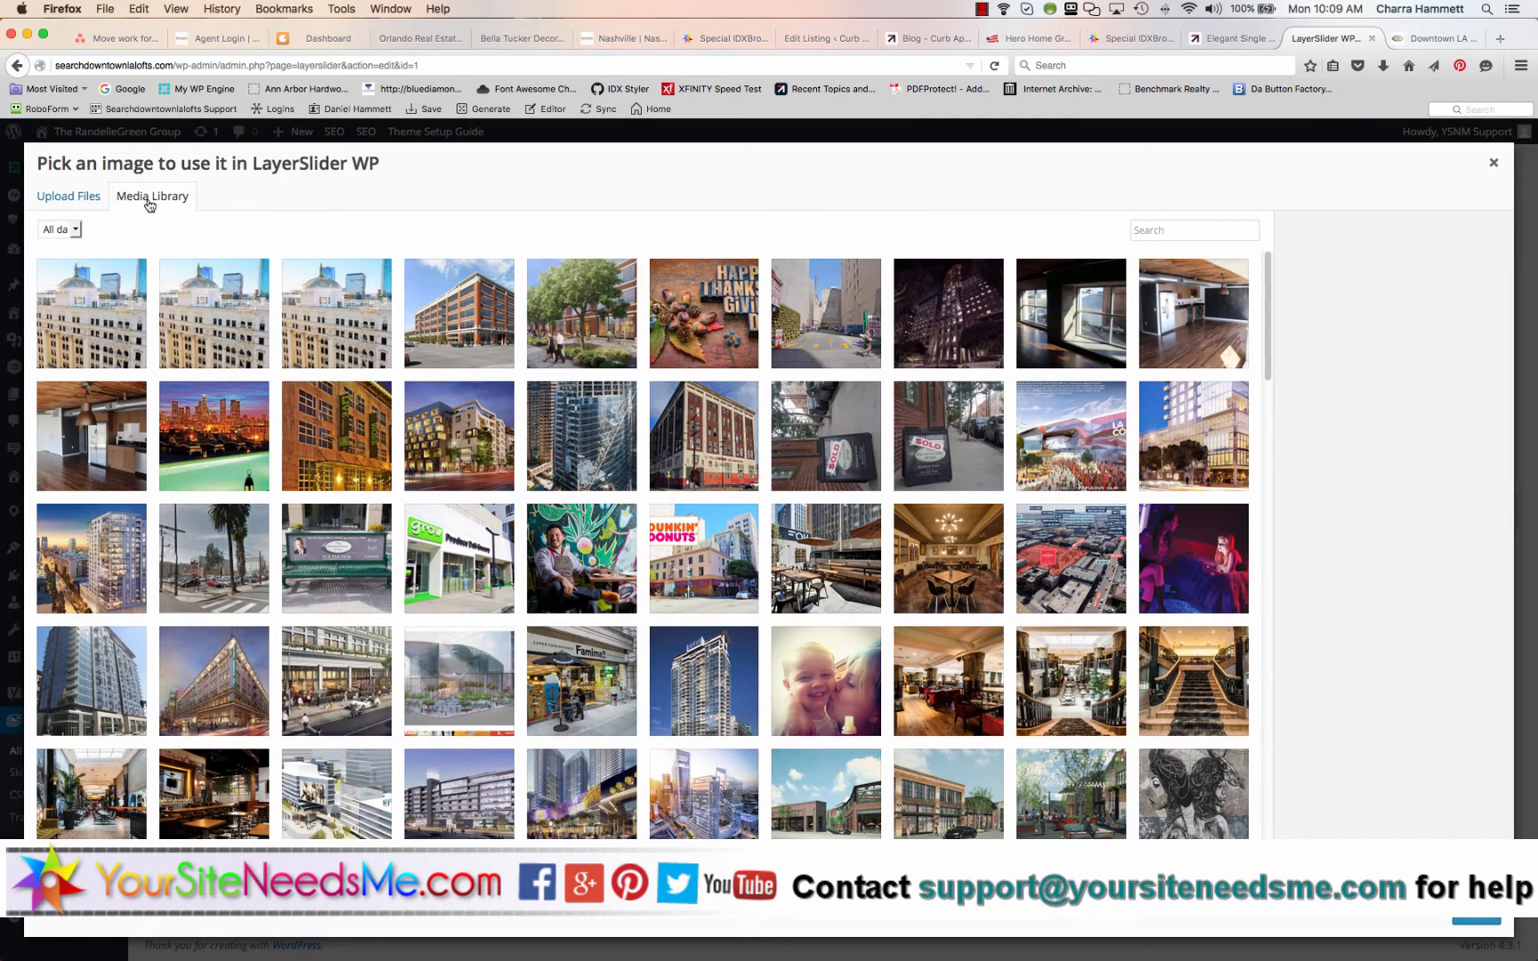
click(68, 195)
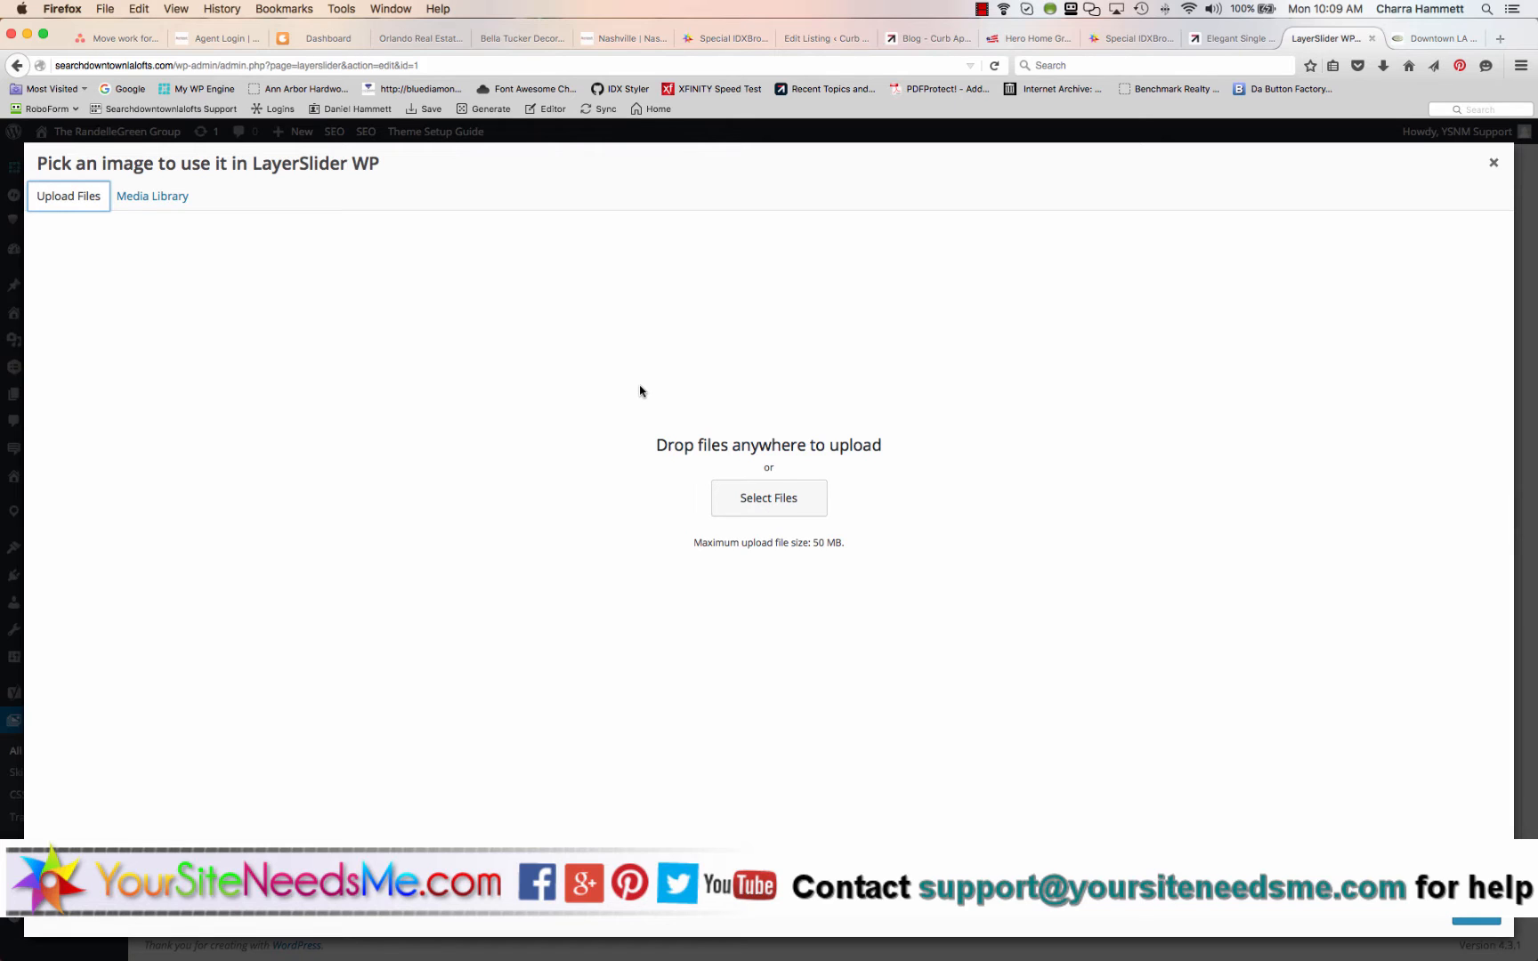
mouse_move(650, 397)
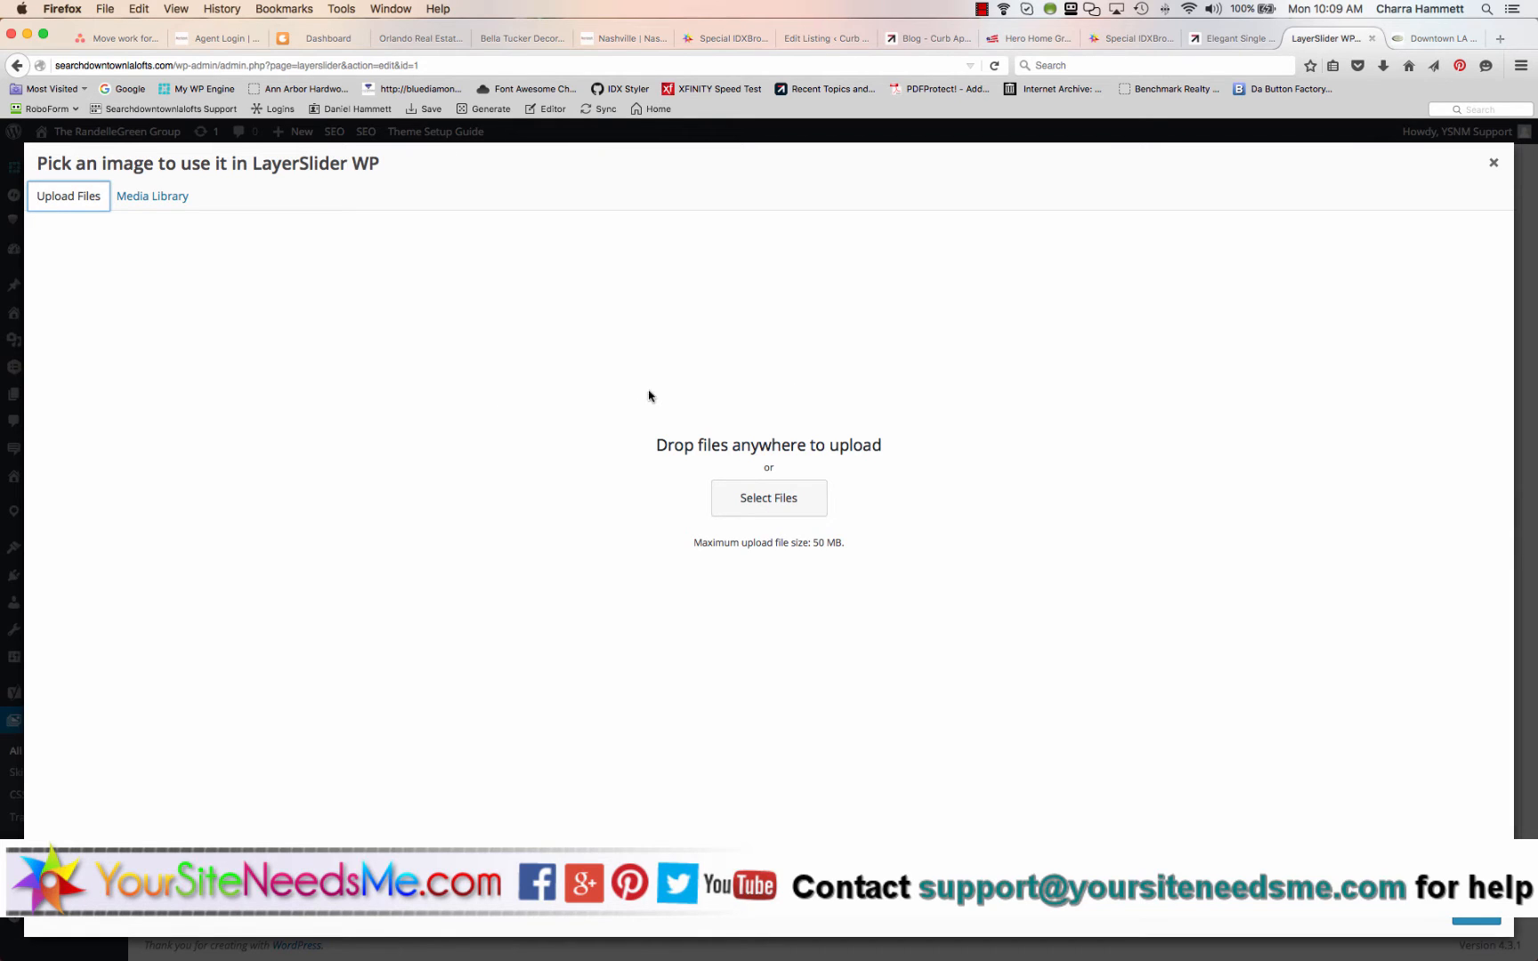
mouse_move(368, 327)
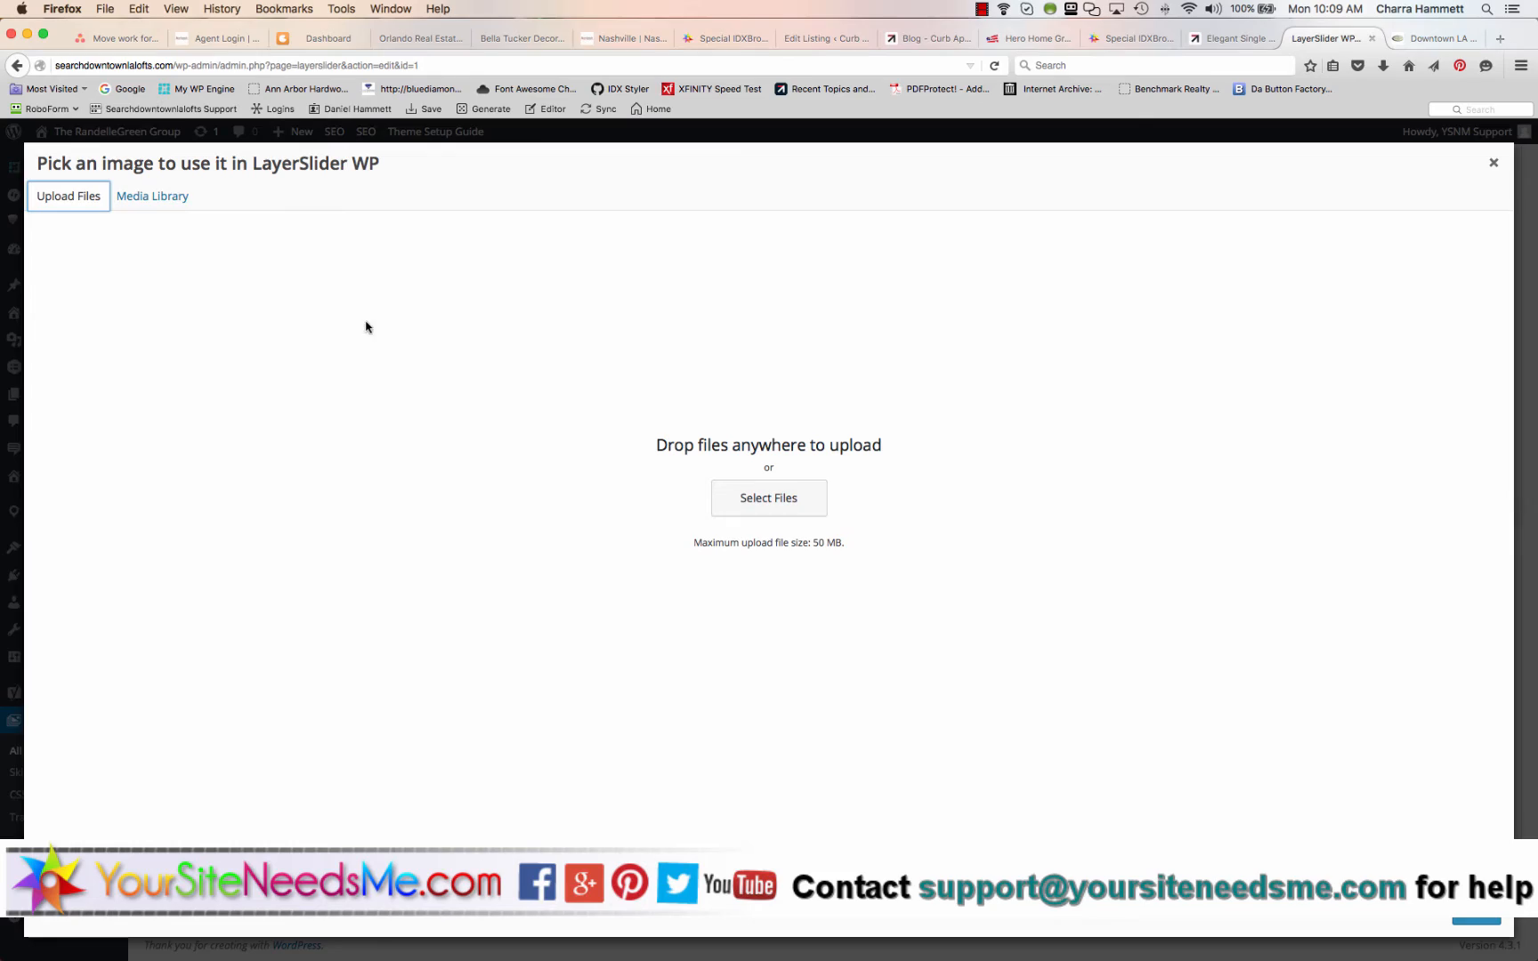
View Attachment Details of the Downtown LA Lofts images, noting the 1506 × 500 size
click(153, 195)
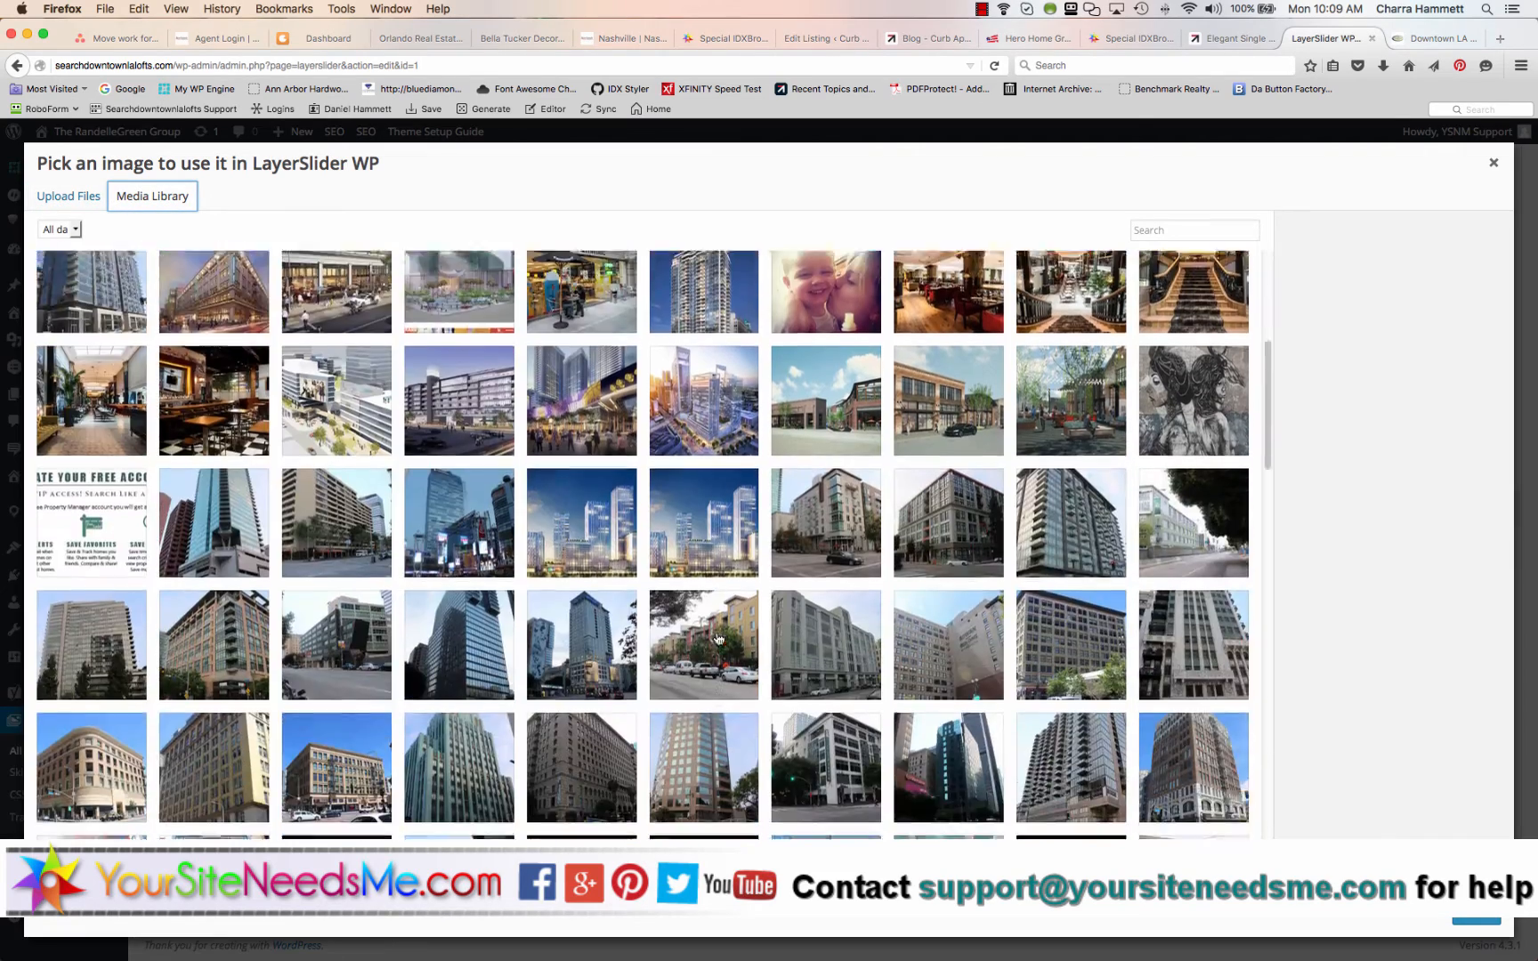
scroll(down, 3)
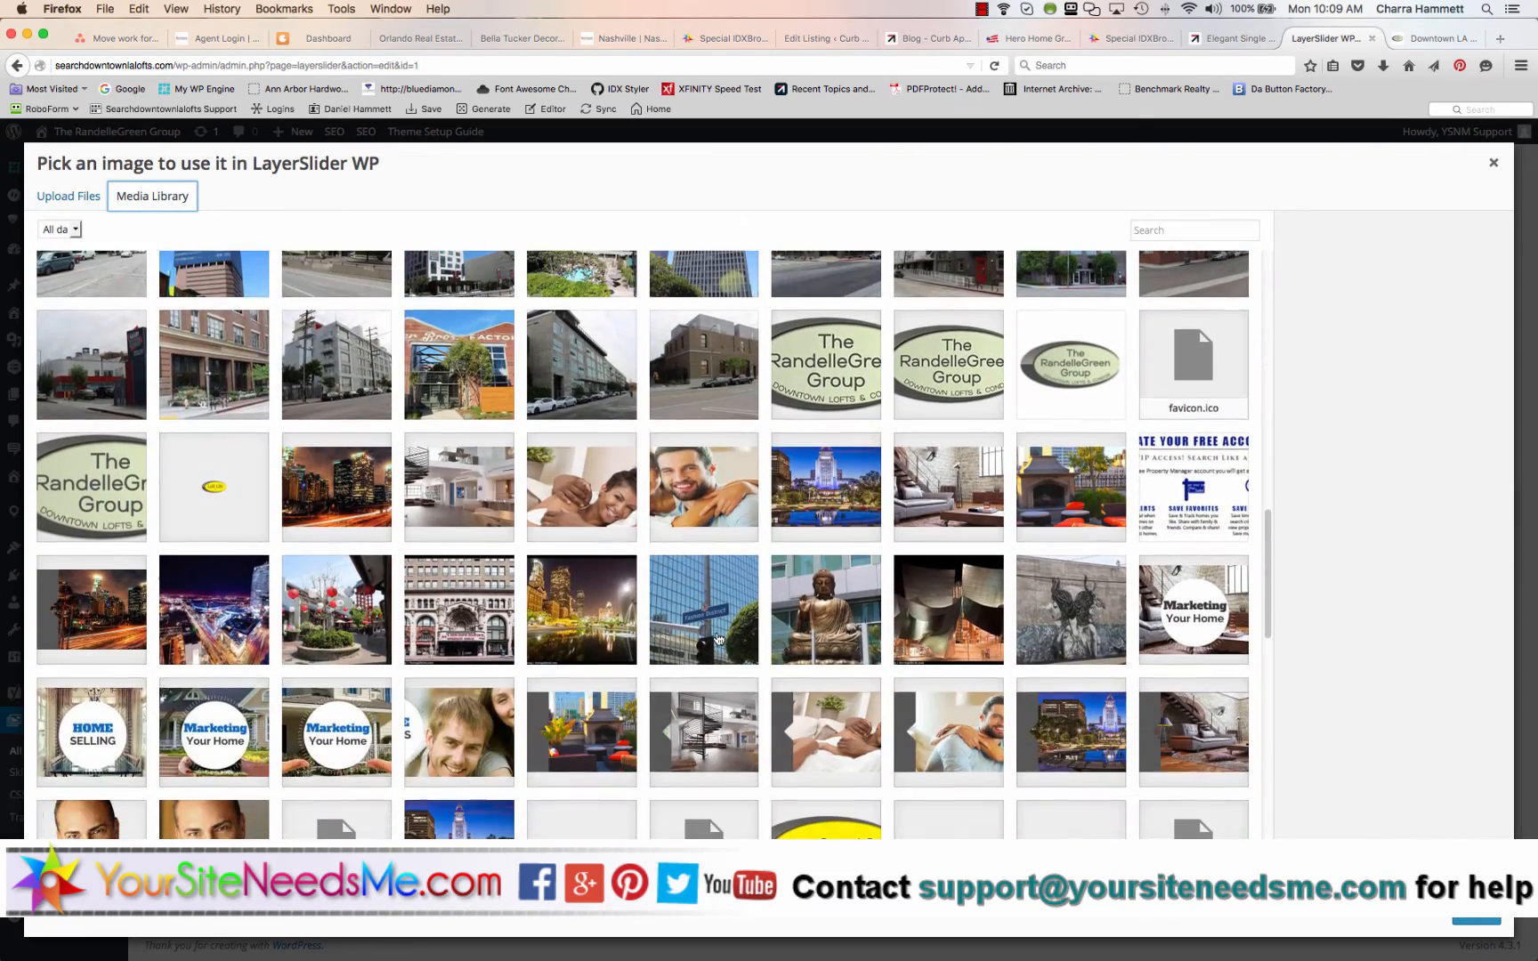
click(91, 609)
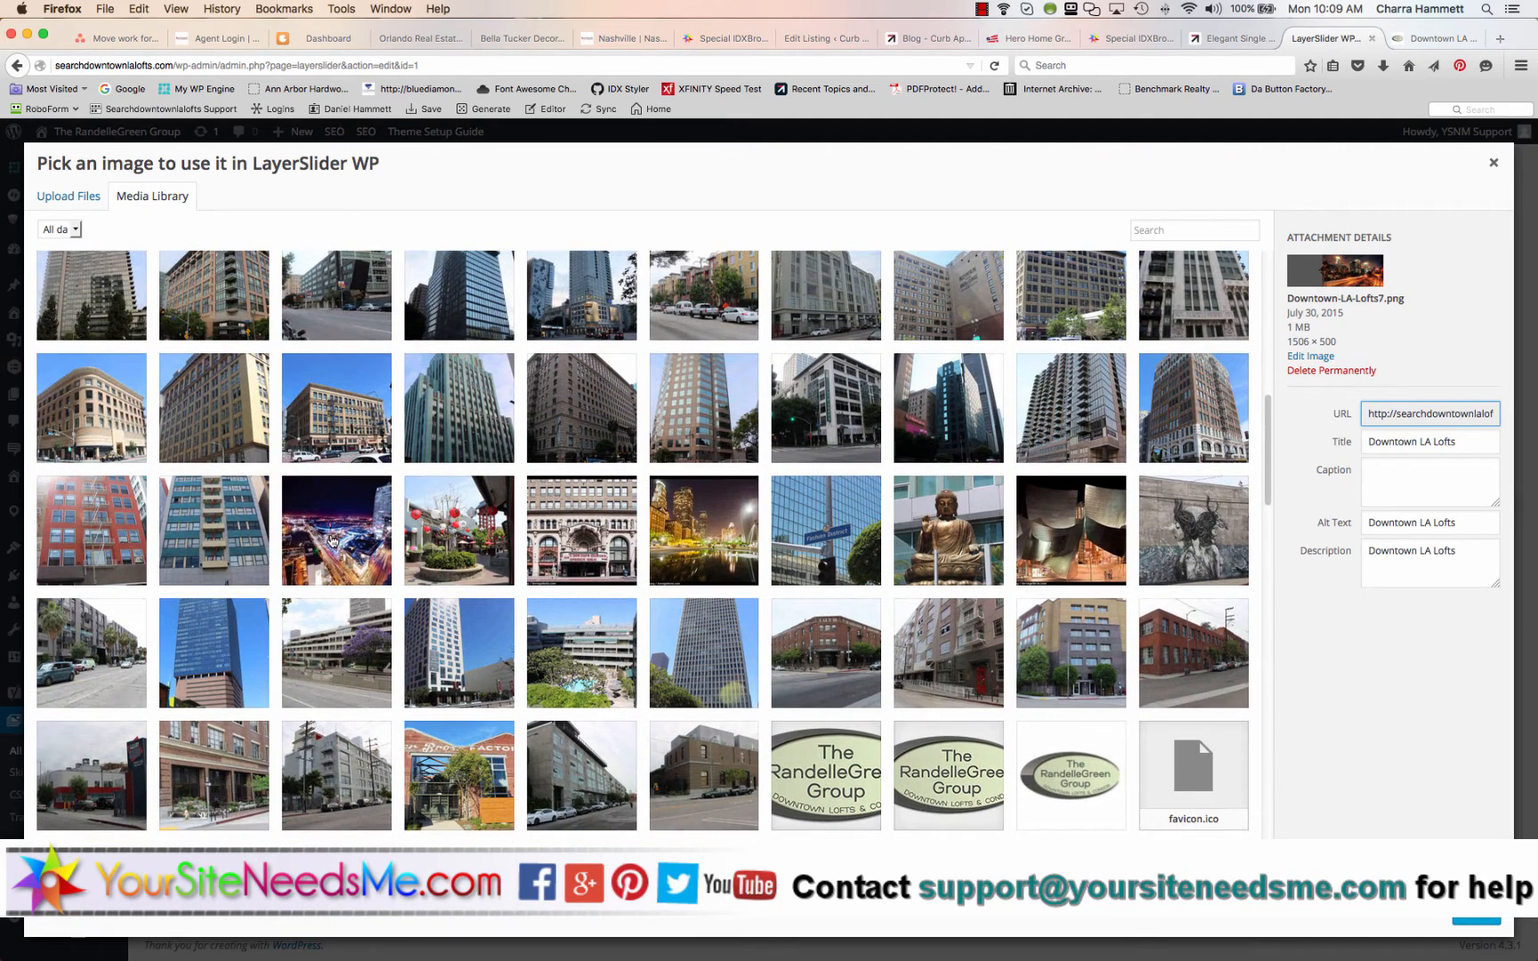
scroll(down, 3)
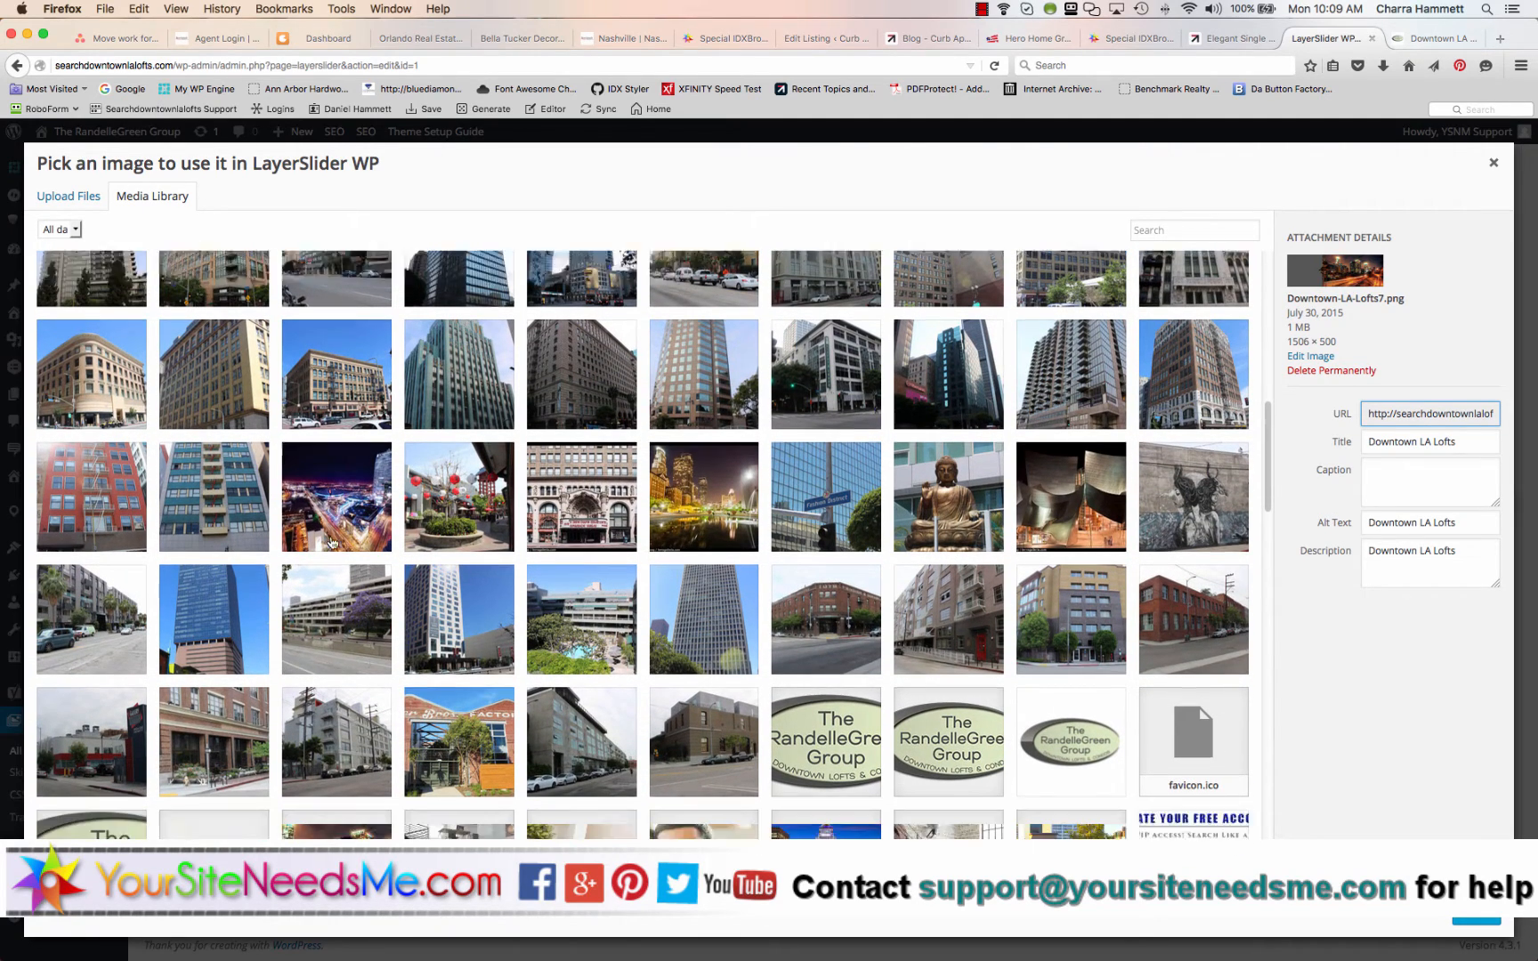
click(337, 743)
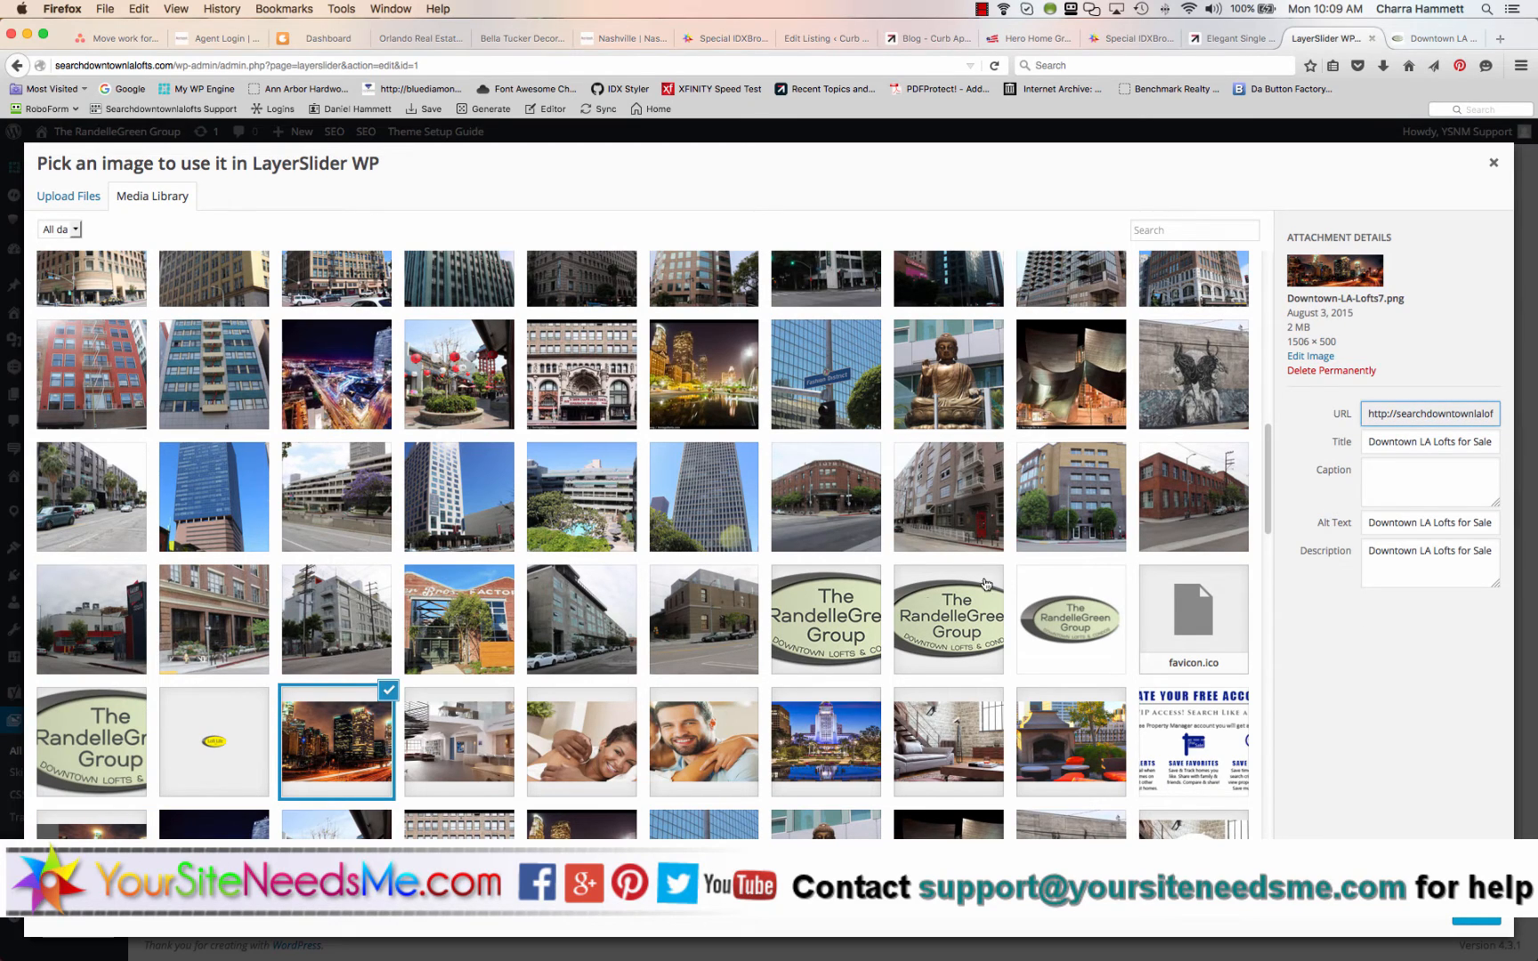
mouse_move(1315, 342)
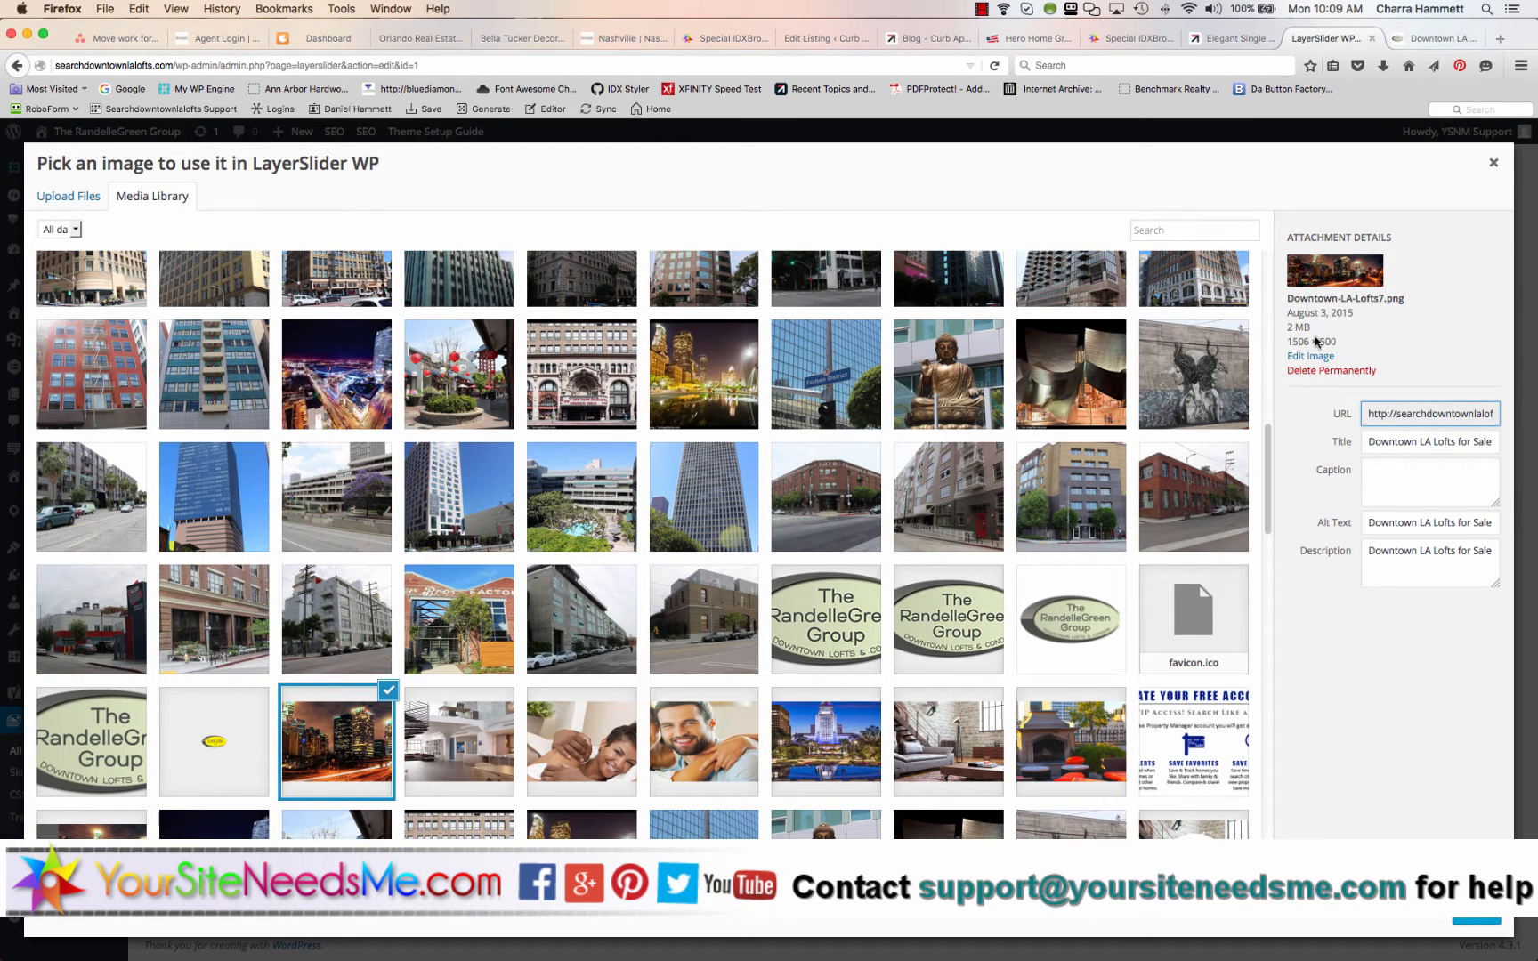
scroll(down, 3)
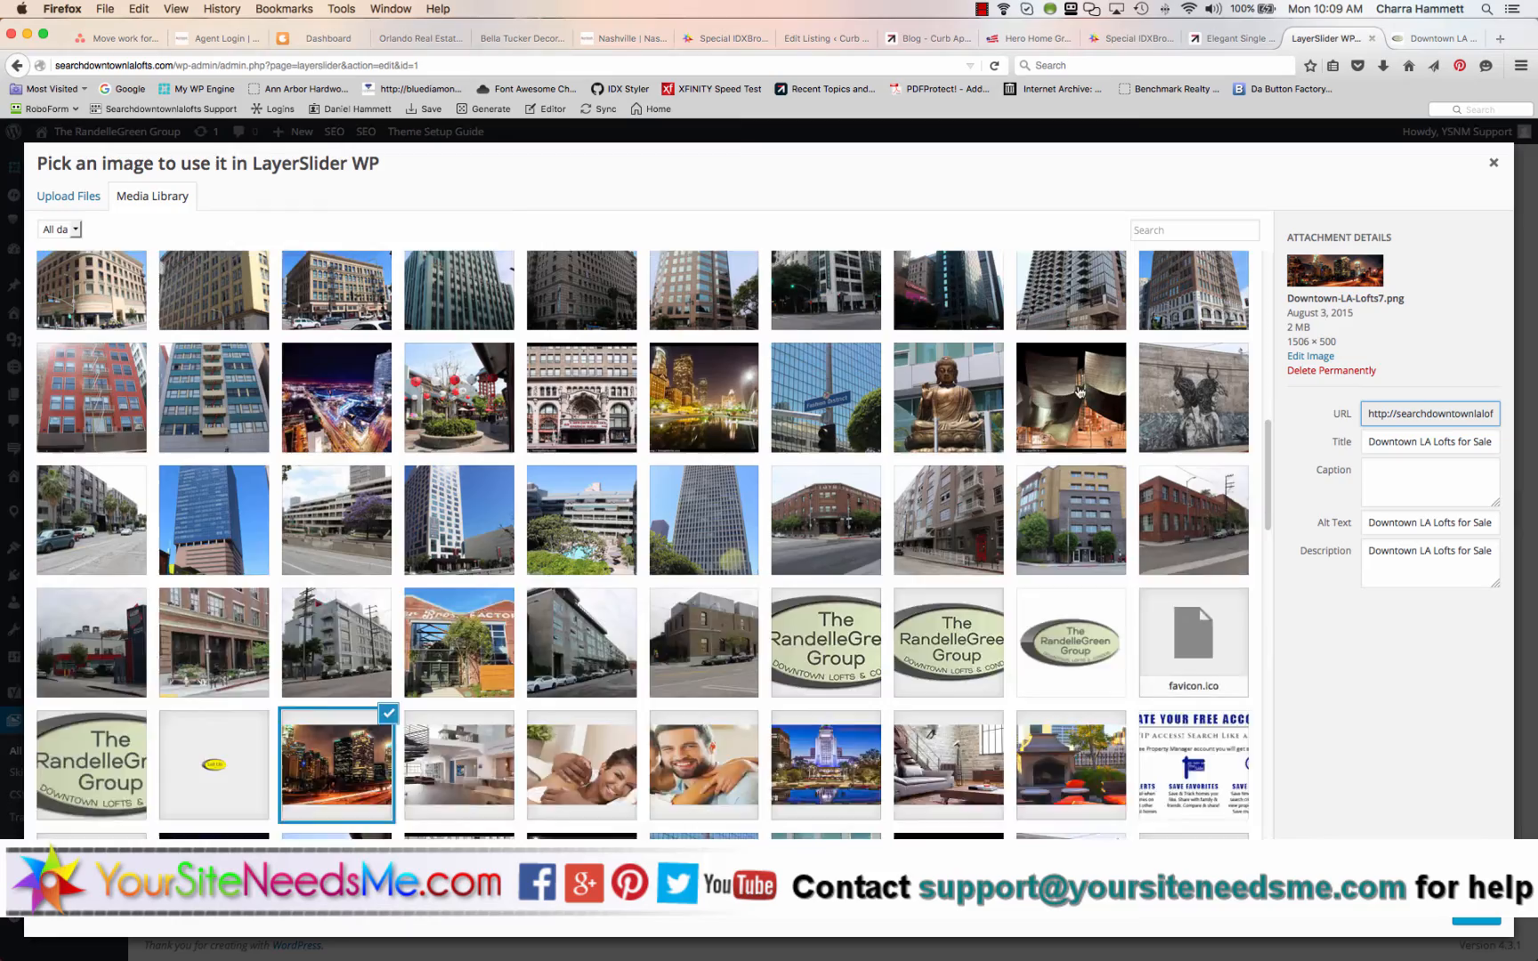
scroll(down, 3)
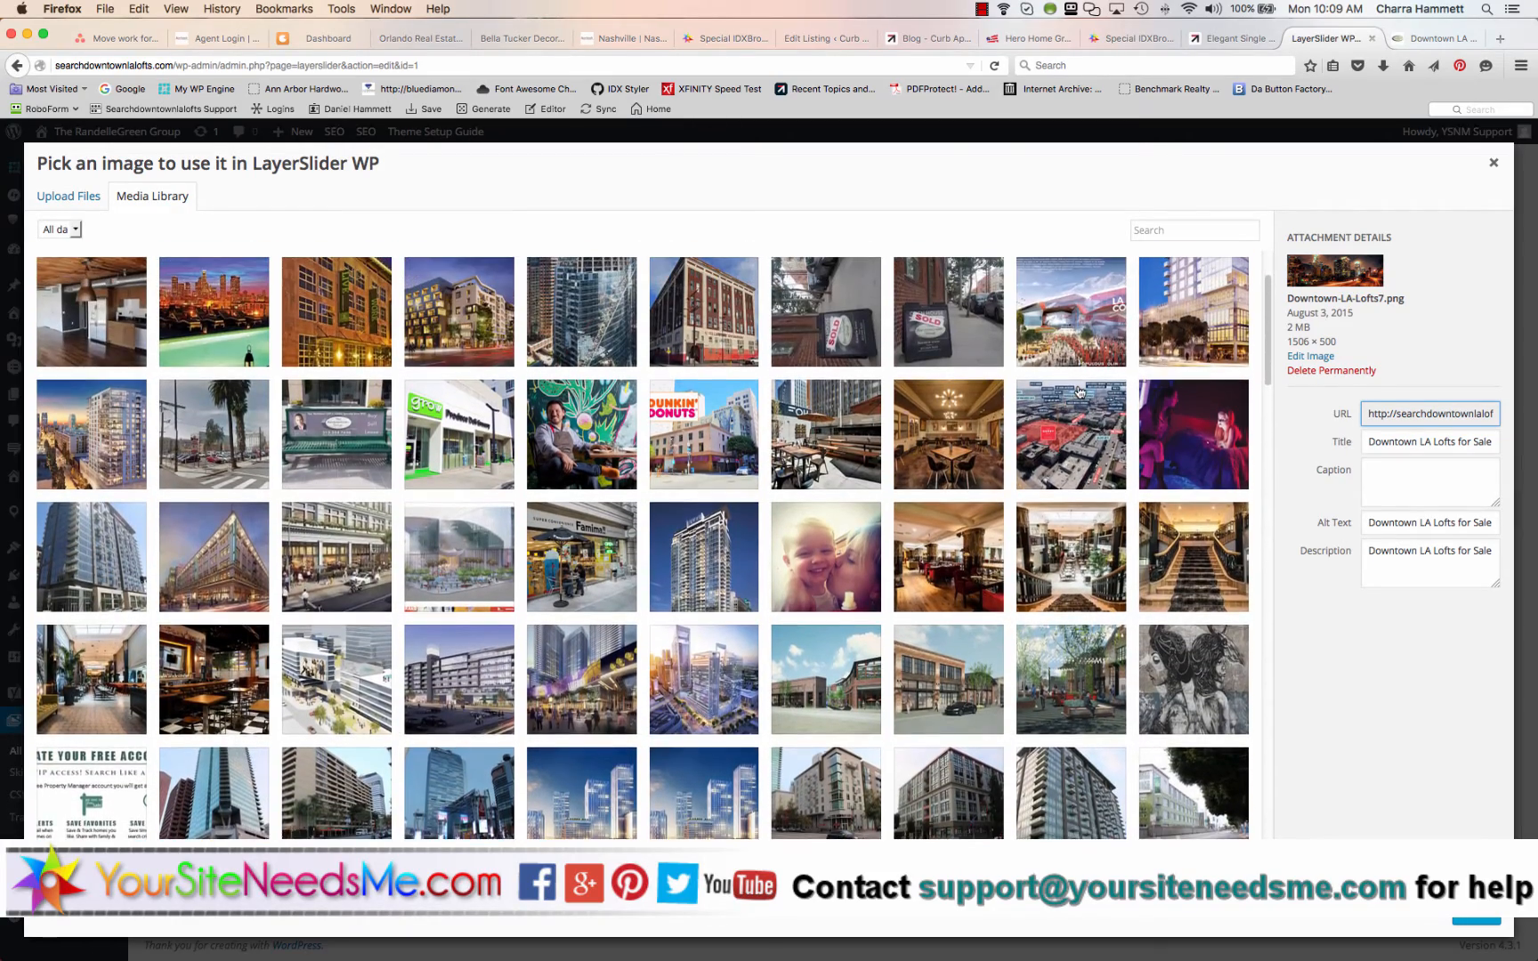
scroll(down, 3)
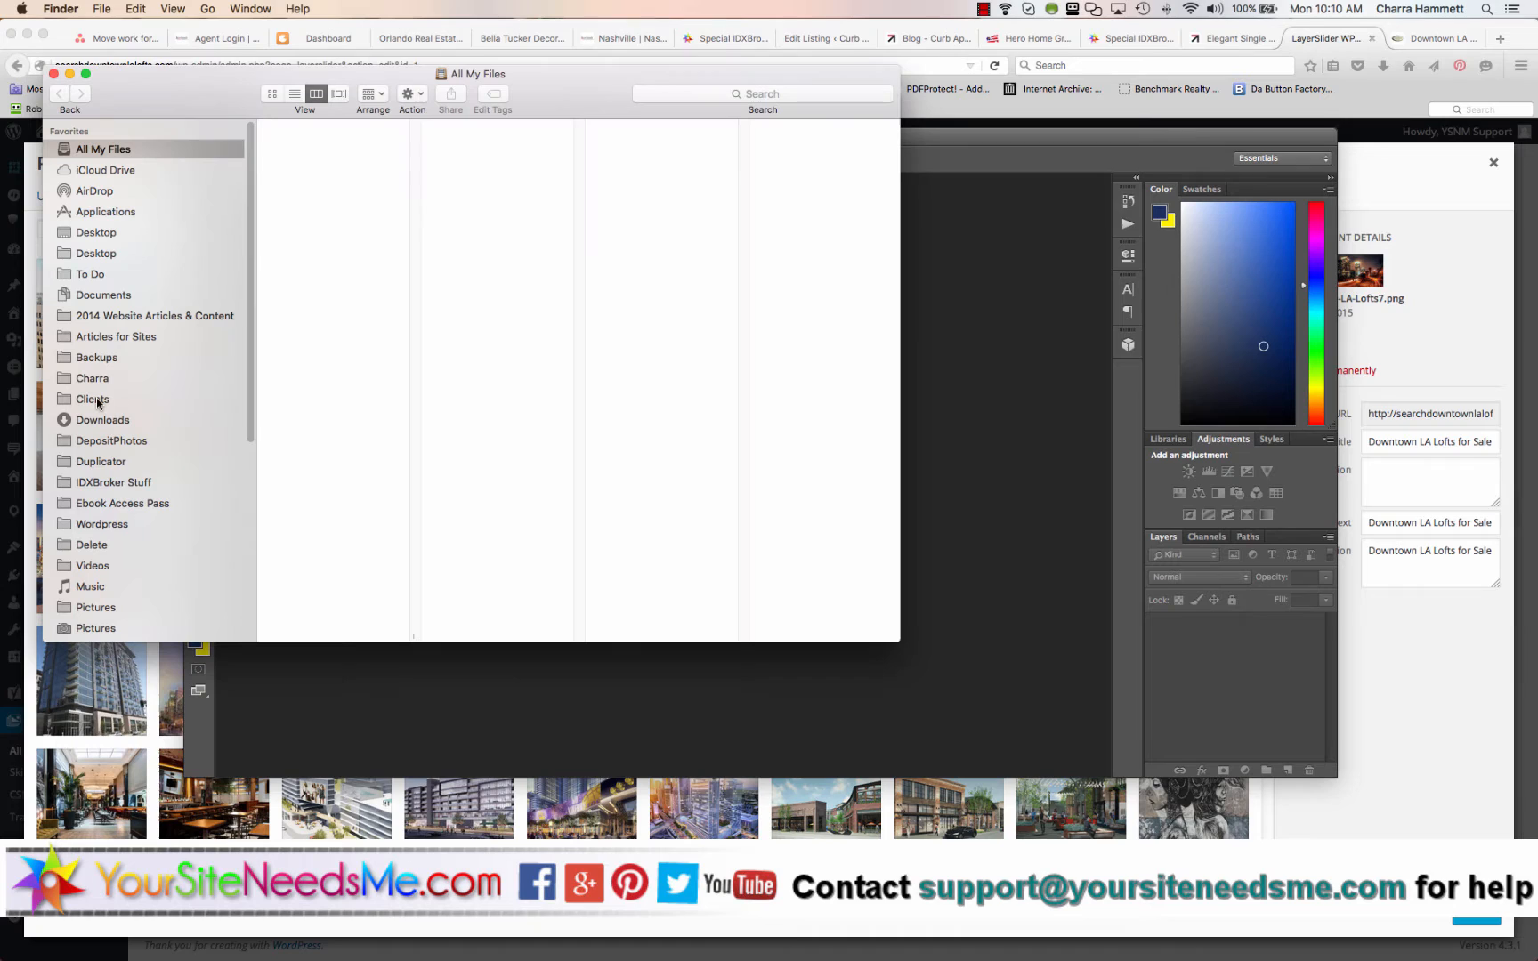
In Finder's Clients folder, find Loft Life LA (Home Page Main Photo).jpg and open it in Photoshop
click(93, 398)
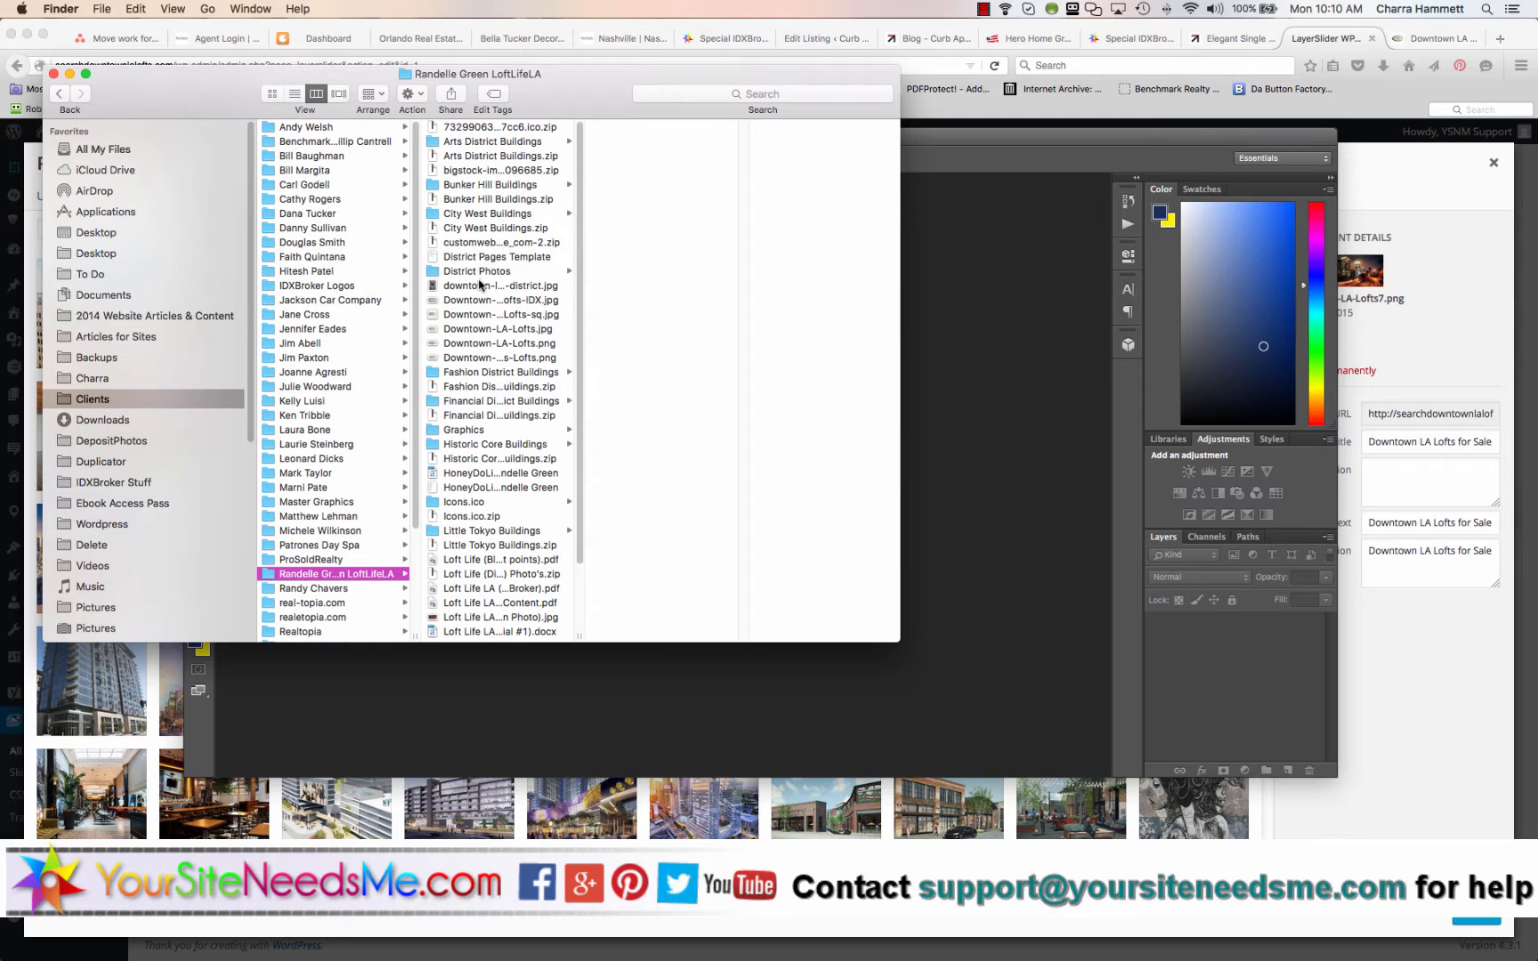
click(502, 285)
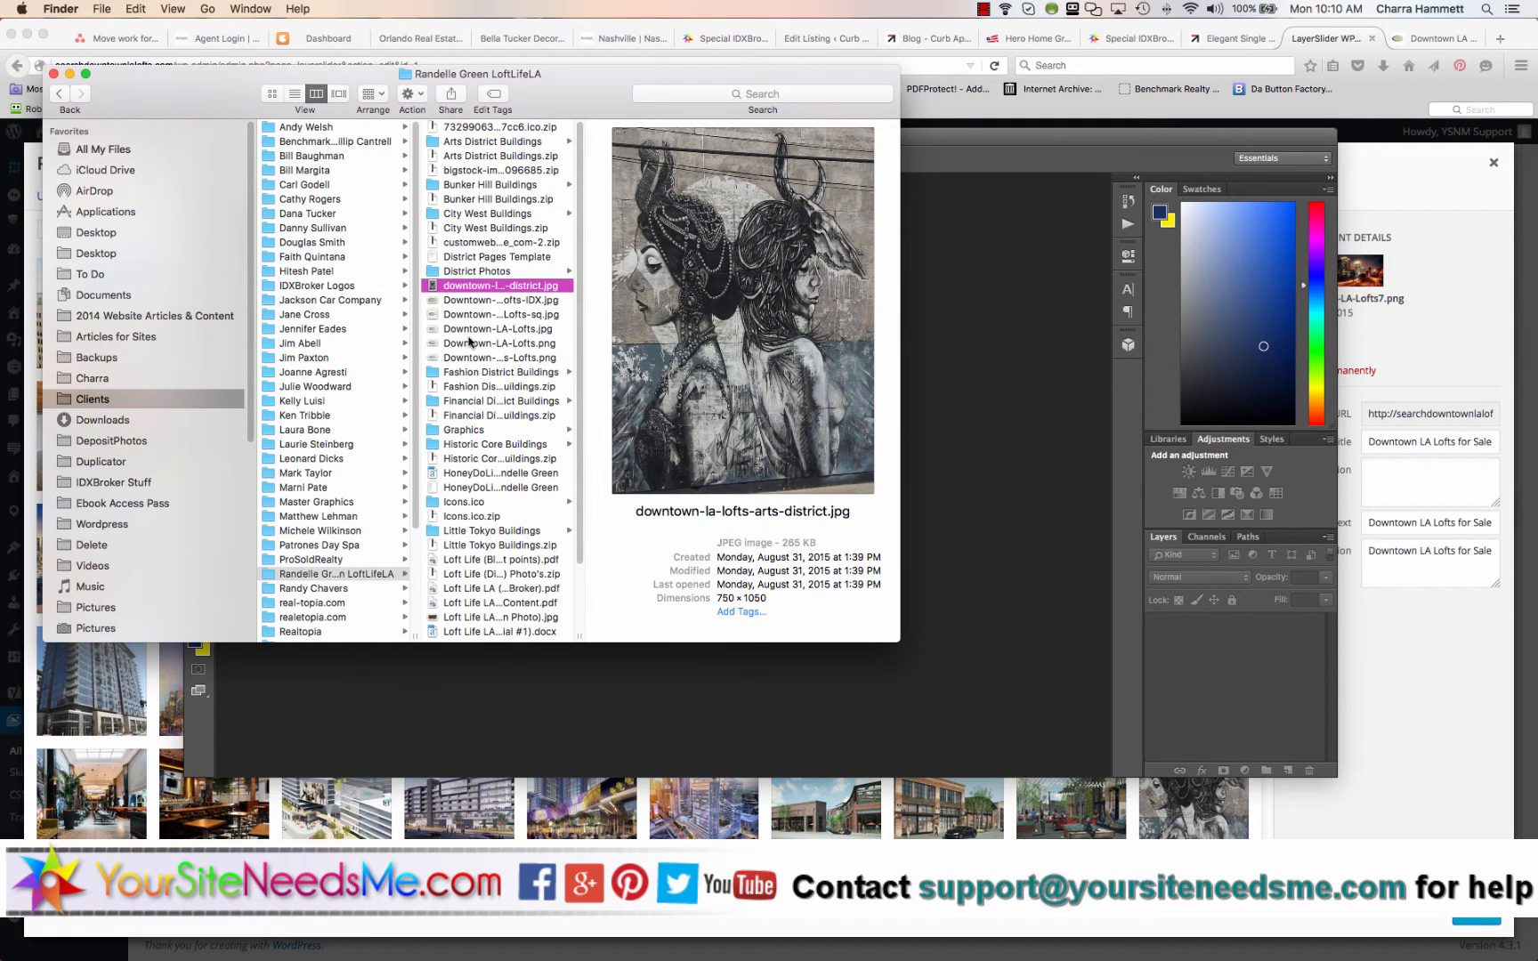
scroll(down, 3)
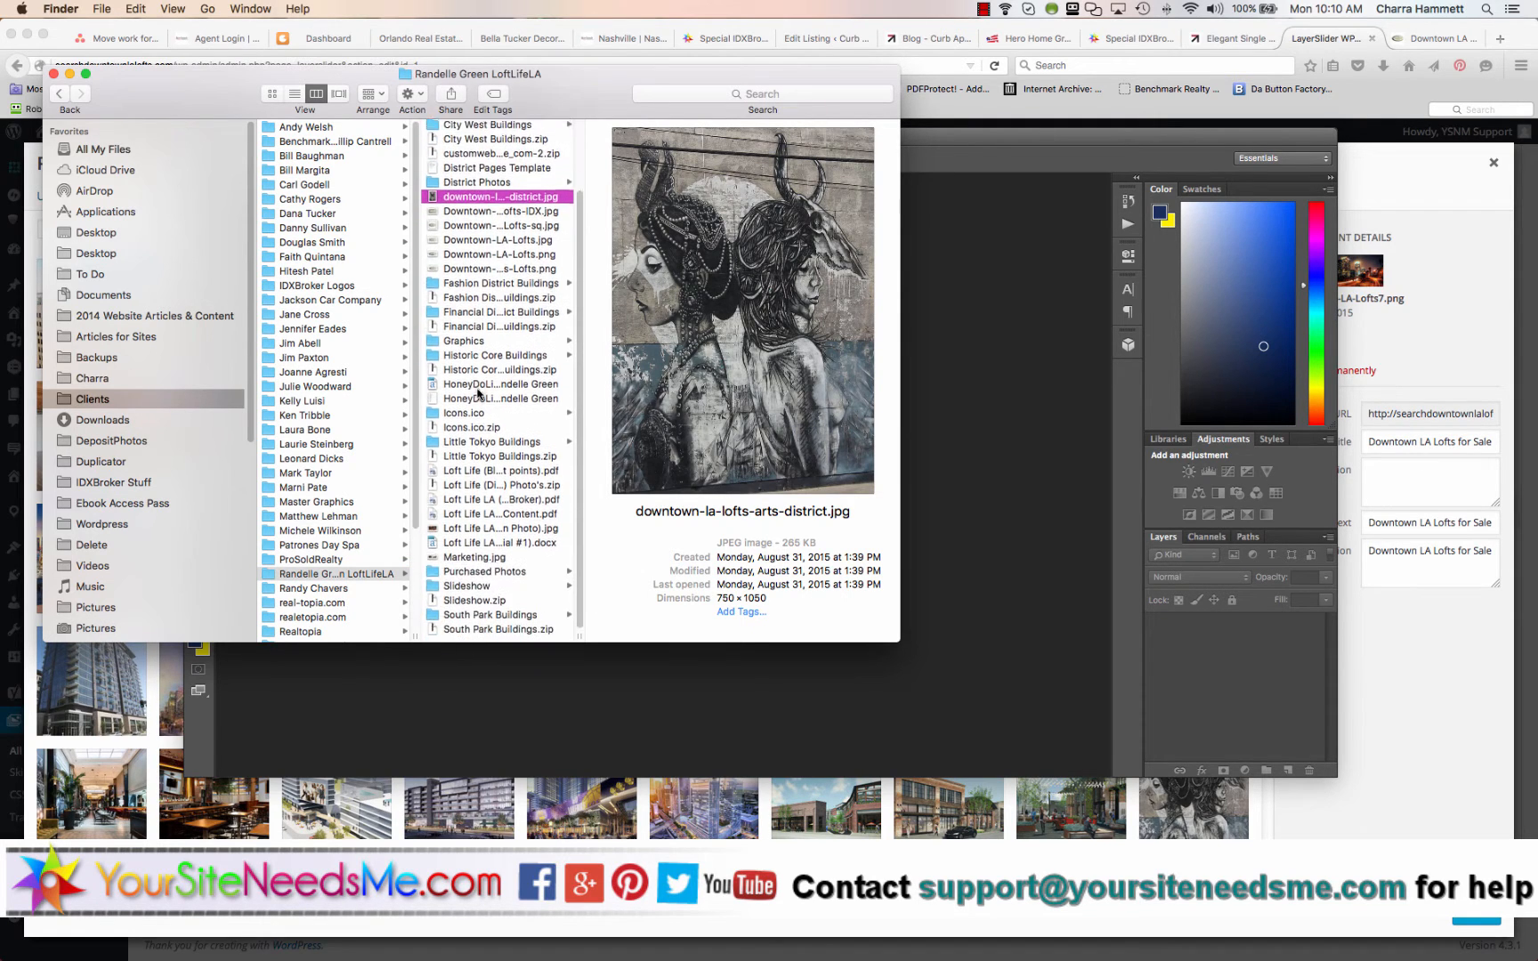
click(499, 534)
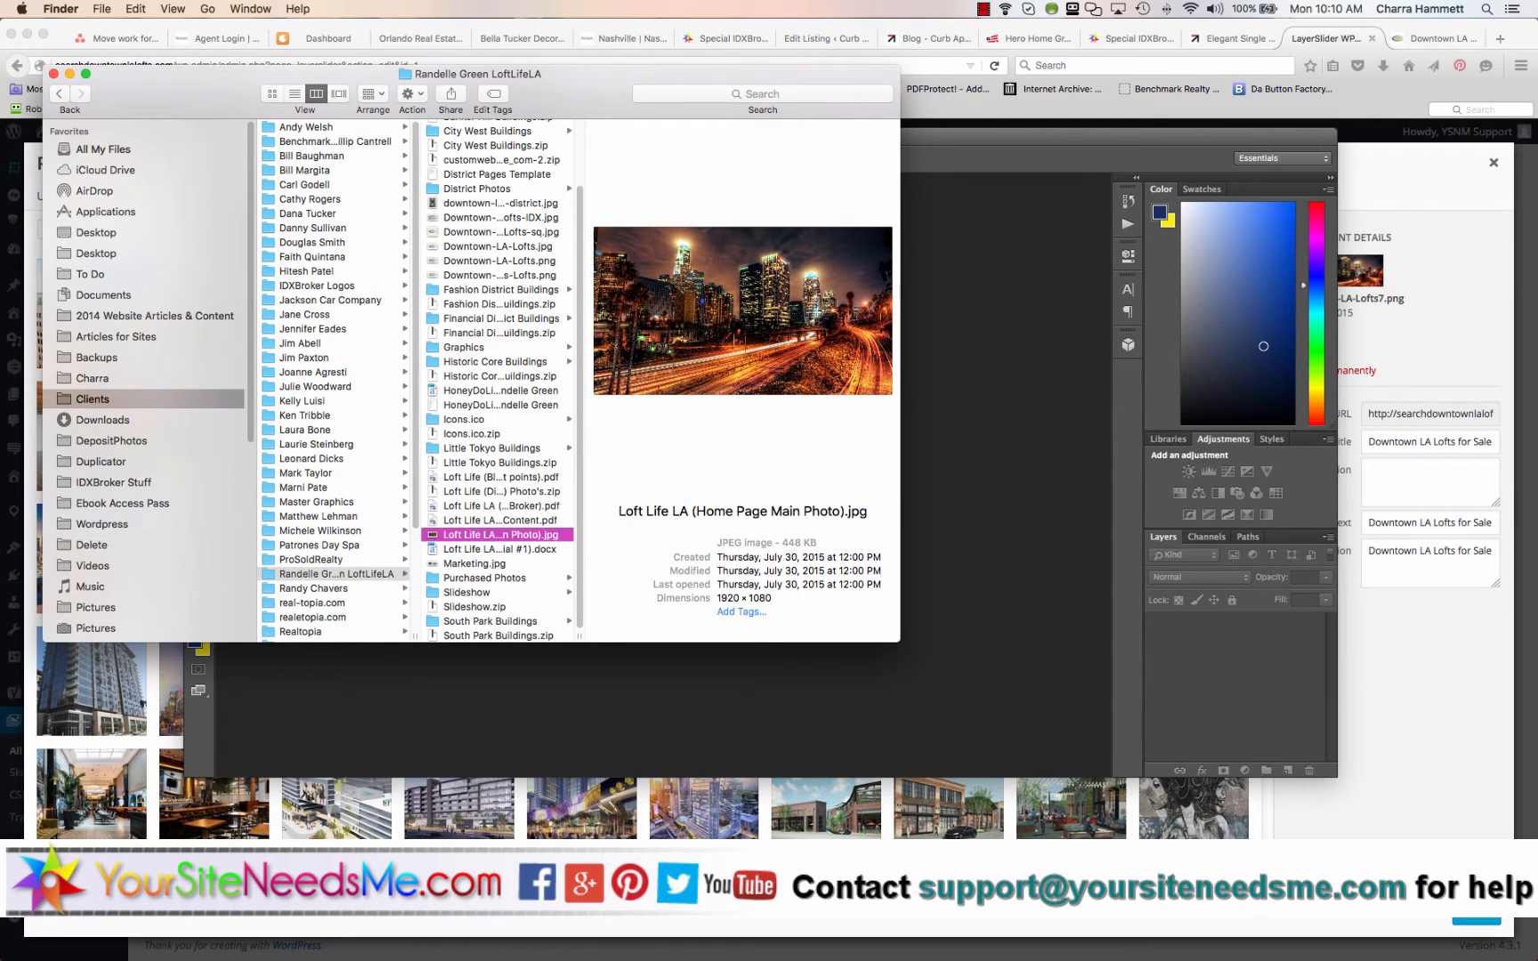
double_click(495, 534)
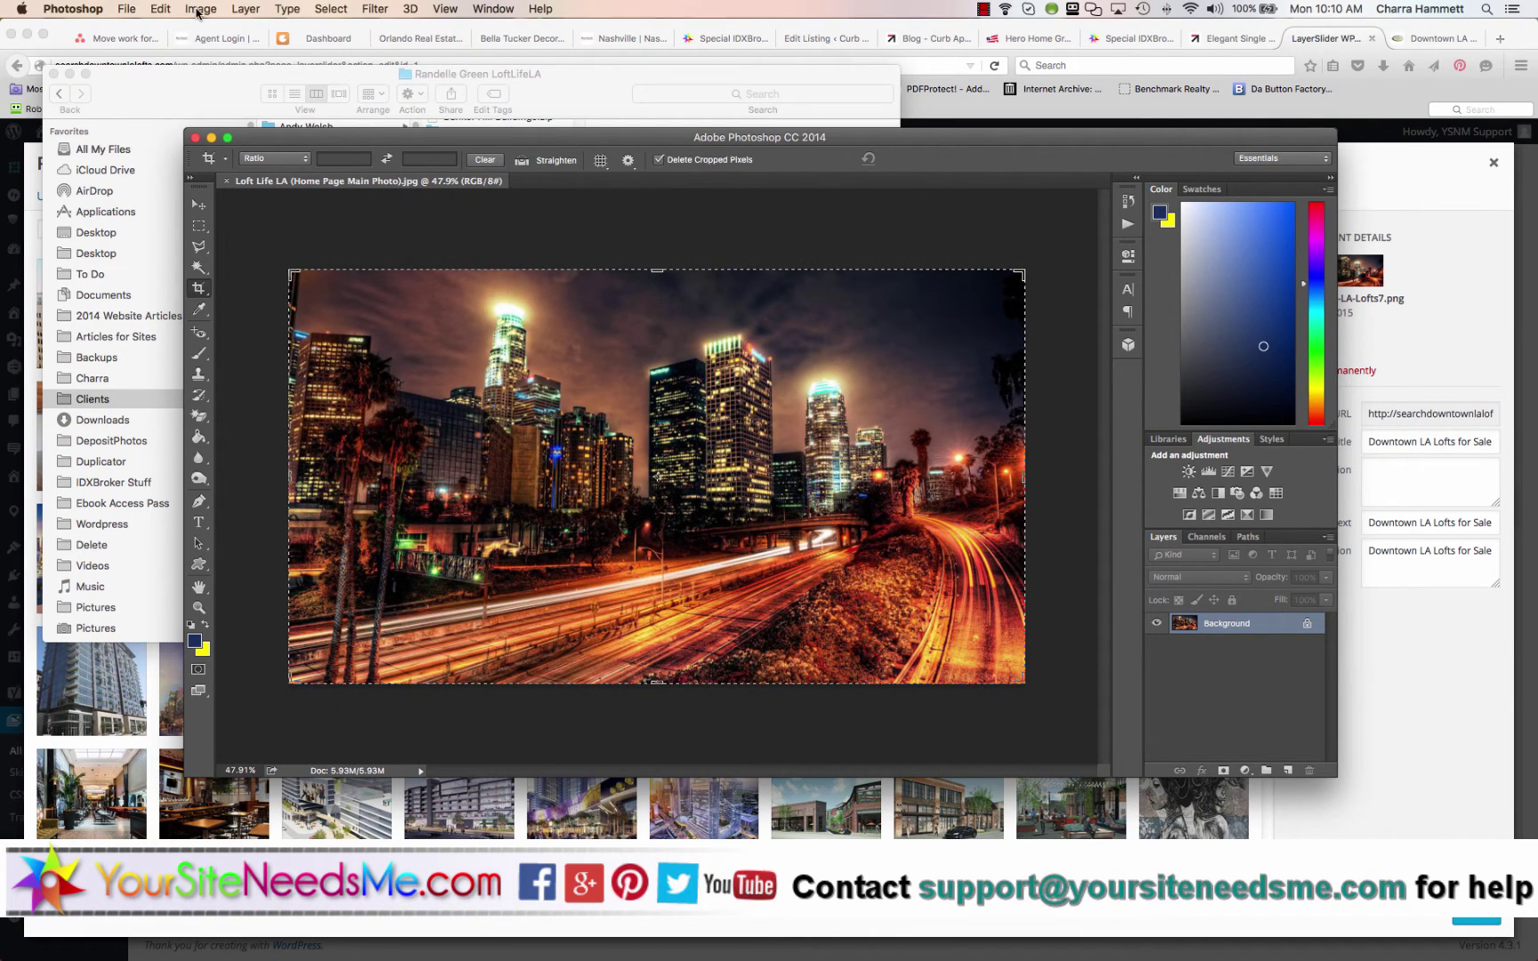
Create a new transparent Photoshop document 1506 × 500 pixels at 300 ppi
click(409, 9)
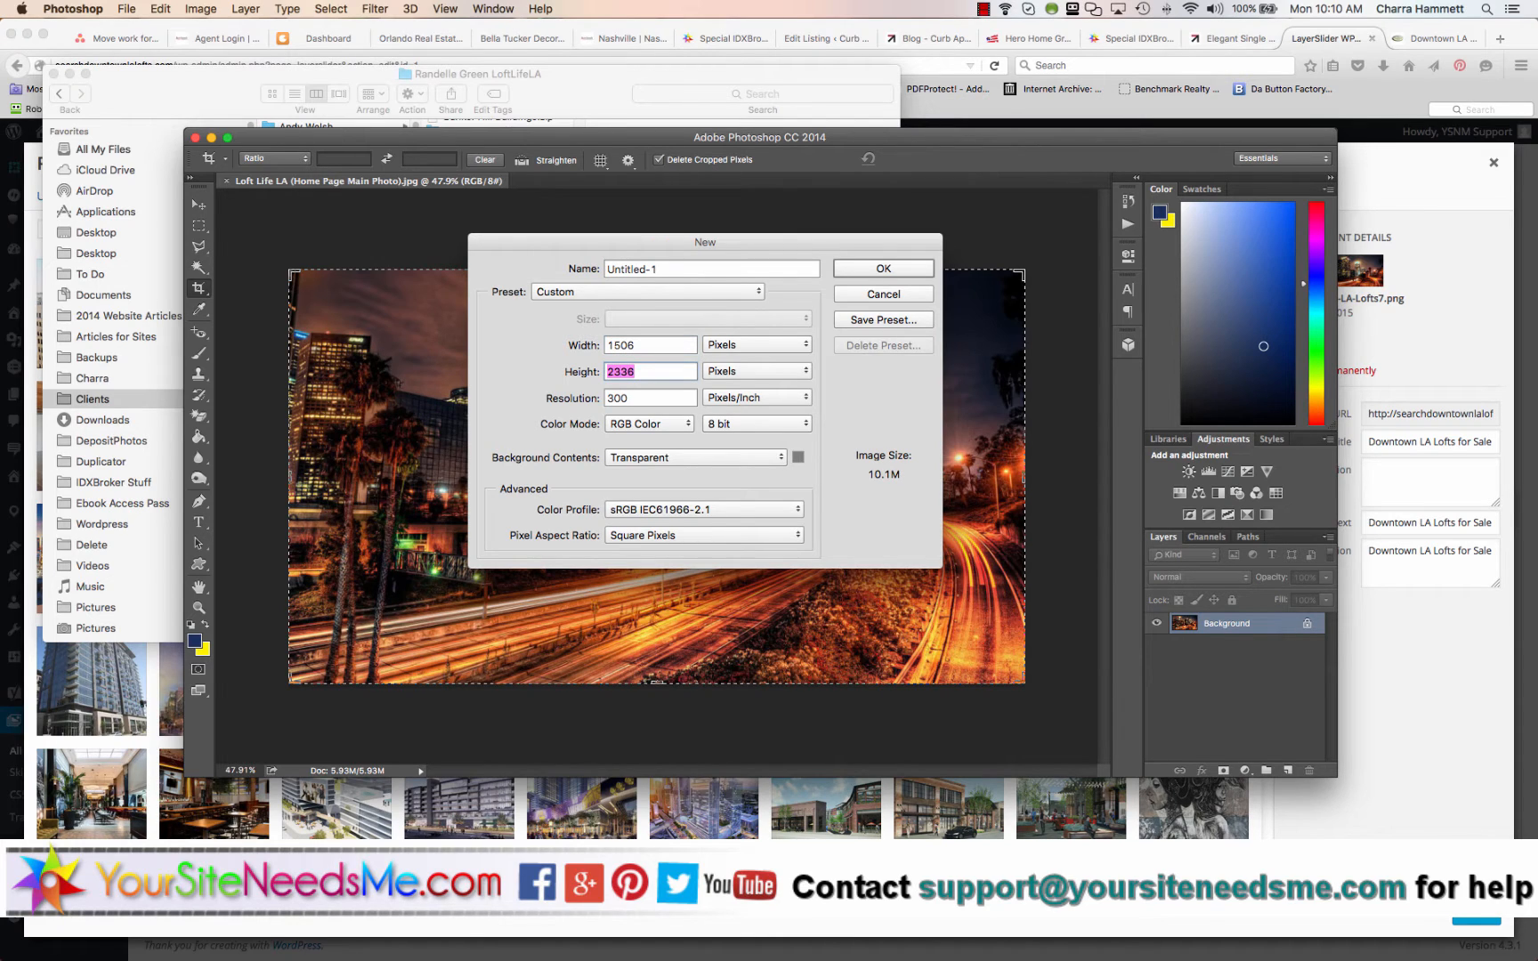
text(500)
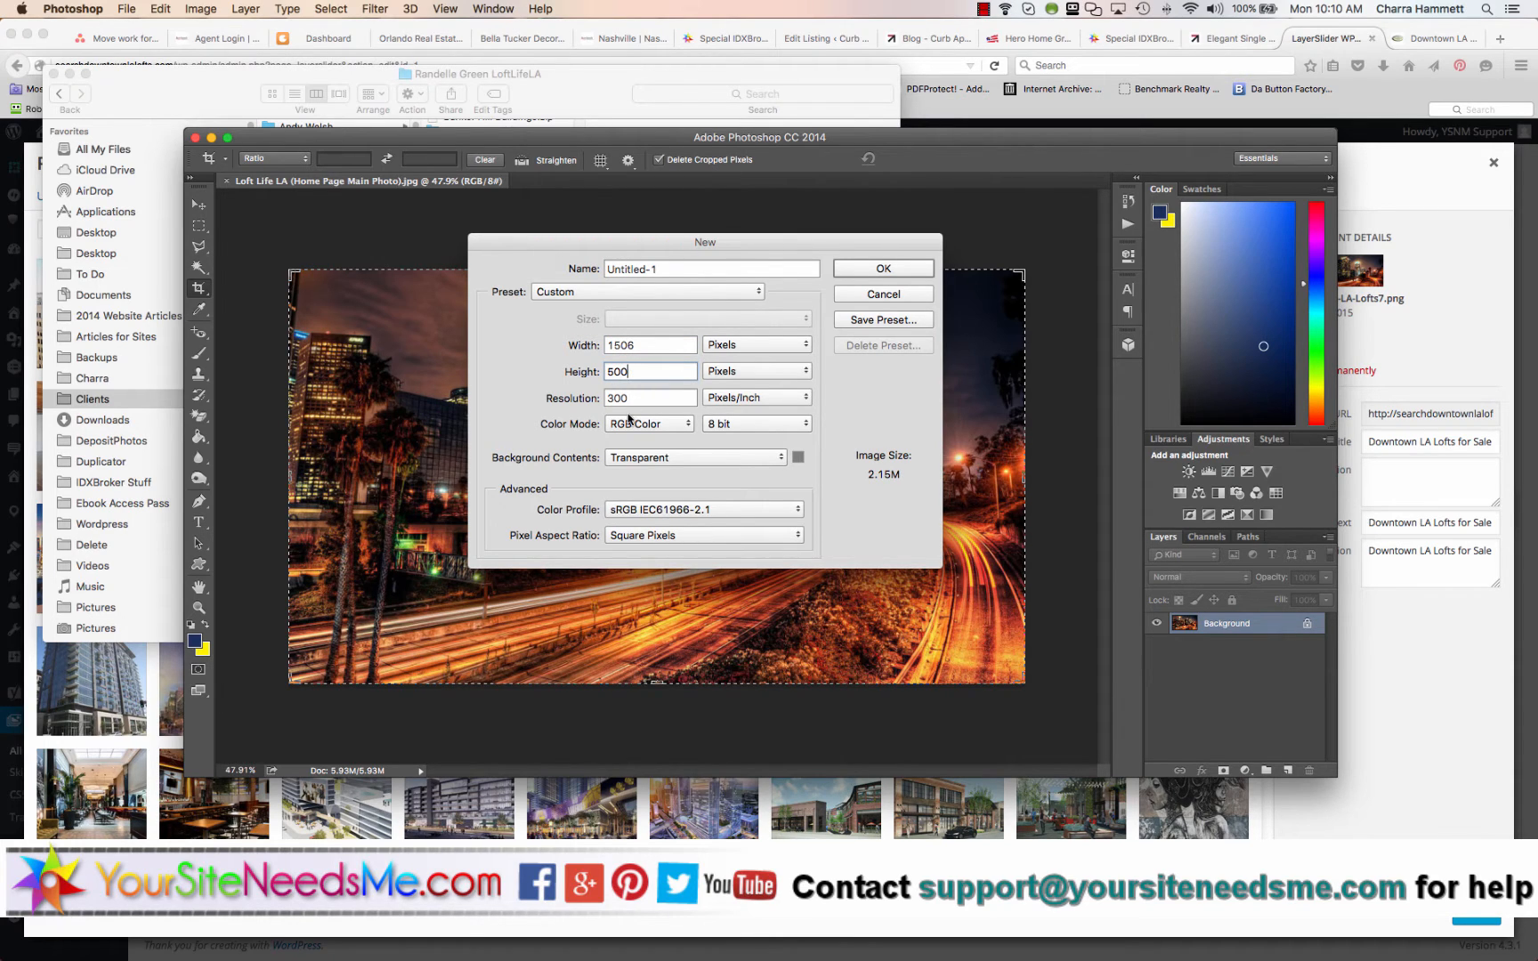
click(883, 269)
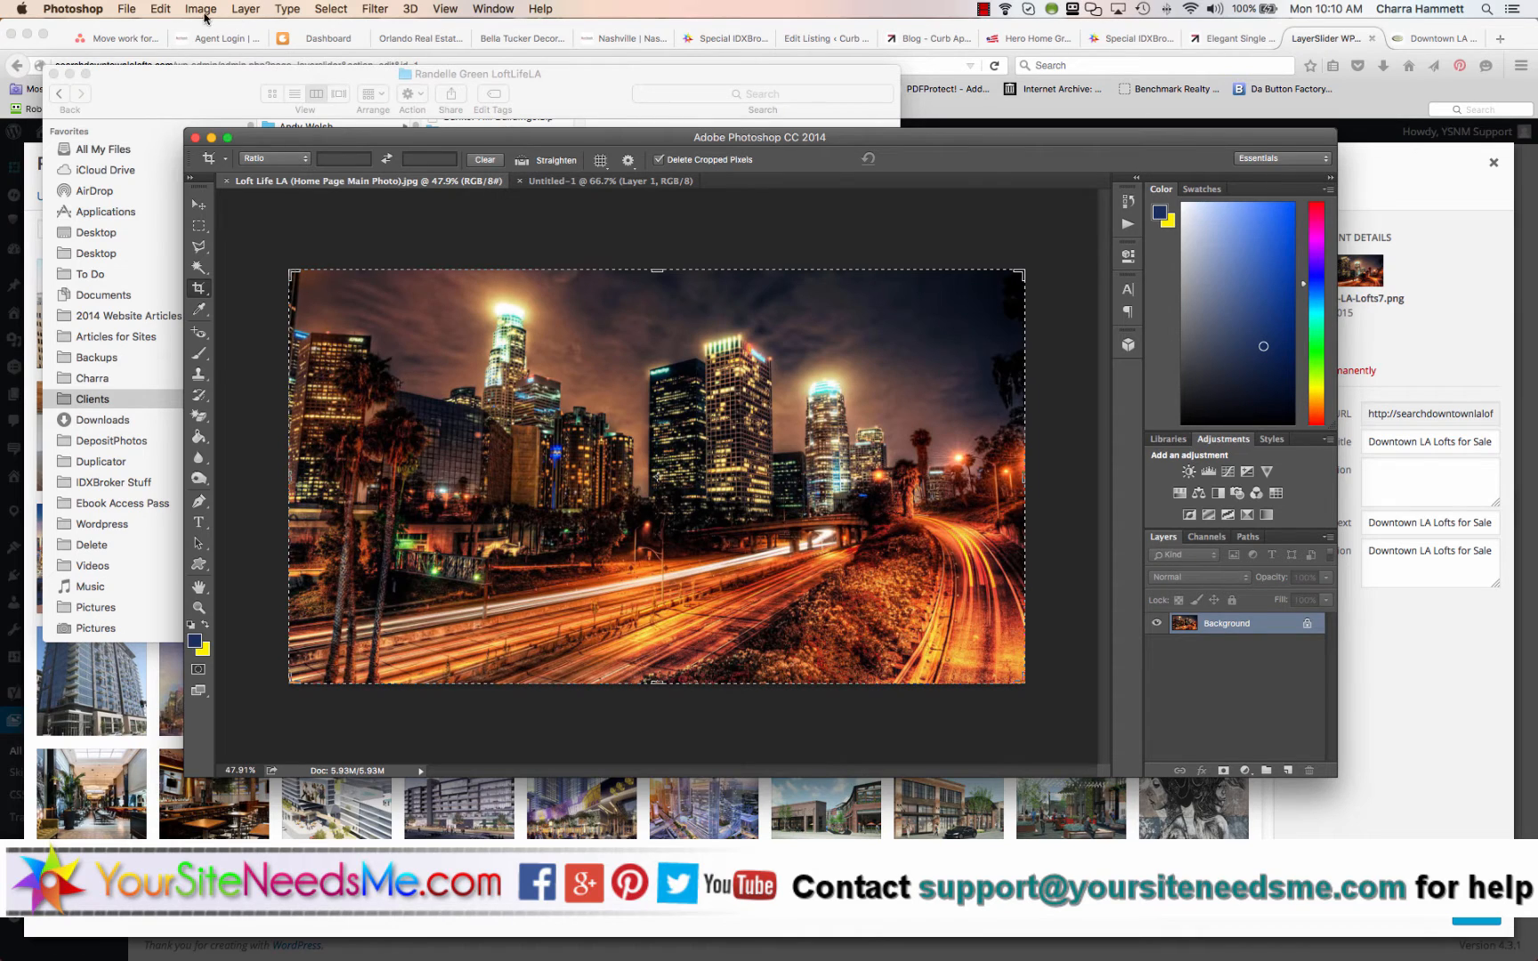
Resize the home page photo via Image Size to 1506 pixels wide at 300 ppi (1506 × 847)
click(201, 9)
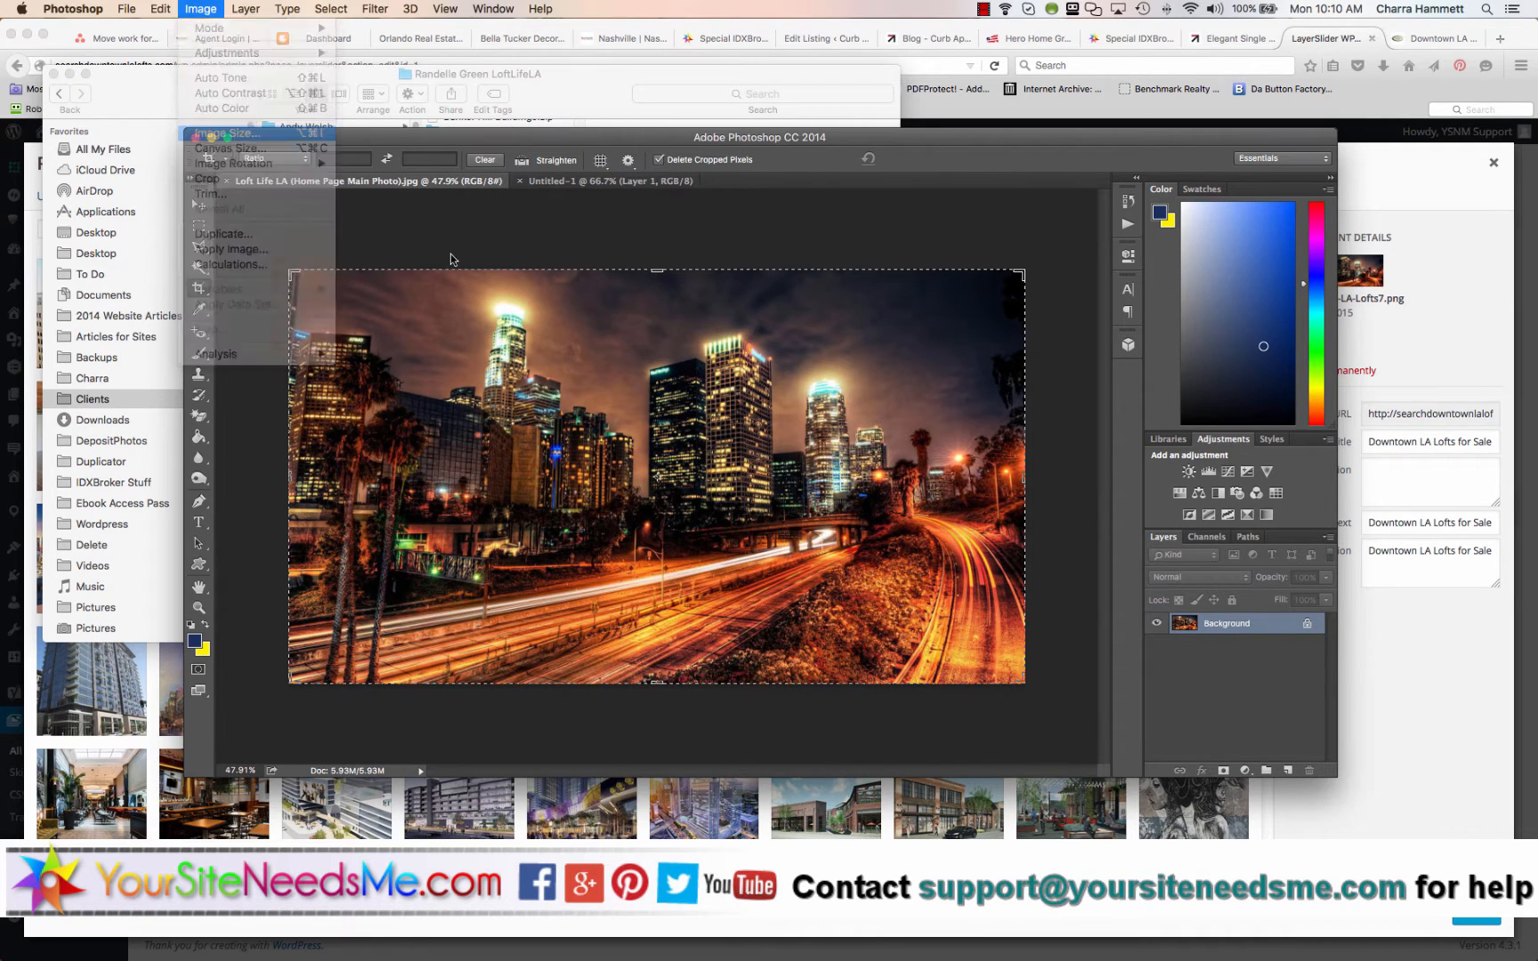
click(220, 134)
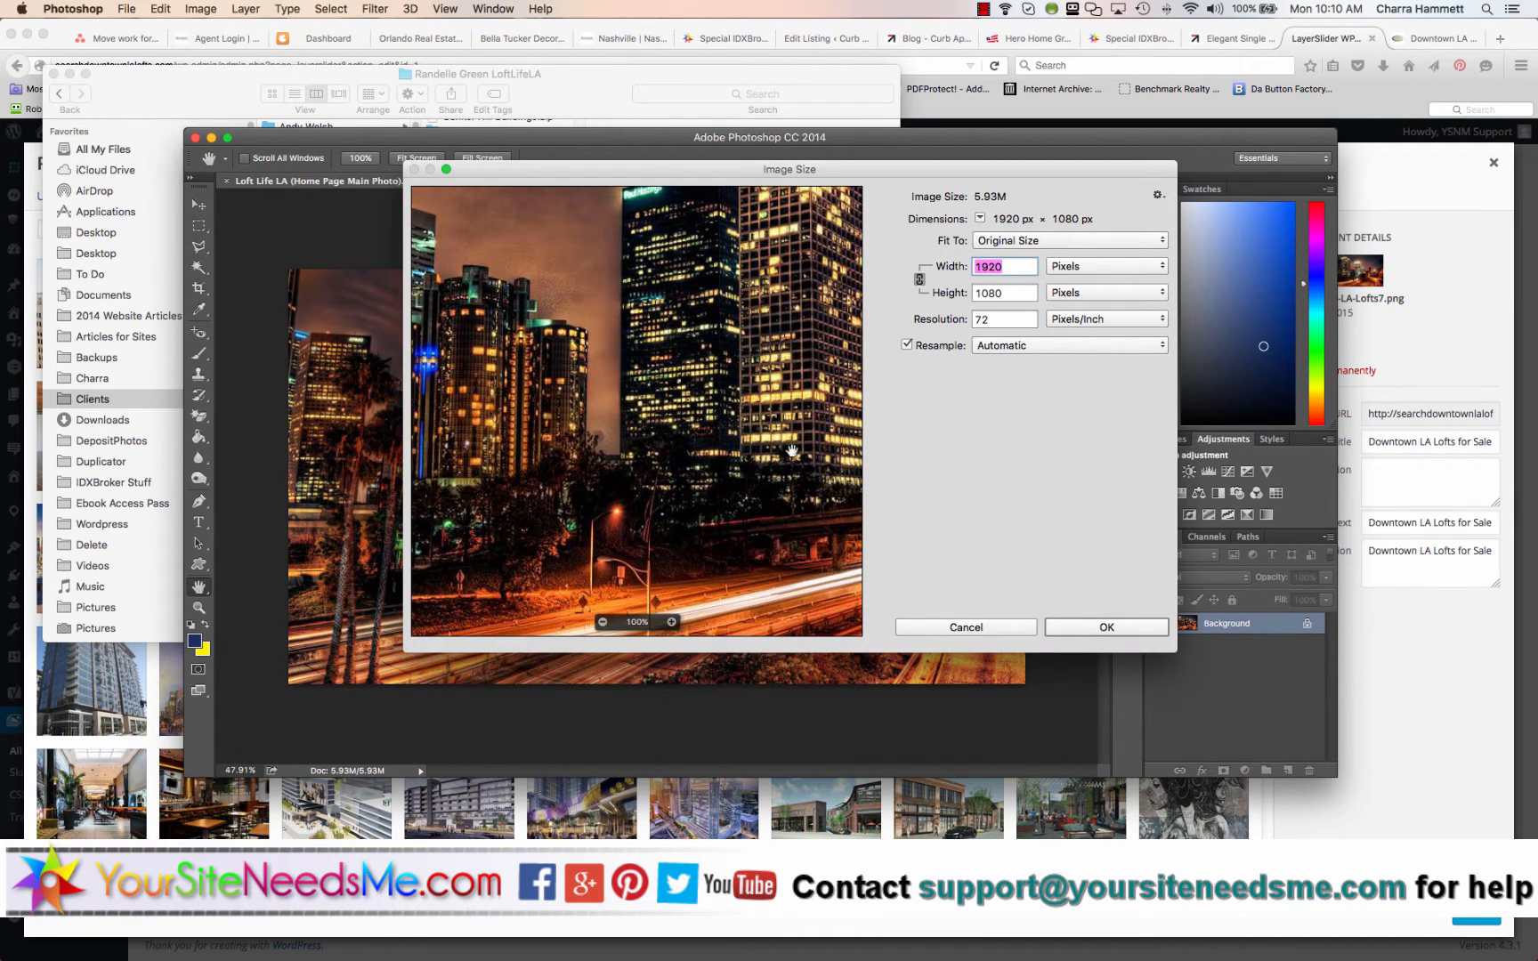
click(1004, 319)
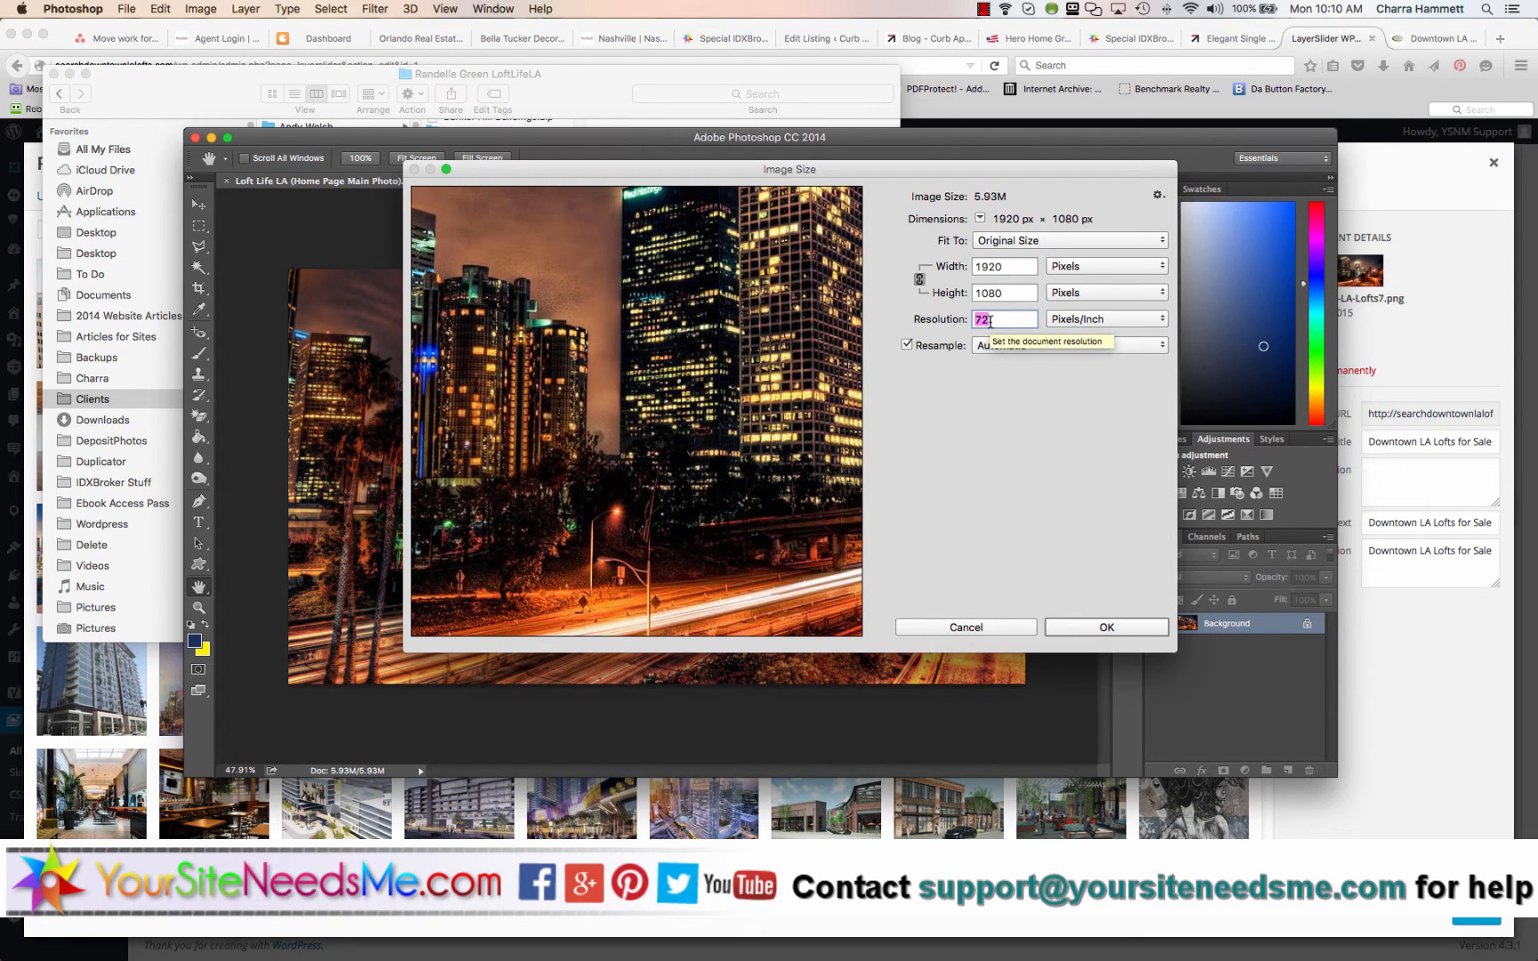
text(8000)
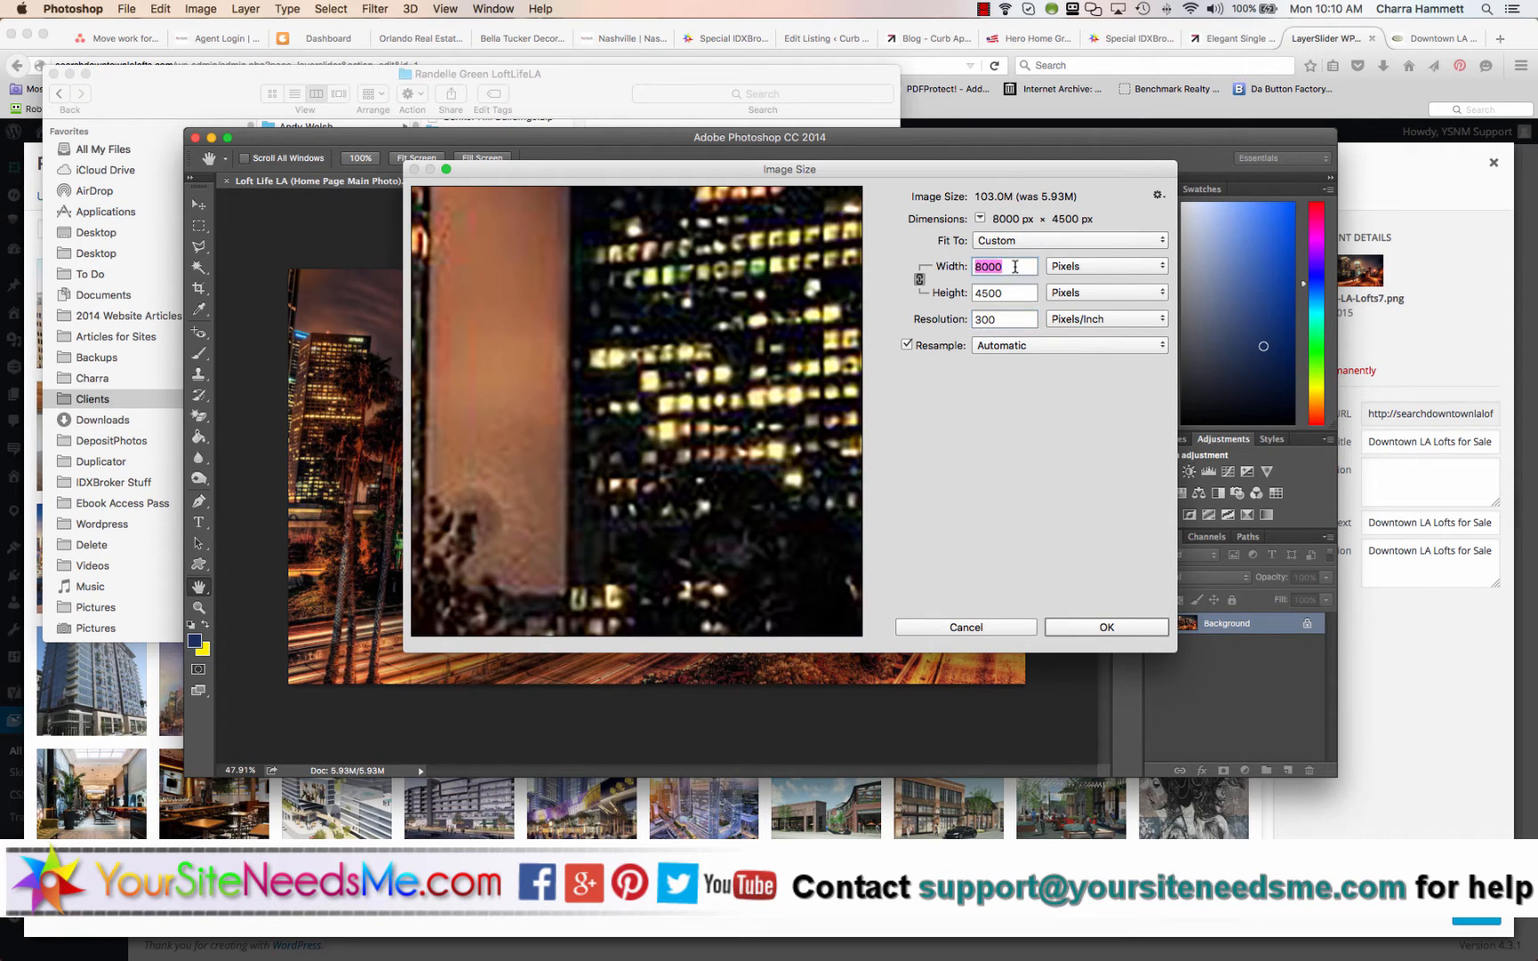
text(1506)
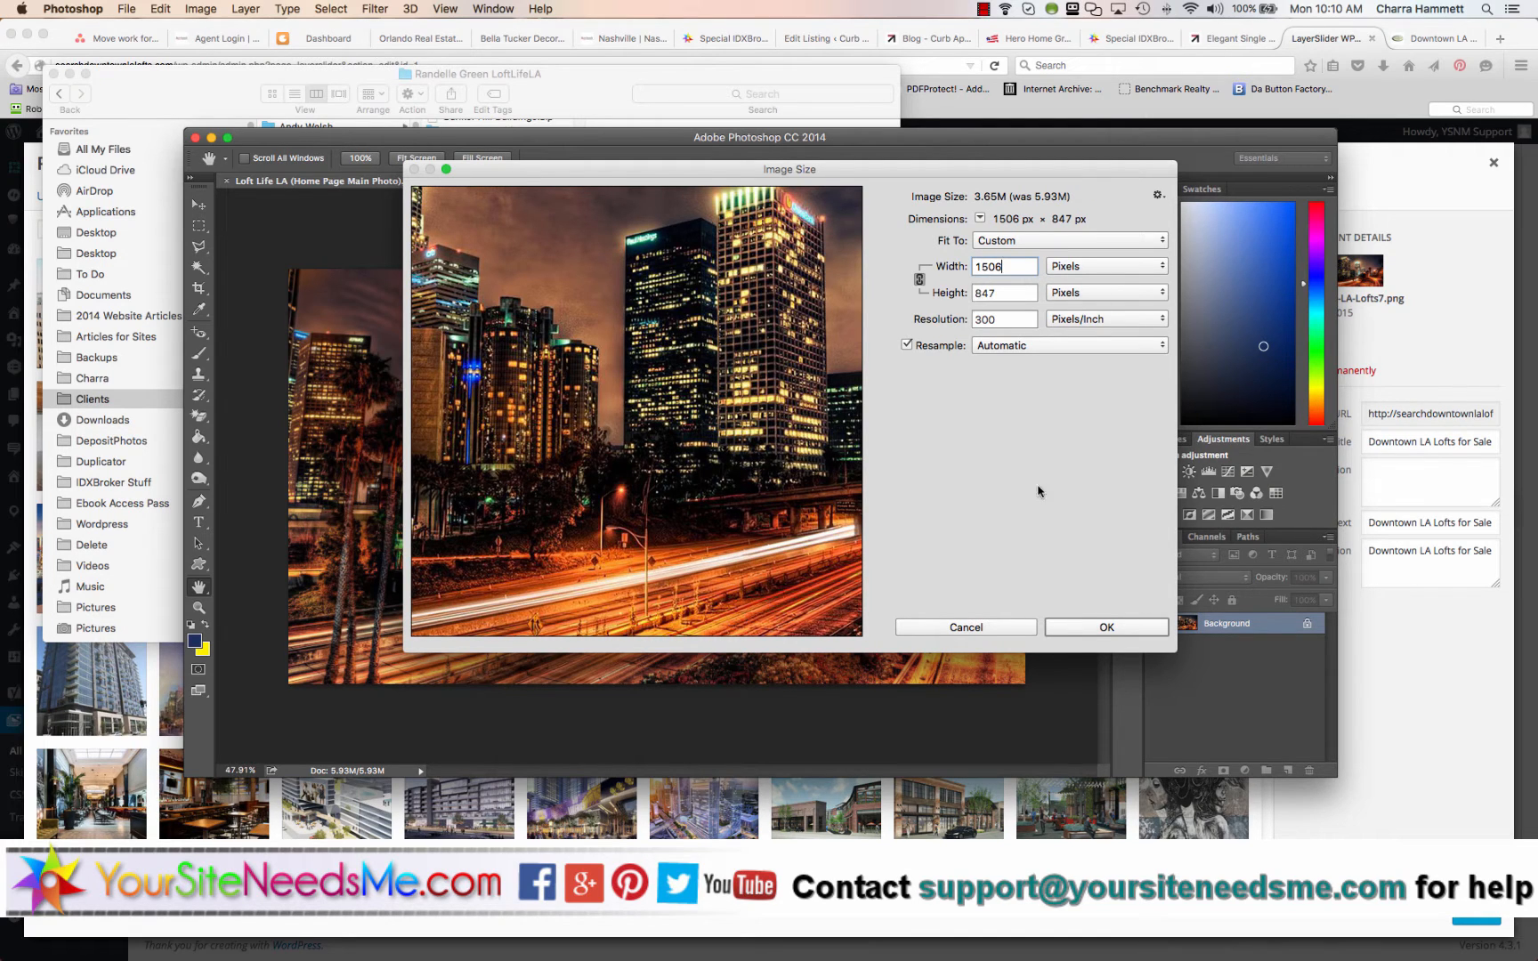
click(1107, 626)
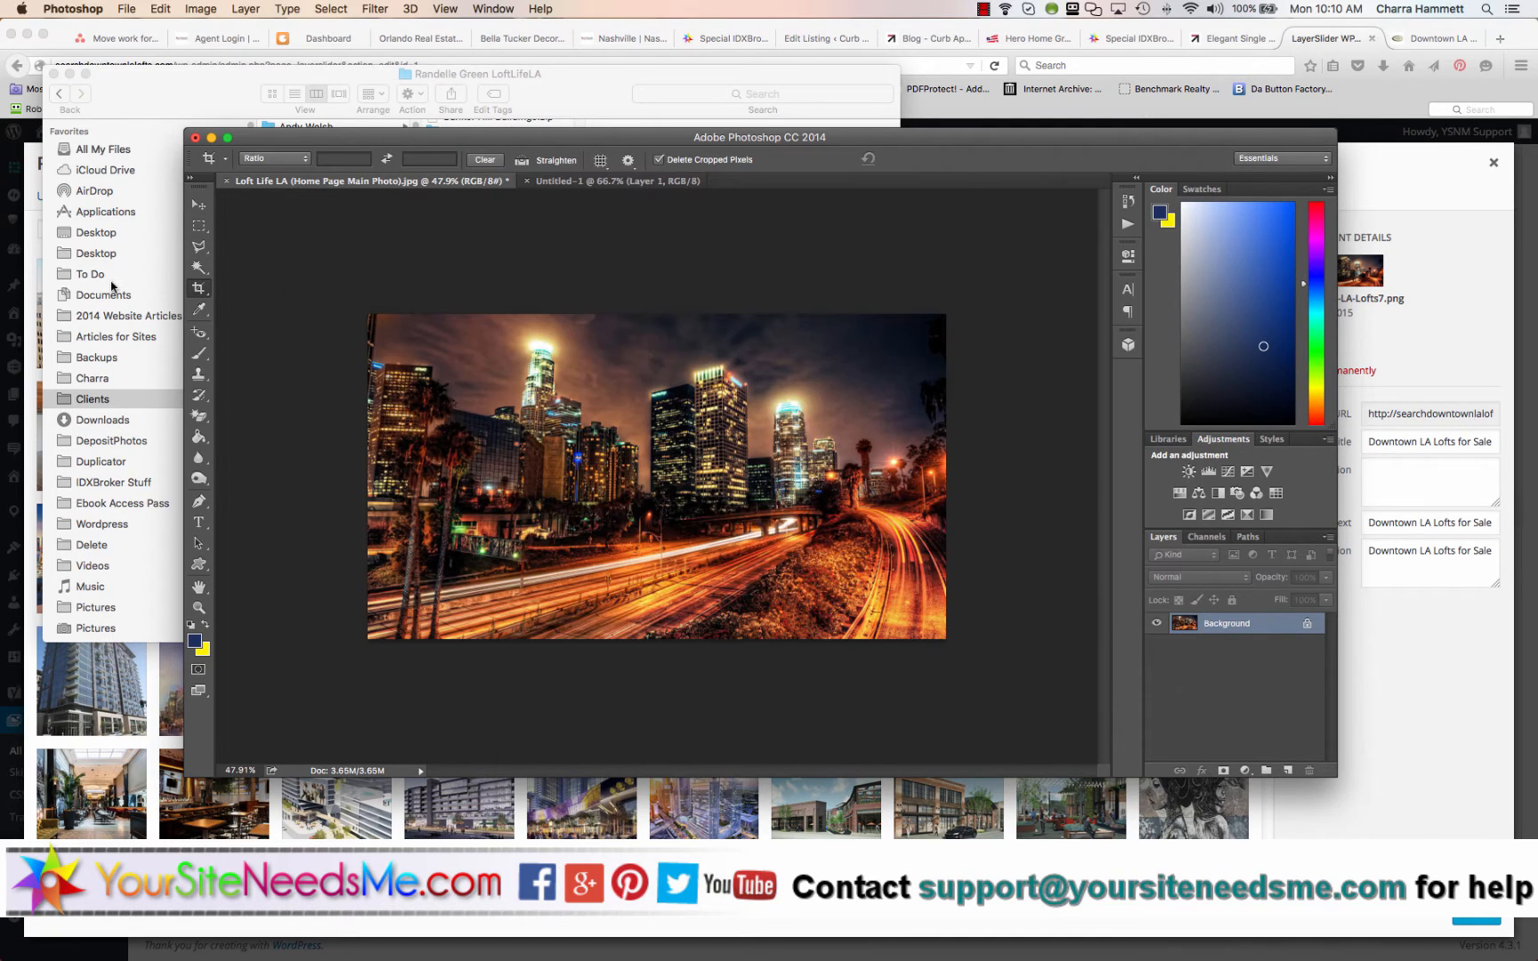
Place the resized photo as a layer in the 1506 × 500 document and position it to frame the skyline
click(199, 226)
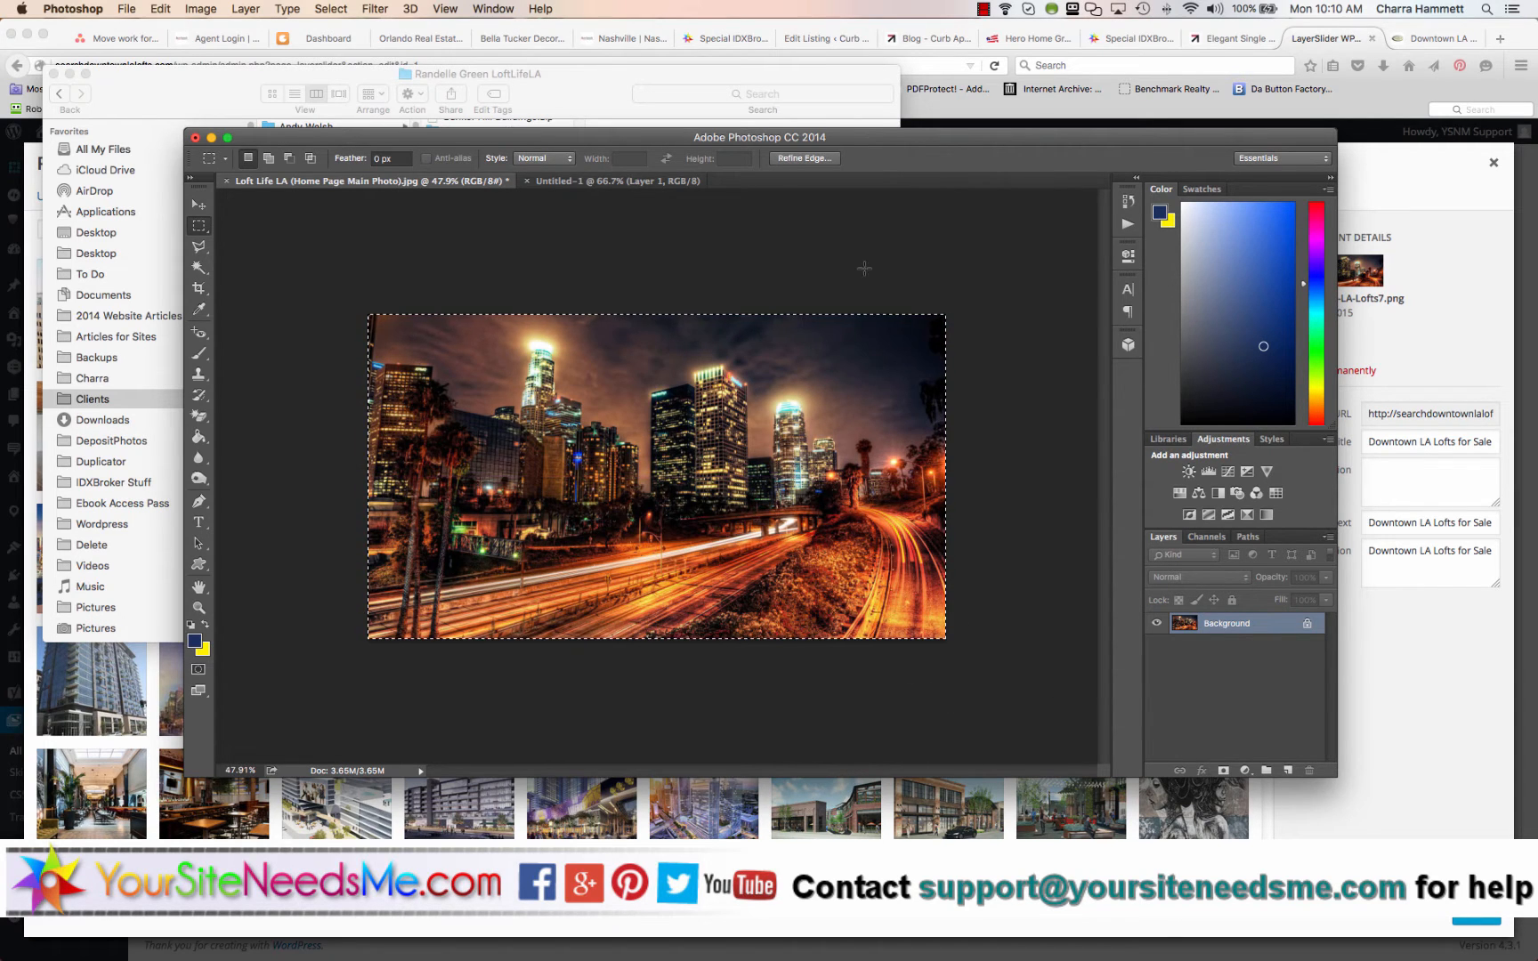
click(605, 182)
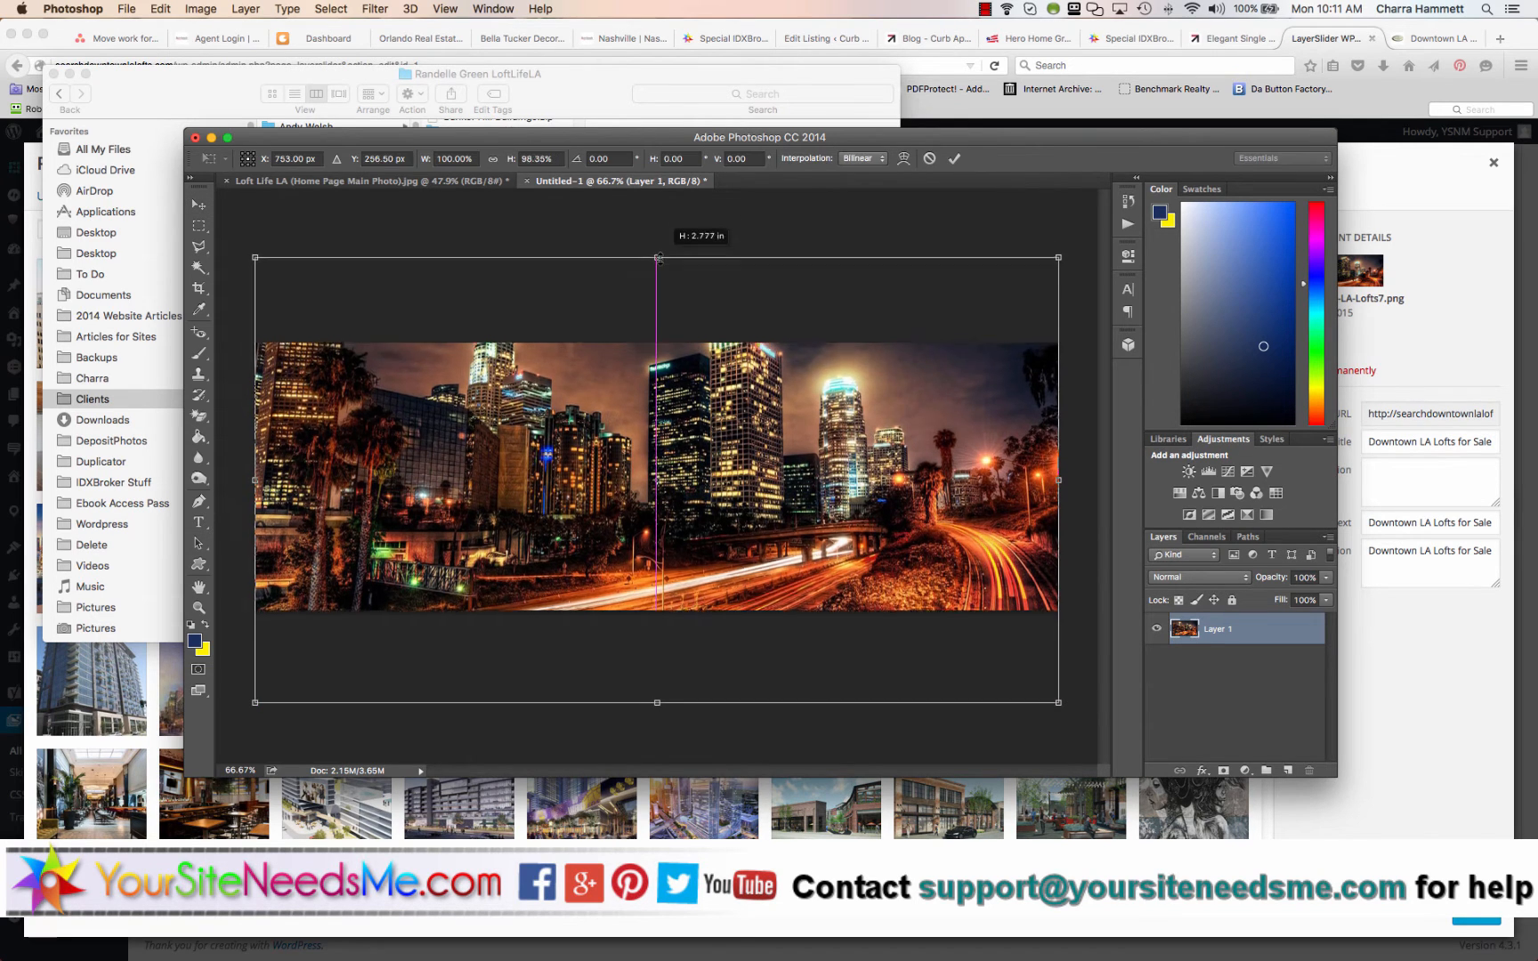
drag(655, 258, 654, 285)
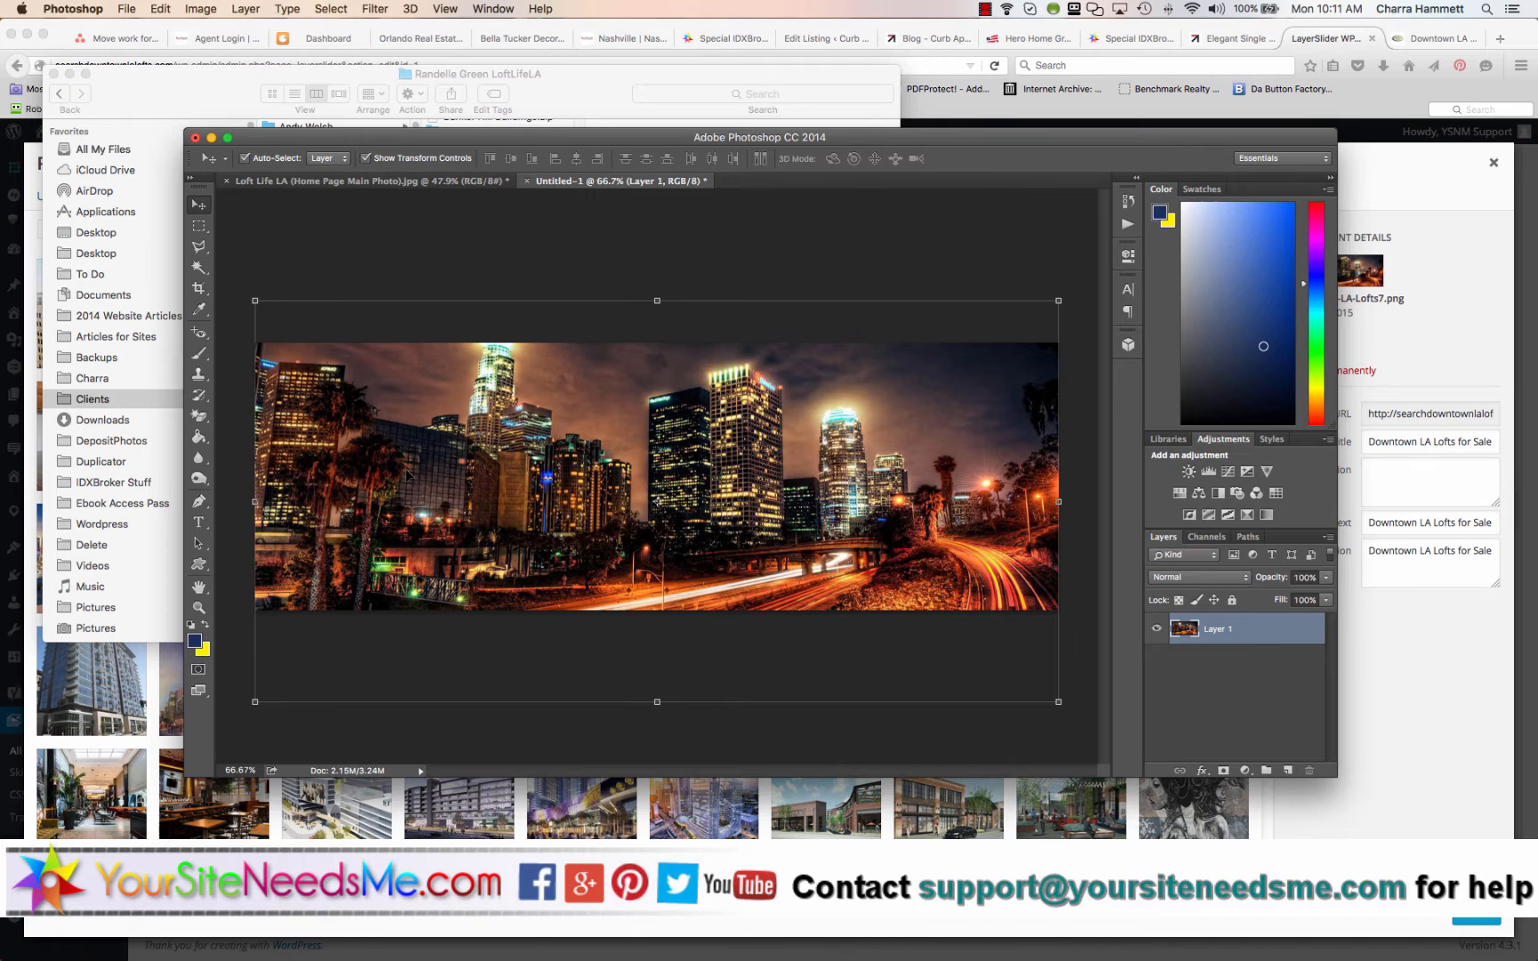
click(128, 10)
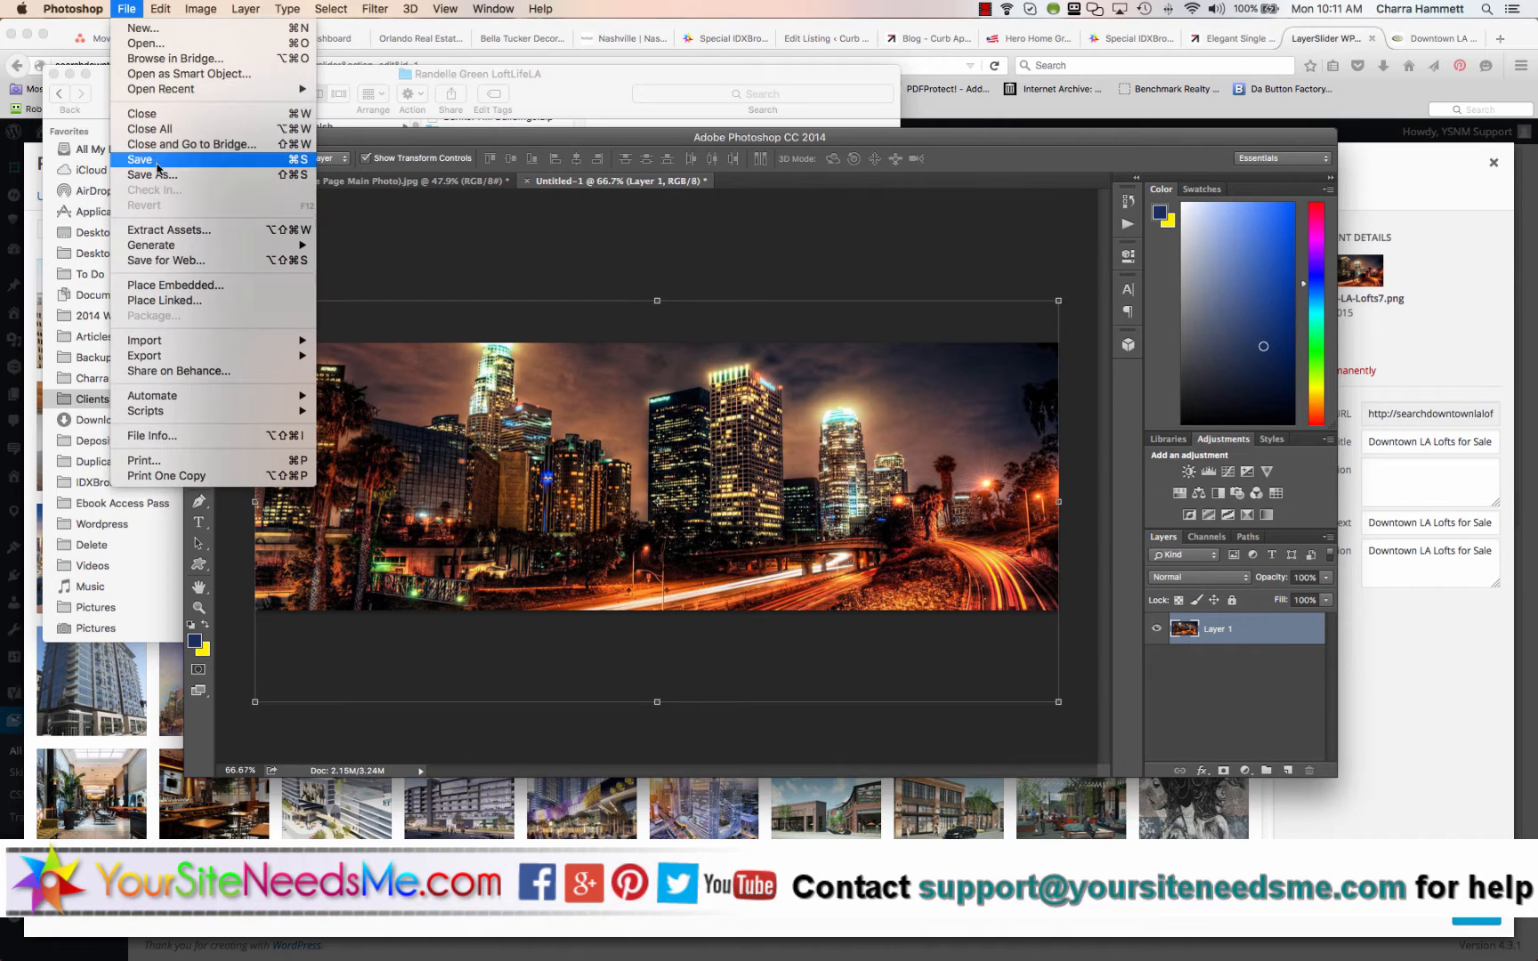
click(140, 160)
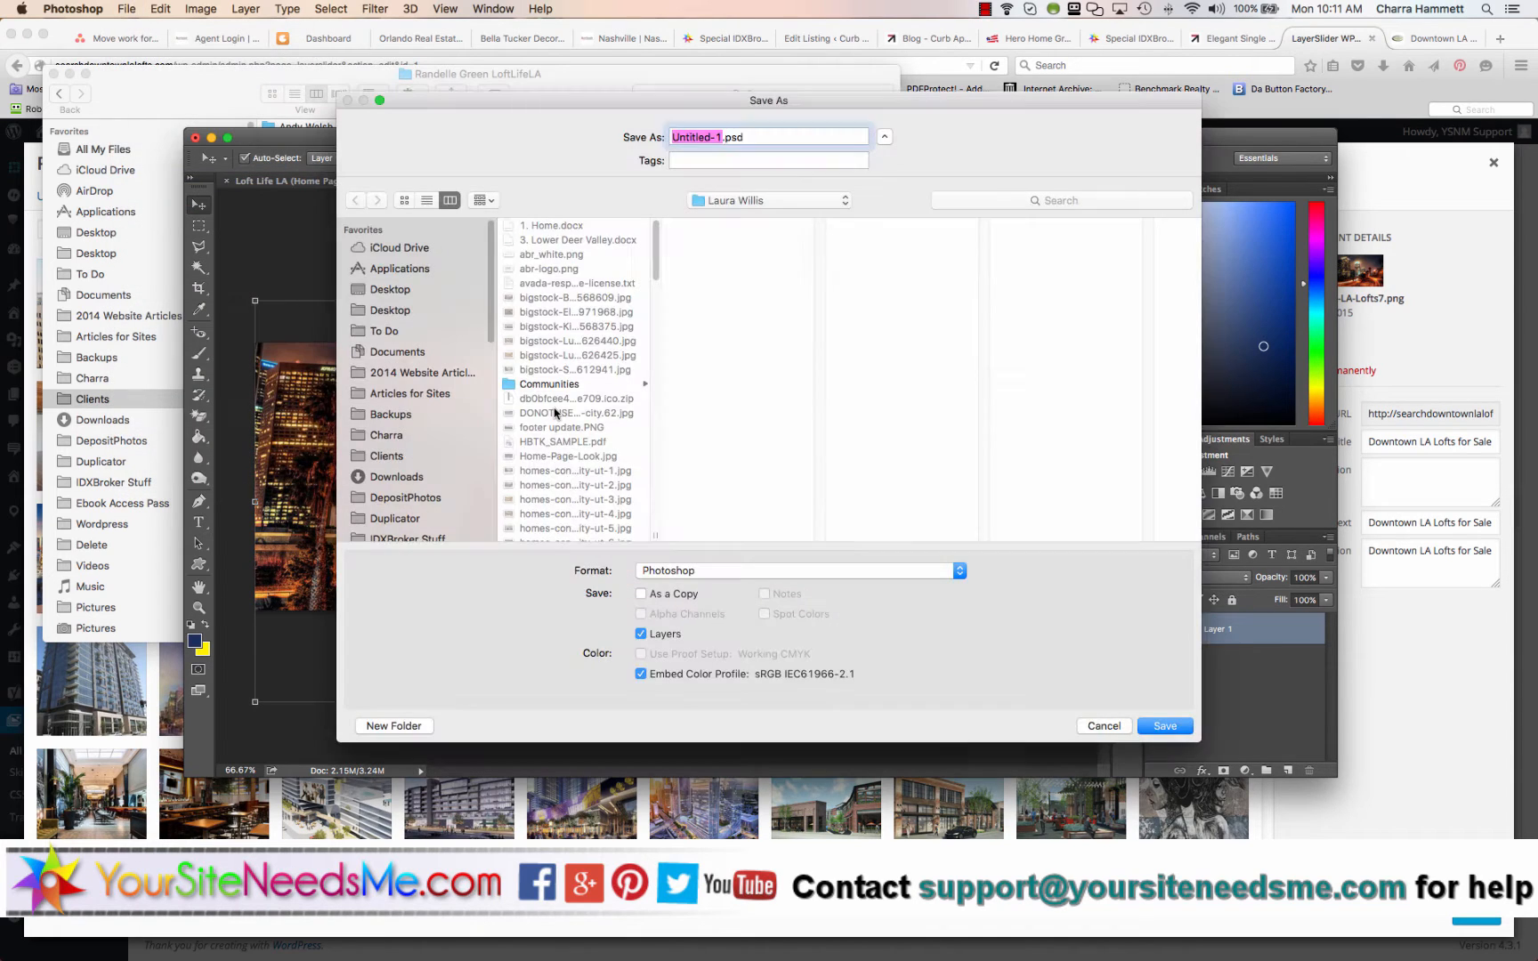
scroll(down, 3)
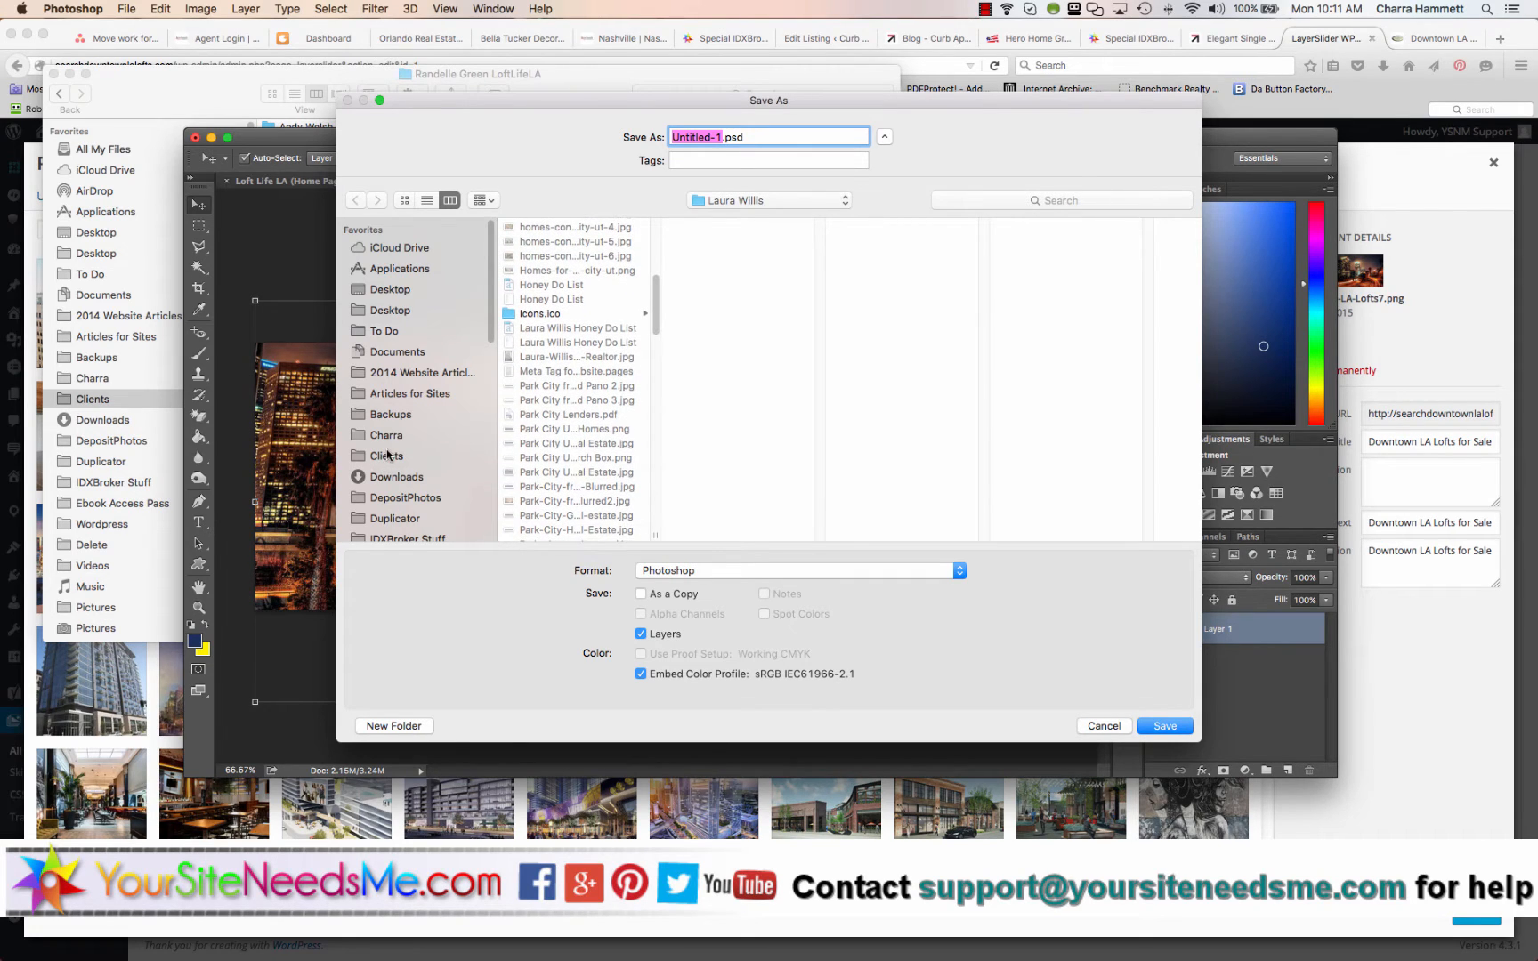
click(384, 455)
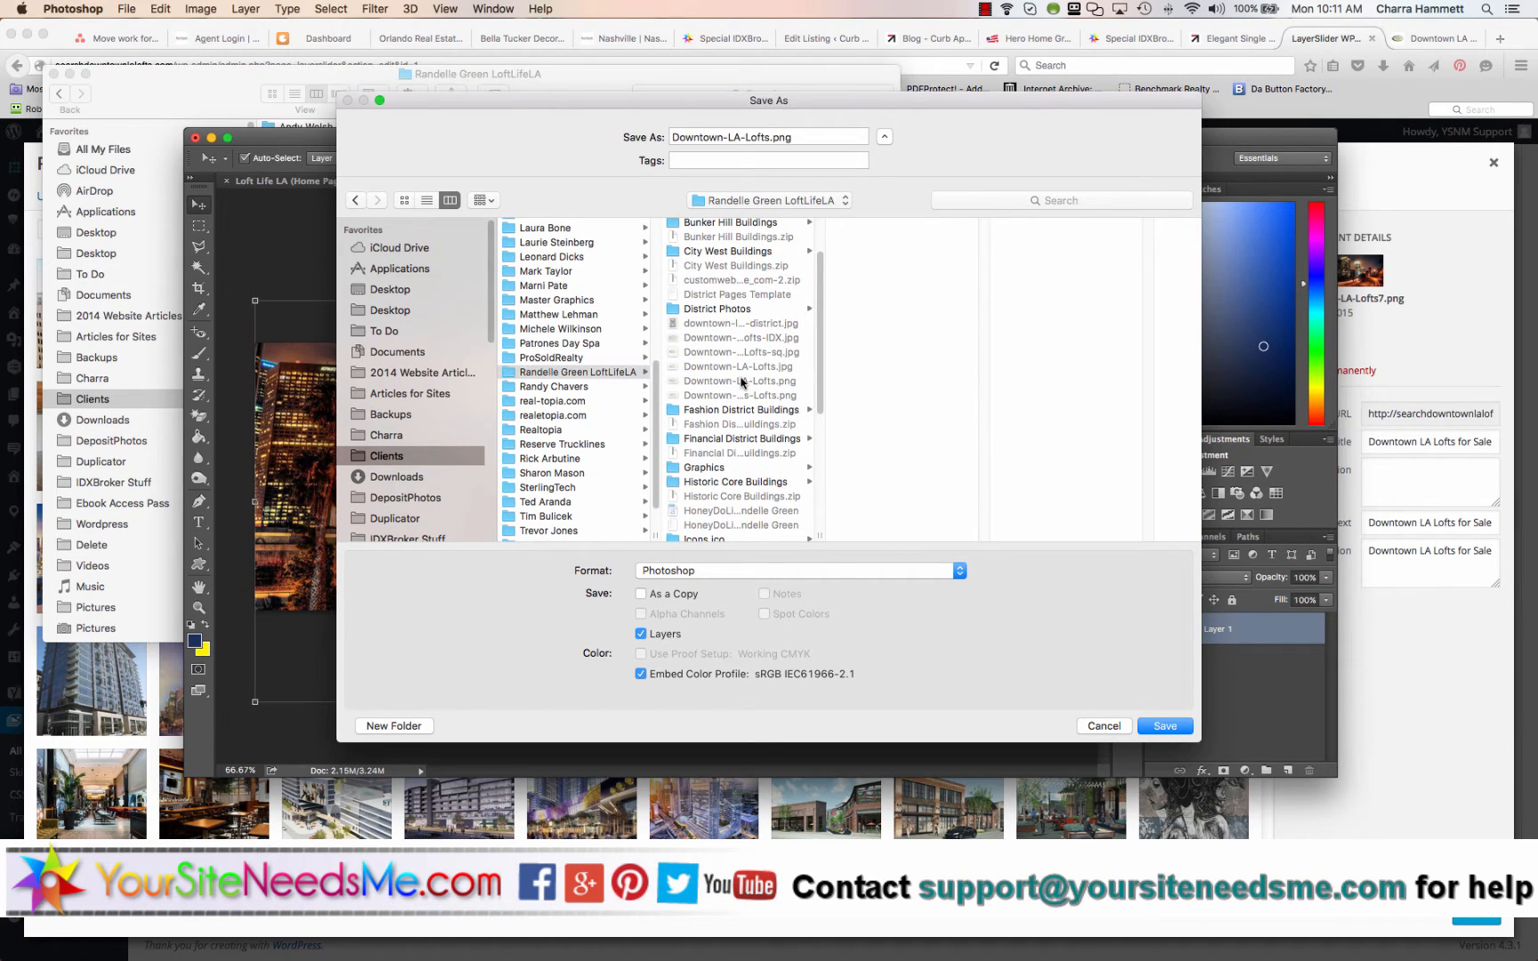
click(799, 570)
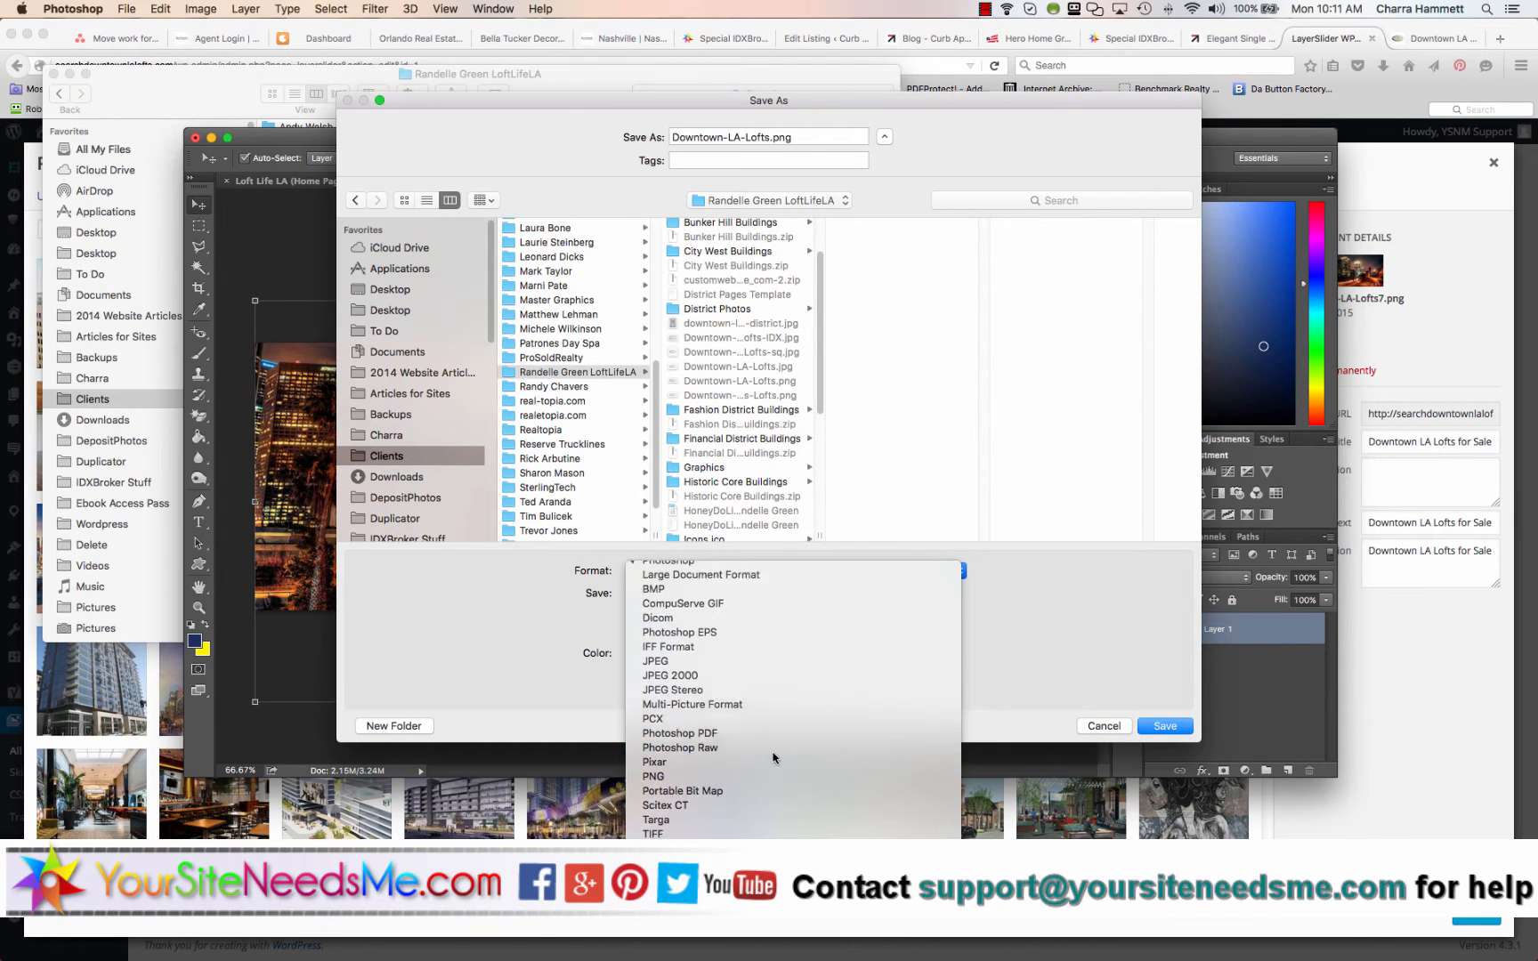
click(651, 776)
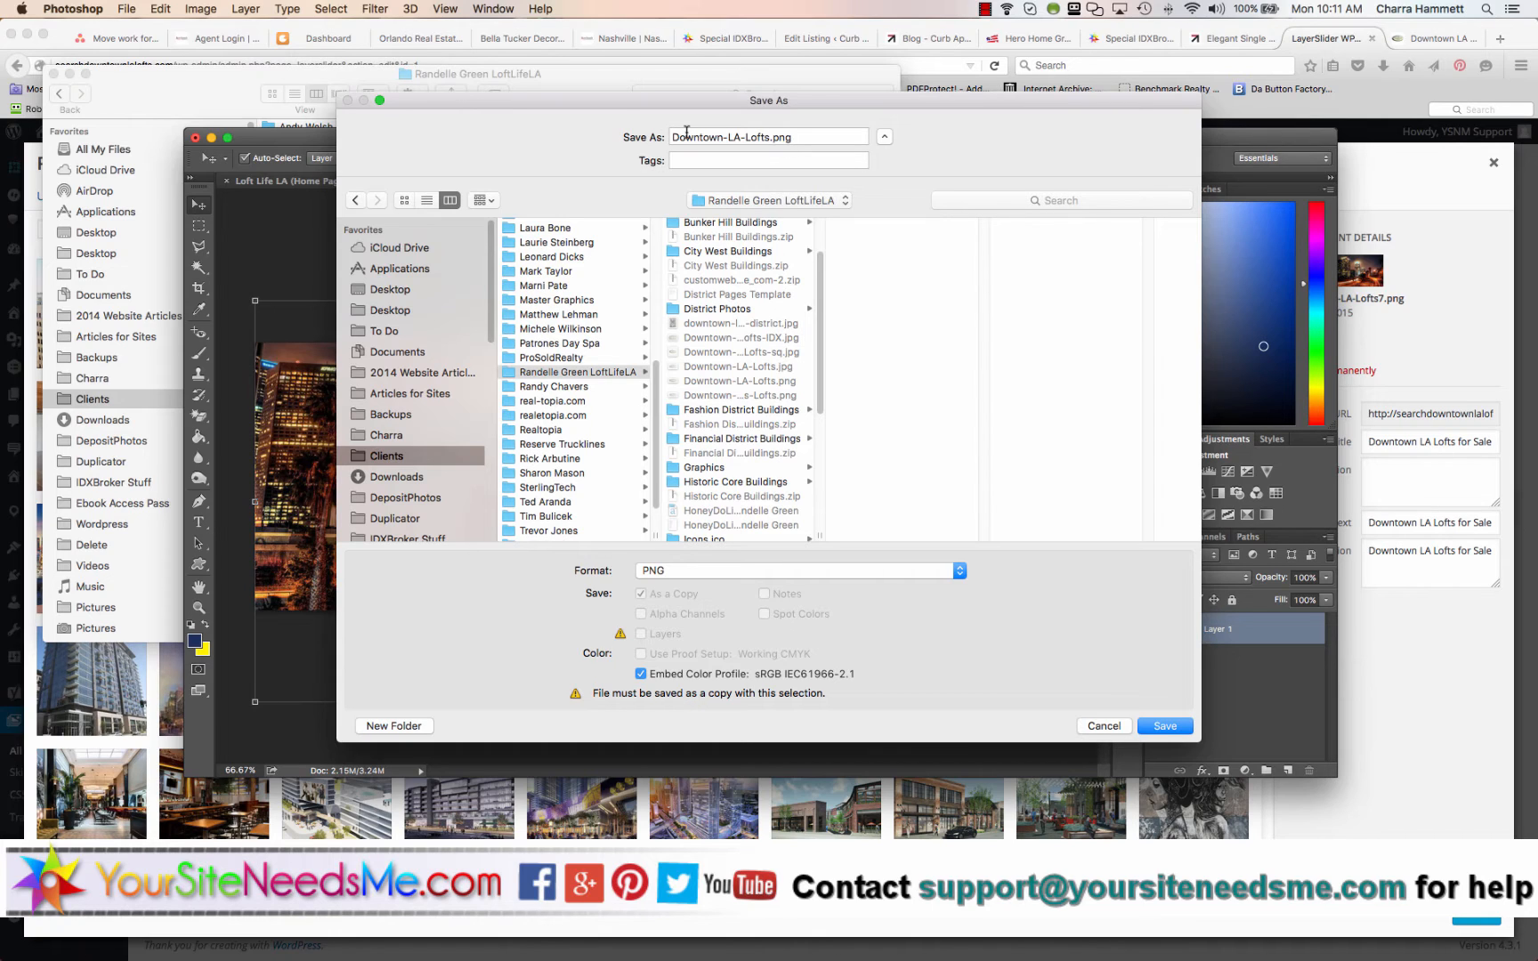
mouse_move(702, 256)
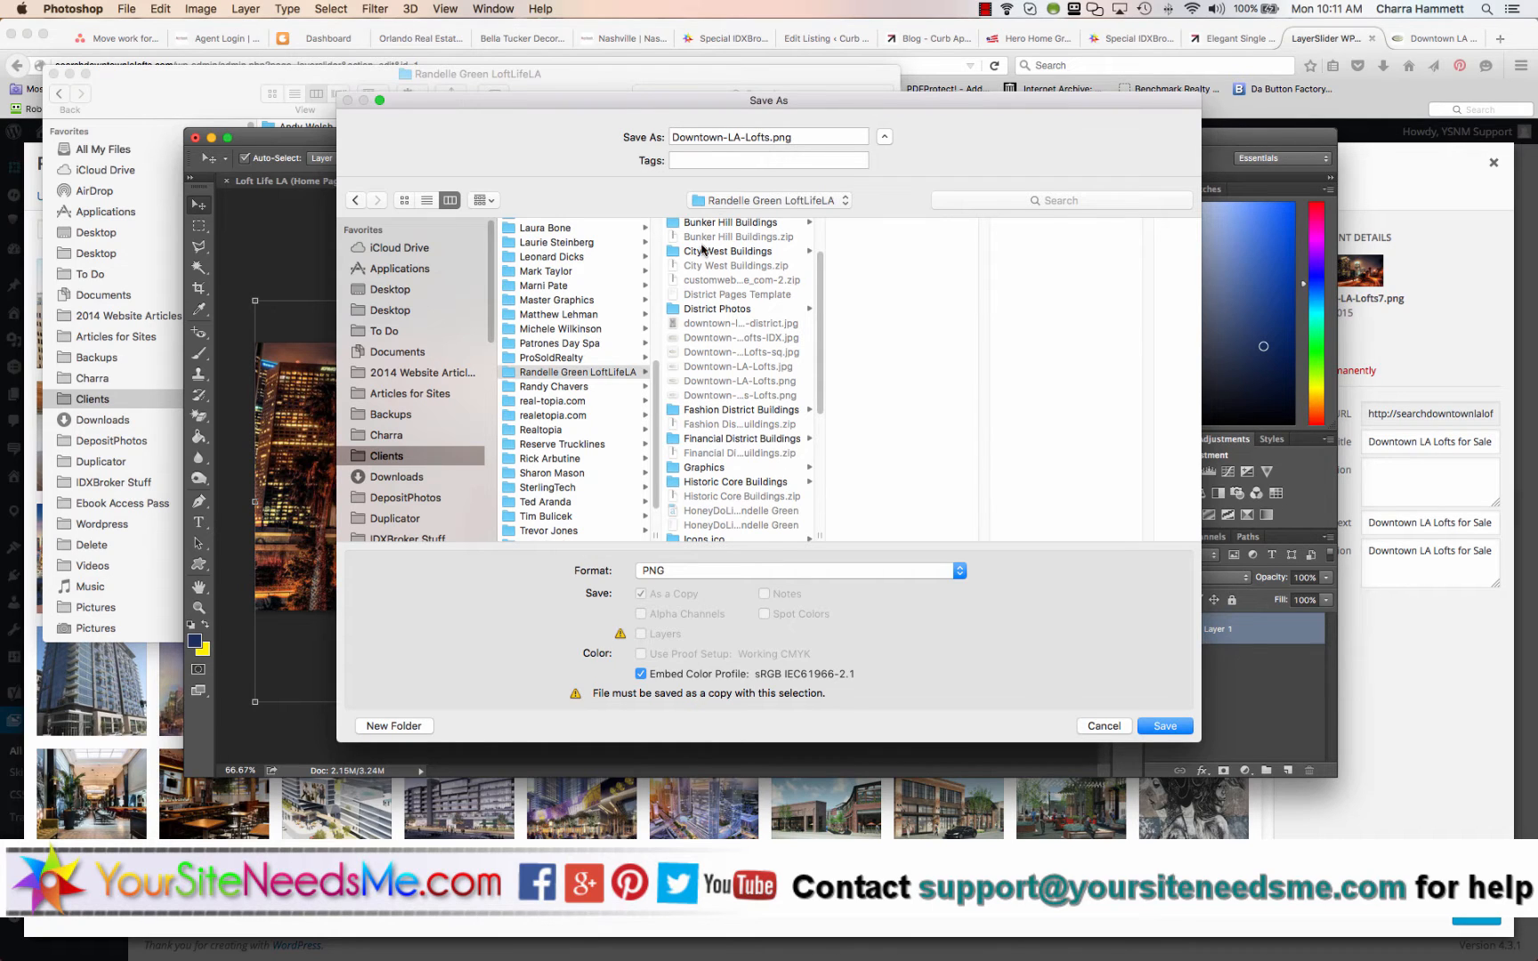
mouse_move(814, 279)
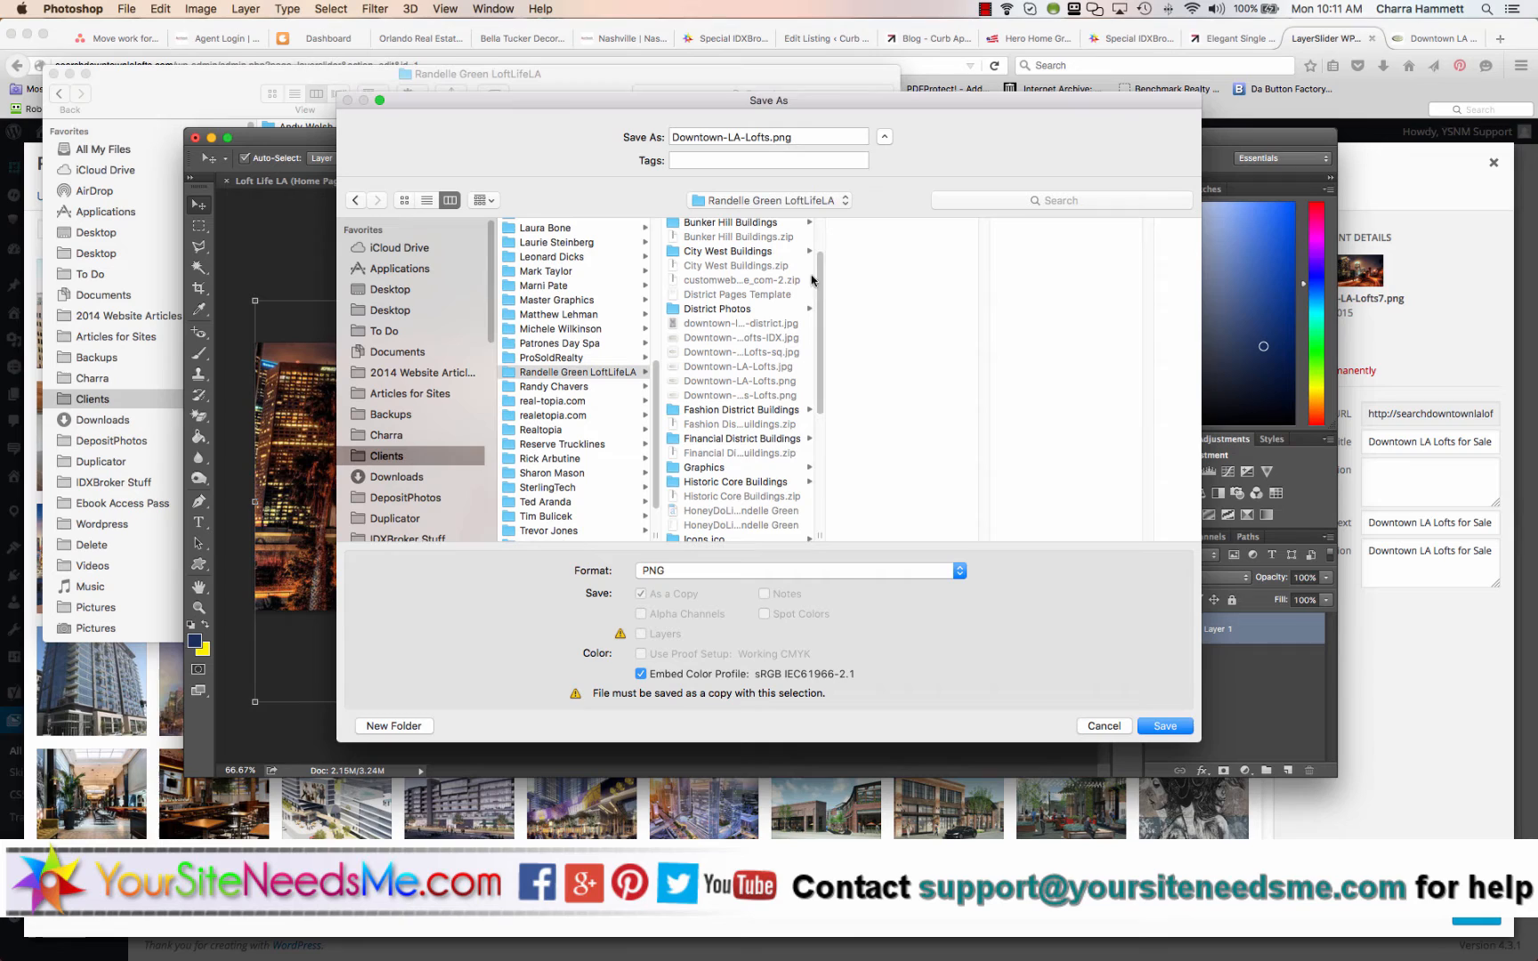
mouse_move(476, 715)
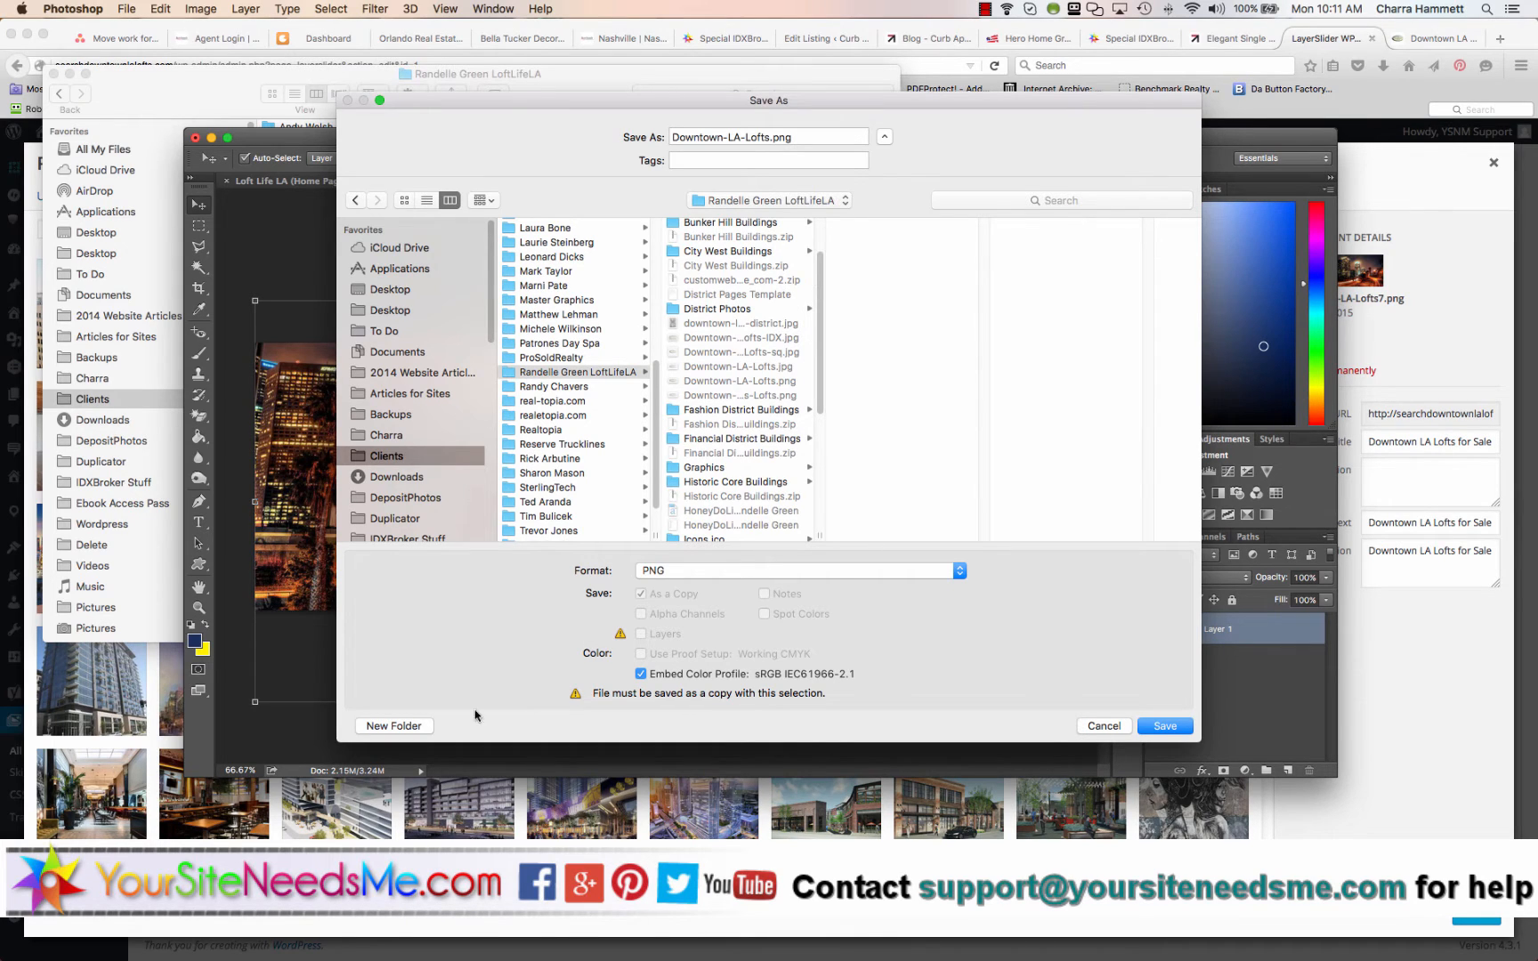
Skip creating the existing Slideshow folder, open it and save the banner as Downtown-LA-Lofts8.png
click(394, 726)
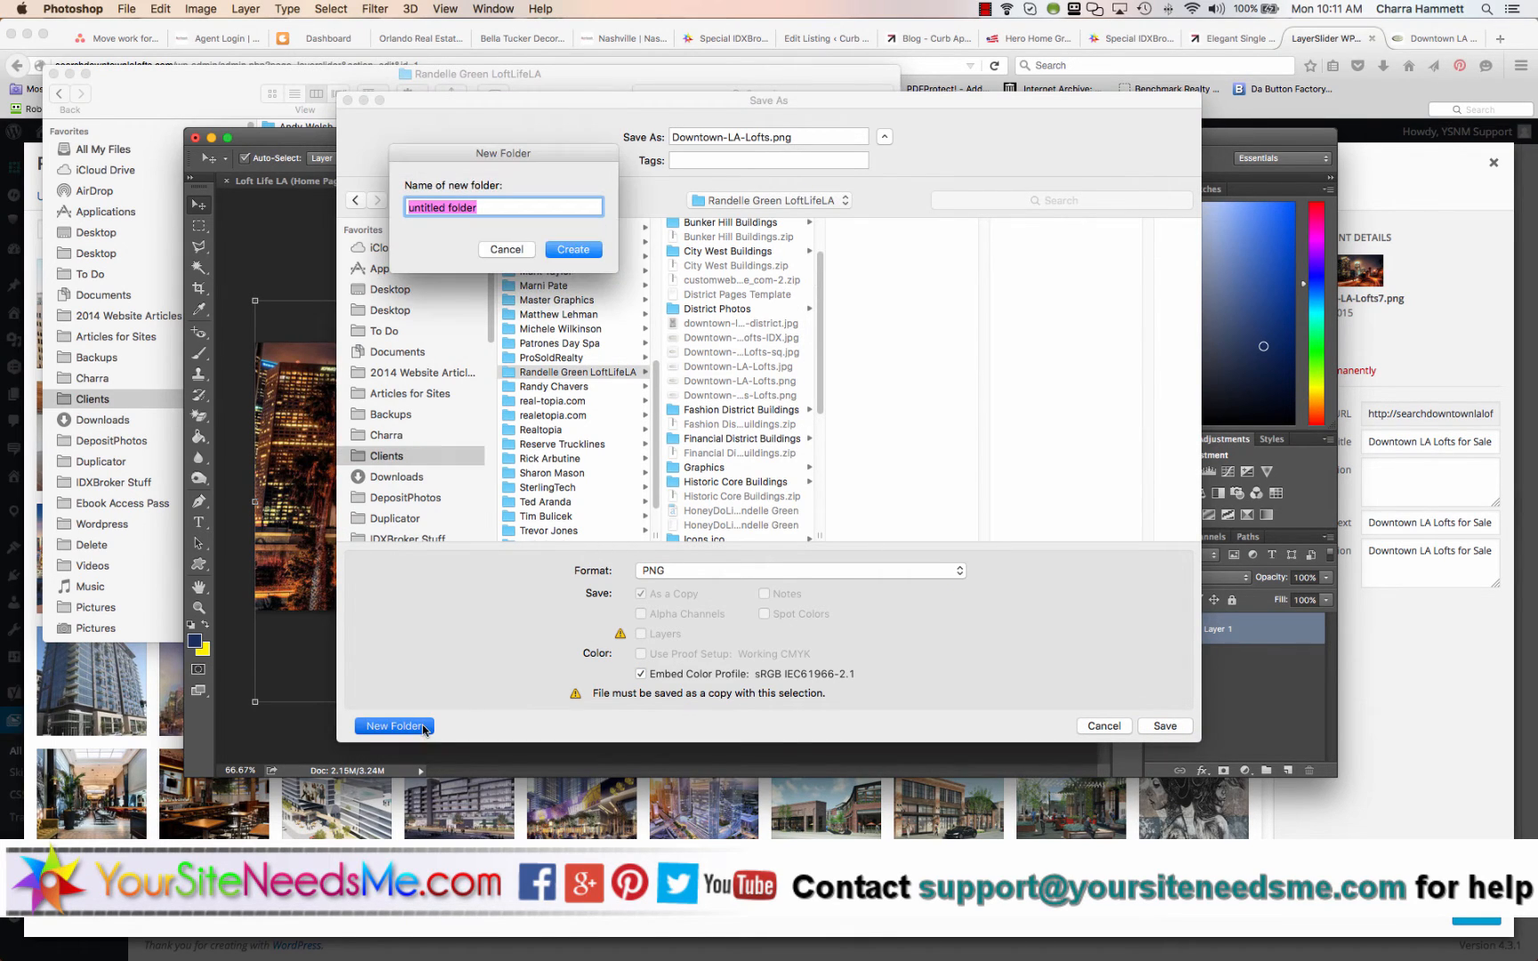
text(Slideshow)
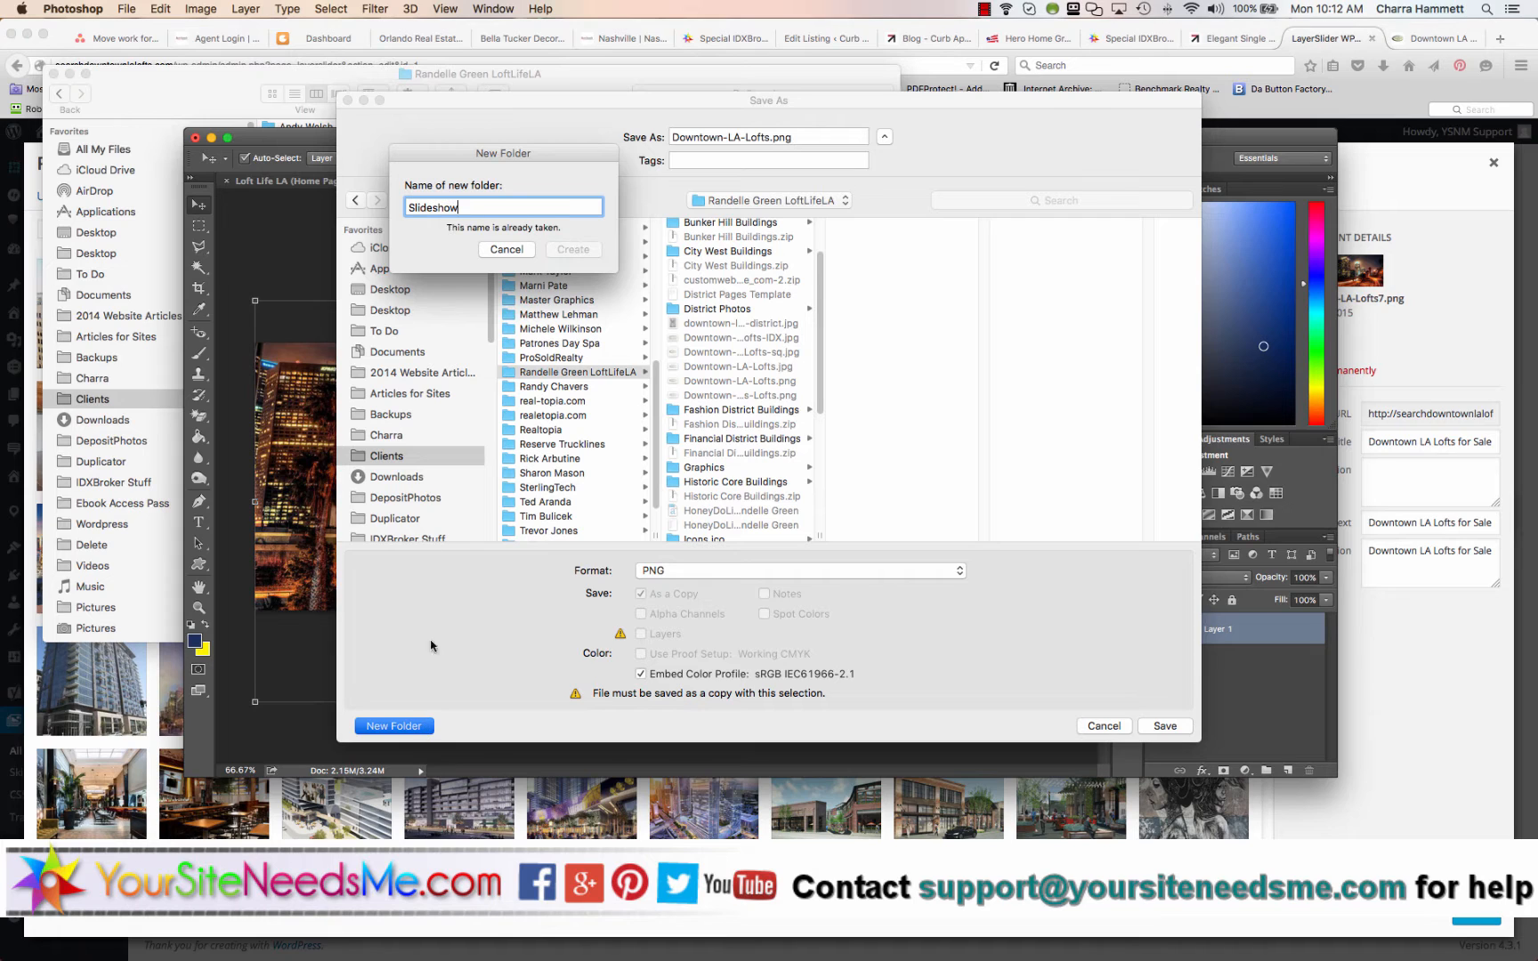
click(505, 249)
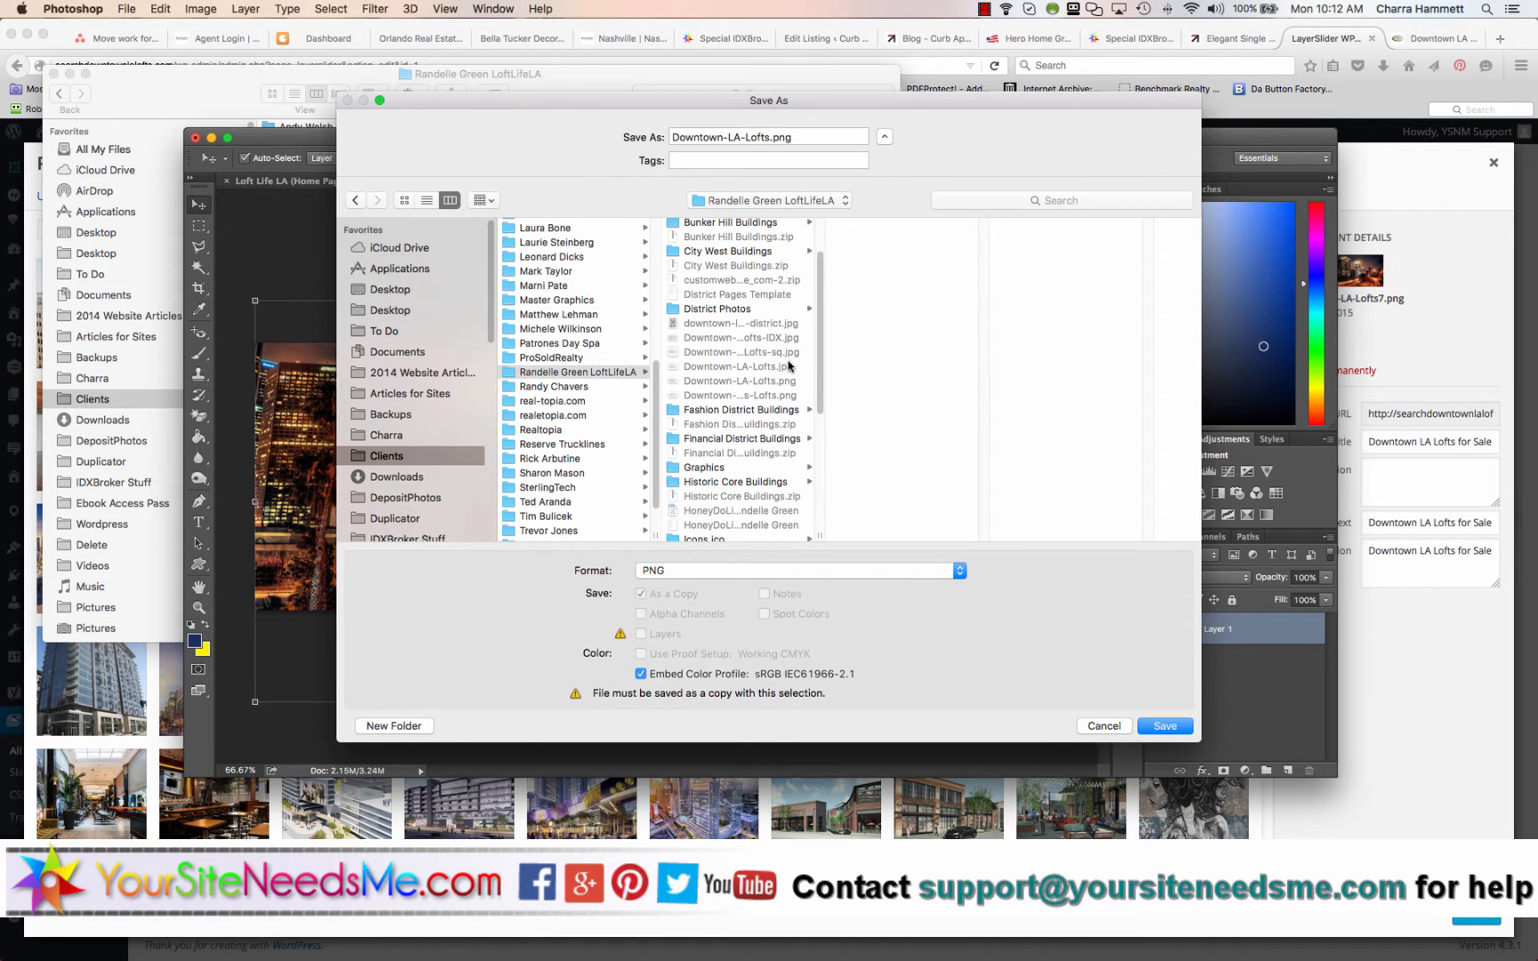
scroll(down, 3)
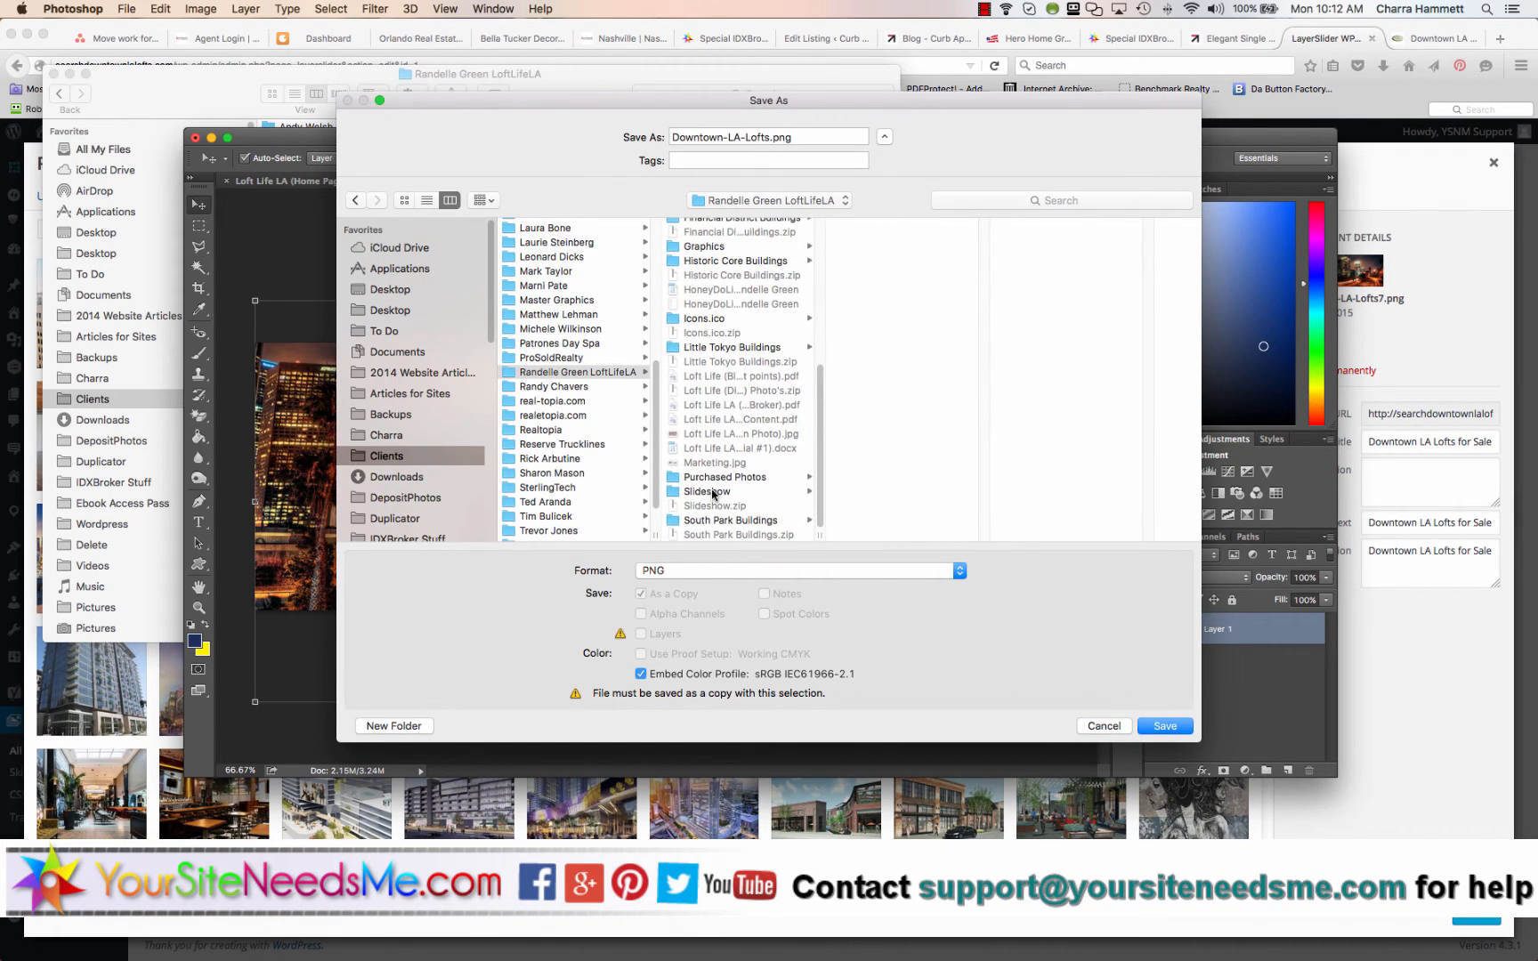
click(707, 491)
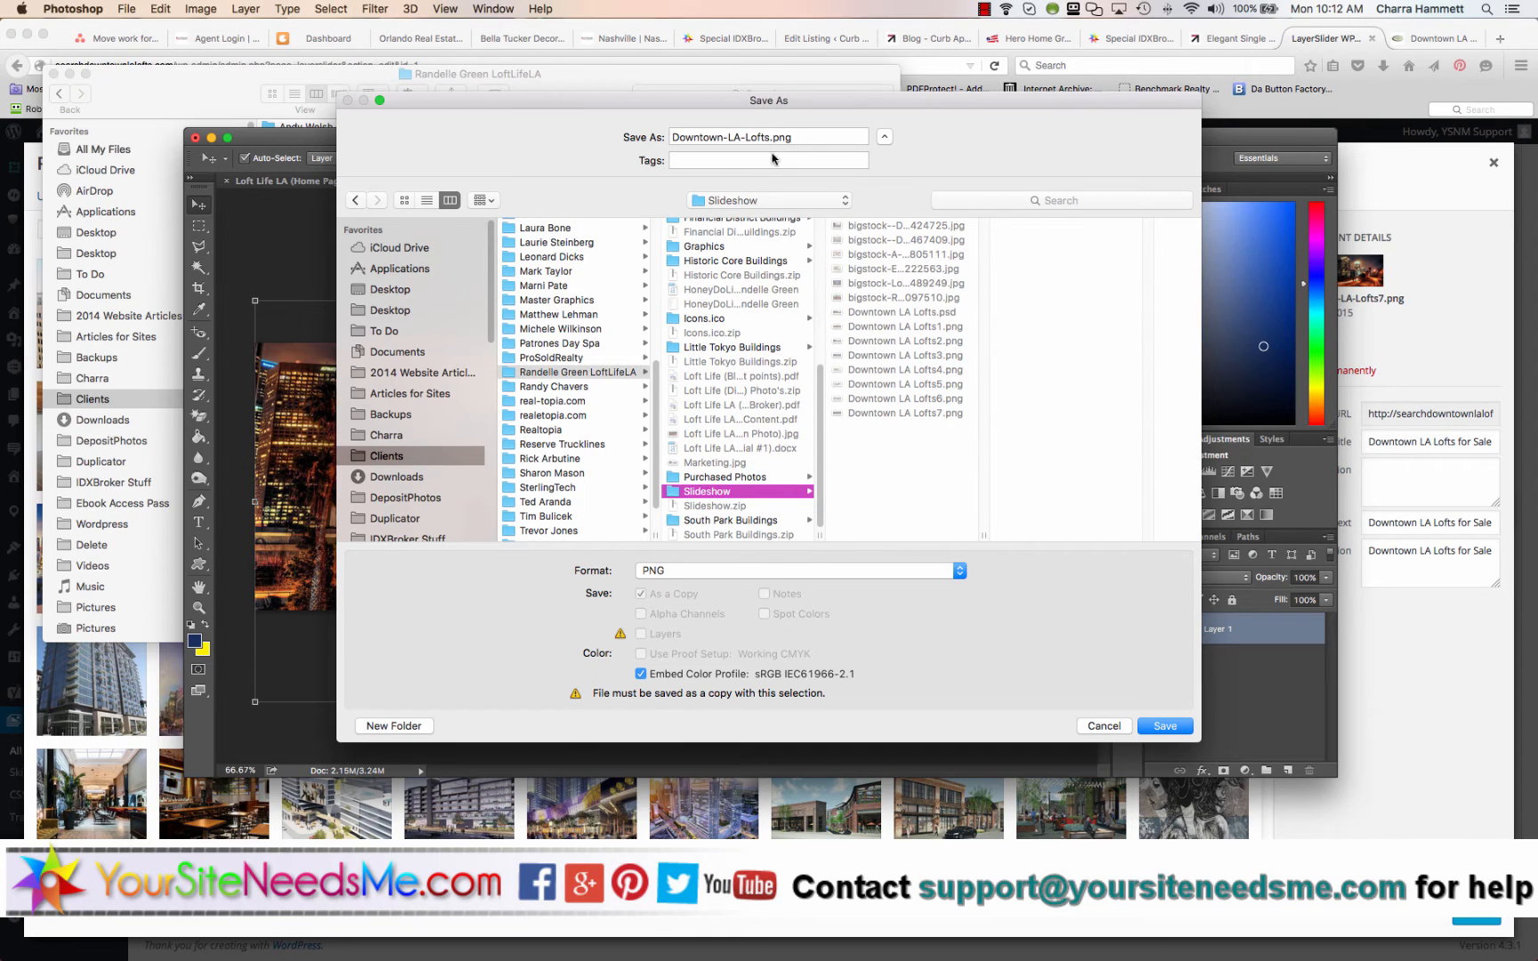
click(767, 136)
text(8)
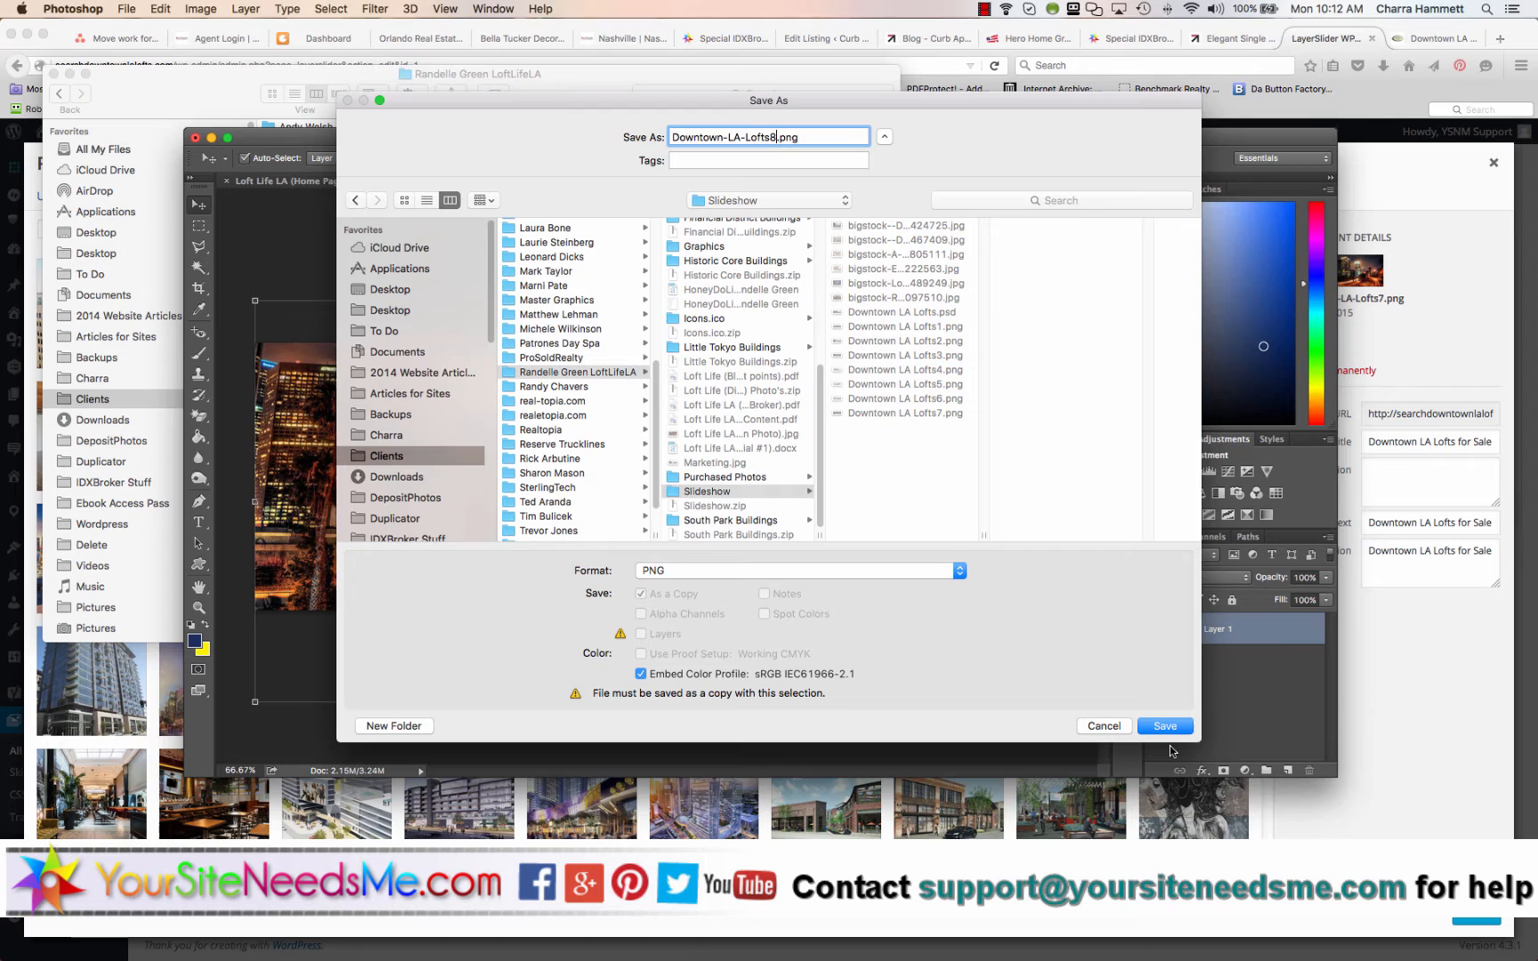
click(1164, 726)
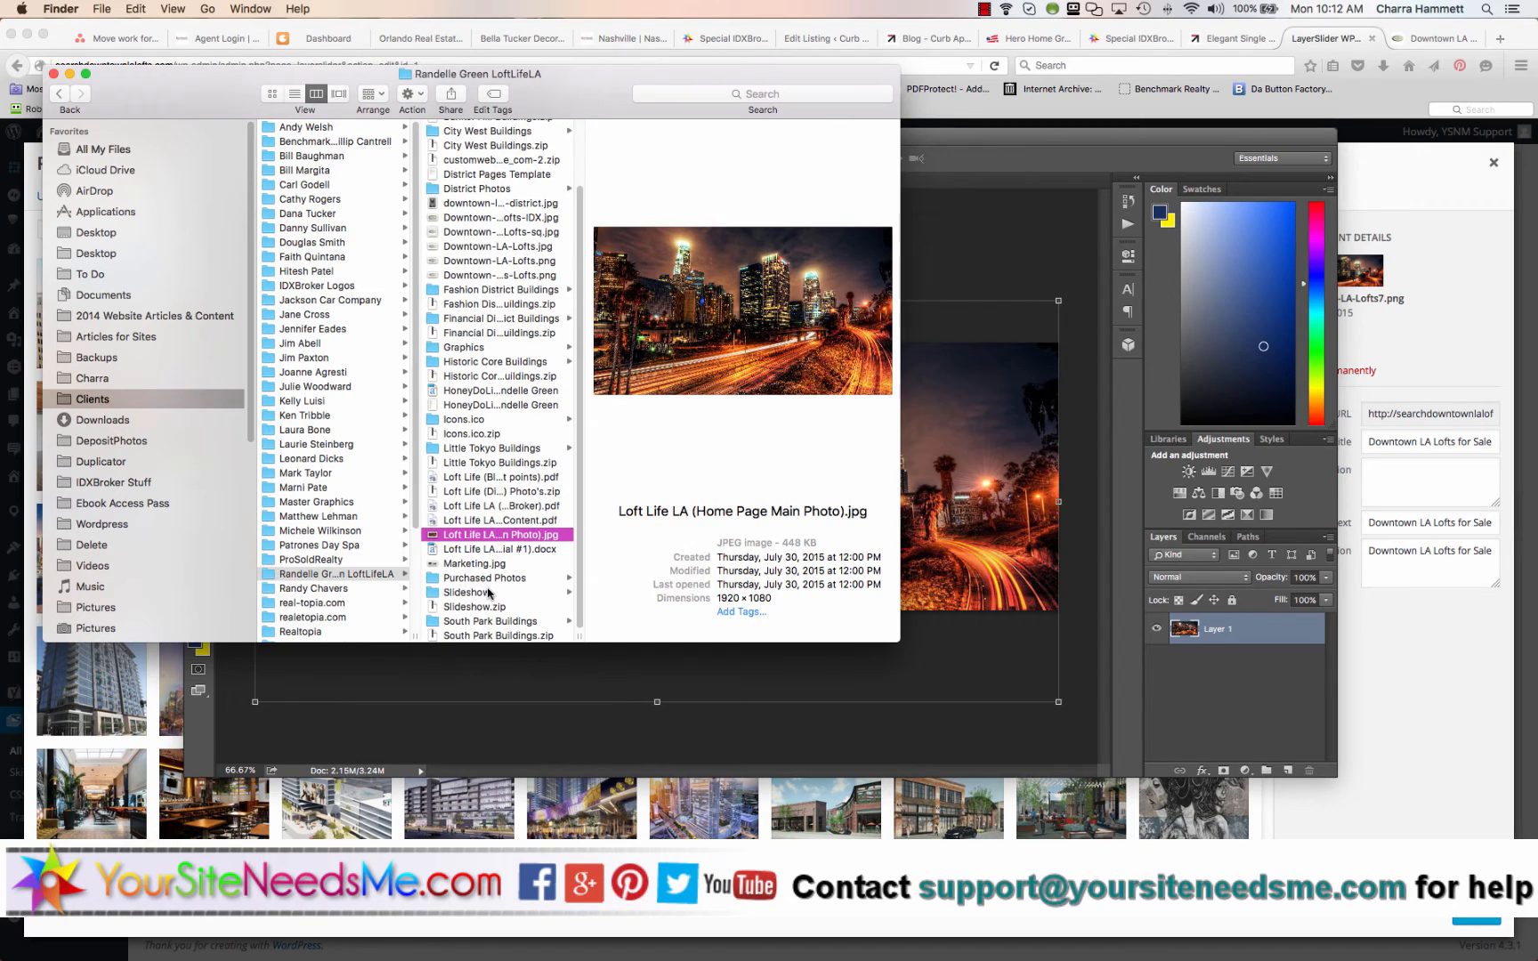
Check the Slideshow folder in Finder, then glance at Photoshop's File menu and close it
click(467, 592)
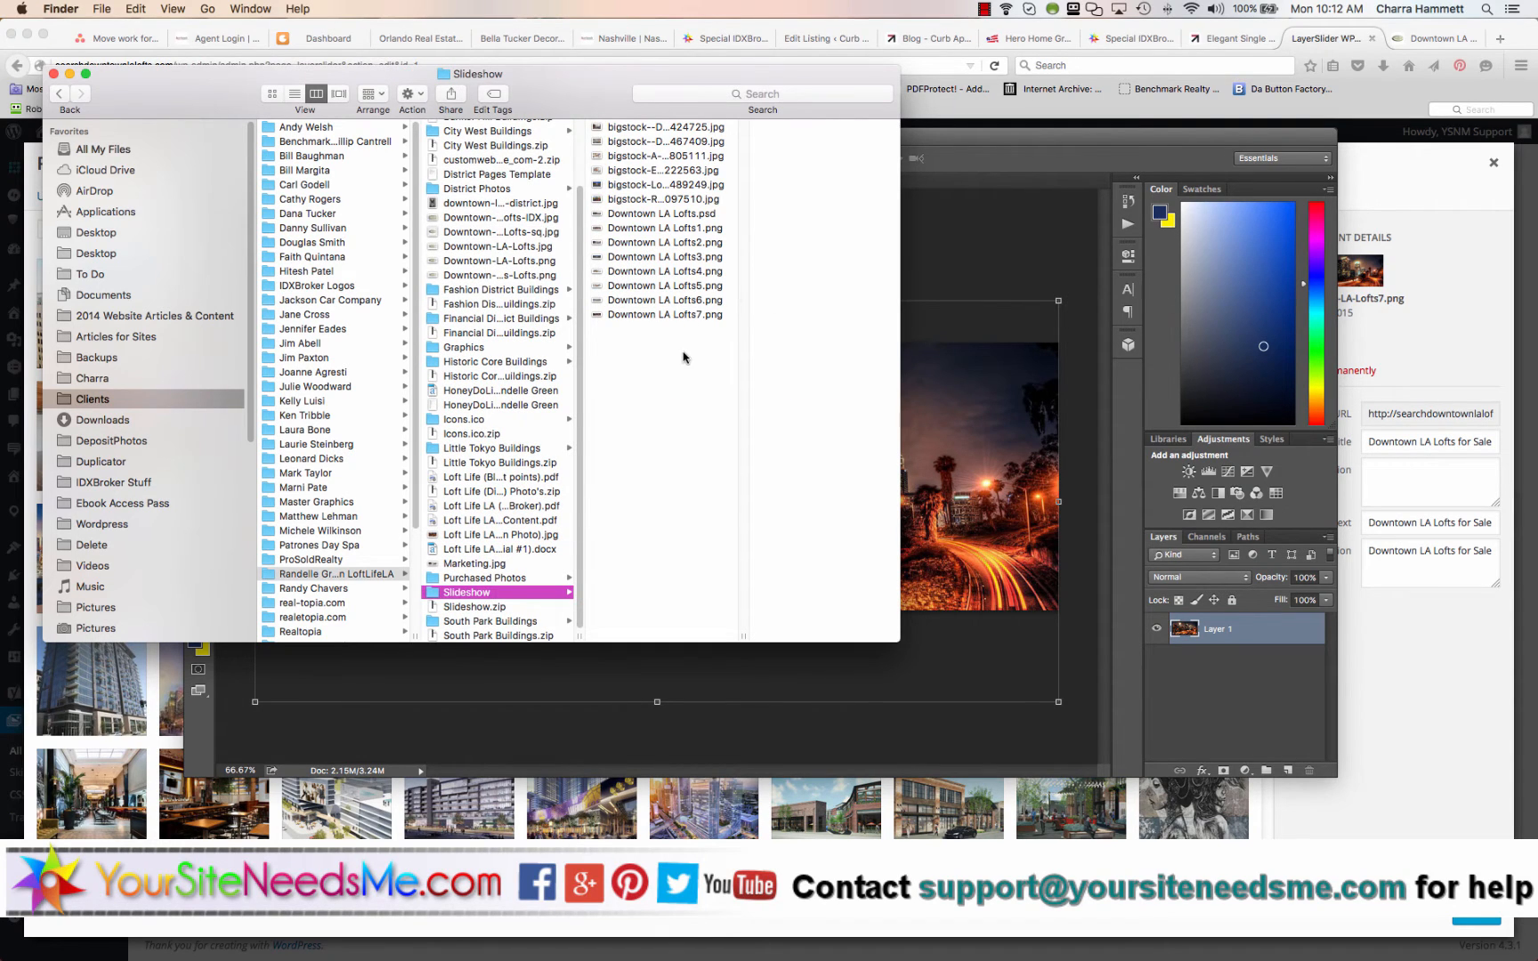
mouse_move(493, 551)
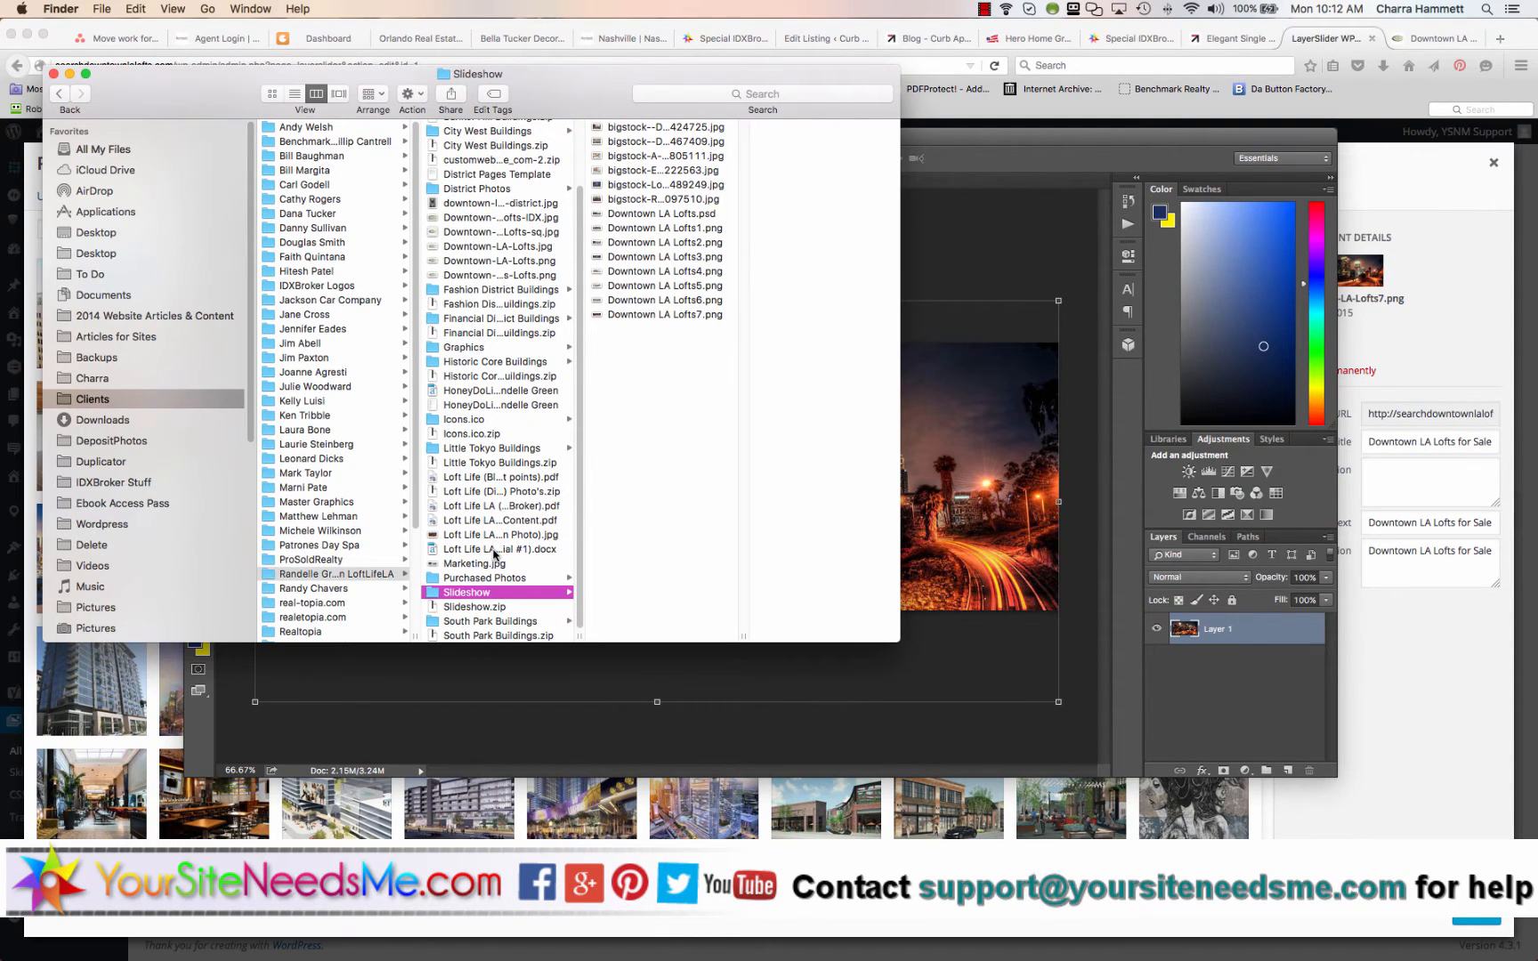
click(493, 550)
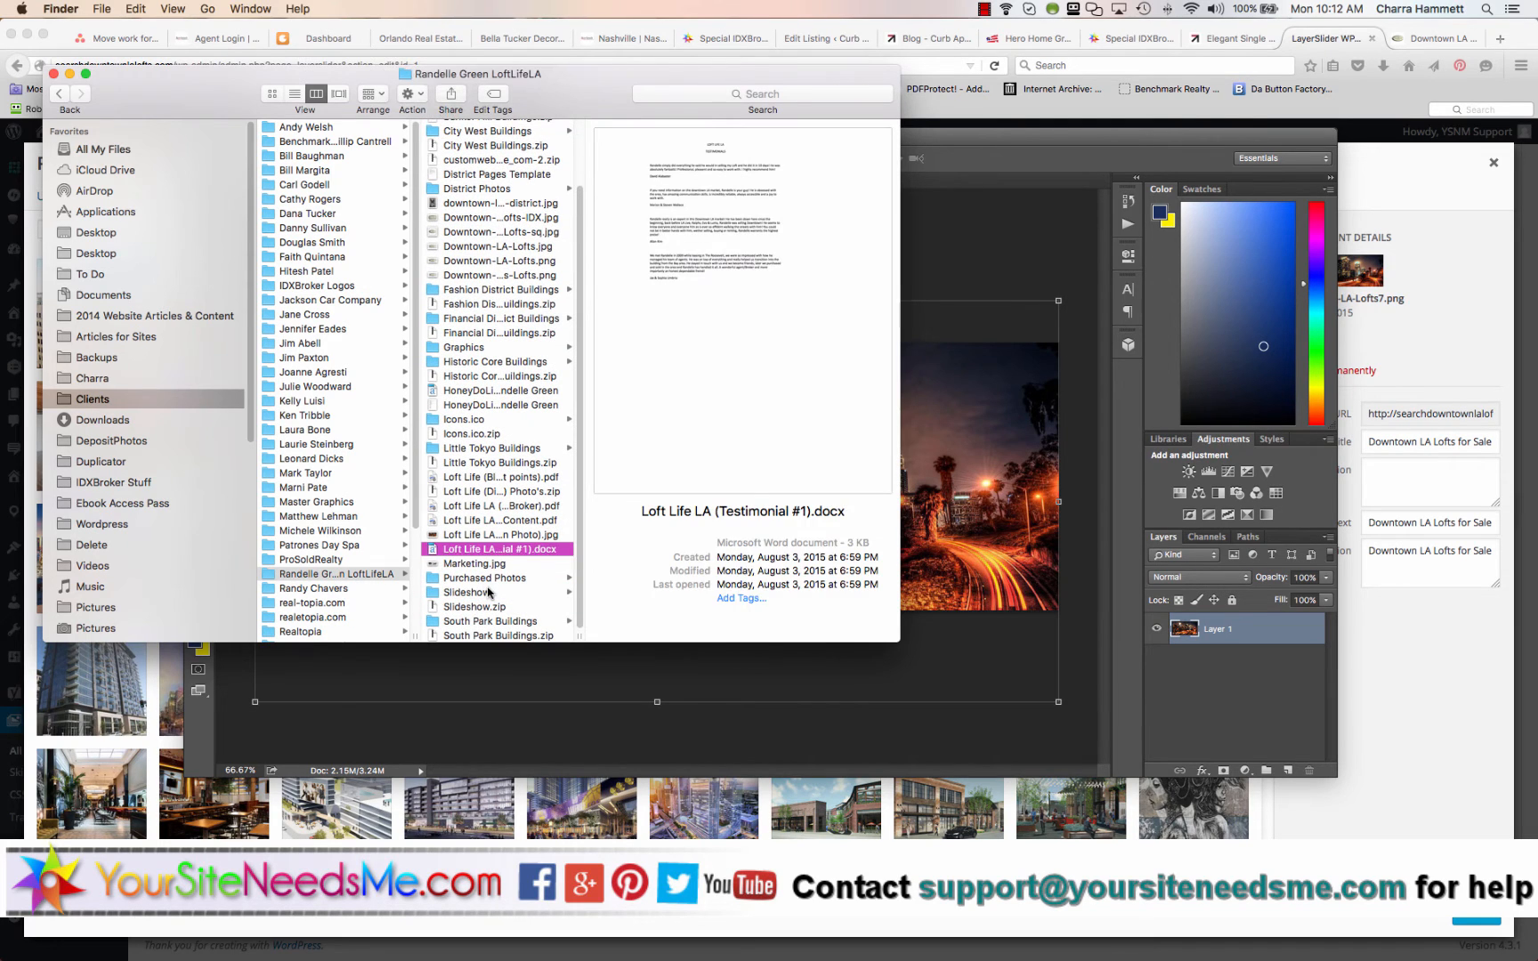
click(466, 592)
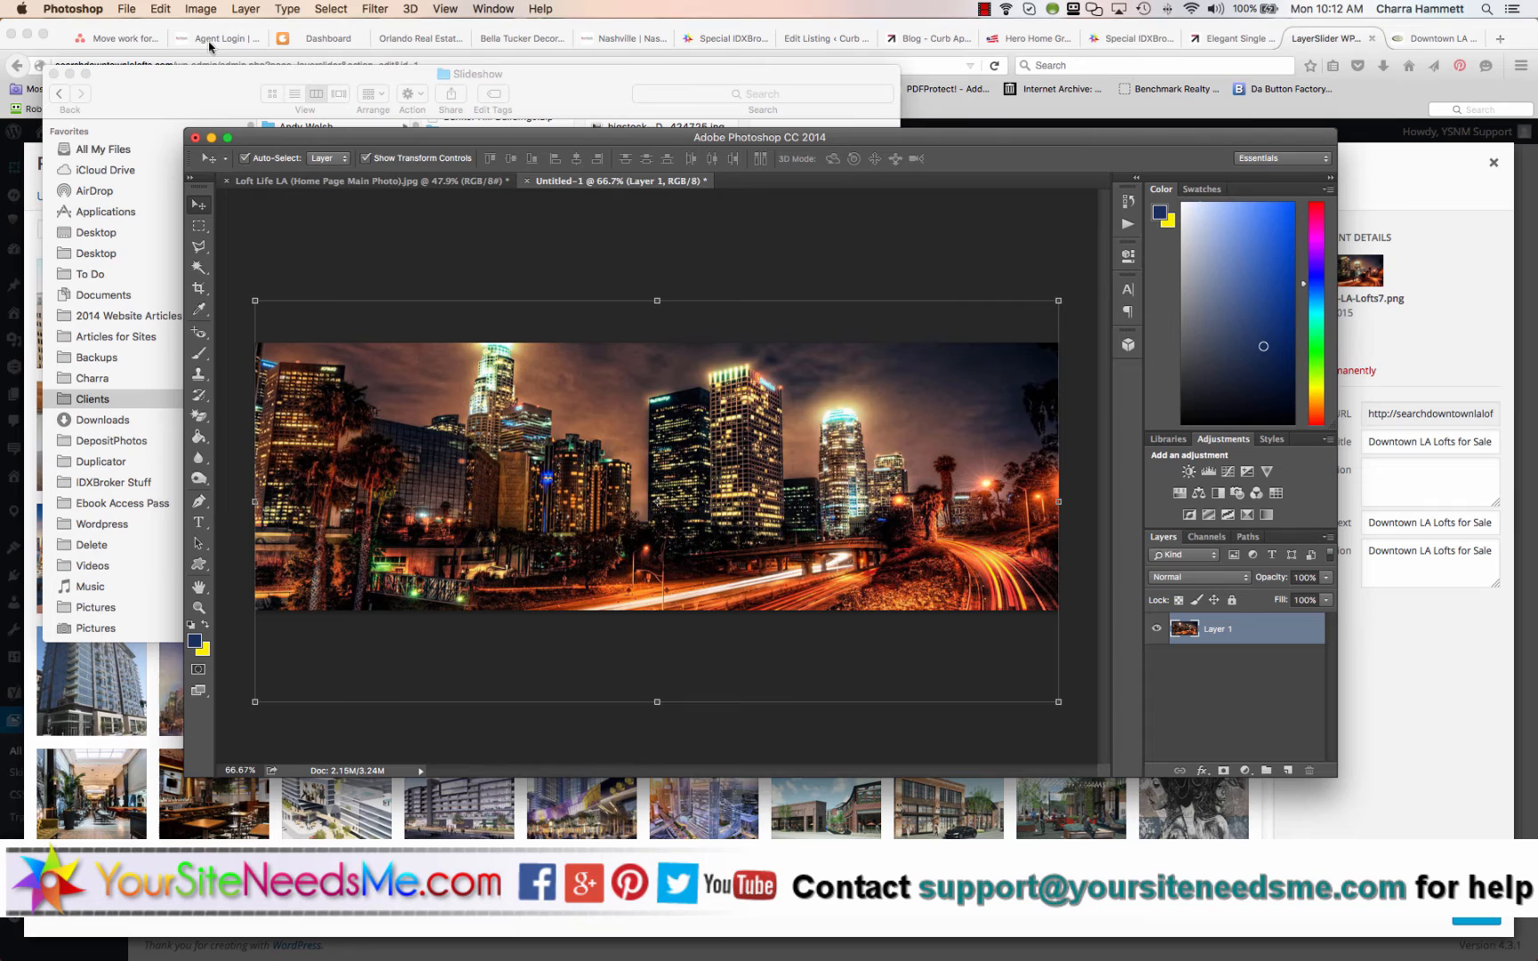
click(124, 9)
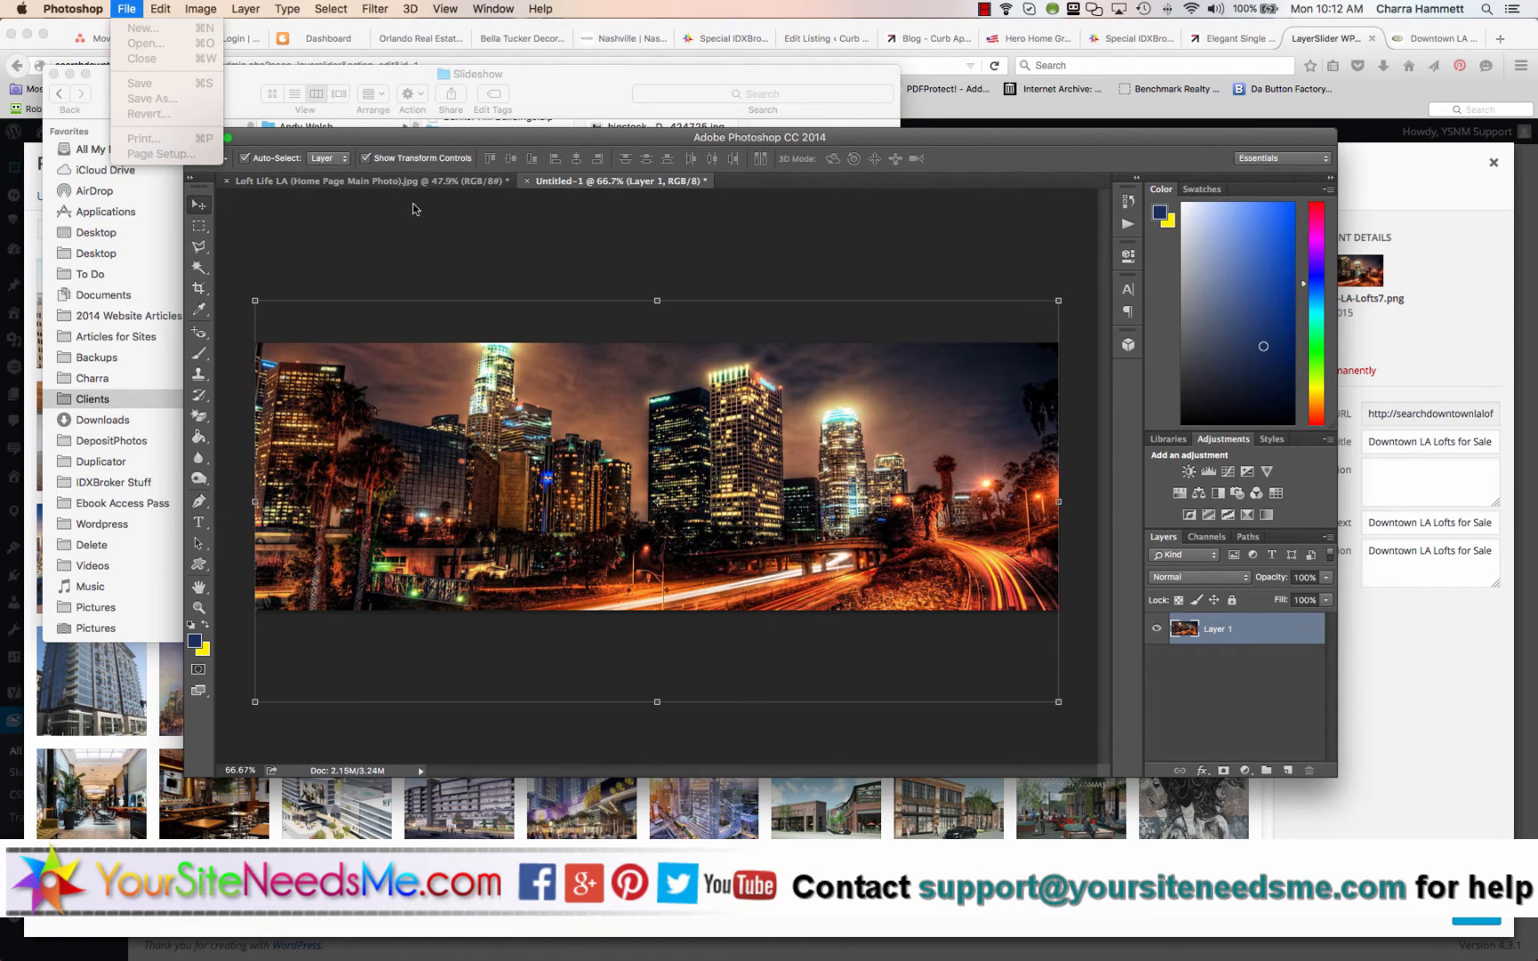
click(612, 474)
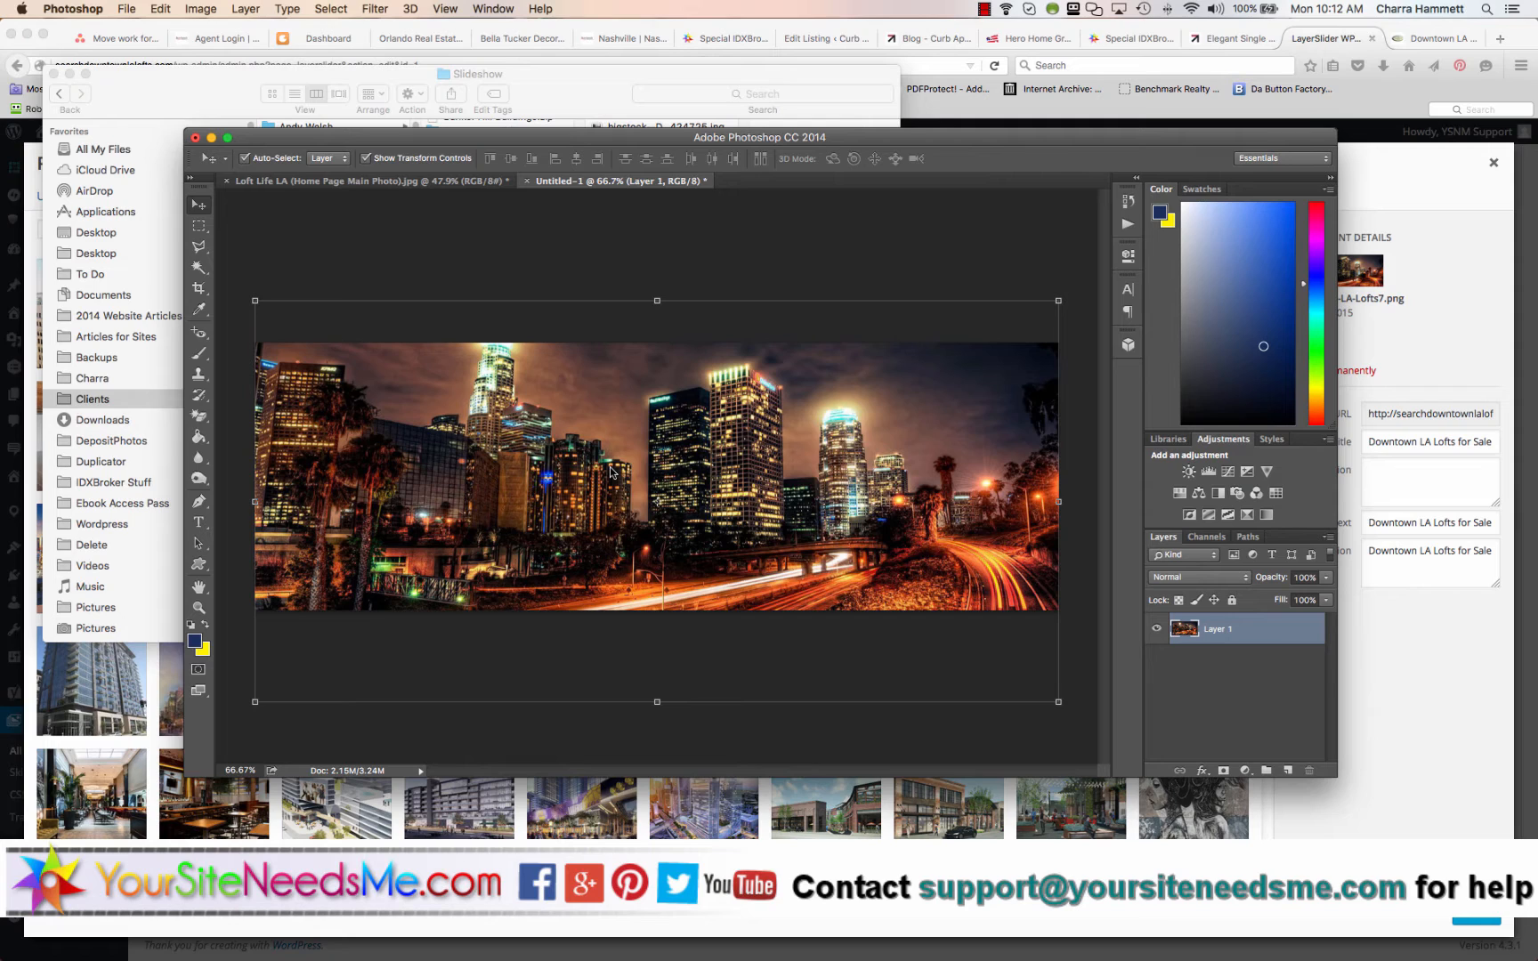
Preview the saved Downtown-LA-Lofts8.png in Finder and bring Photoshop back to the front
click(125, 9)
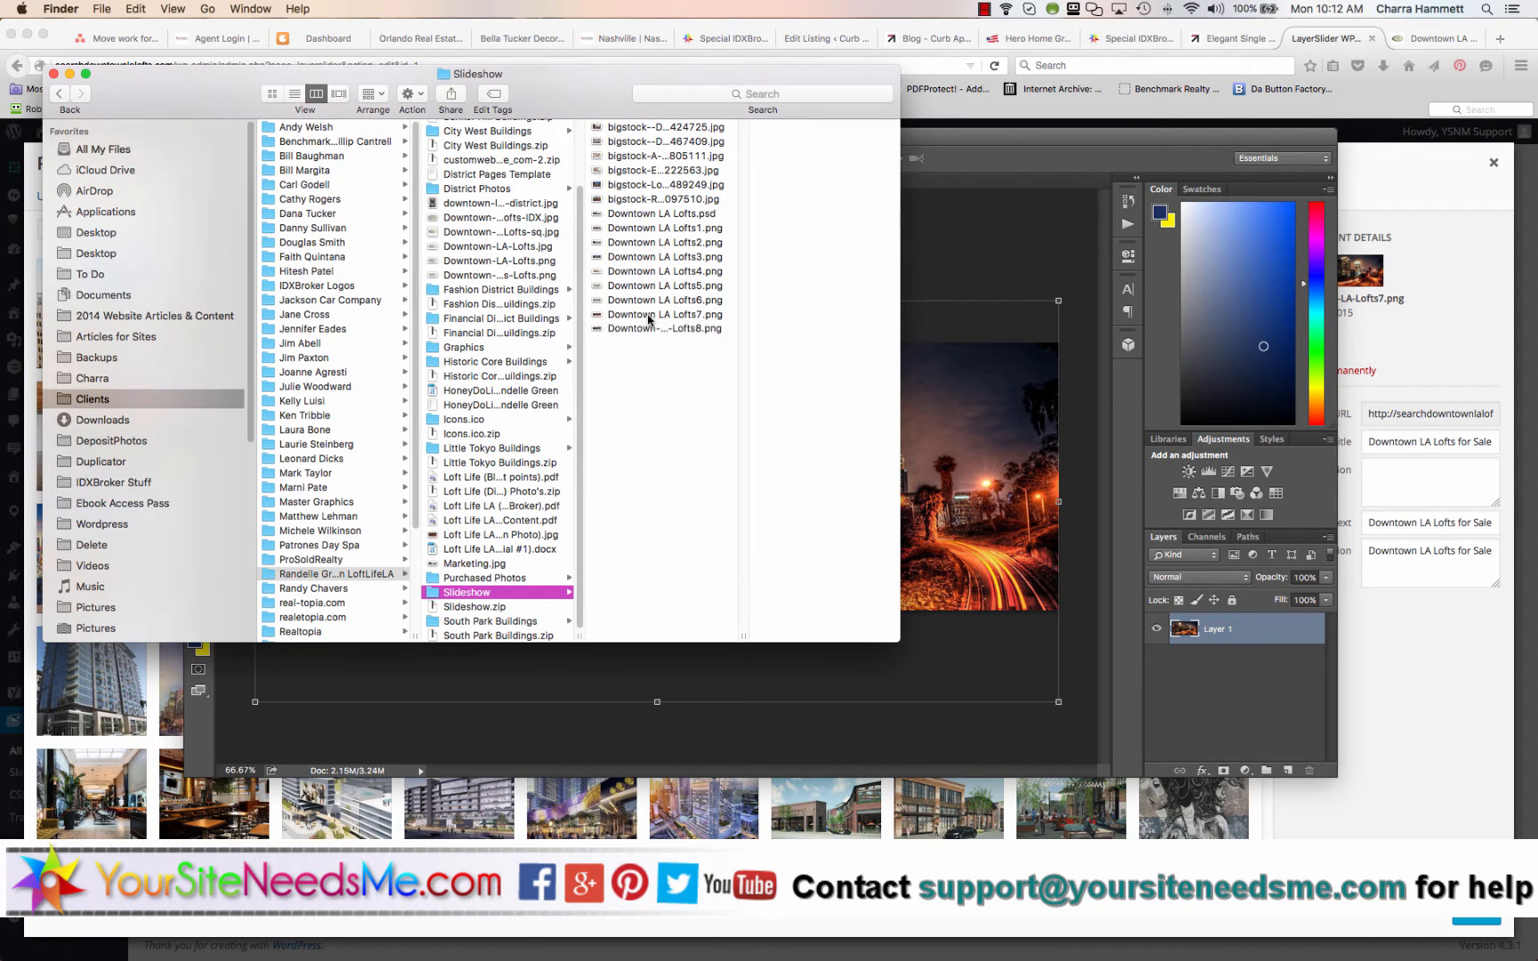
click(659, 330)
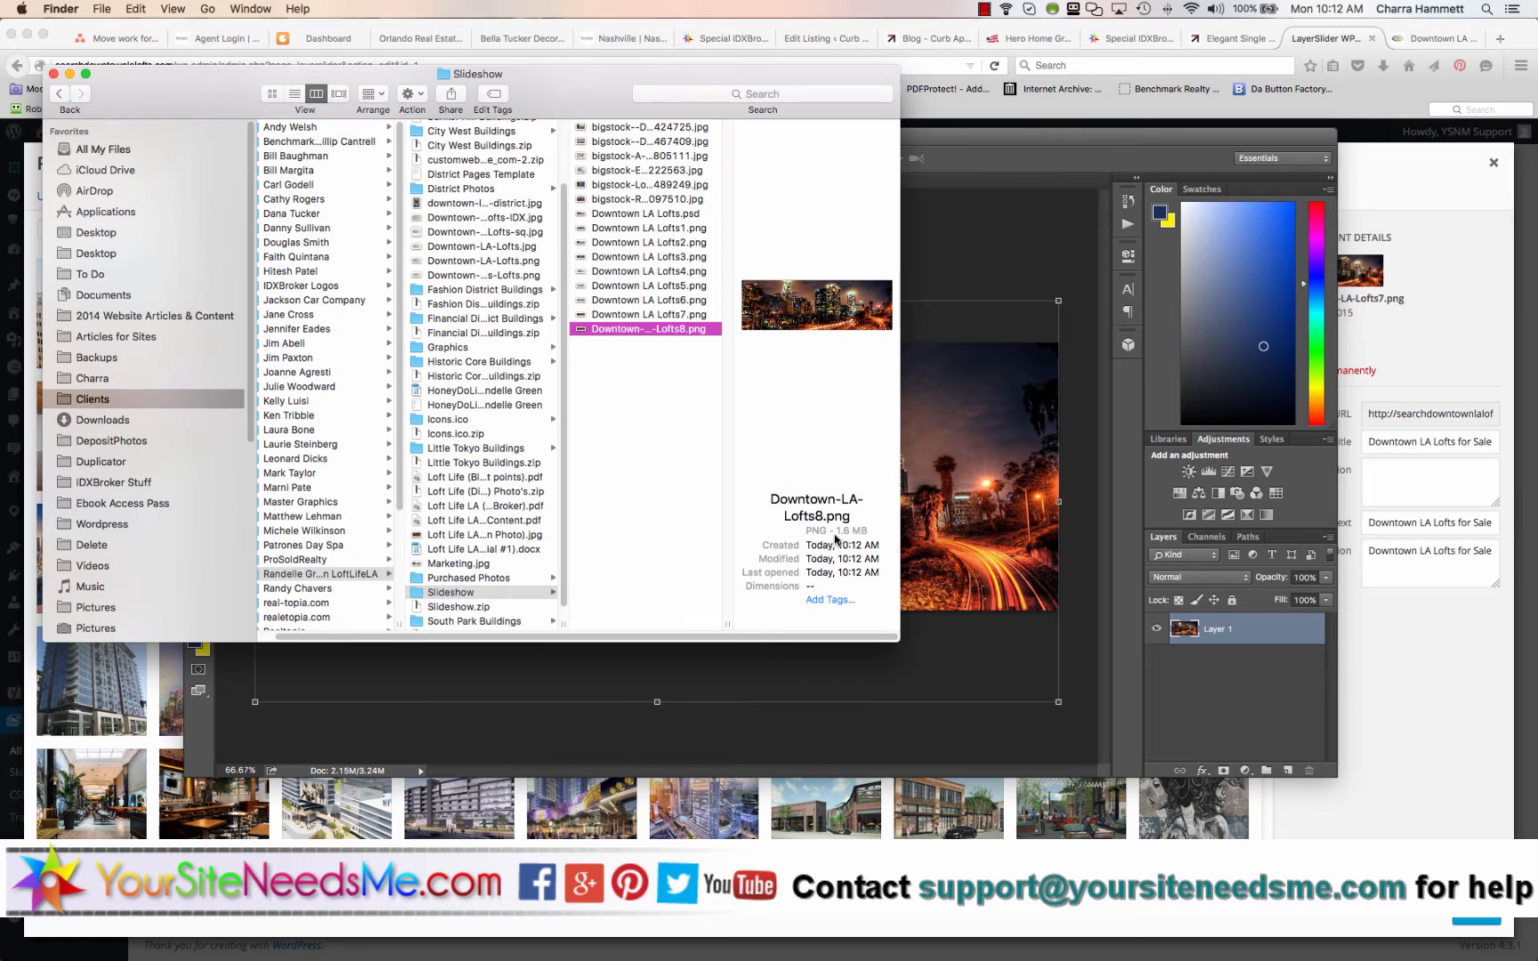
mouse_move(958, 692)
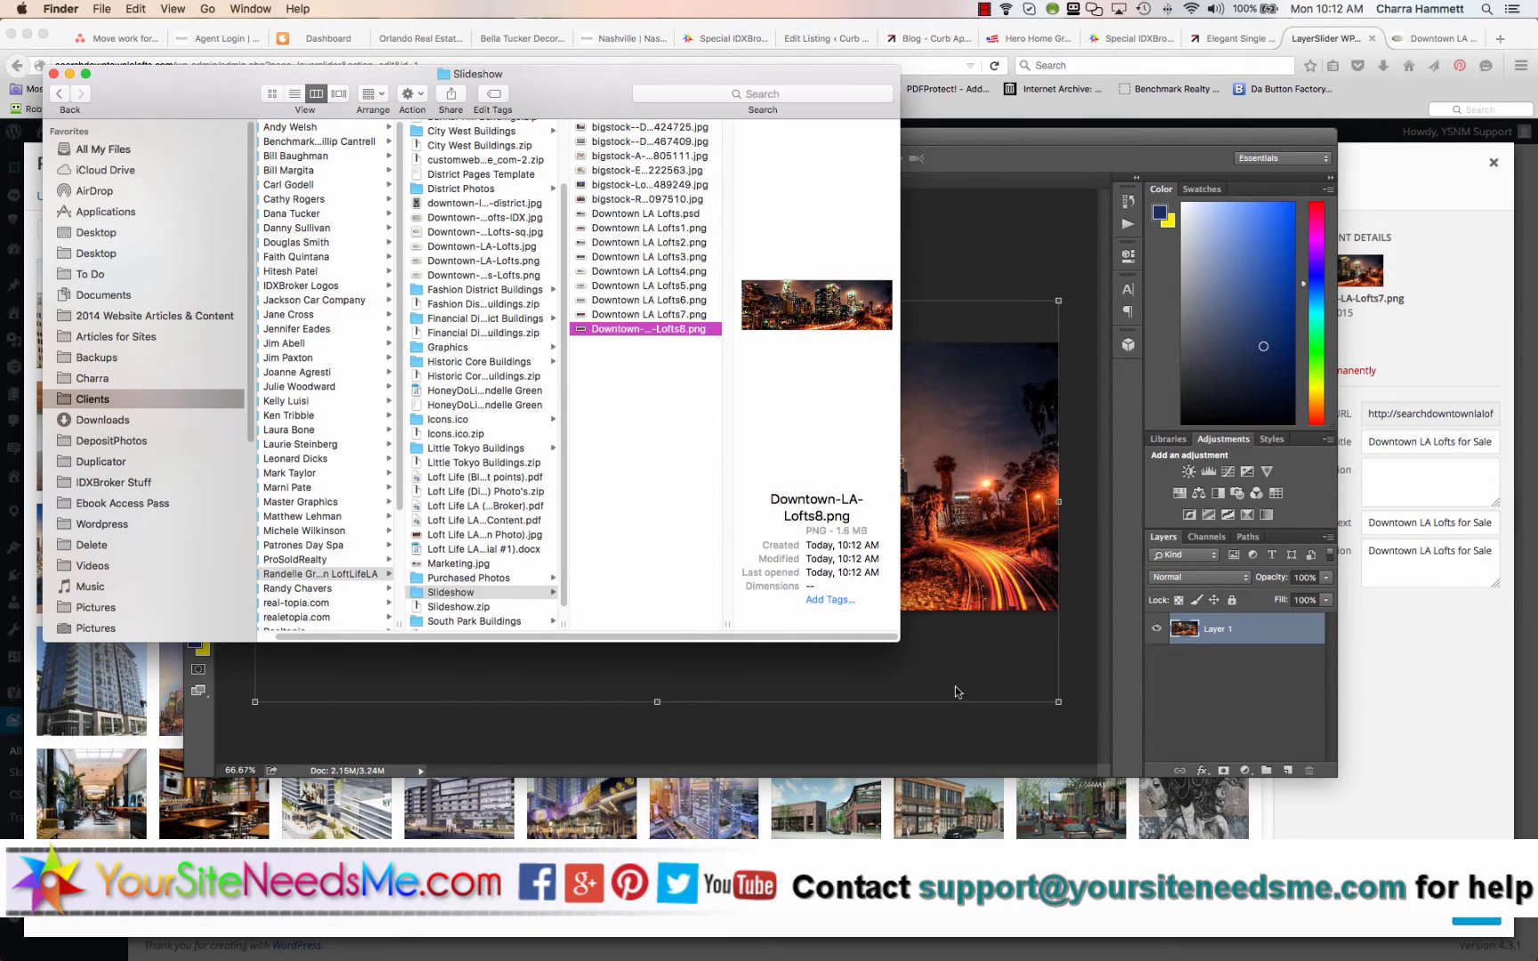
click(121, 9)
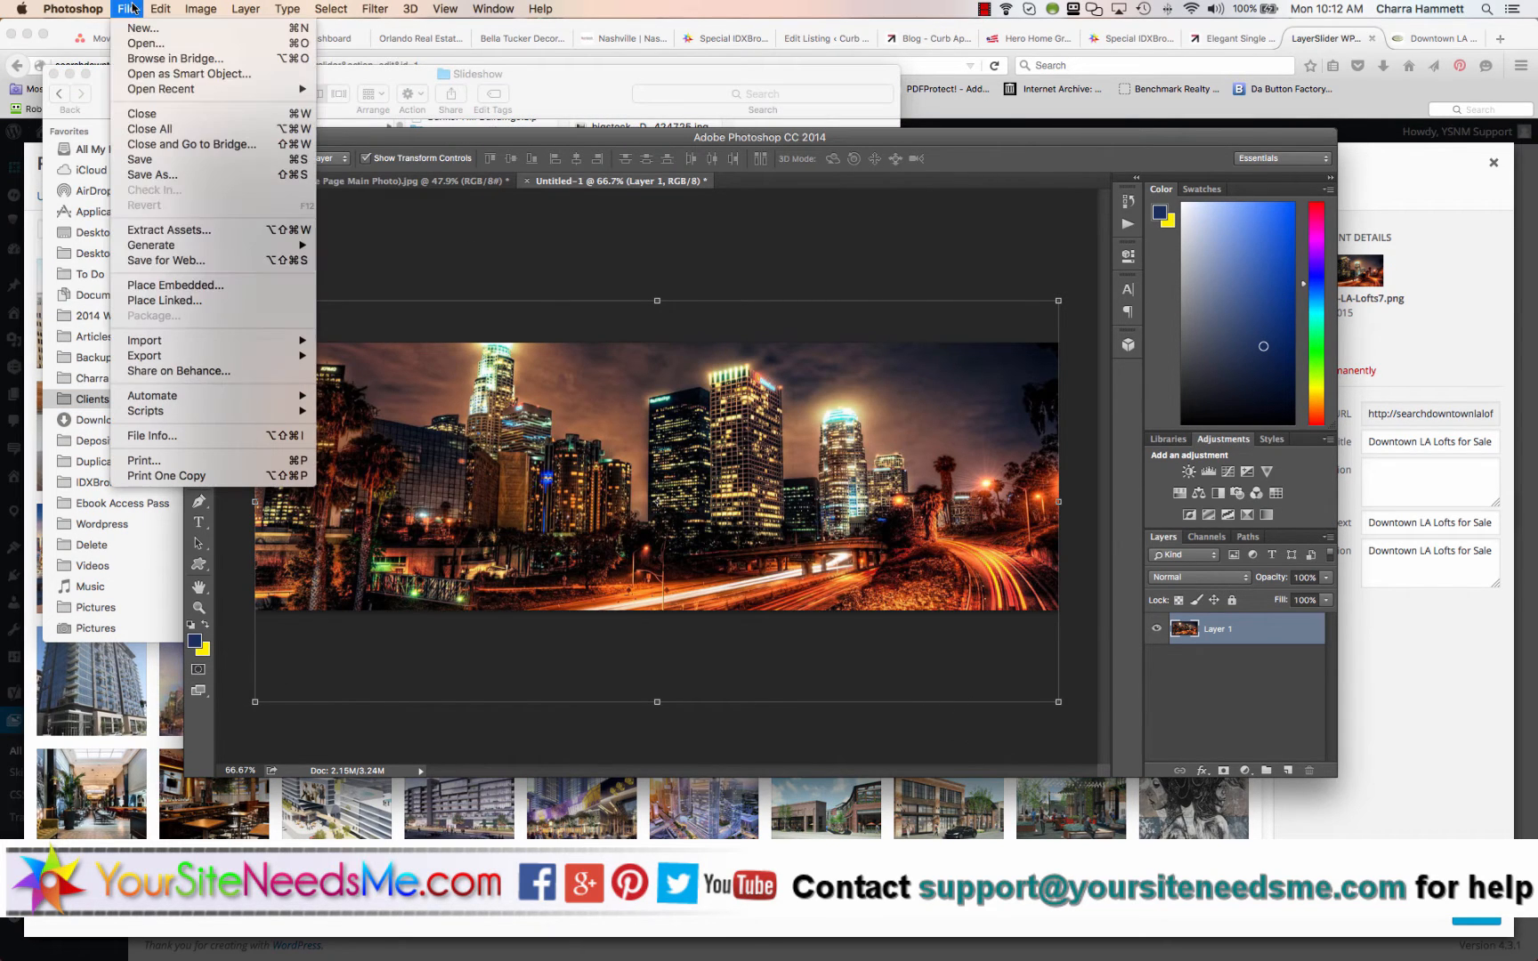
In Save for Web, try the PNG-24 preset, then return the export to JPEG High
click(164, 260)
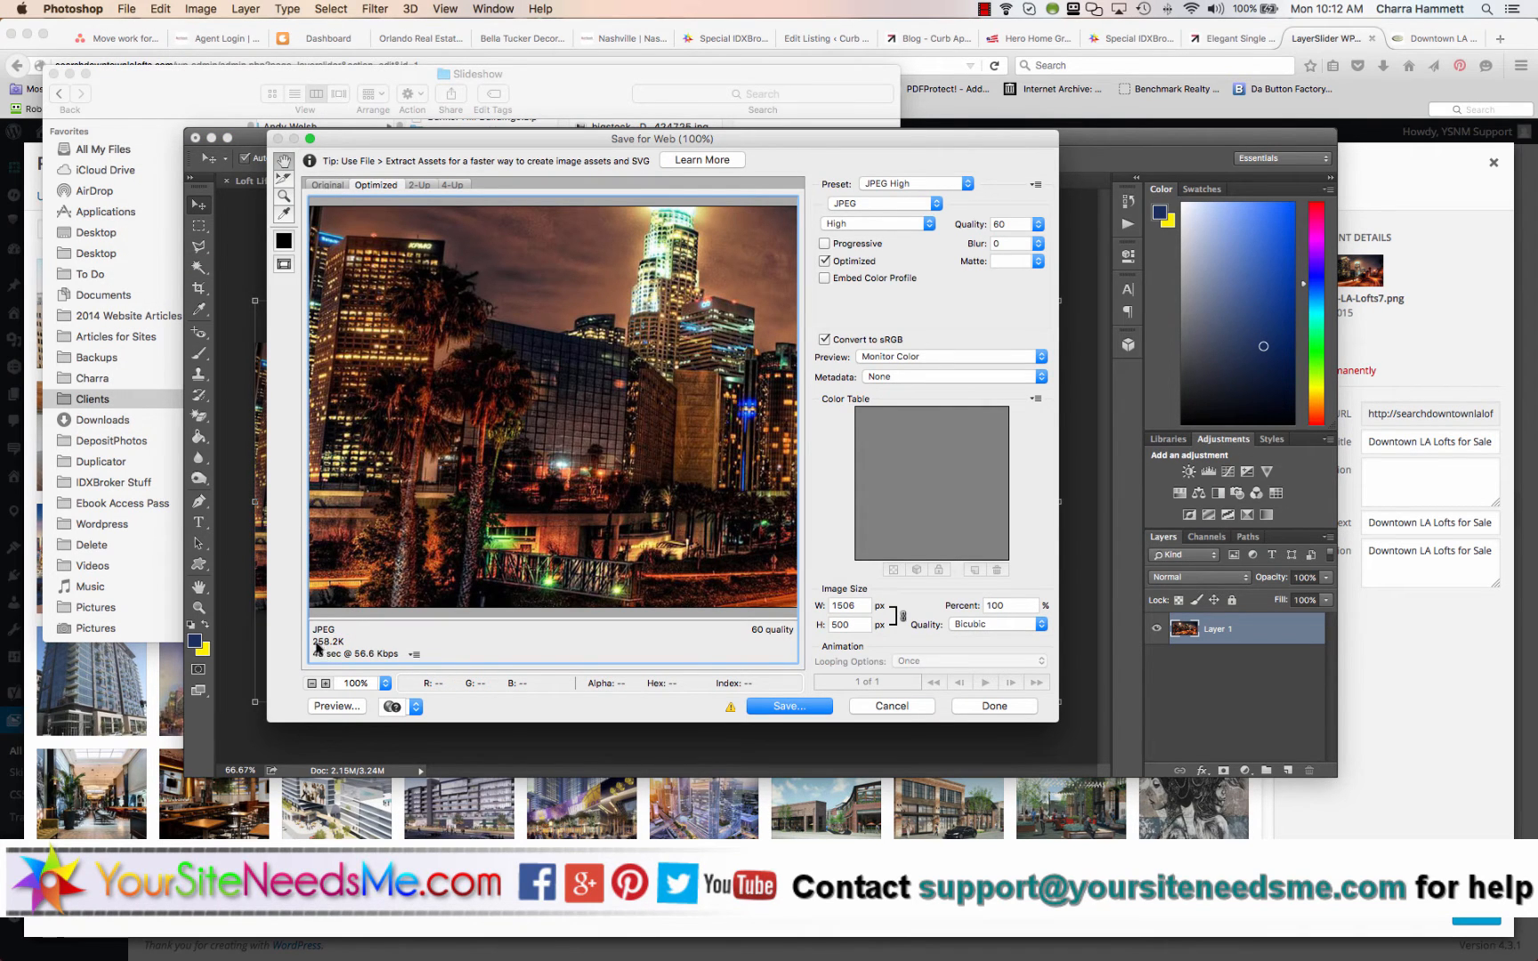
click(913, 183)
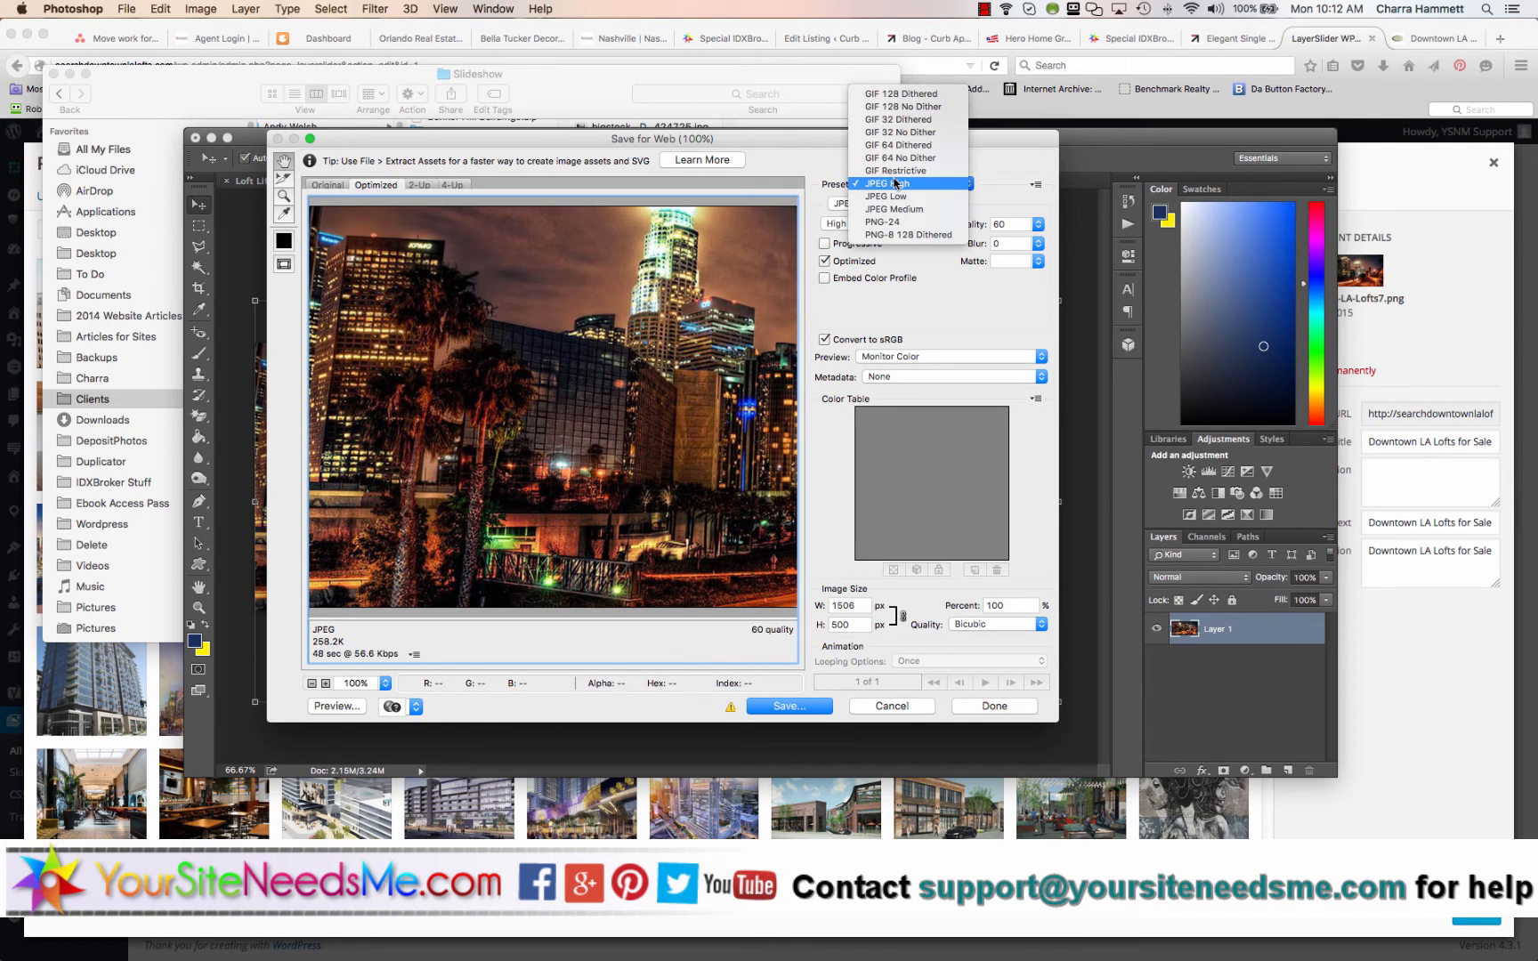
click(882, 222)
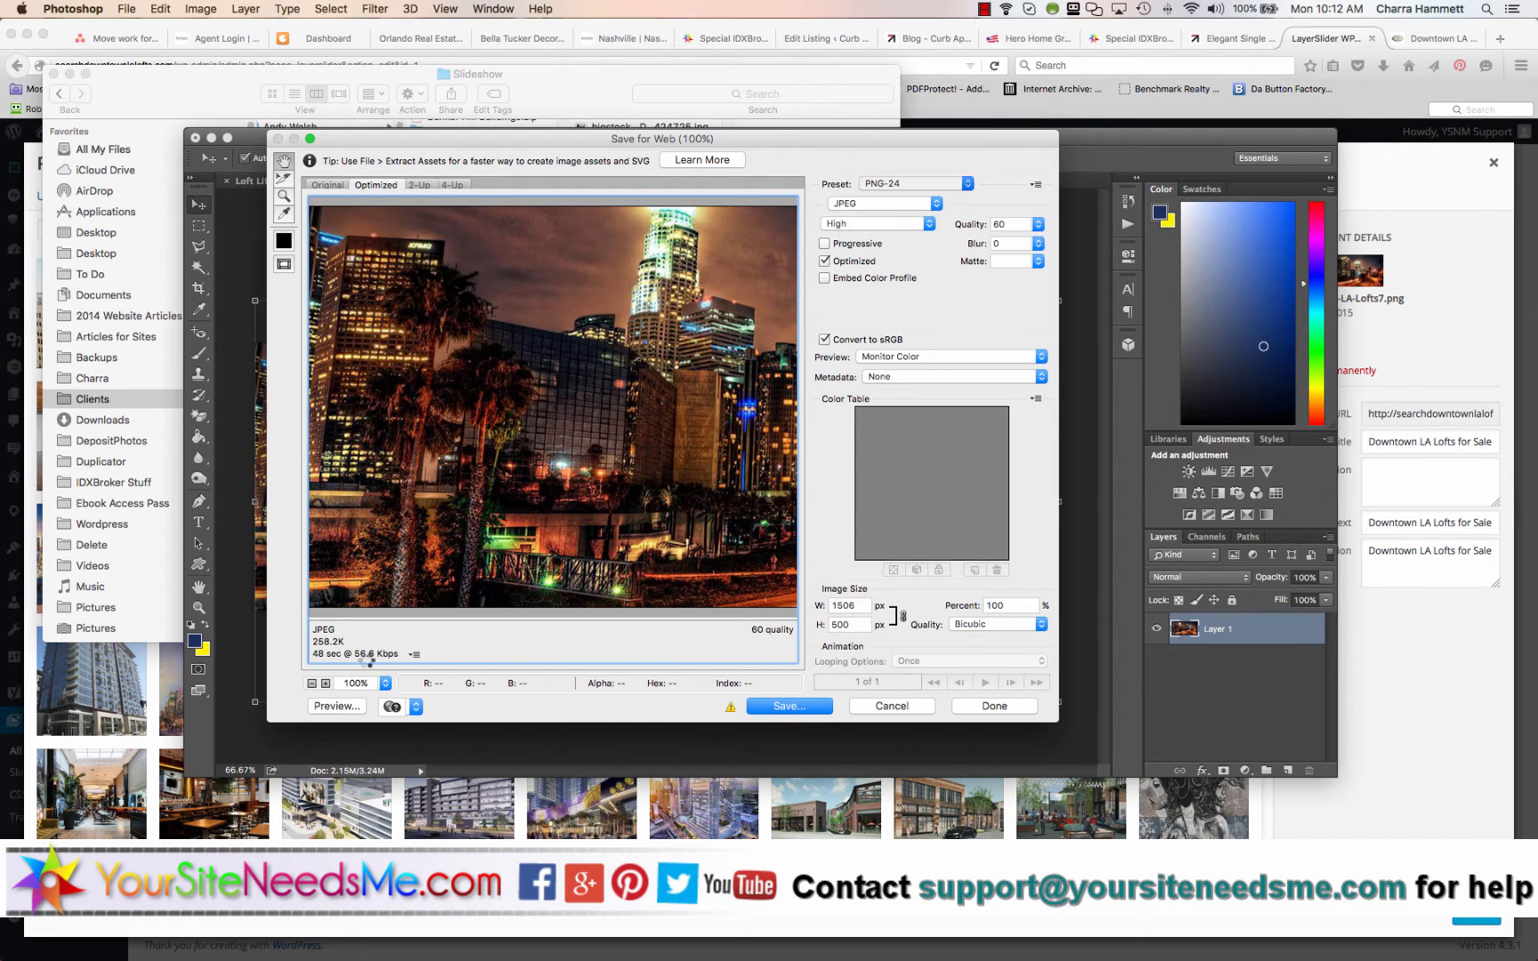
click(883, 203)
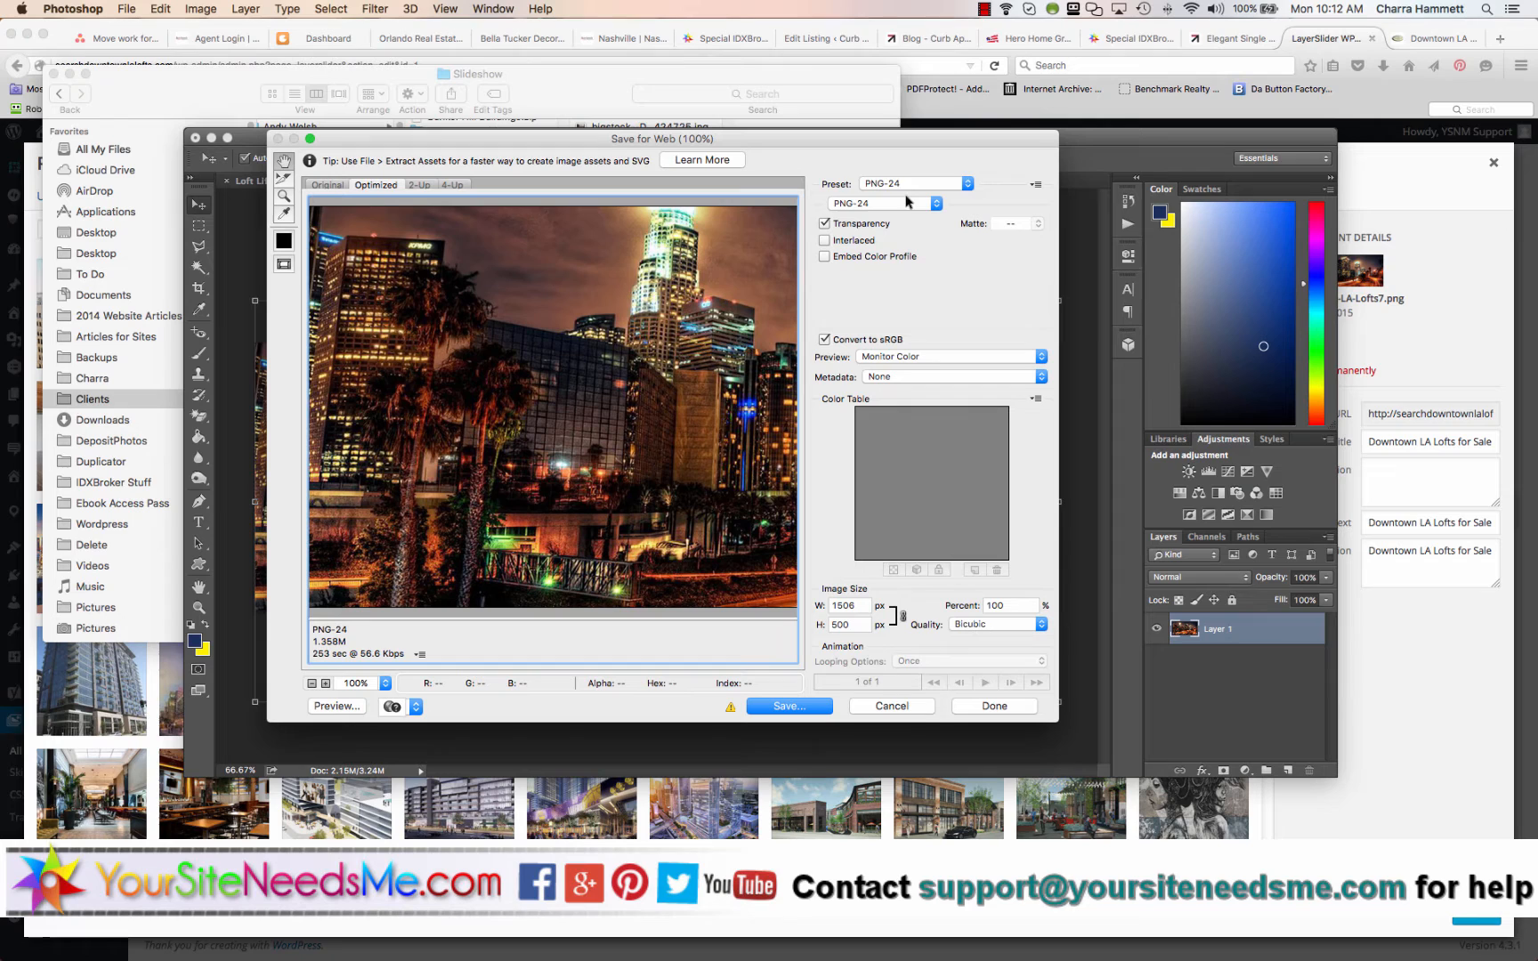
click(915, 183)
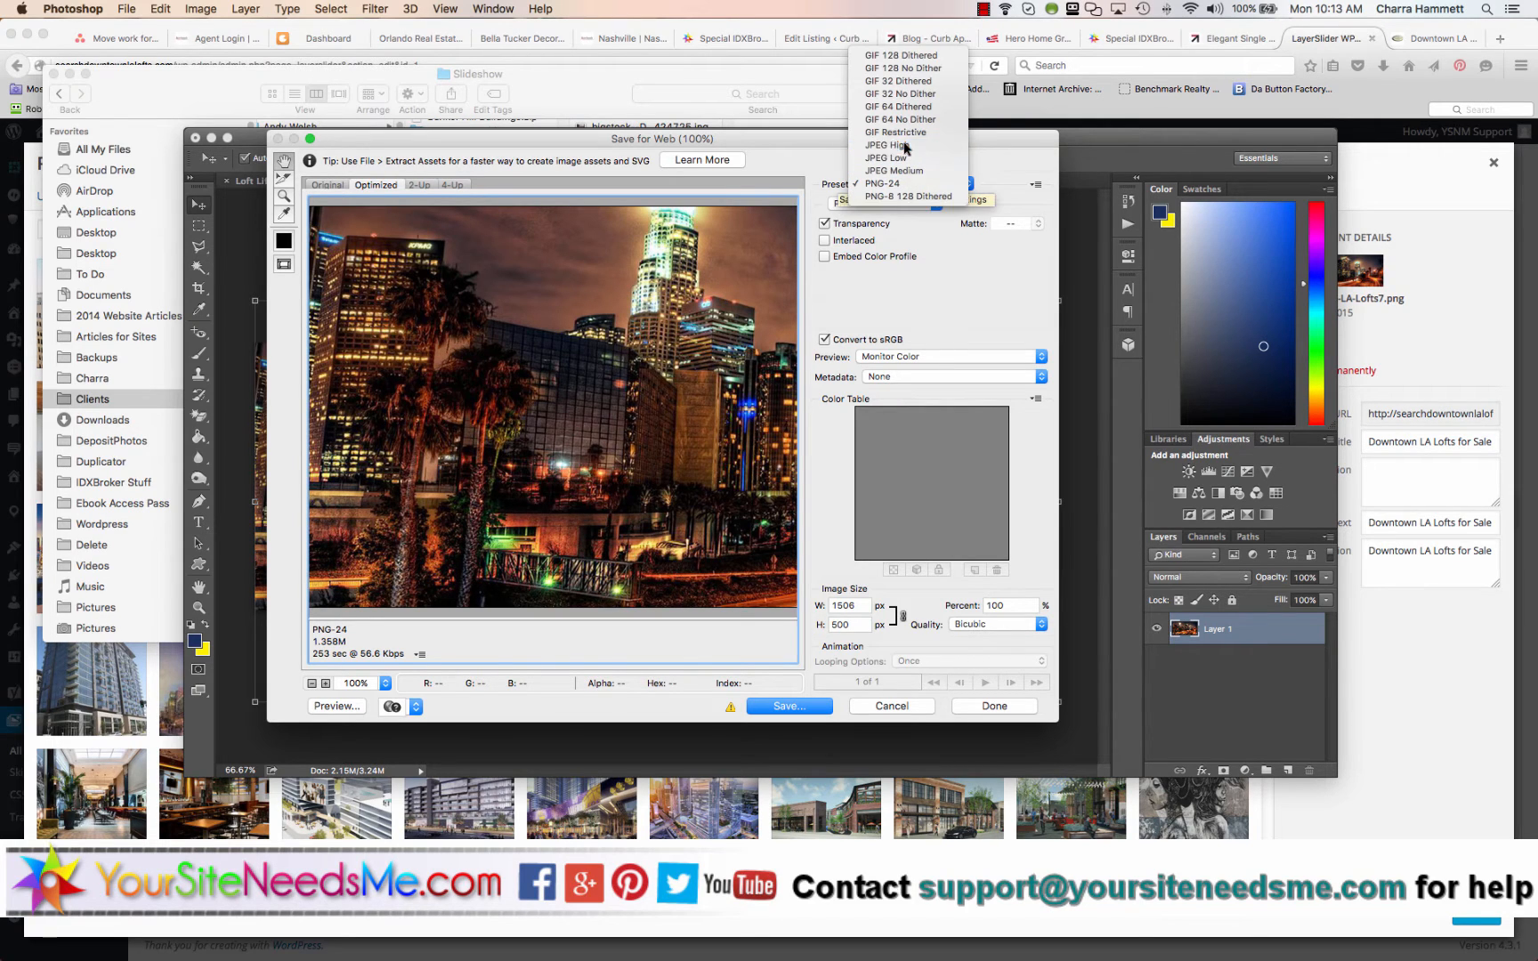
click(788, 705)
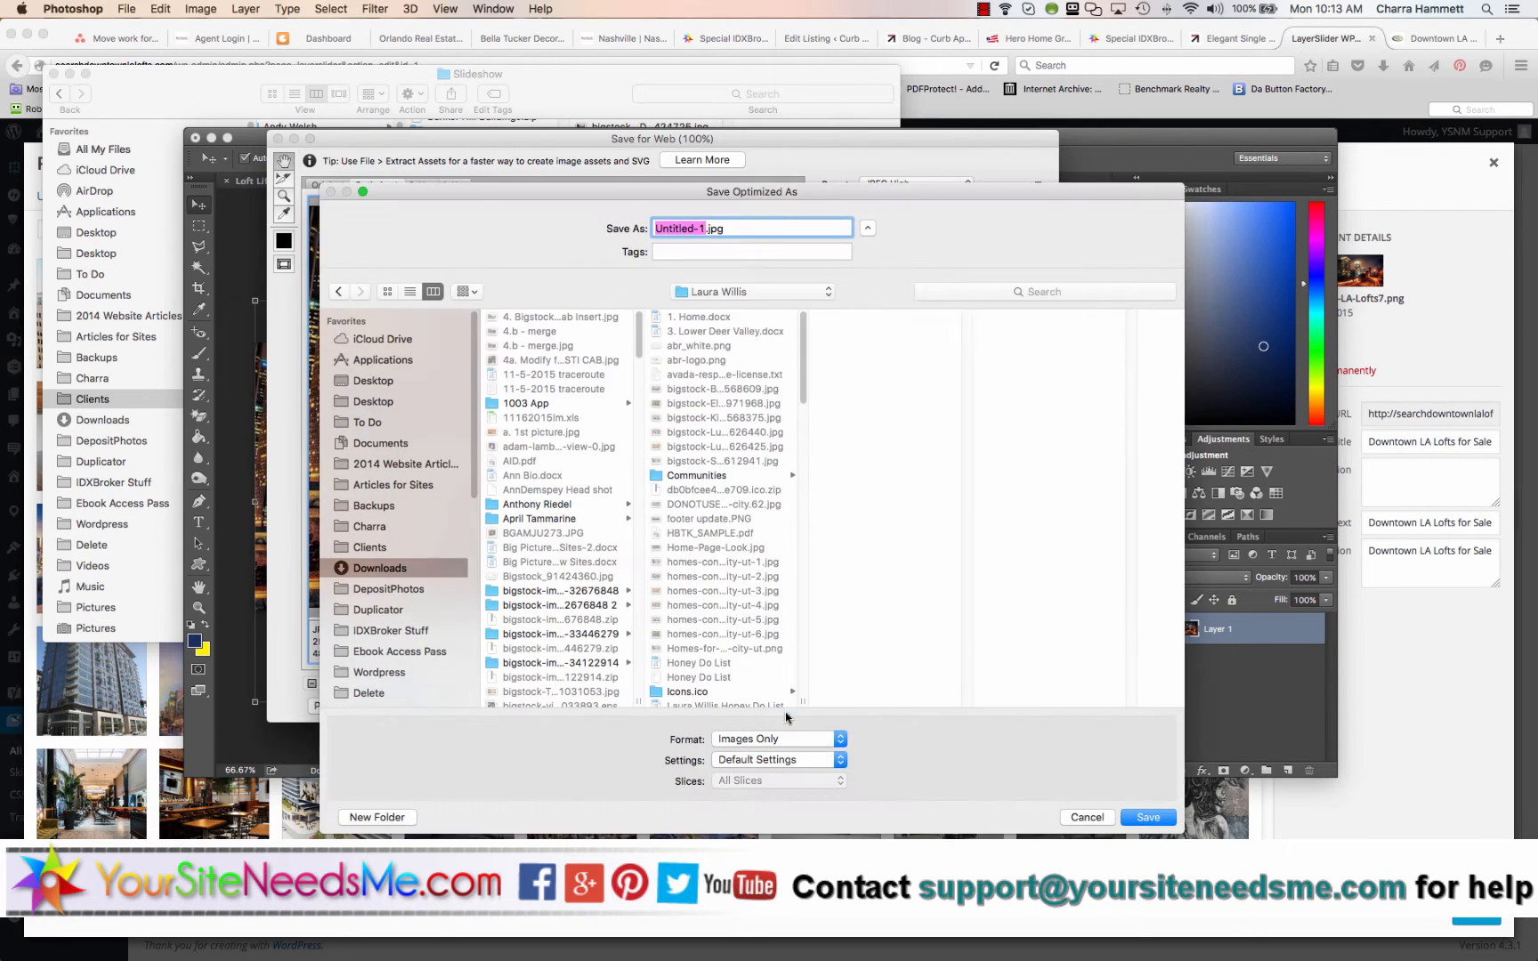
mouse_move(390, 548)
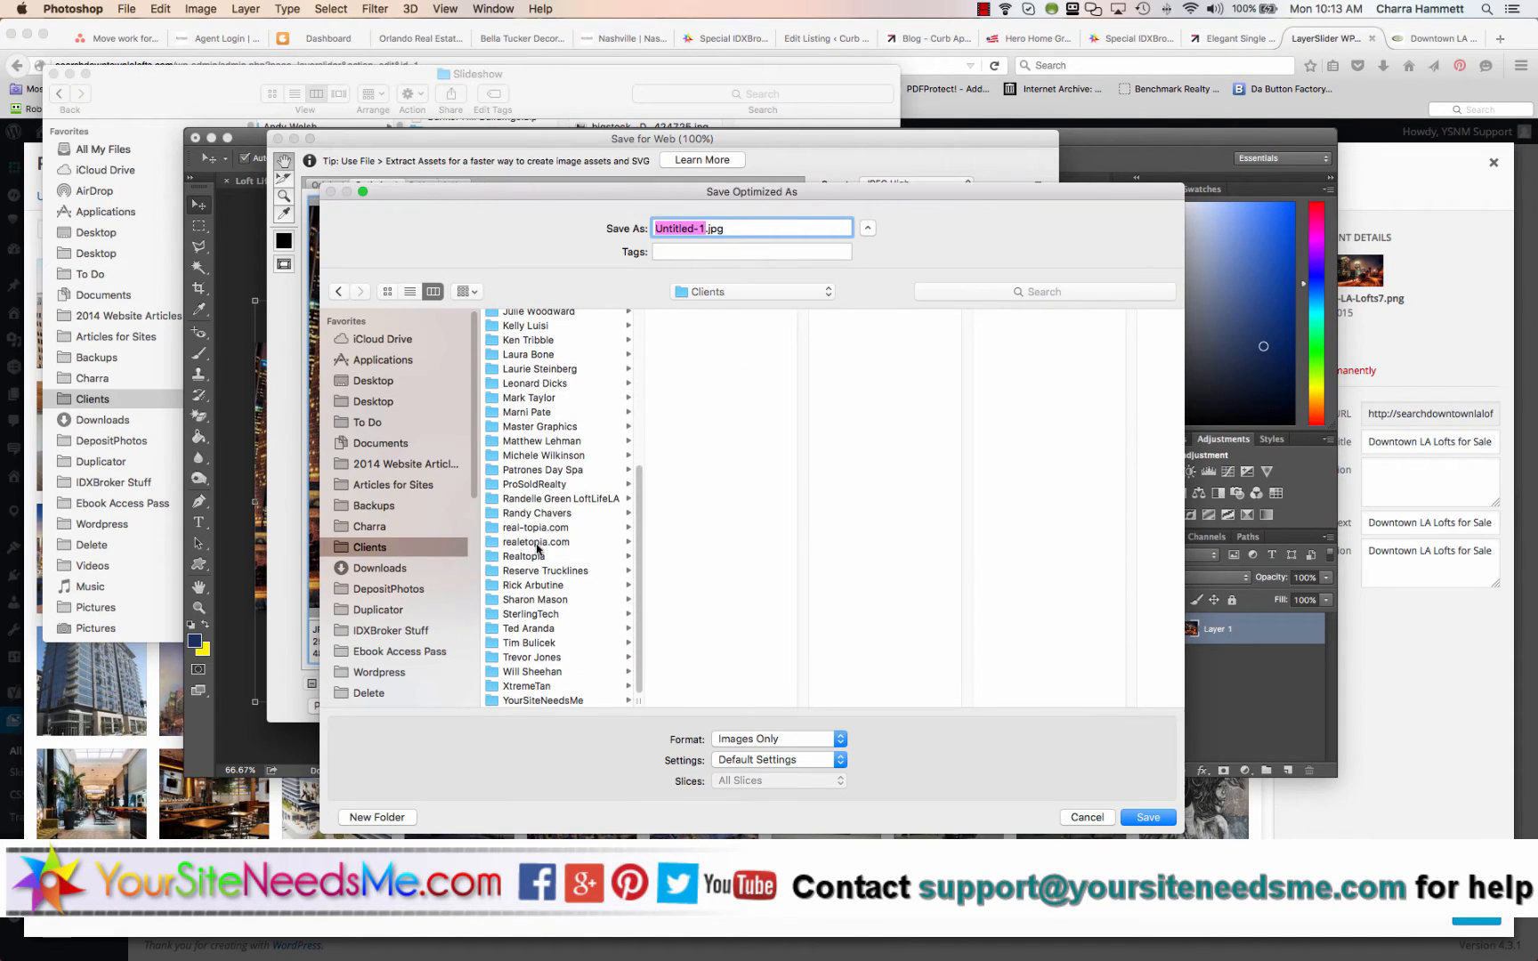
Save the optimized image as Downtown-LA-Lofts.jpg in the loft client's Slideshow folder
click(555, 499)
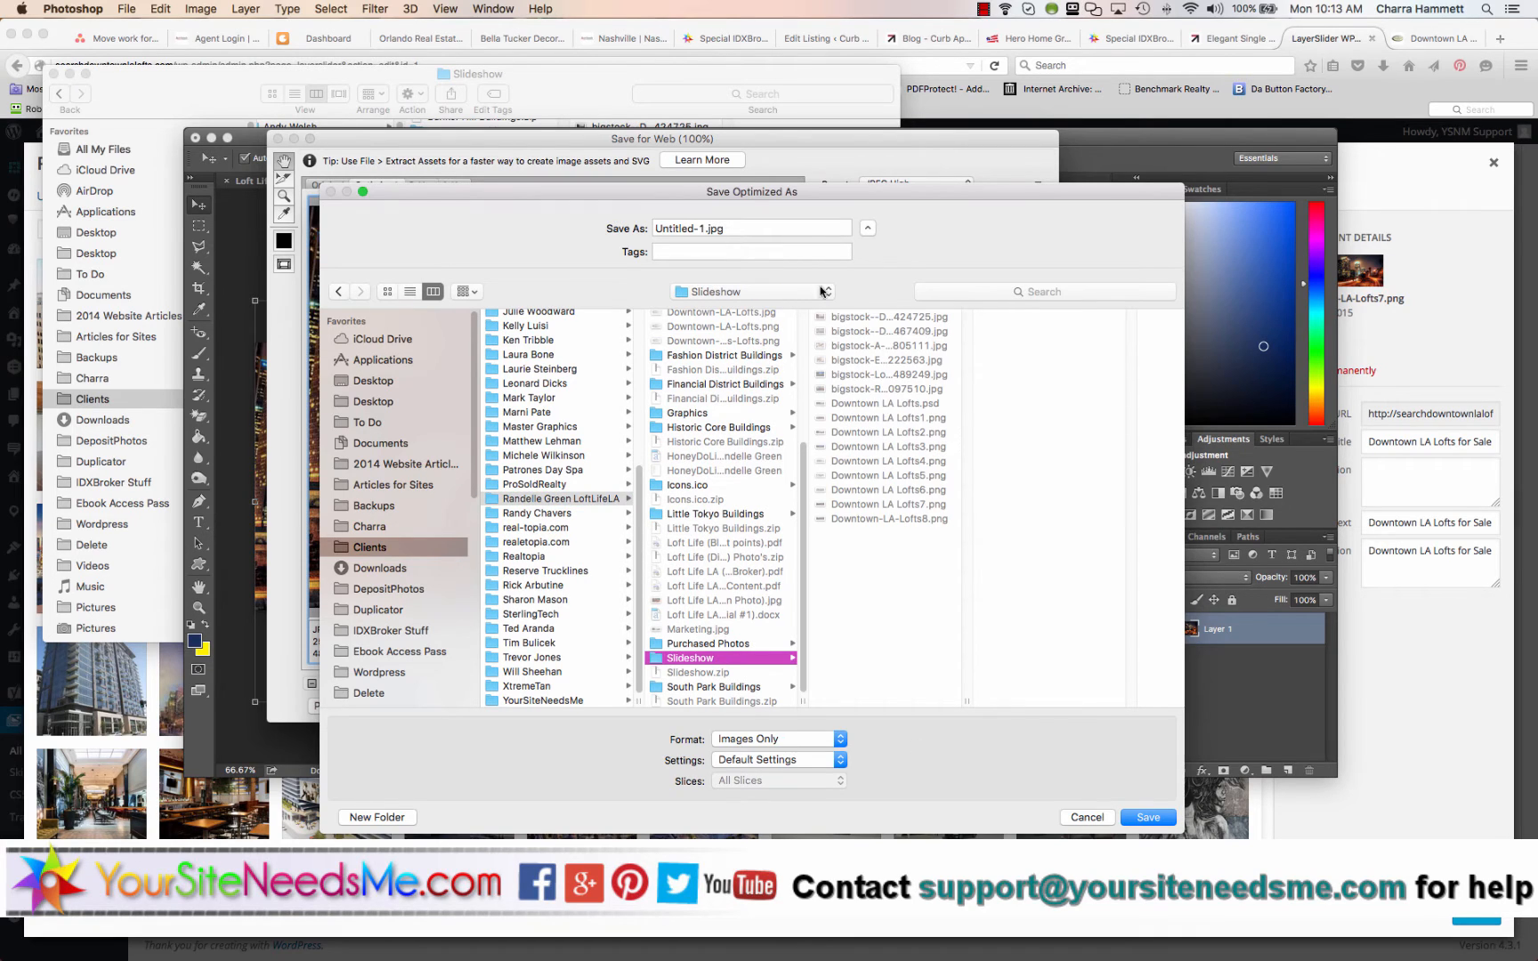
click(751, 228)
text(Downtown-LA-Lofts)
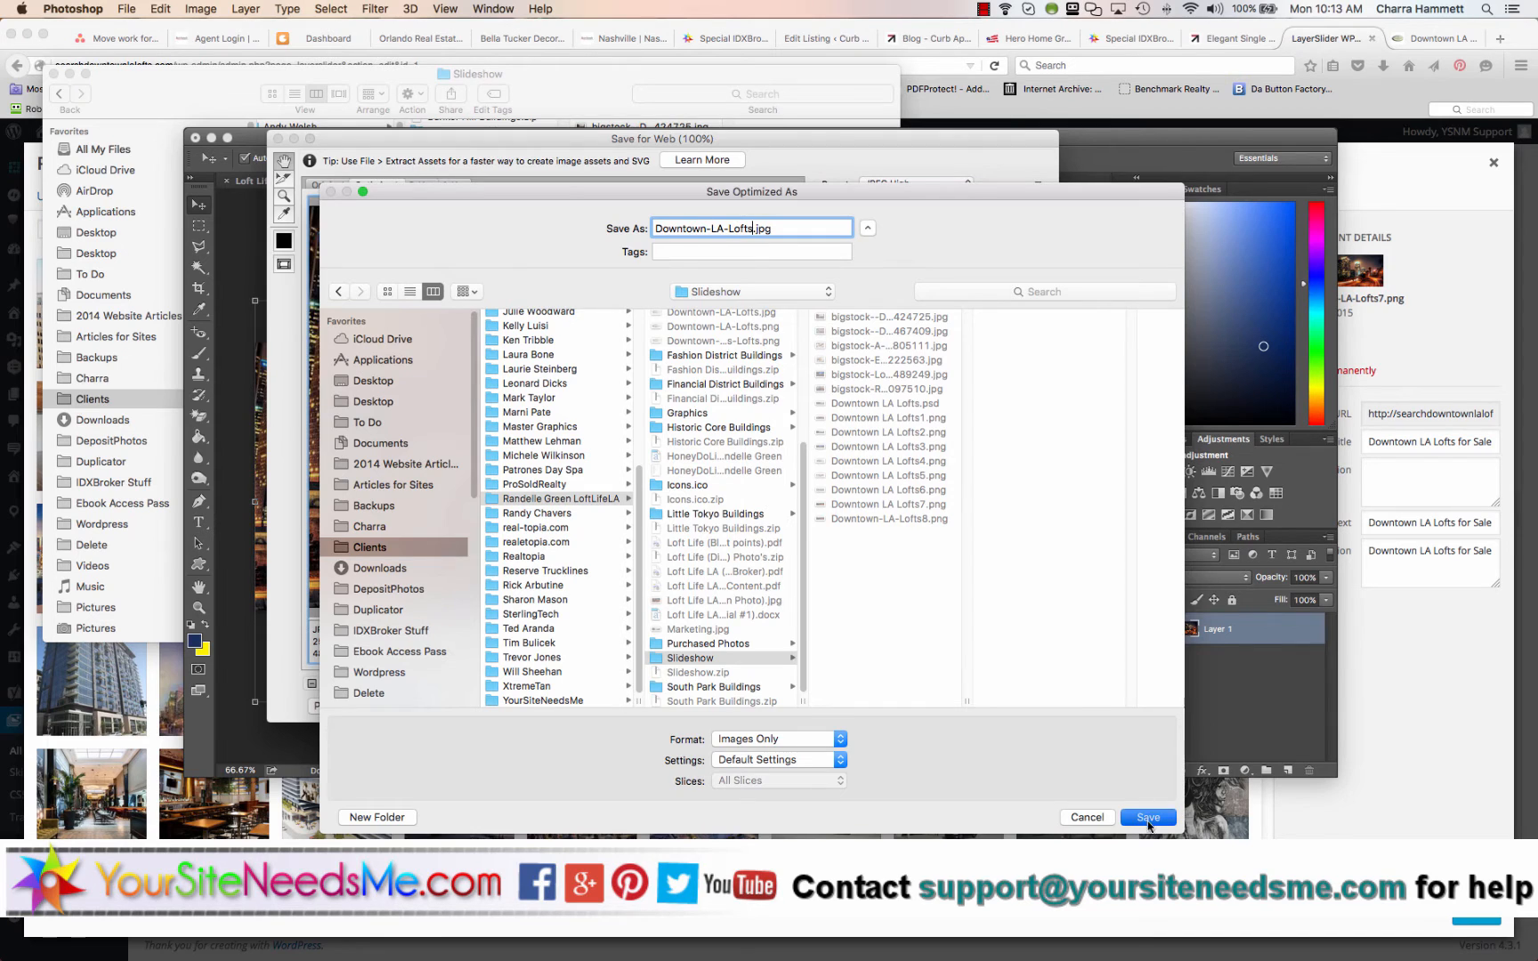
click(1148, 817)
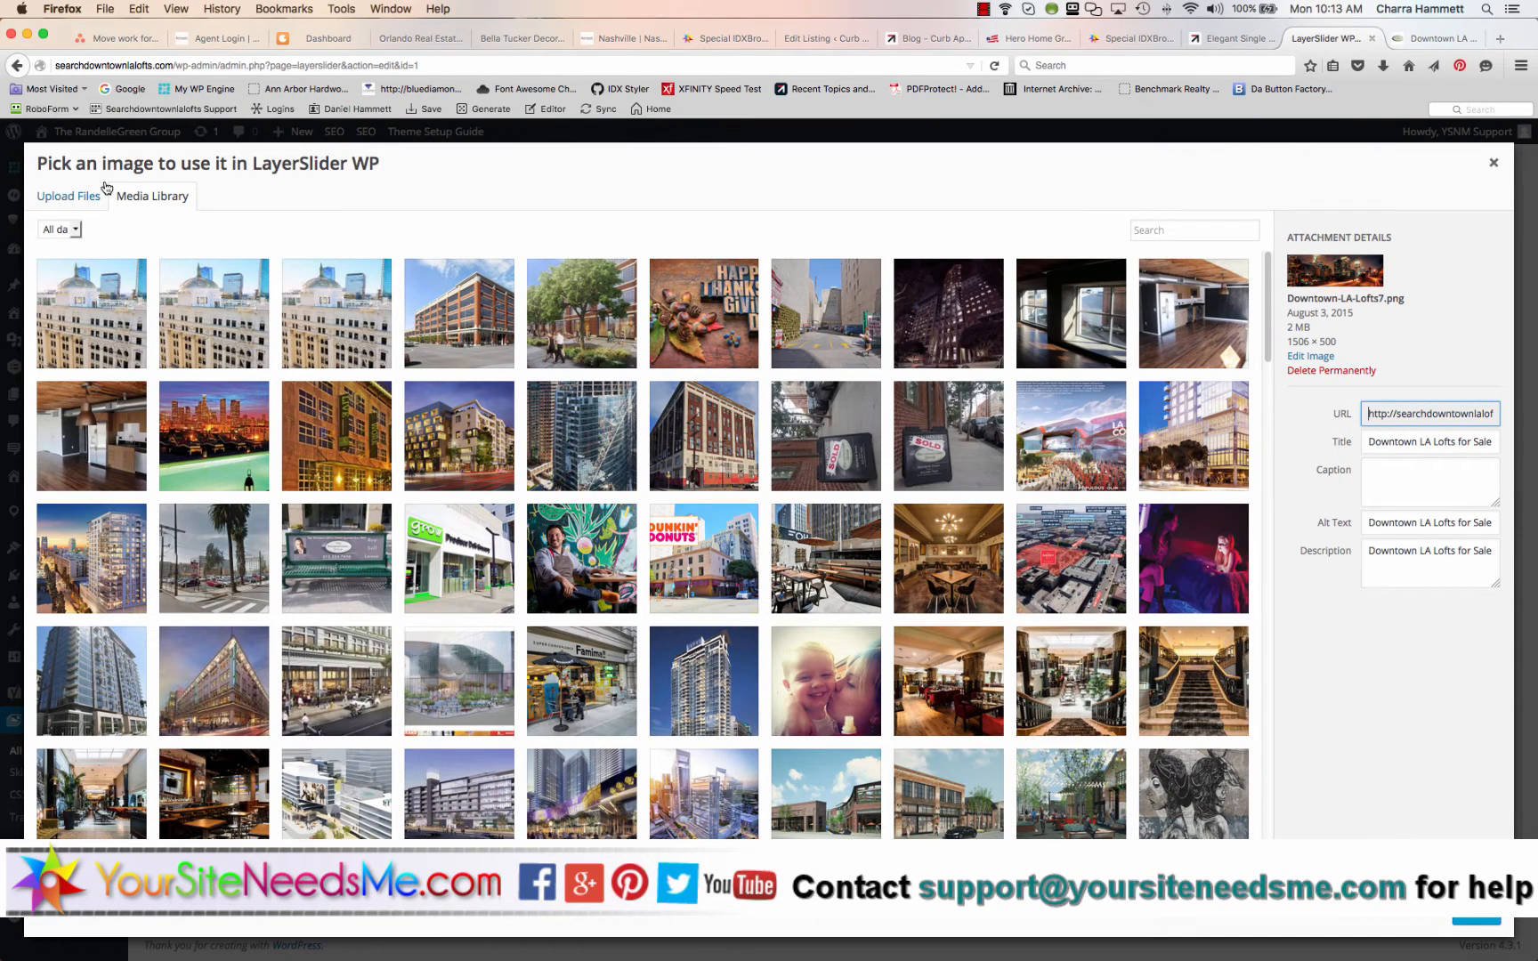
Upload Downtown-LA-Lofts.jpg from the client's Slideshow folder into the media library
click(67, 195)
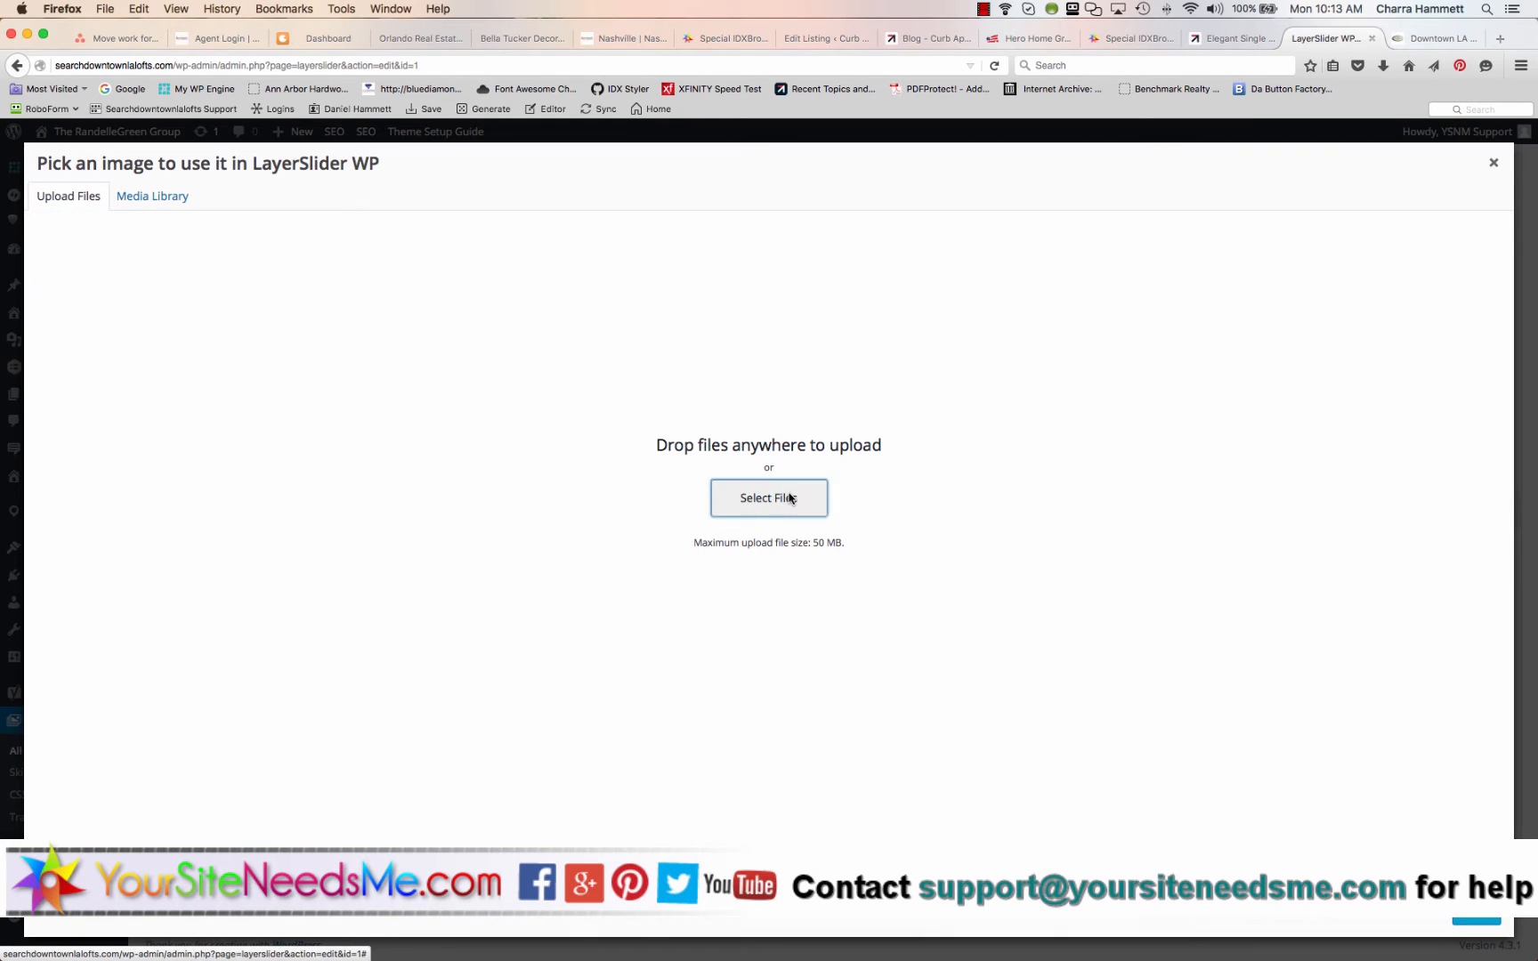
click(769, 498)
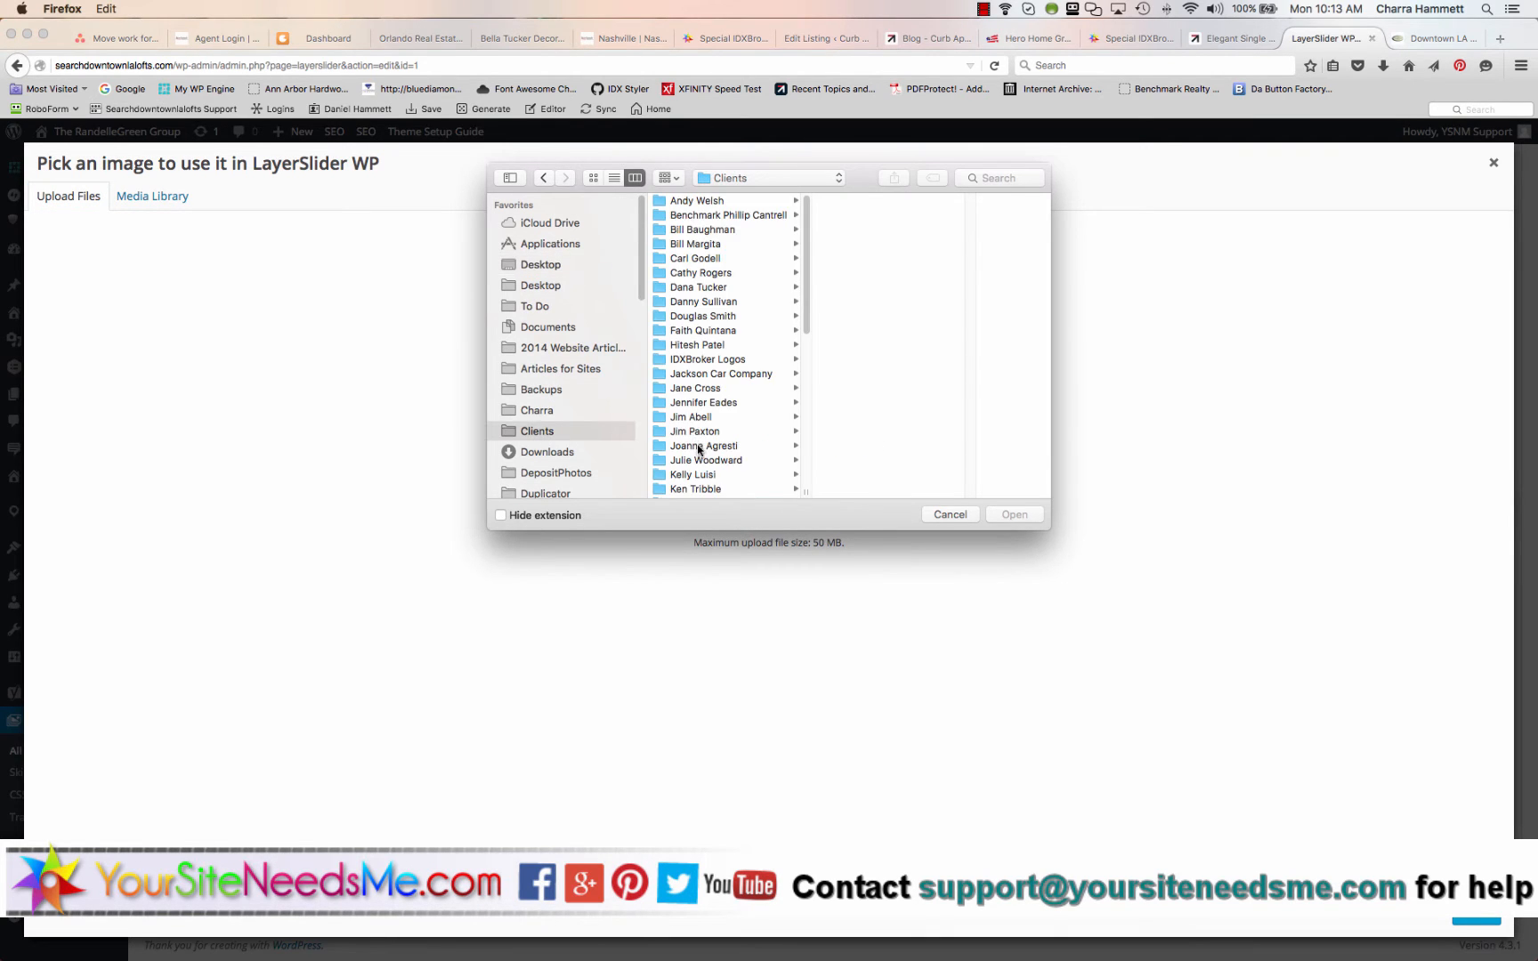
scroll(down, 3)
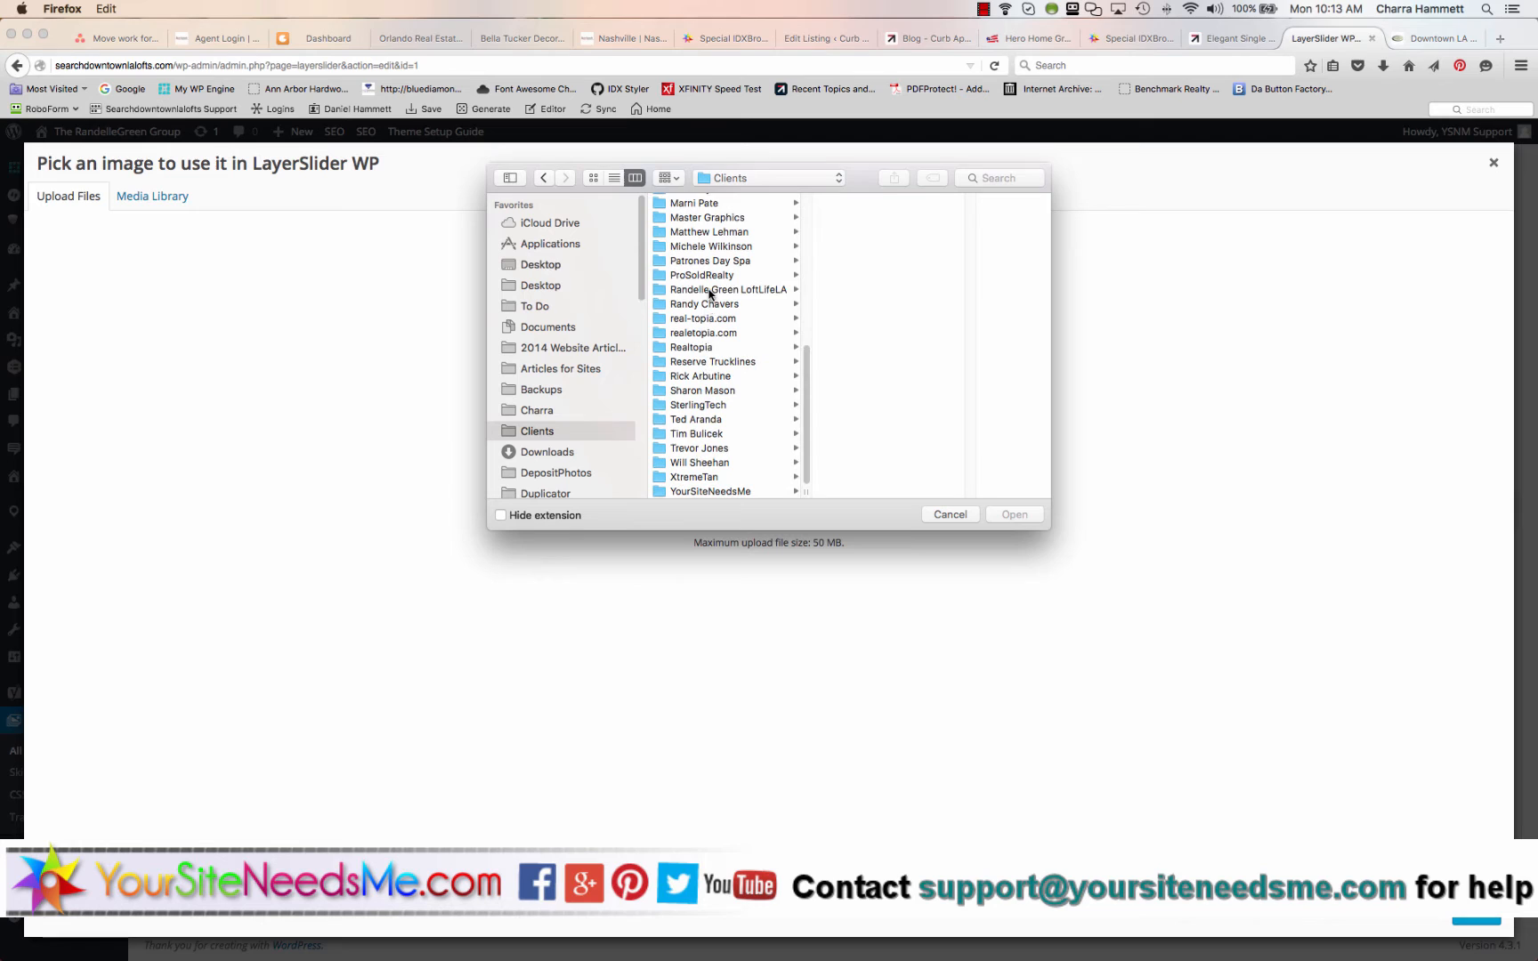
click(726, 290)
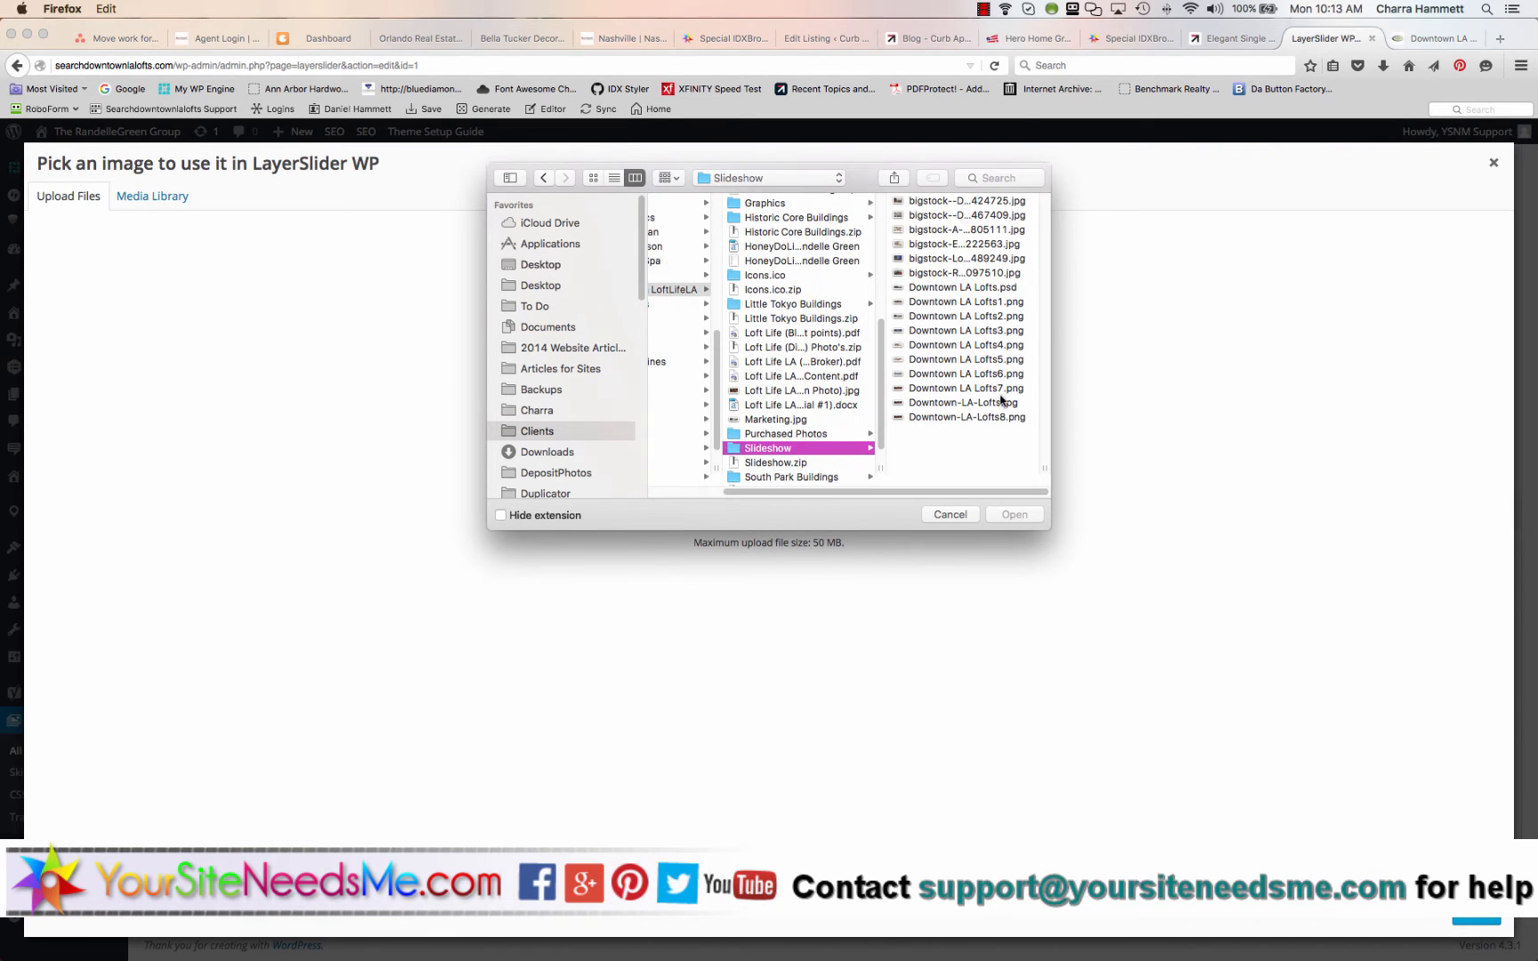
click(961, 402)
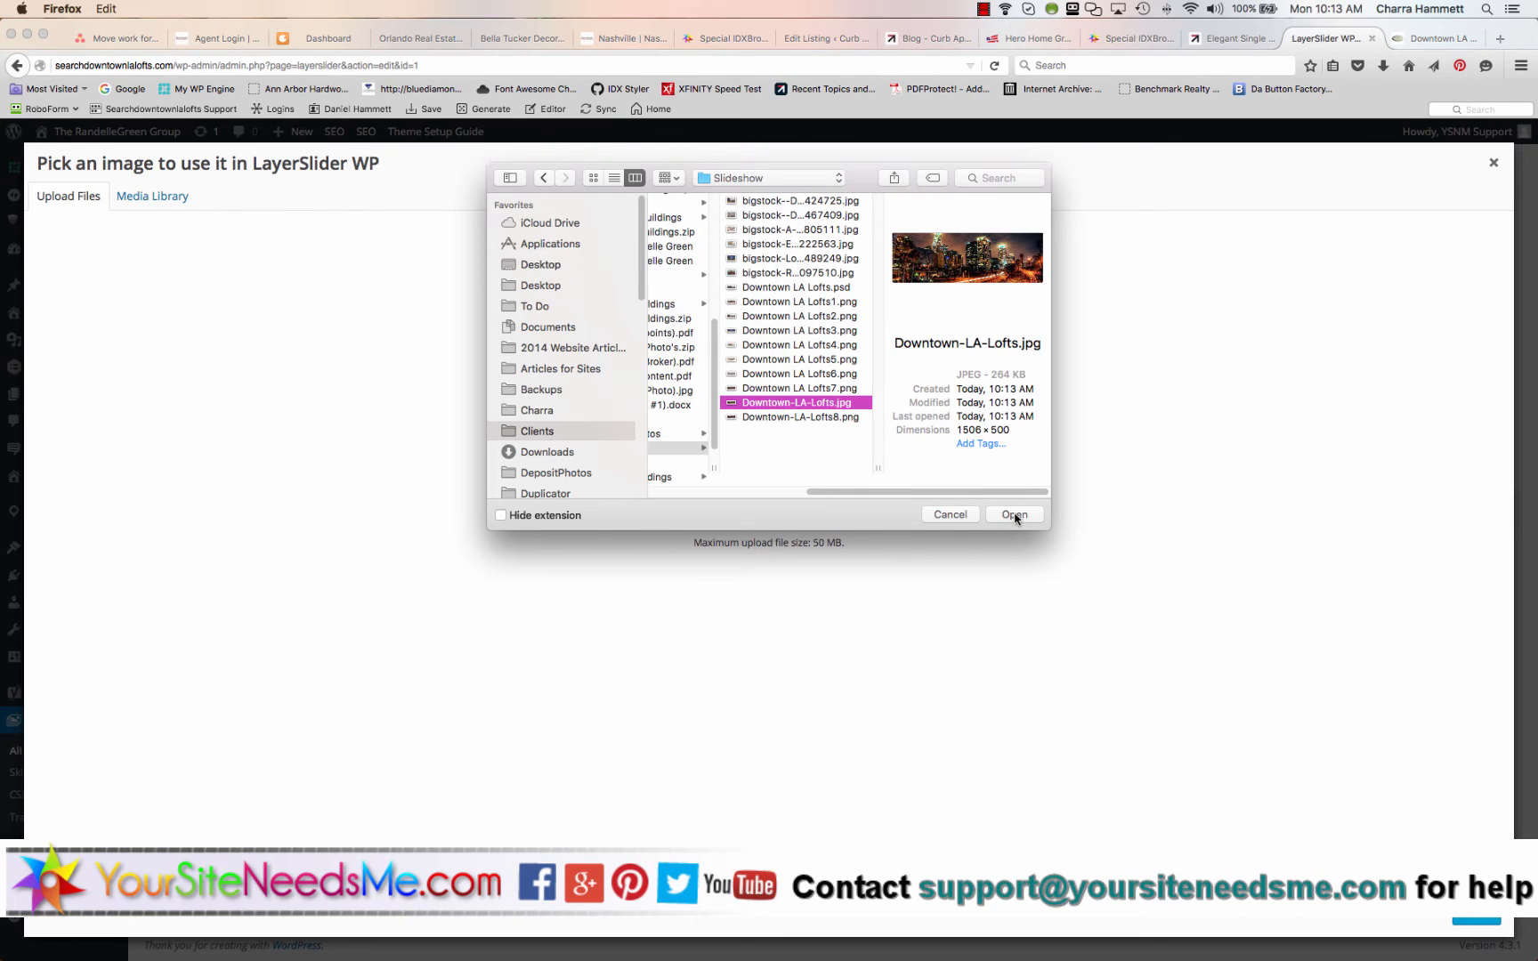
click(1014, 514)
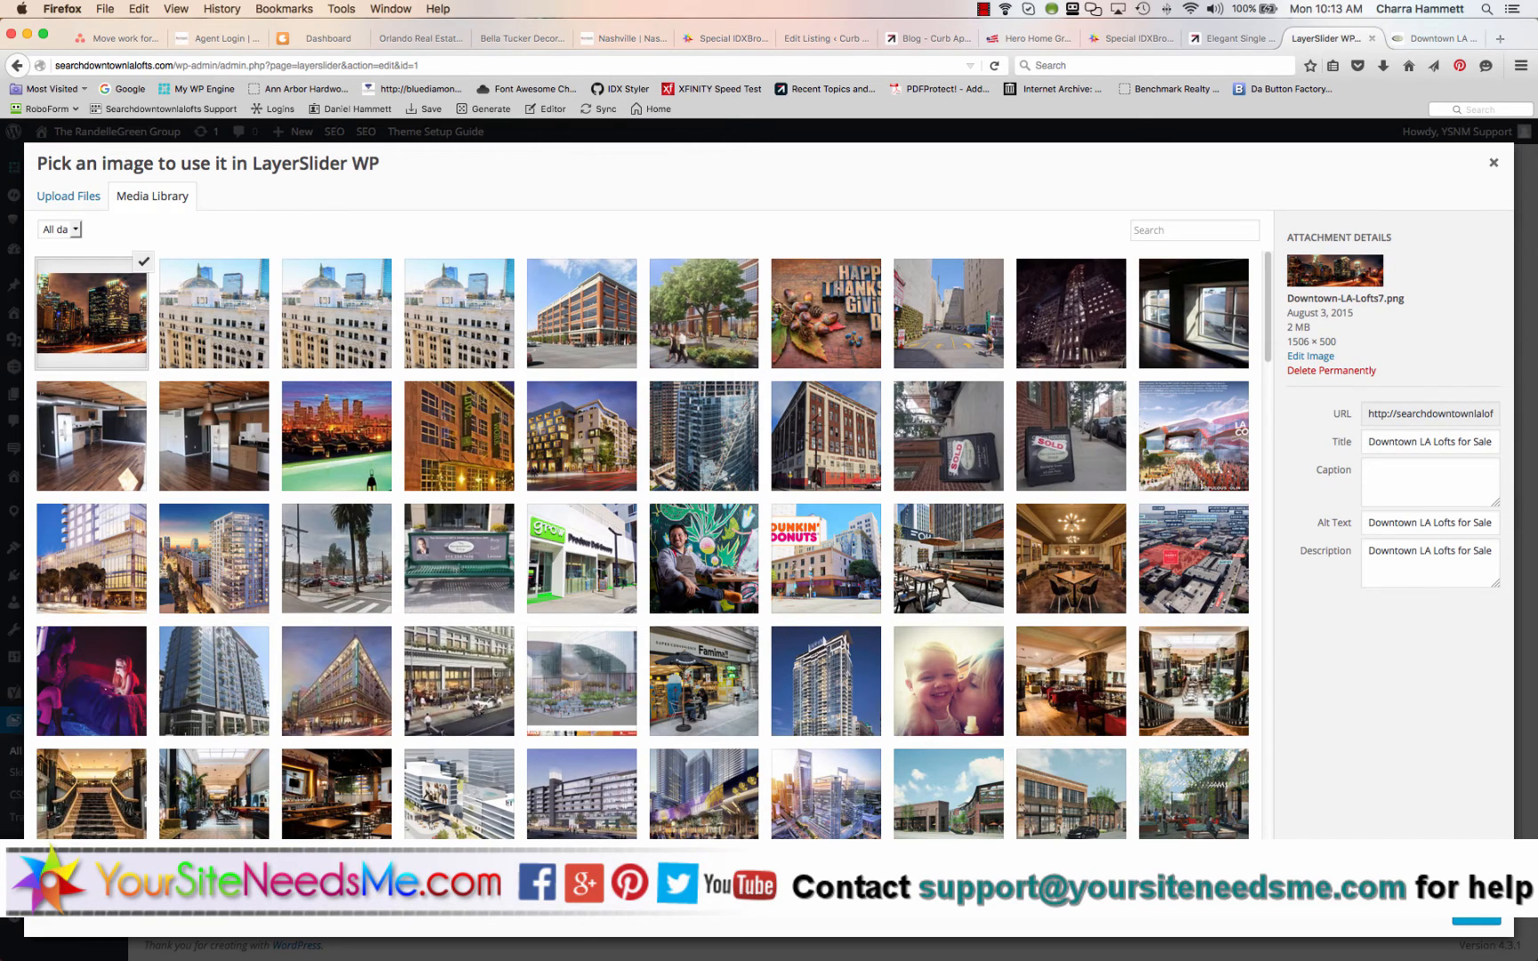
Check the attachment title and insert the new skyline image as slide 1's background
click(1429, 441)
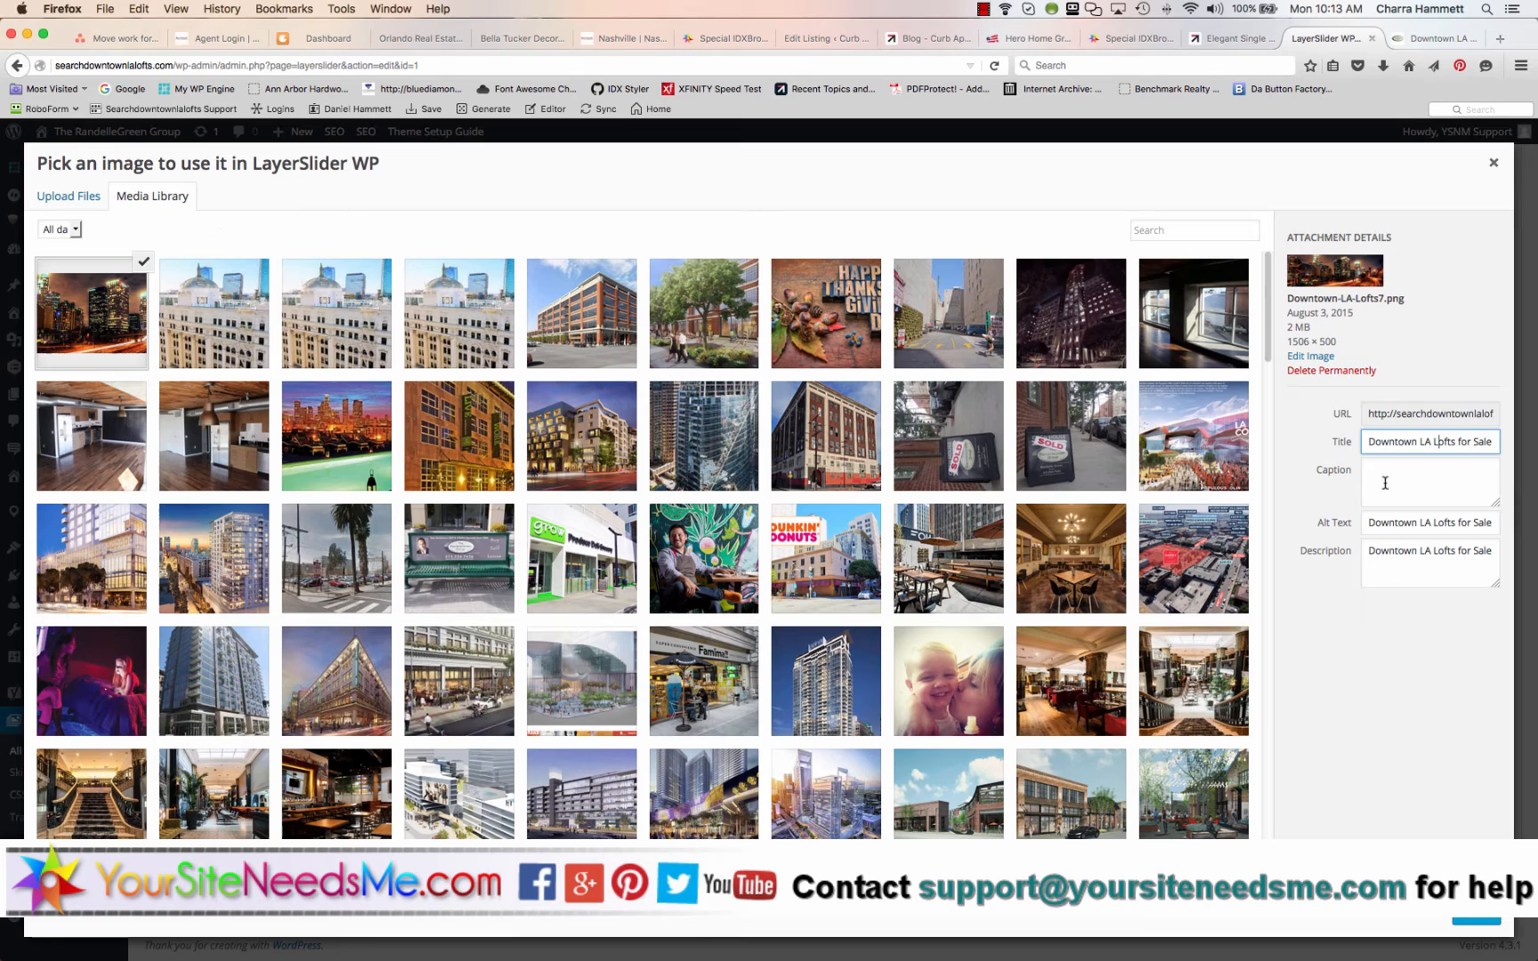
double_click(1429, 441)
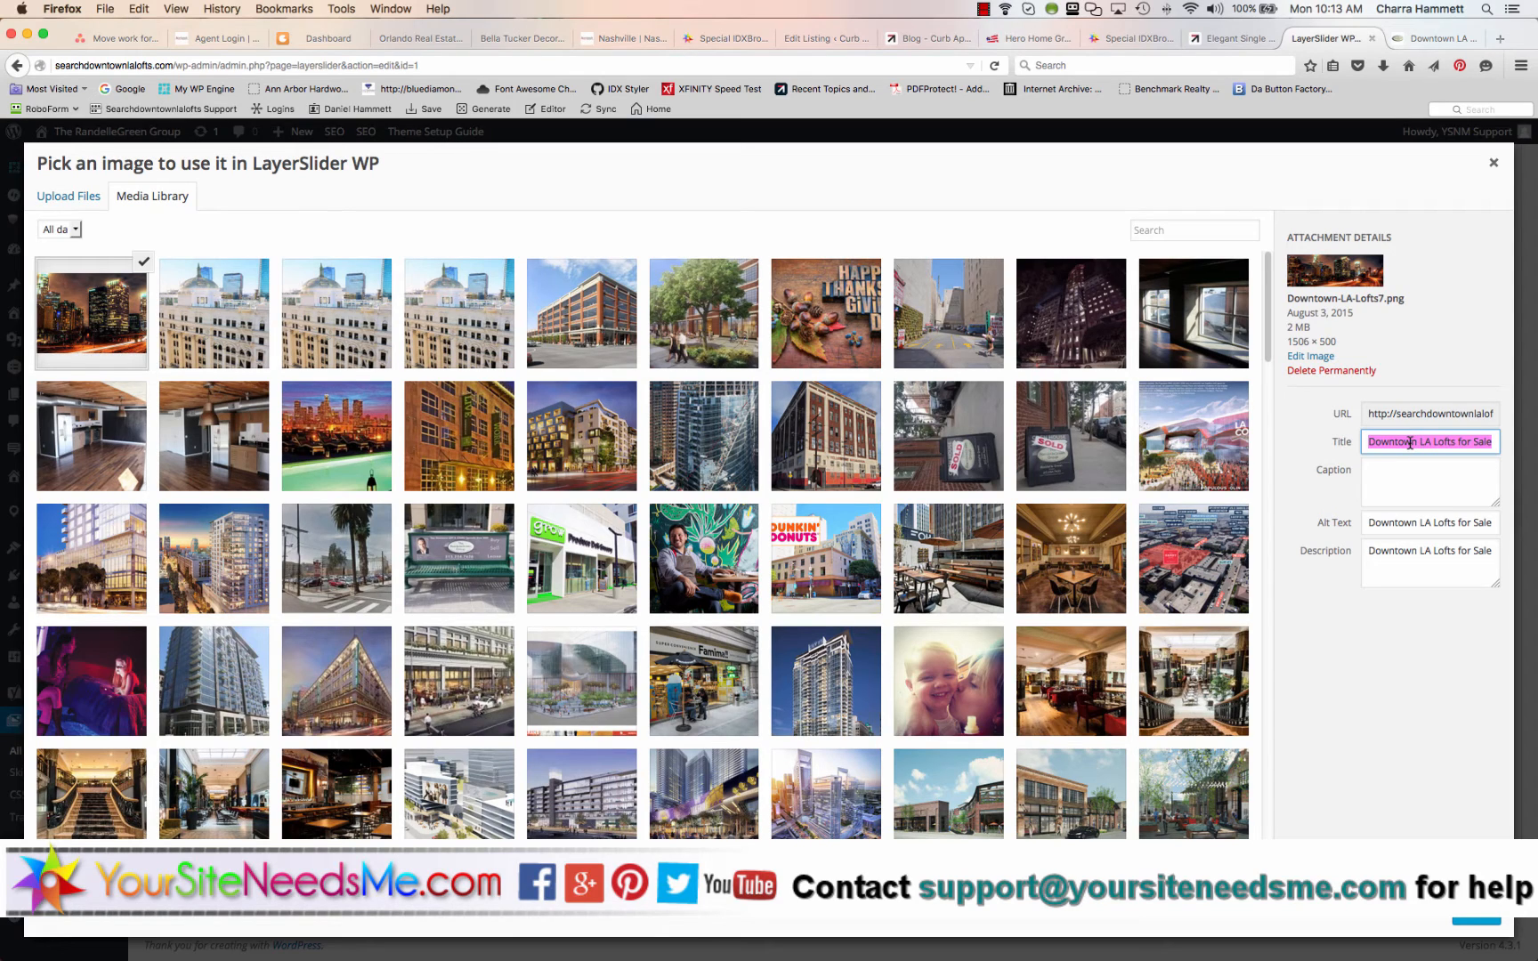
click(1429, 523)
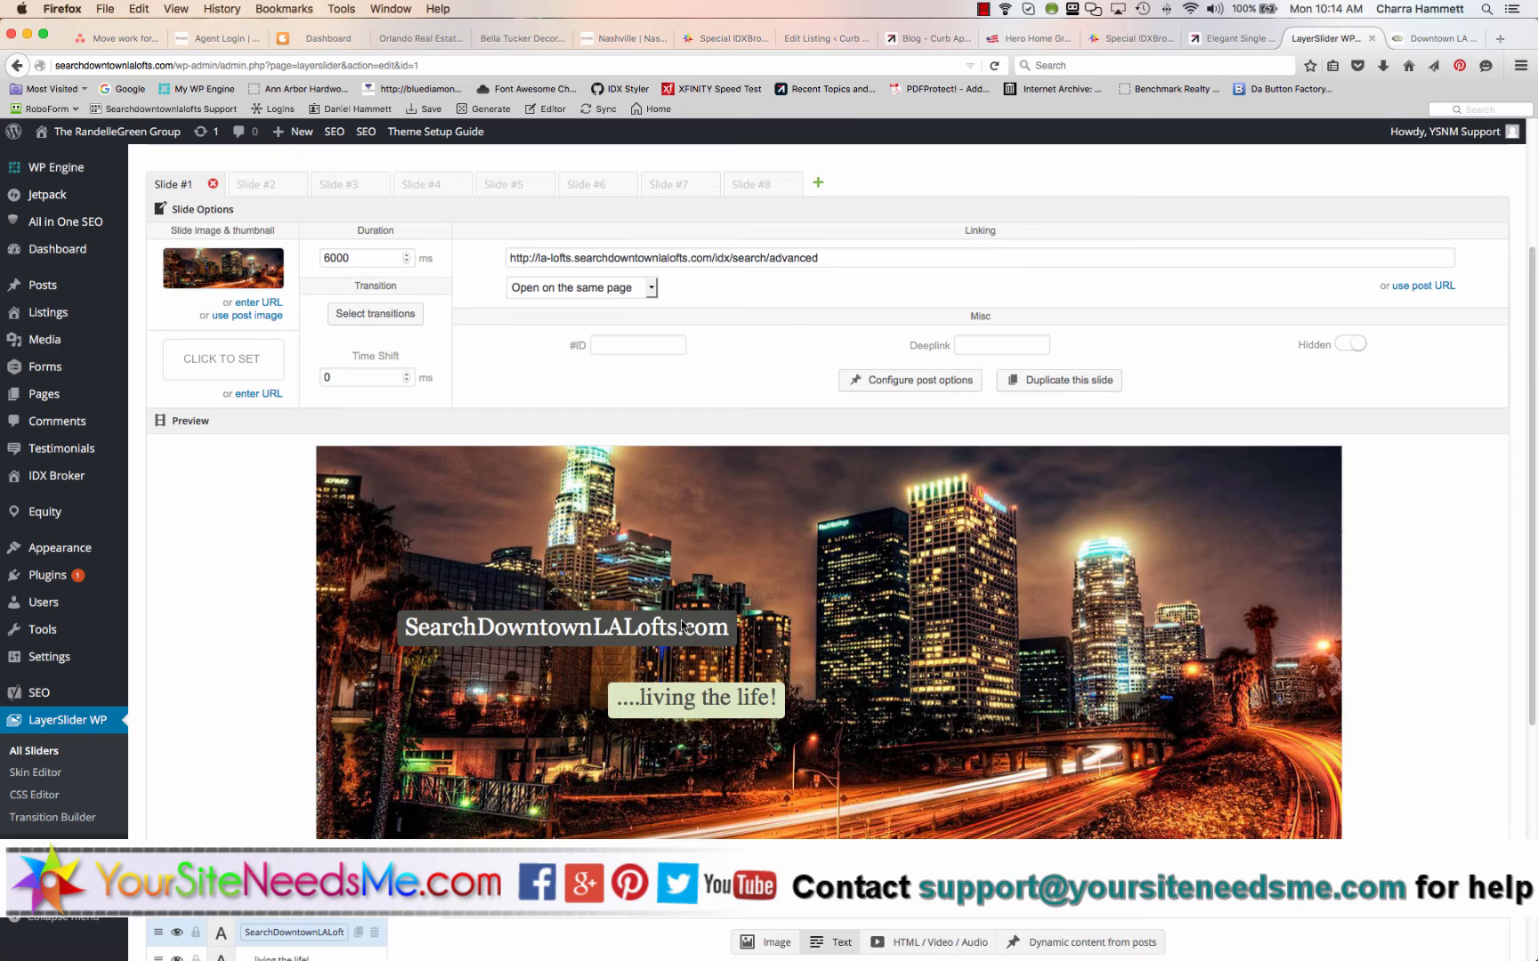
scroll(down, 3)
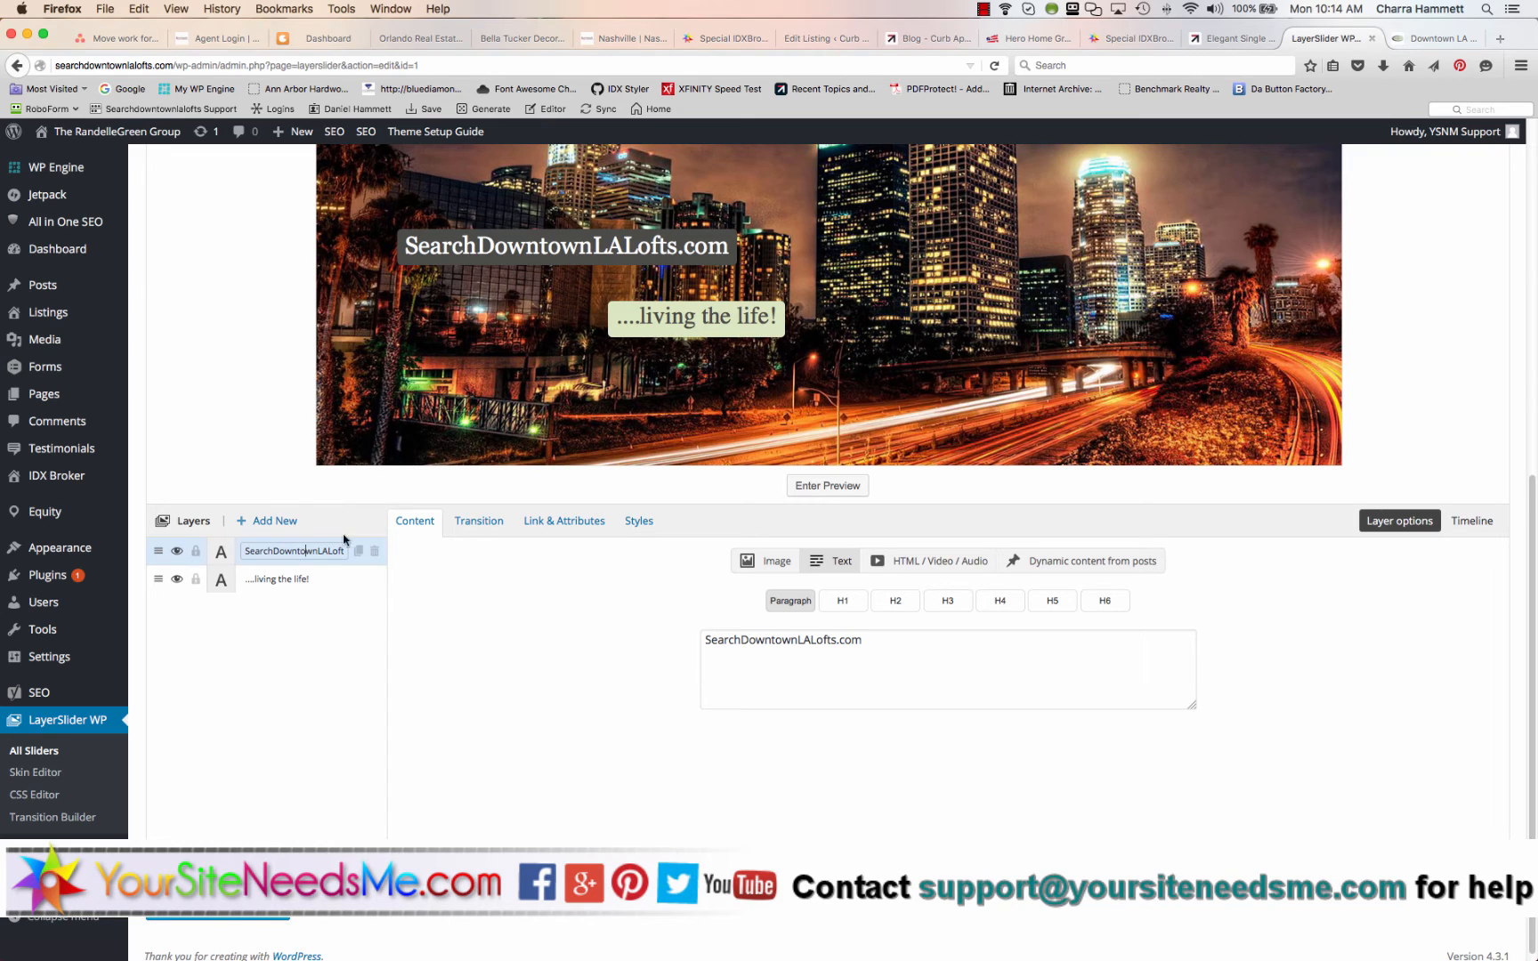
click(285, 580)
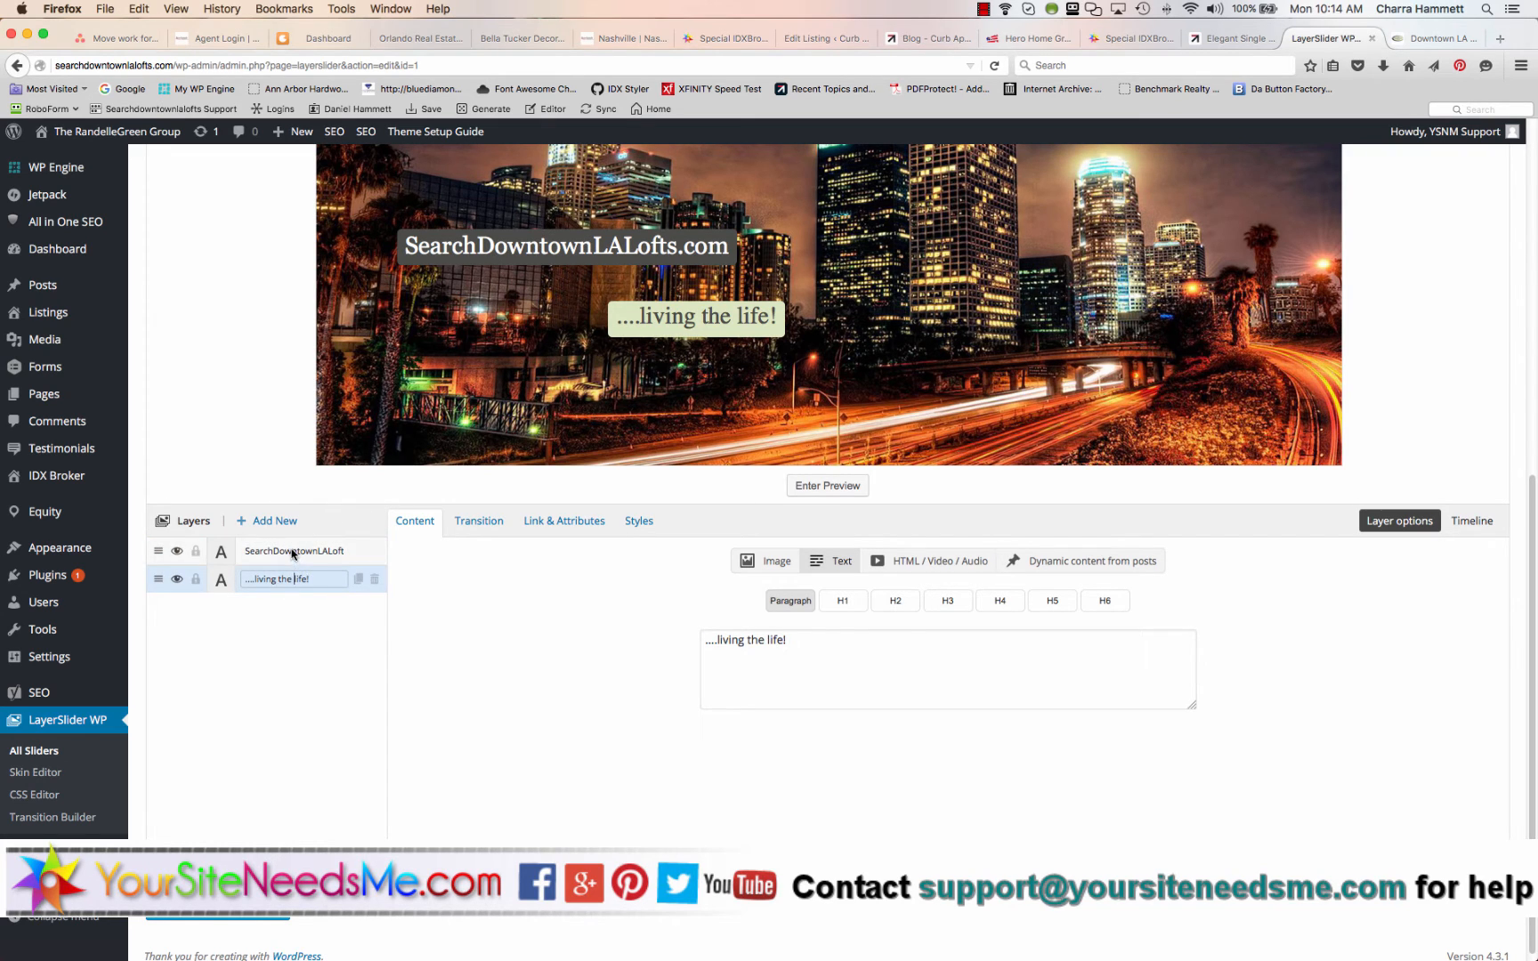
click(294, 552)
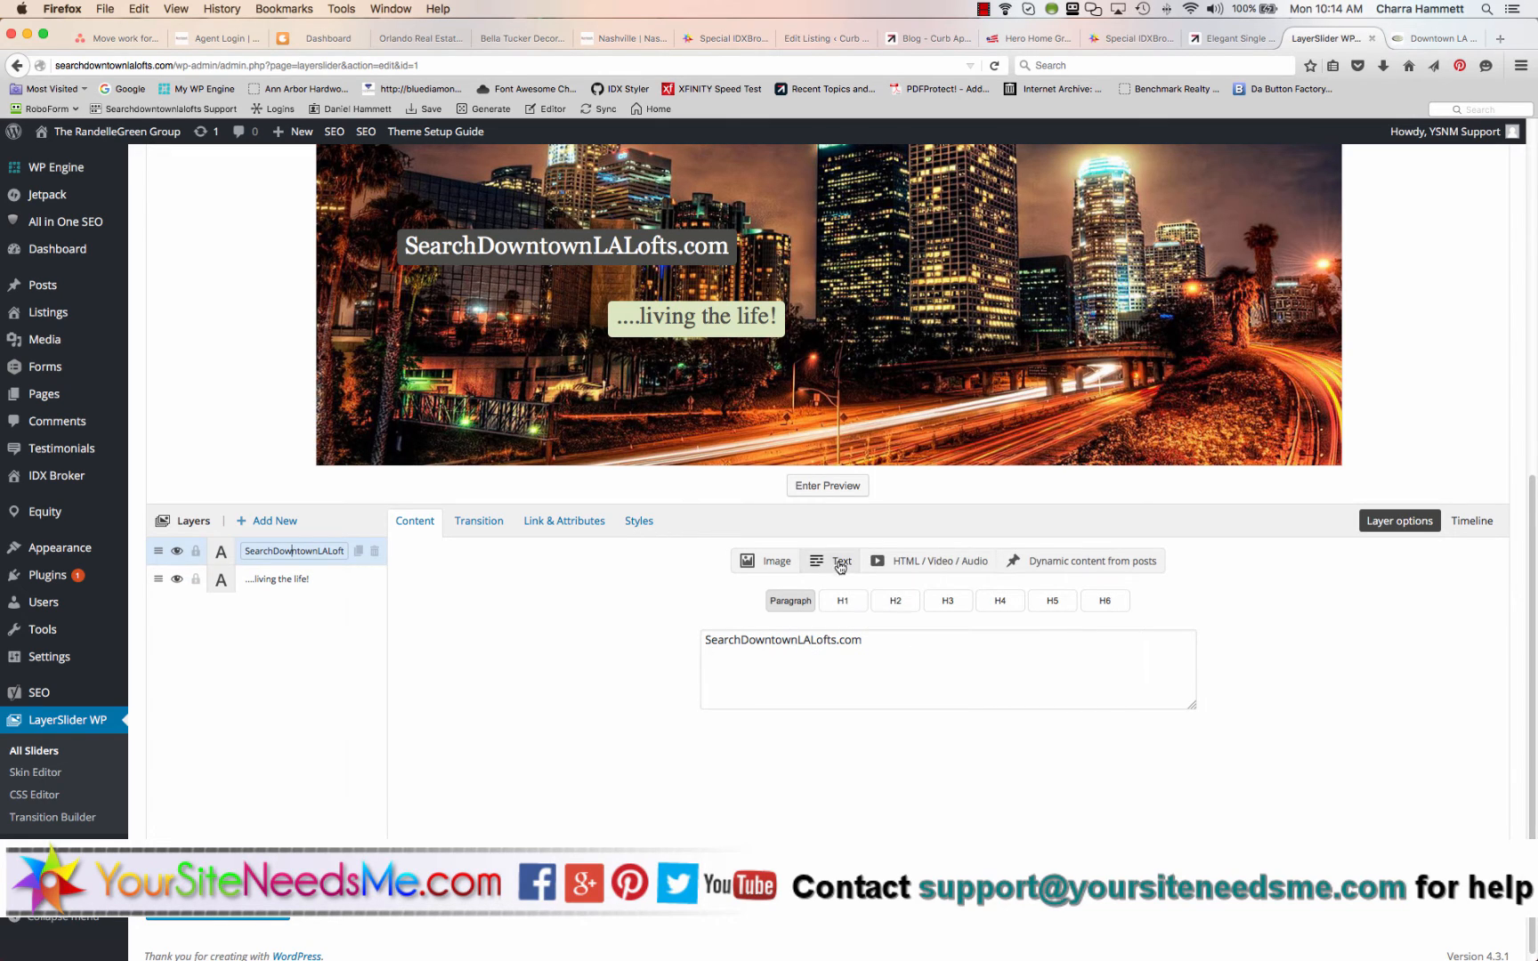
mouse_move(936, 568)
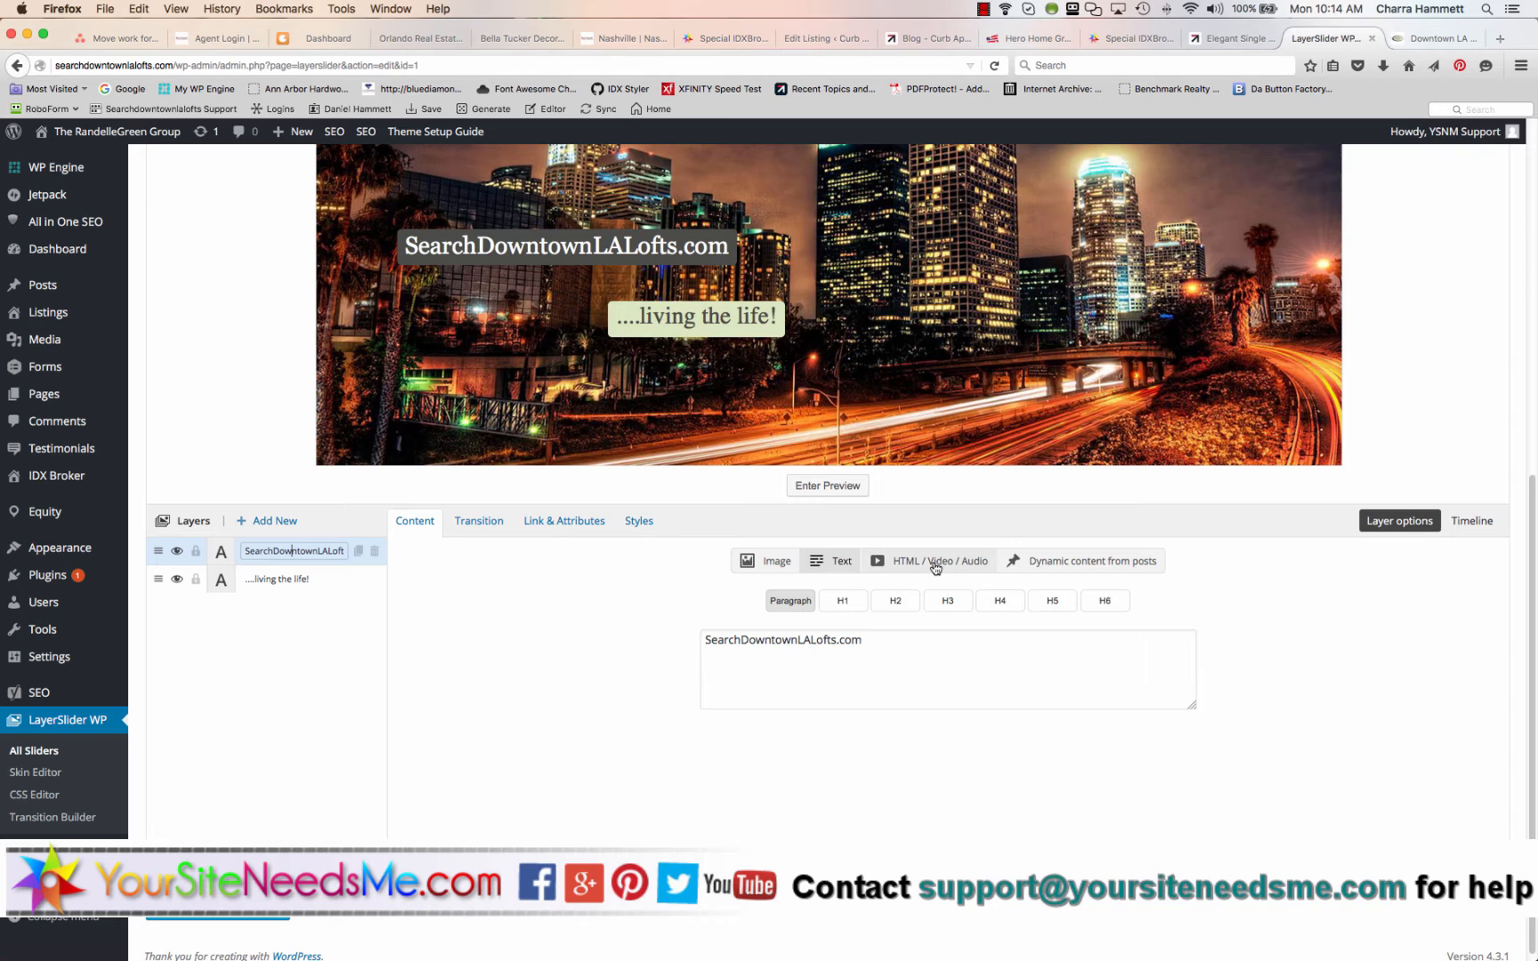
click(1093, 560)
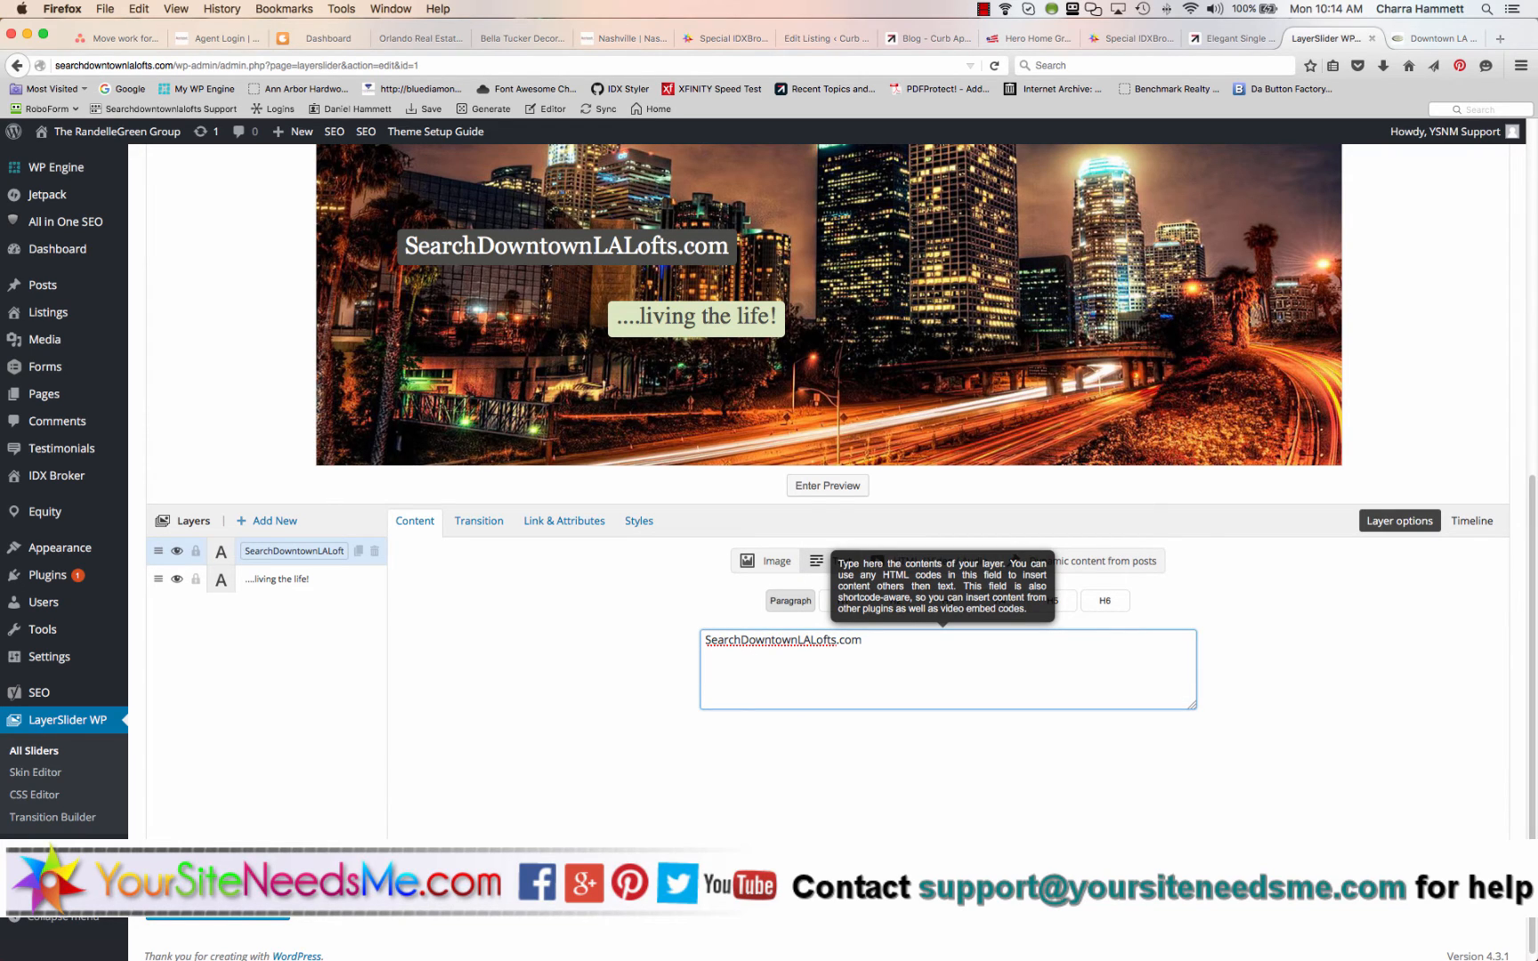
text(xy)
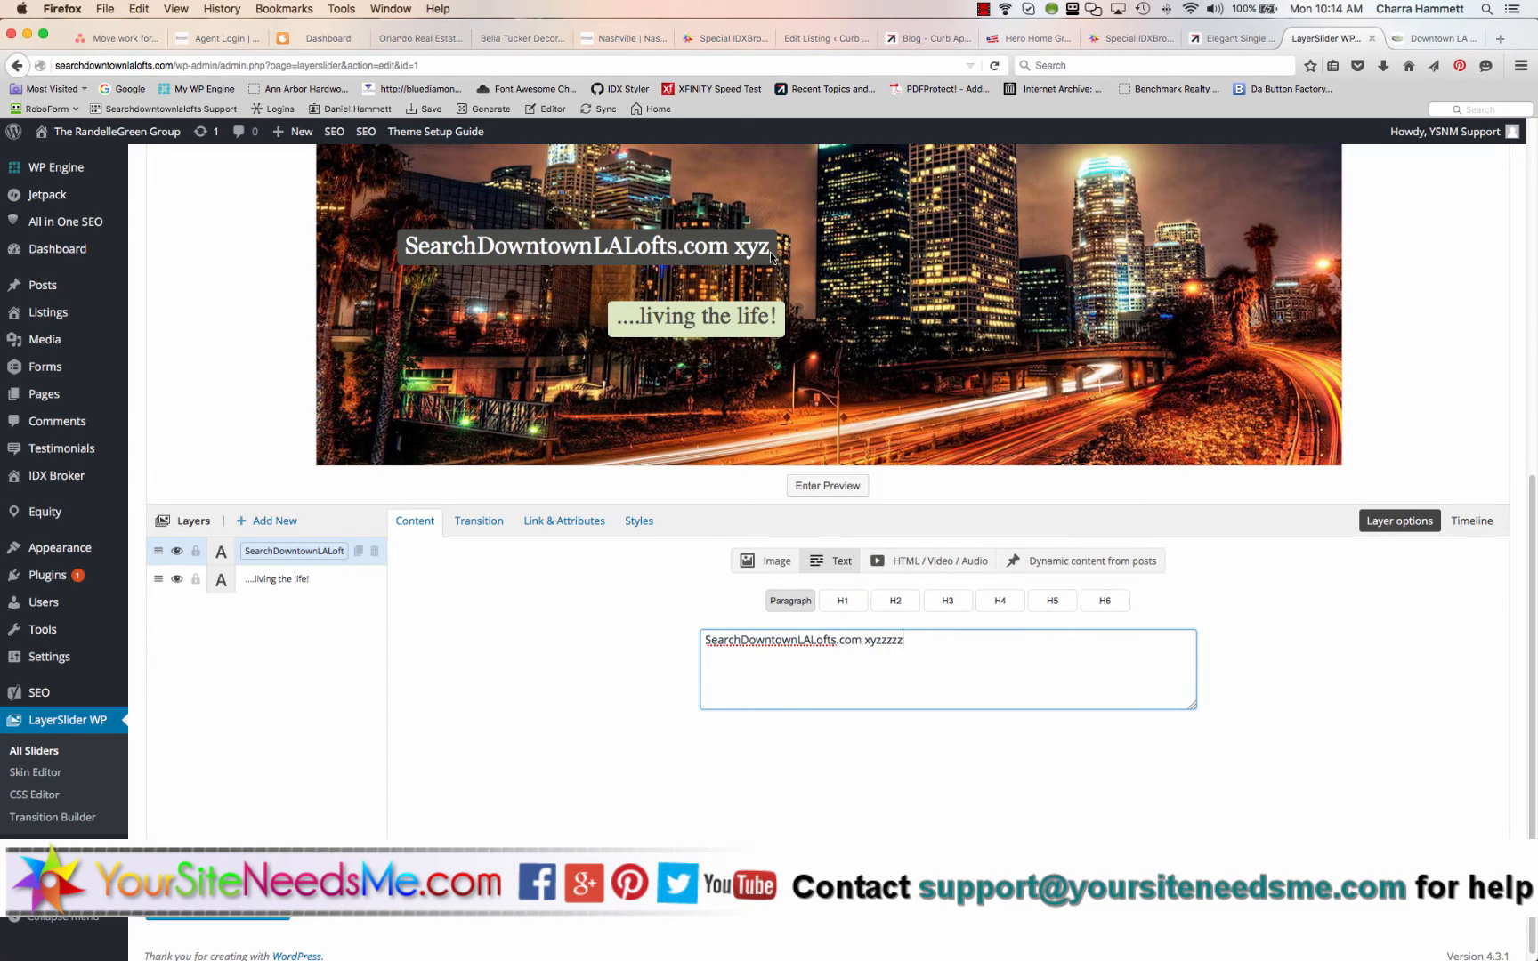
text(zzzzzz)
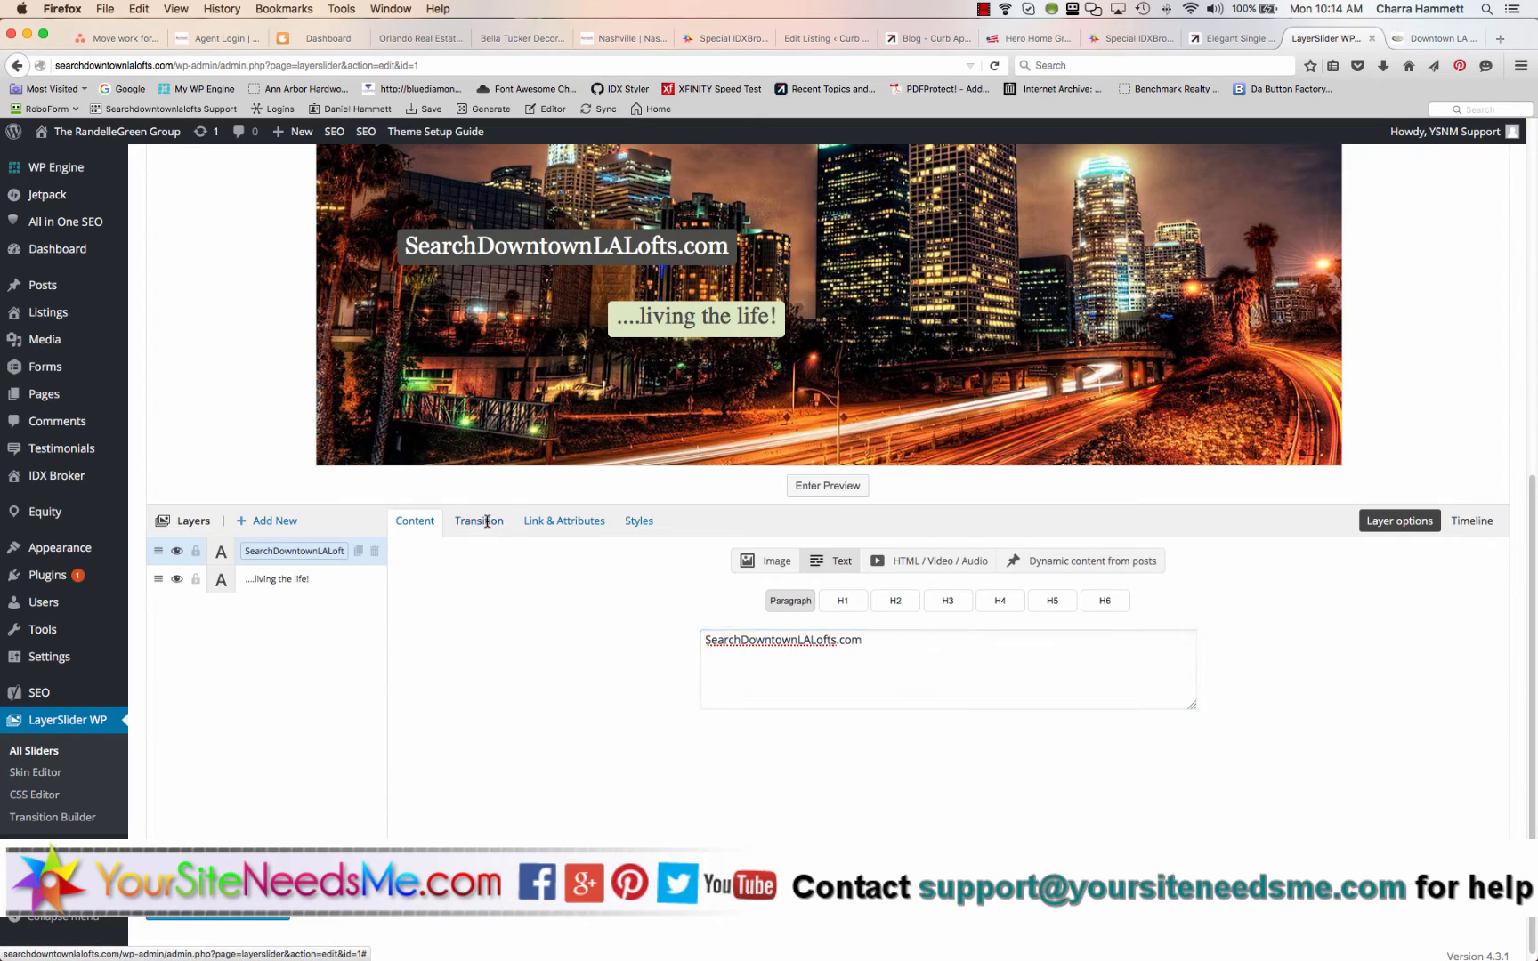
Review the tagline layer's transition settings, then its Link & Attributes URL and target
click(477, 521)
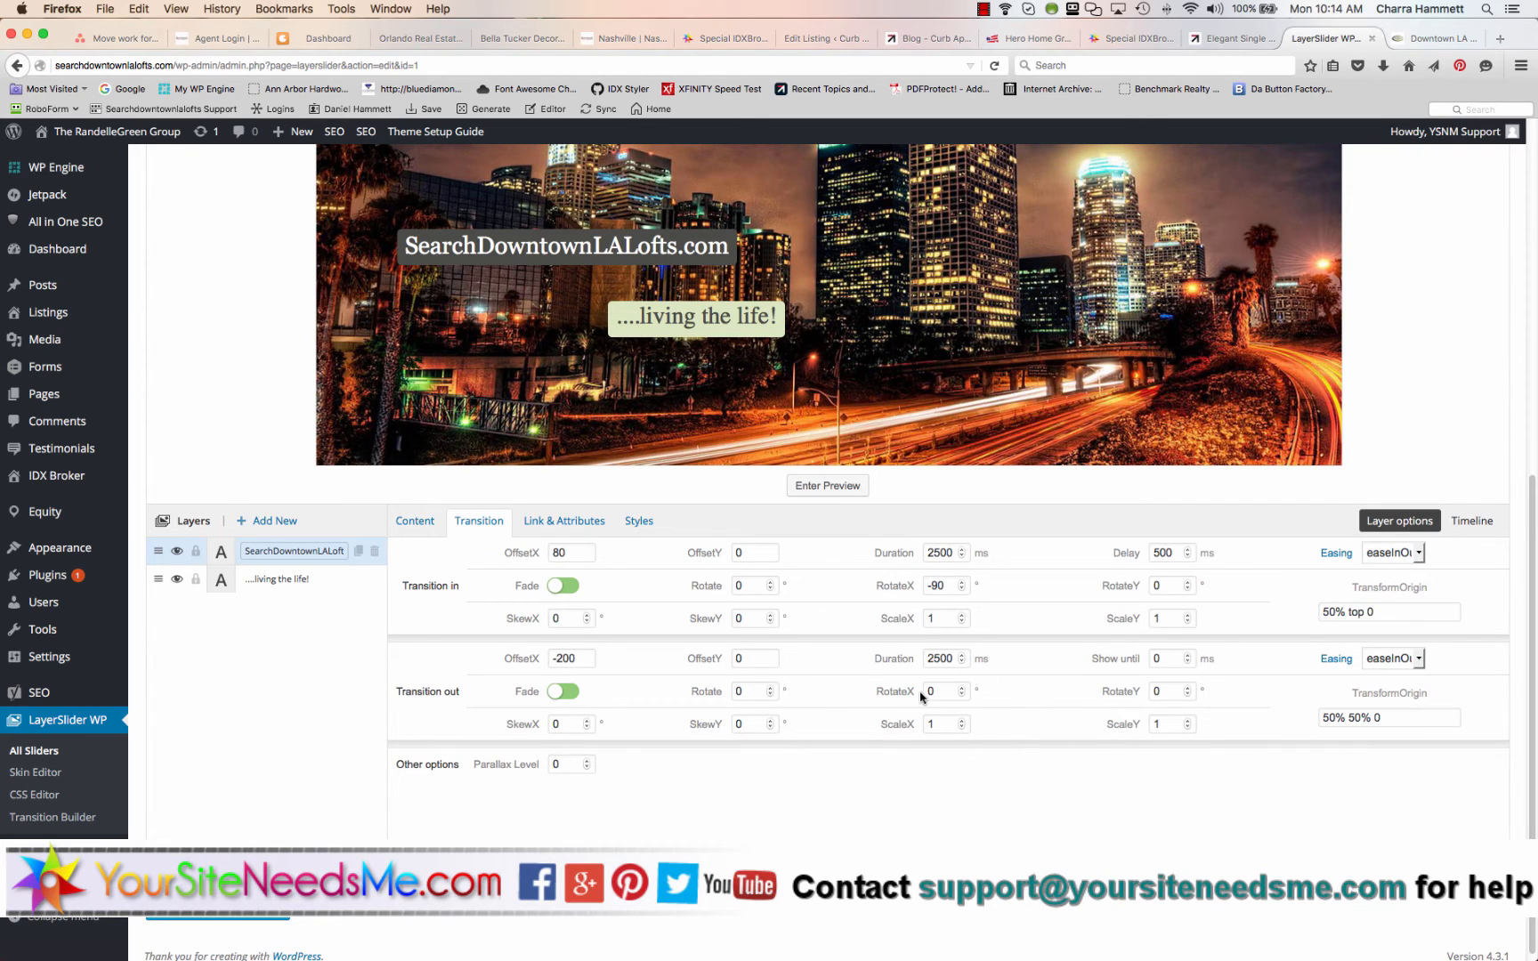
mouse_move(1090, 717)
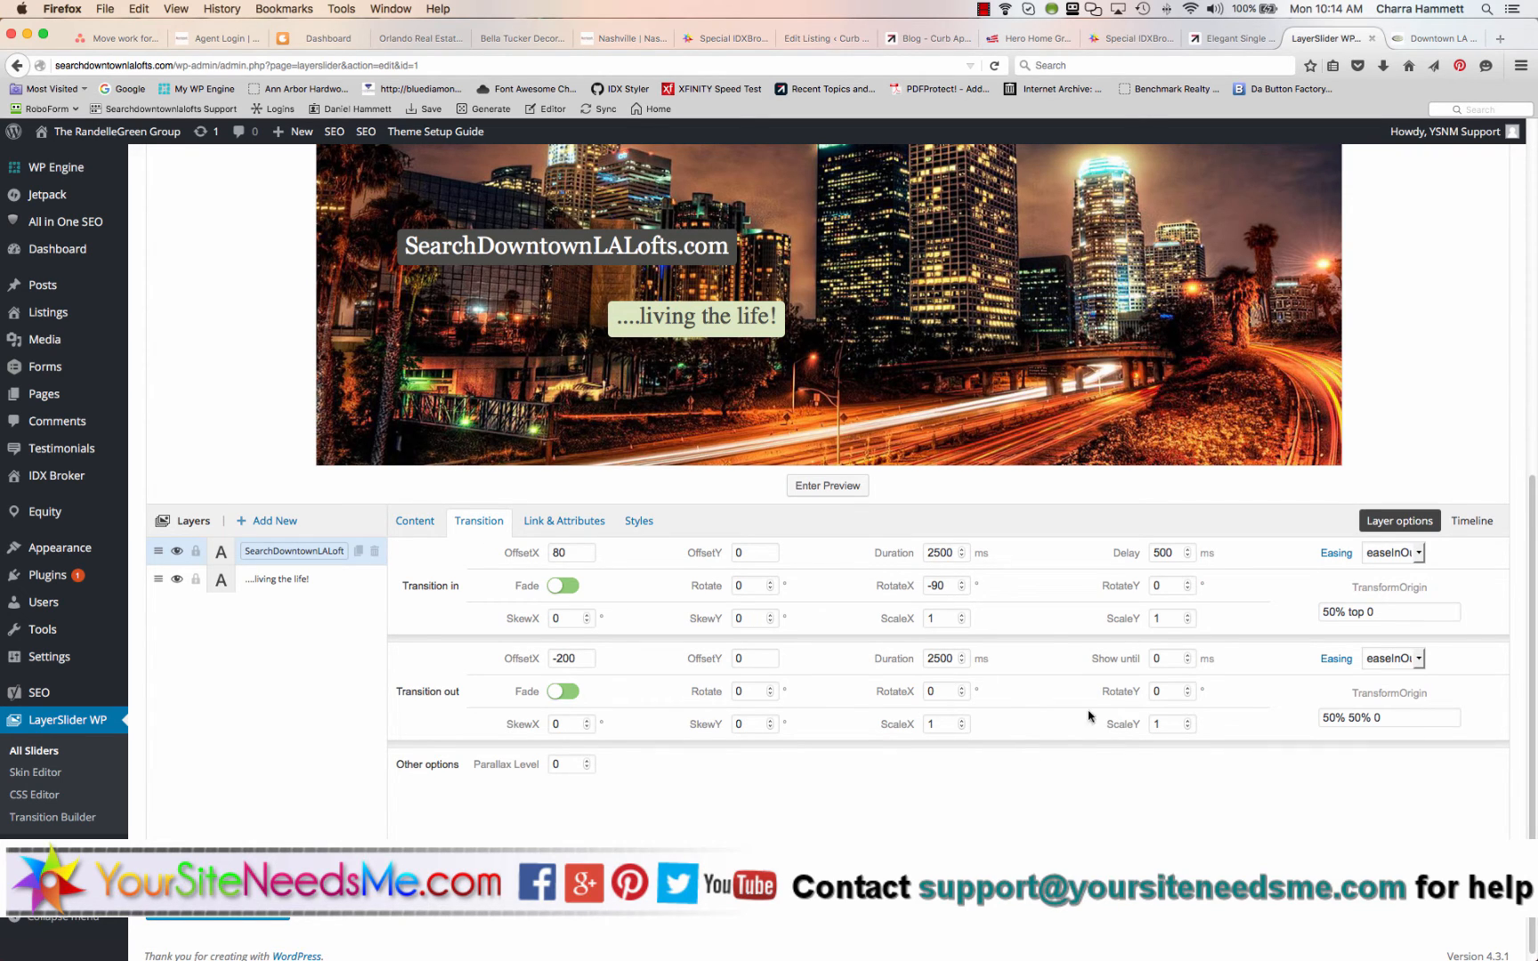
mouse_move(793, 694)
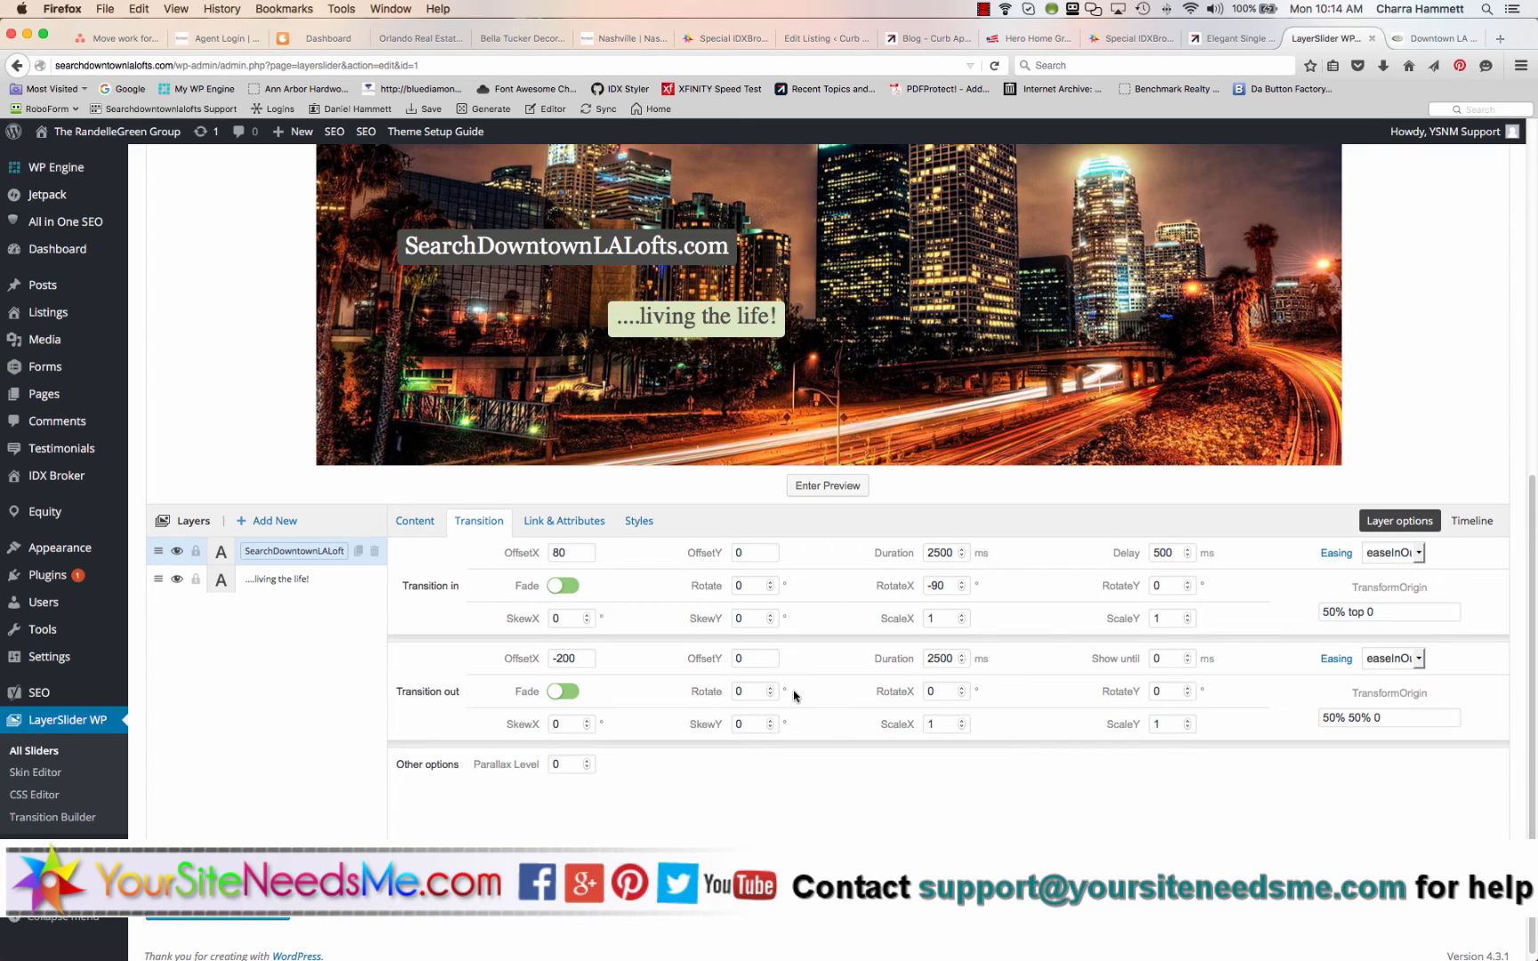
mouse_move(547, 765)
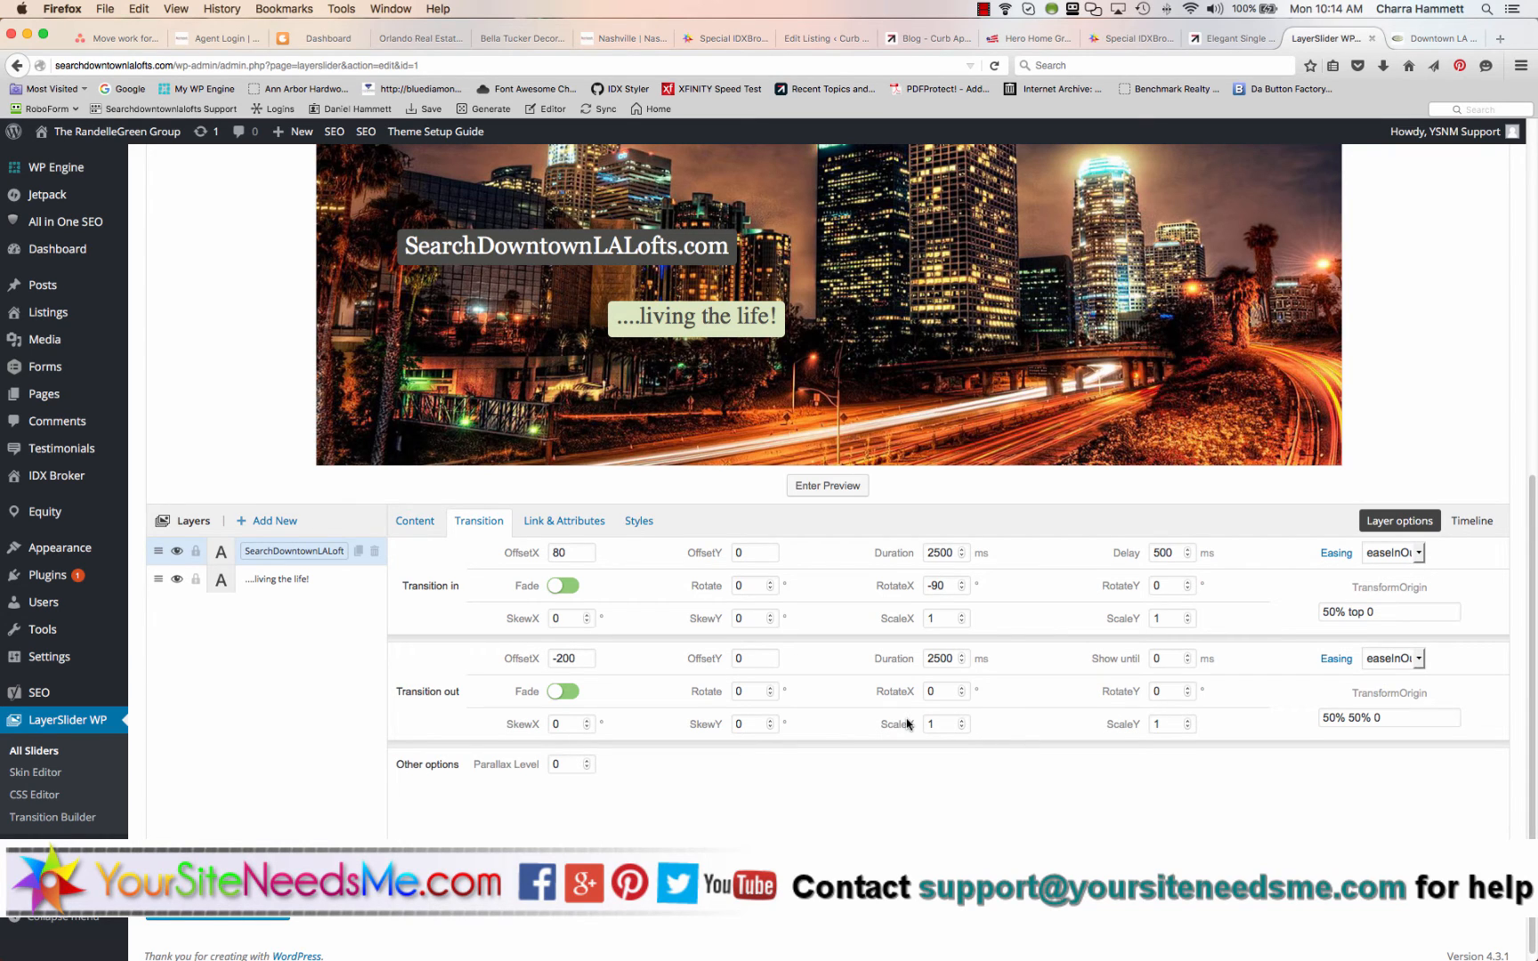
click(563, 522)
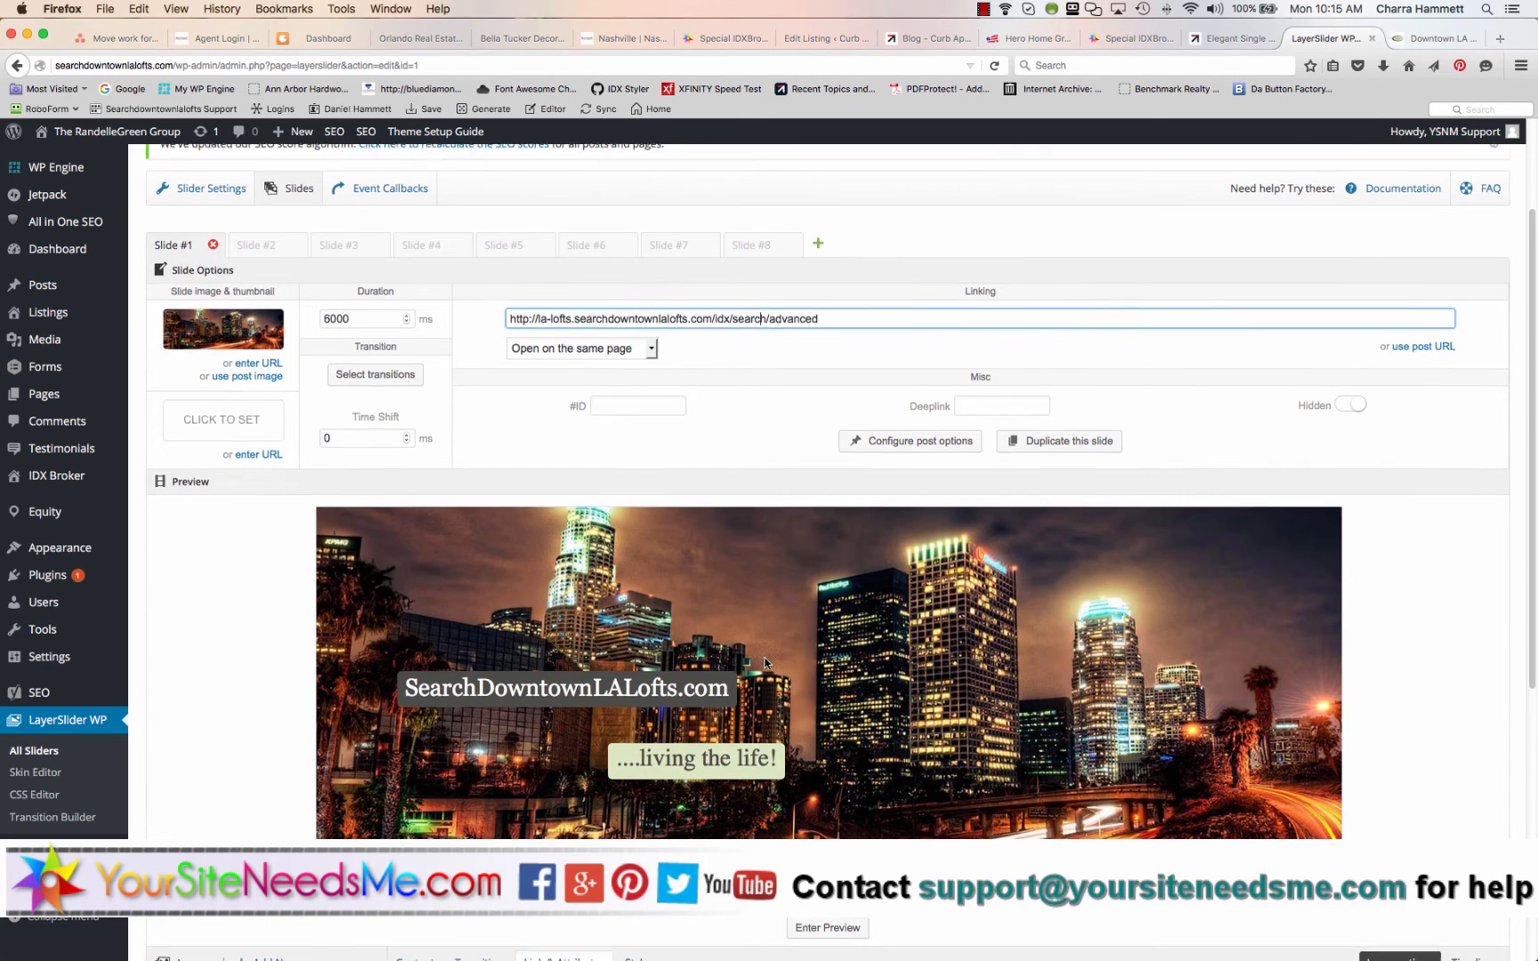
scroll(down, 3)
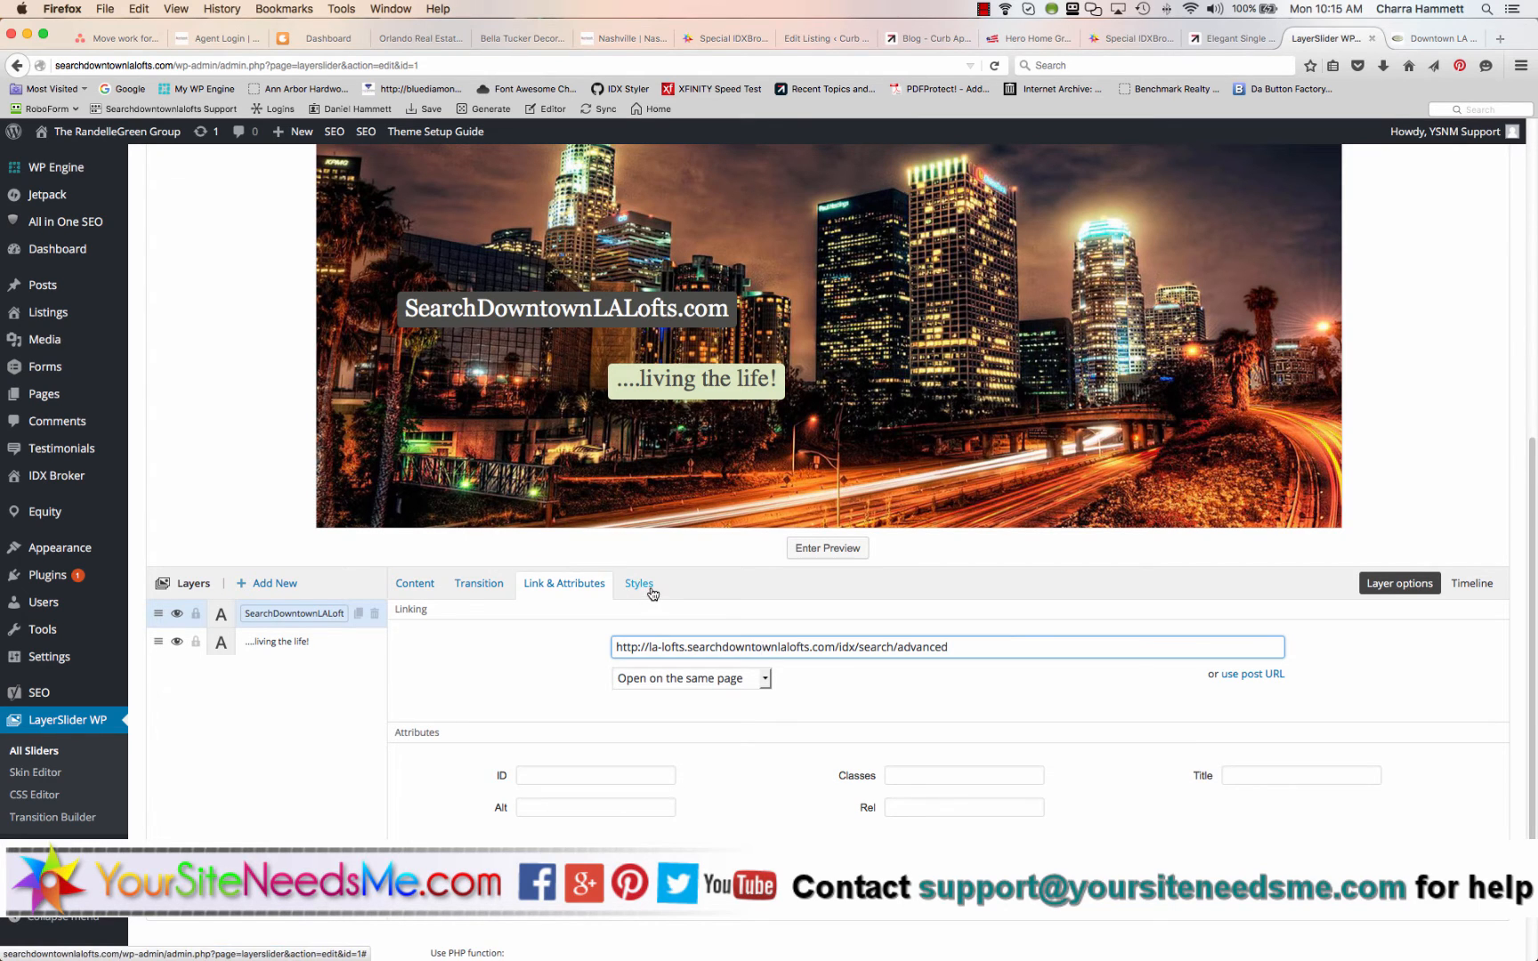
Try lime green and other background colours for the tagline, then revert to #4b4c47 background and #ffffff text
click(639, 584)
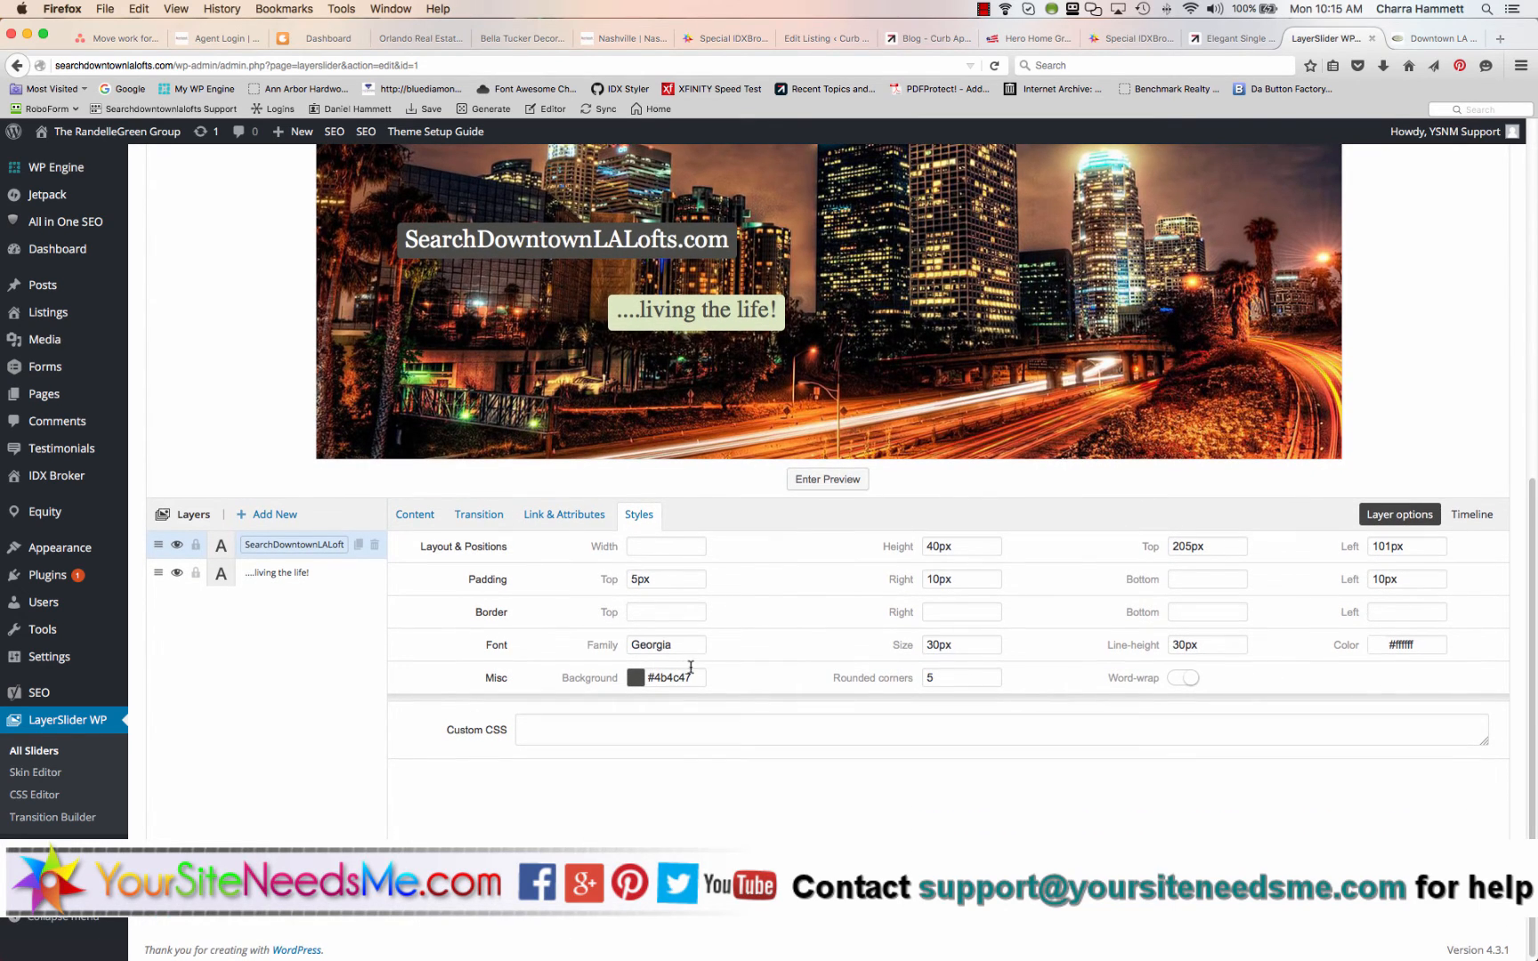
click(634, 676)
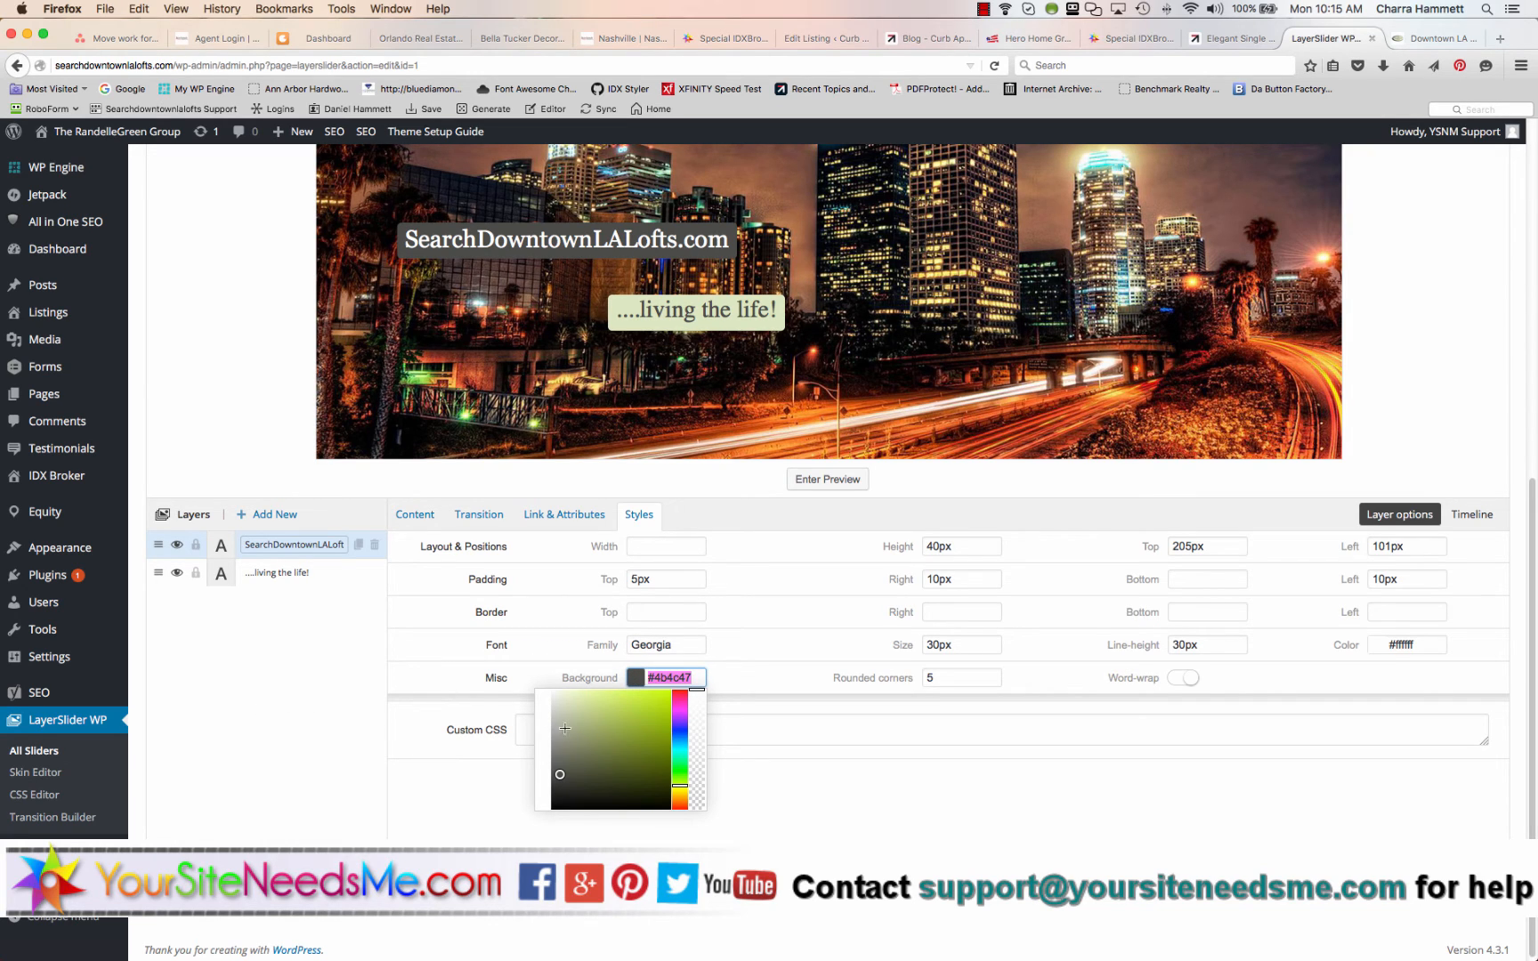
mouse_move(594, 667)
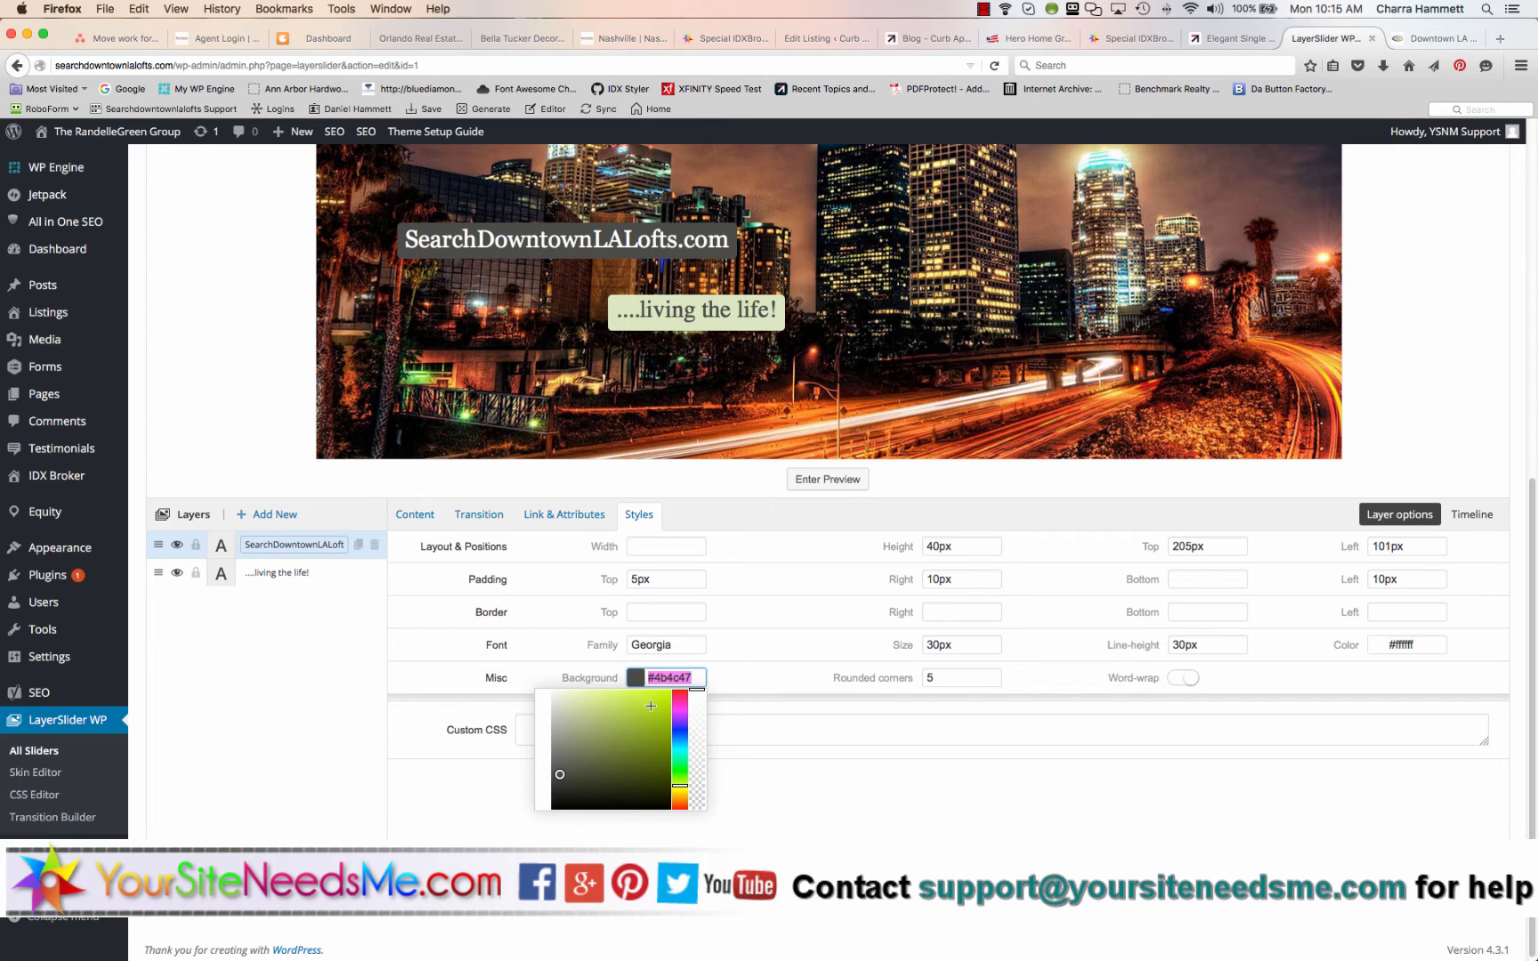
click(787, 751)
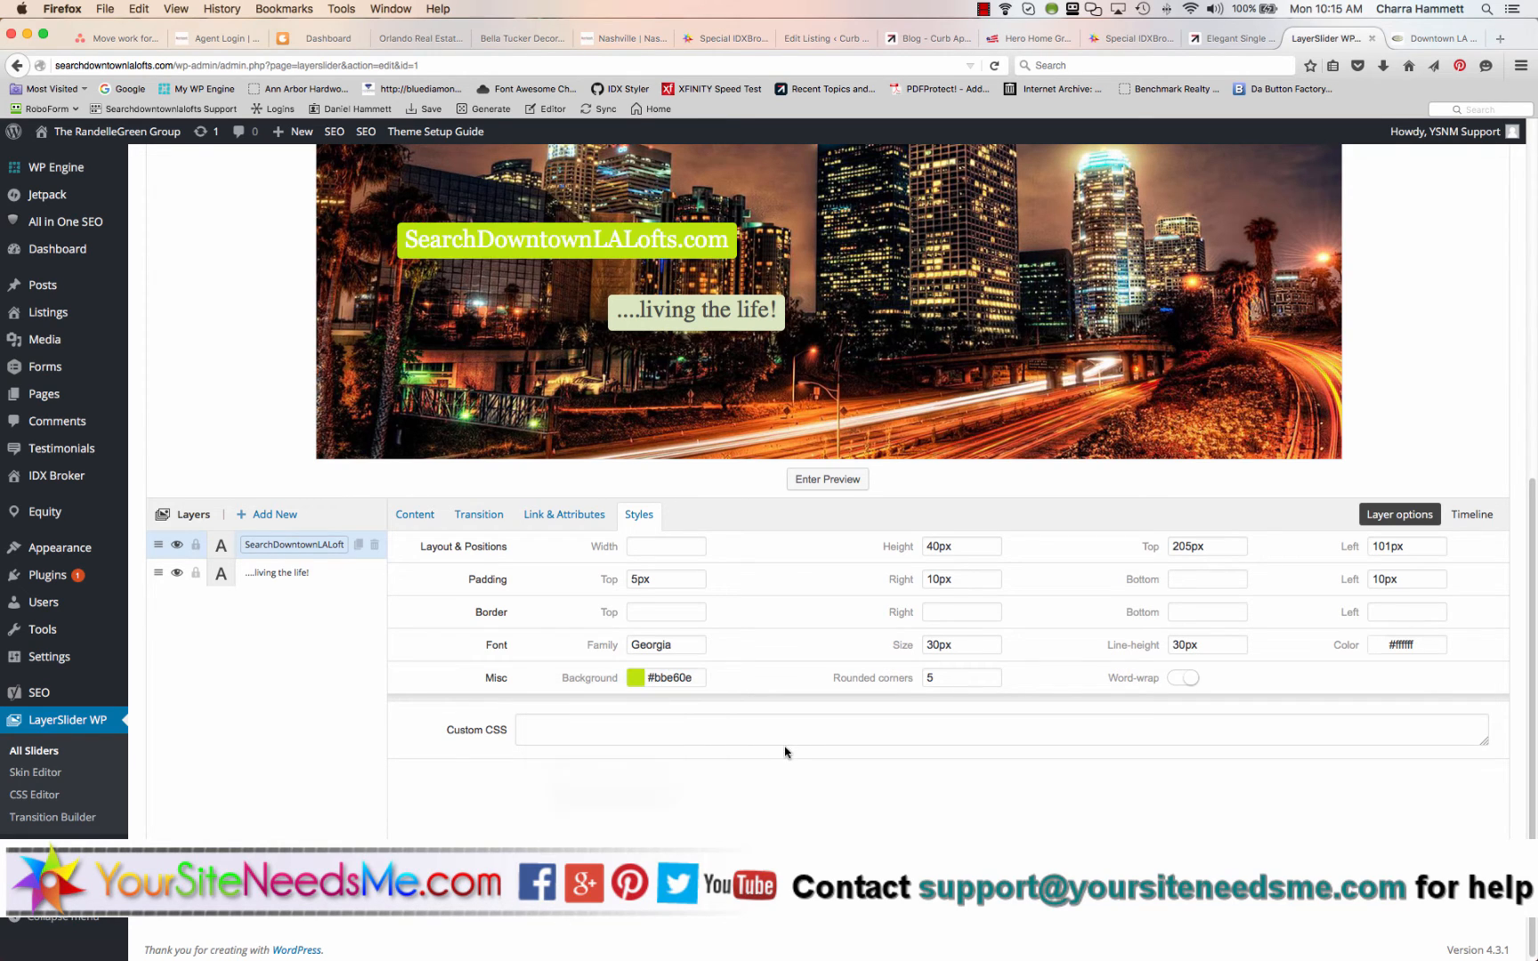
click(635, 676)
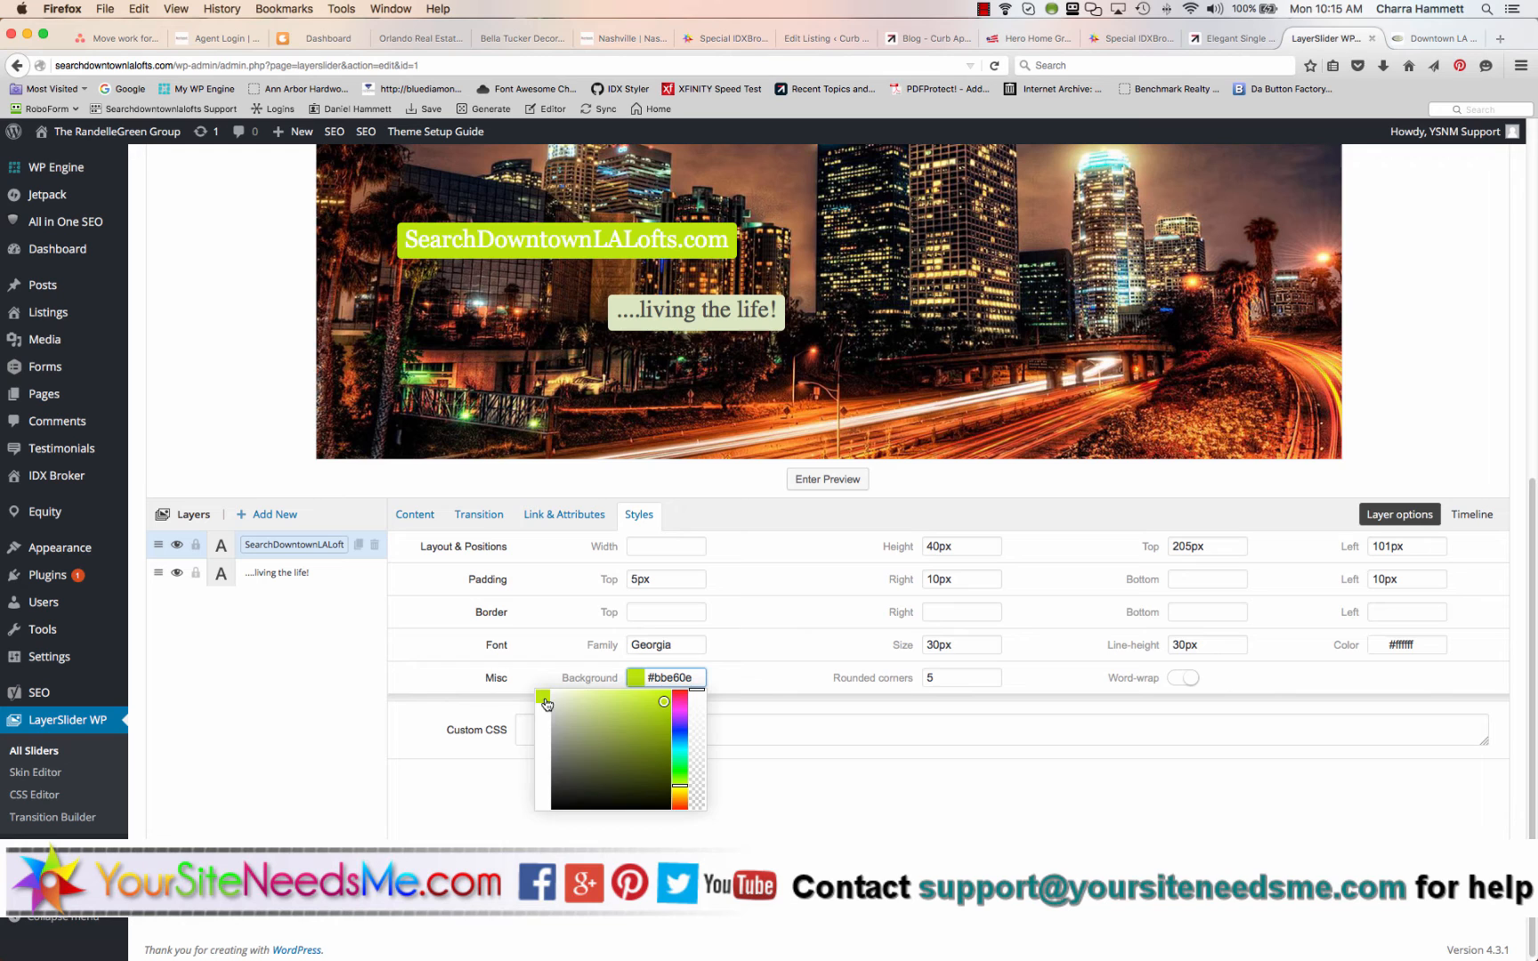
click(559, 774)
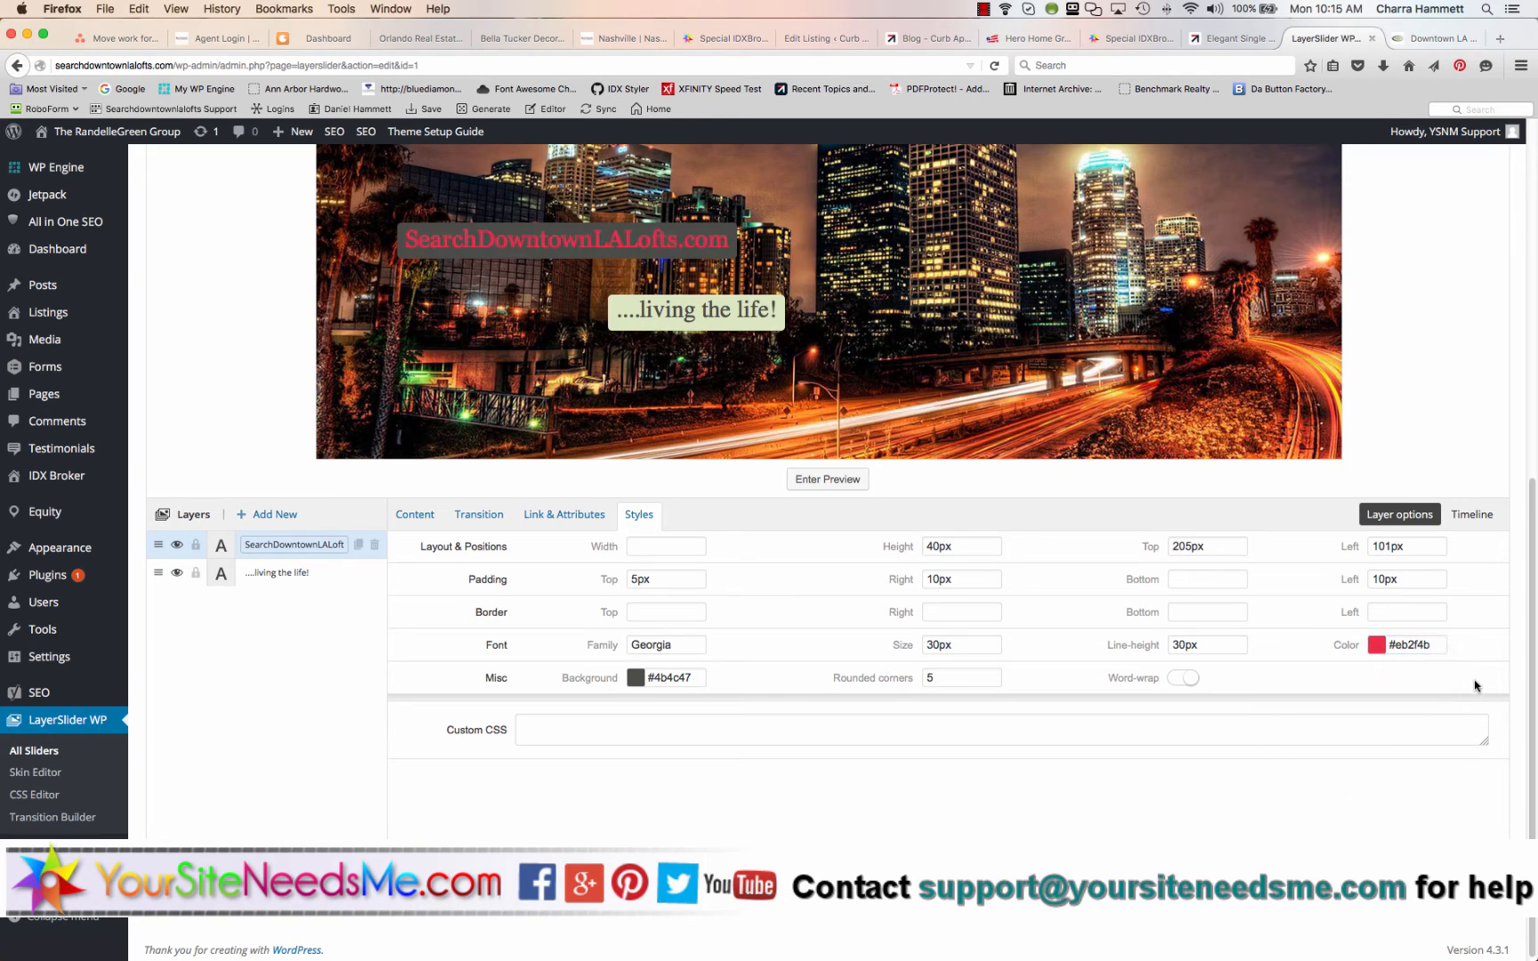
click(1416, 644)
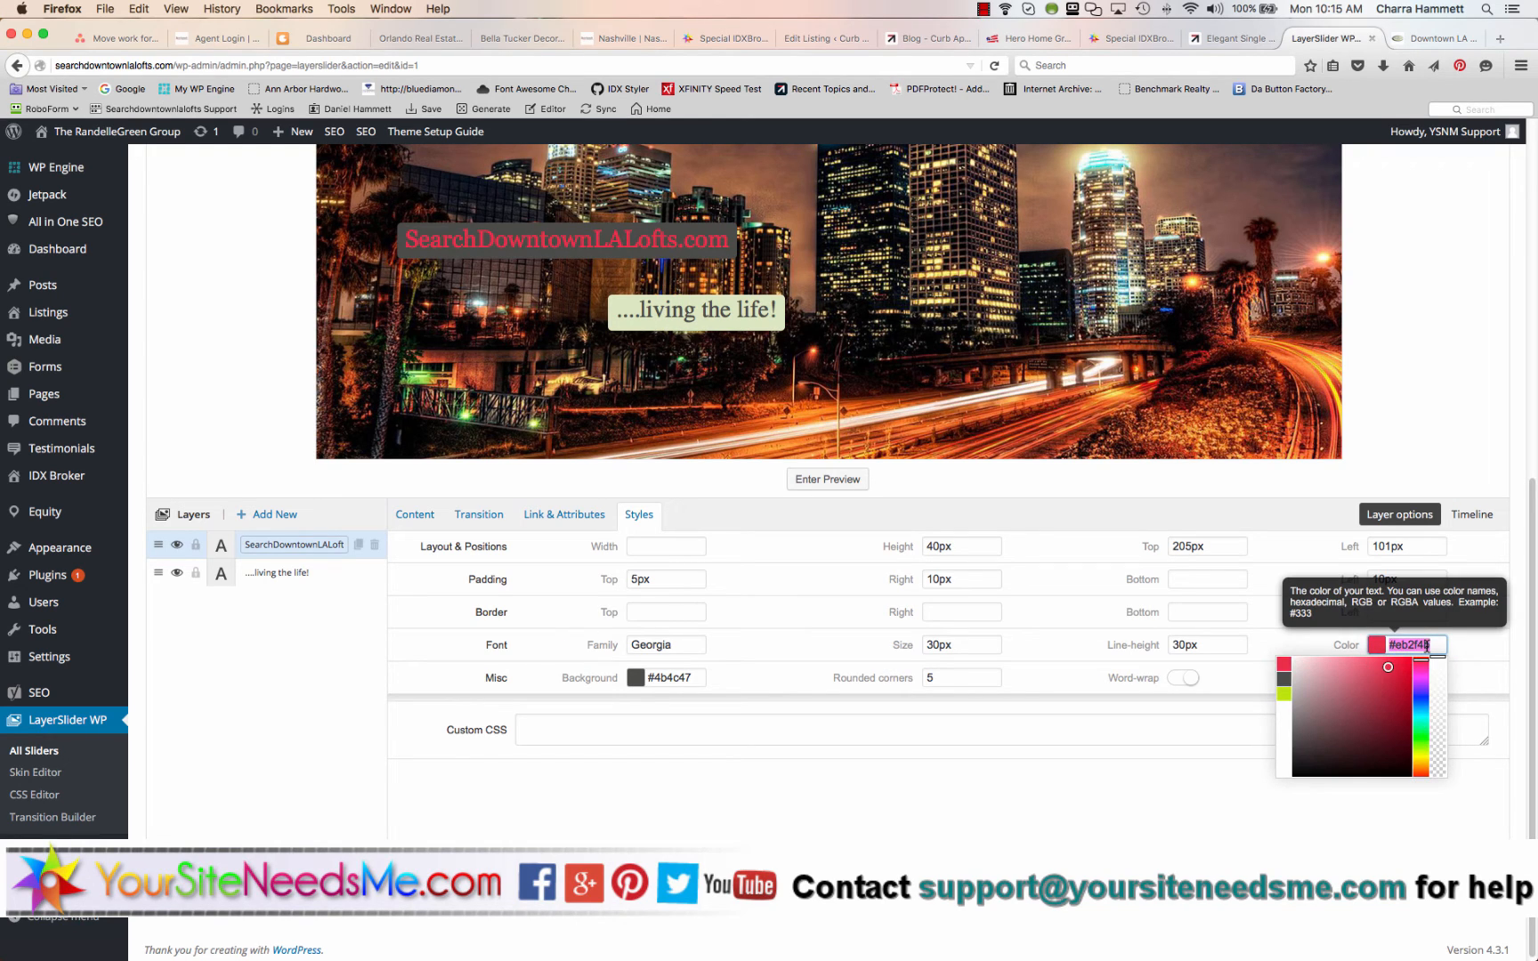
click(975, 777)
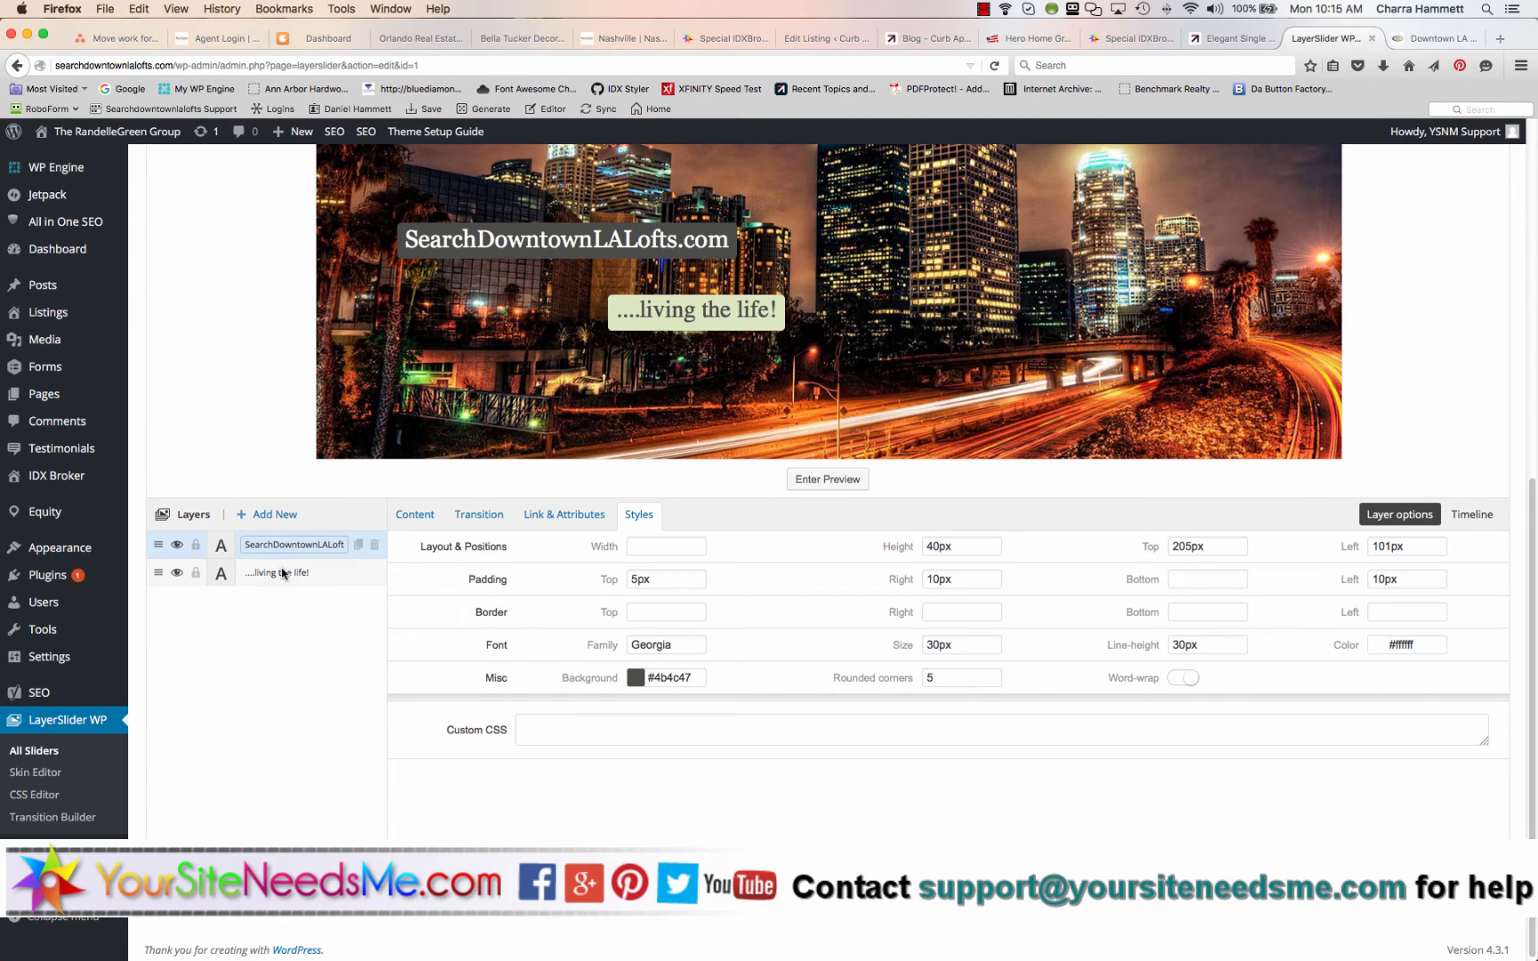
Select the '...living the life!' layer and peek at its pale green background colour without changing it
click(276, 573)
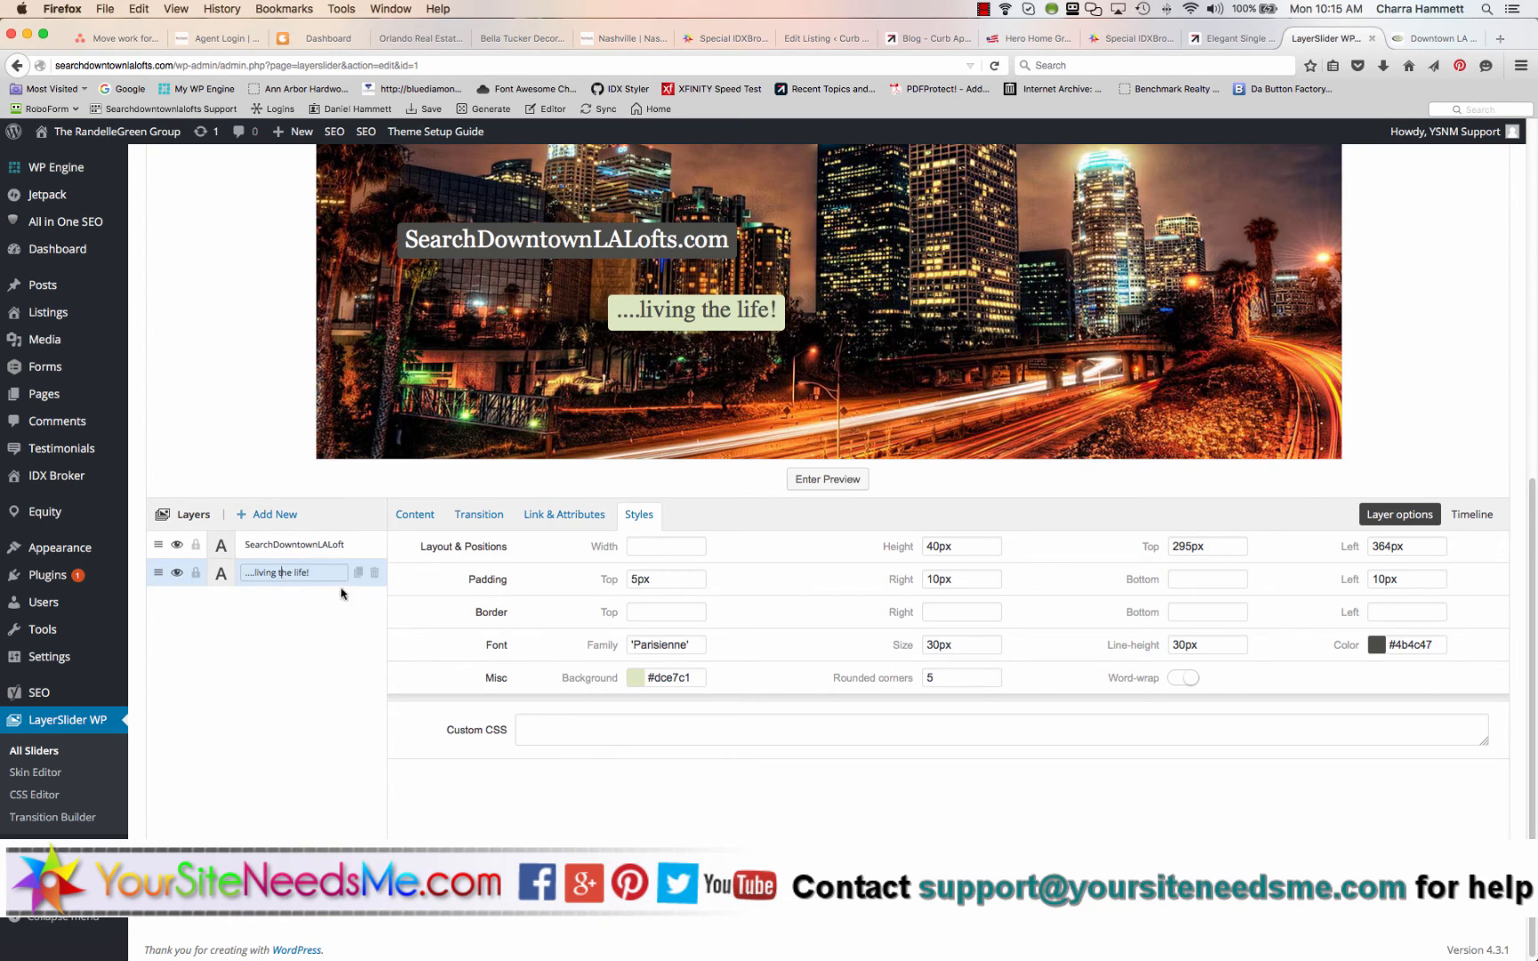
click(666, 677)
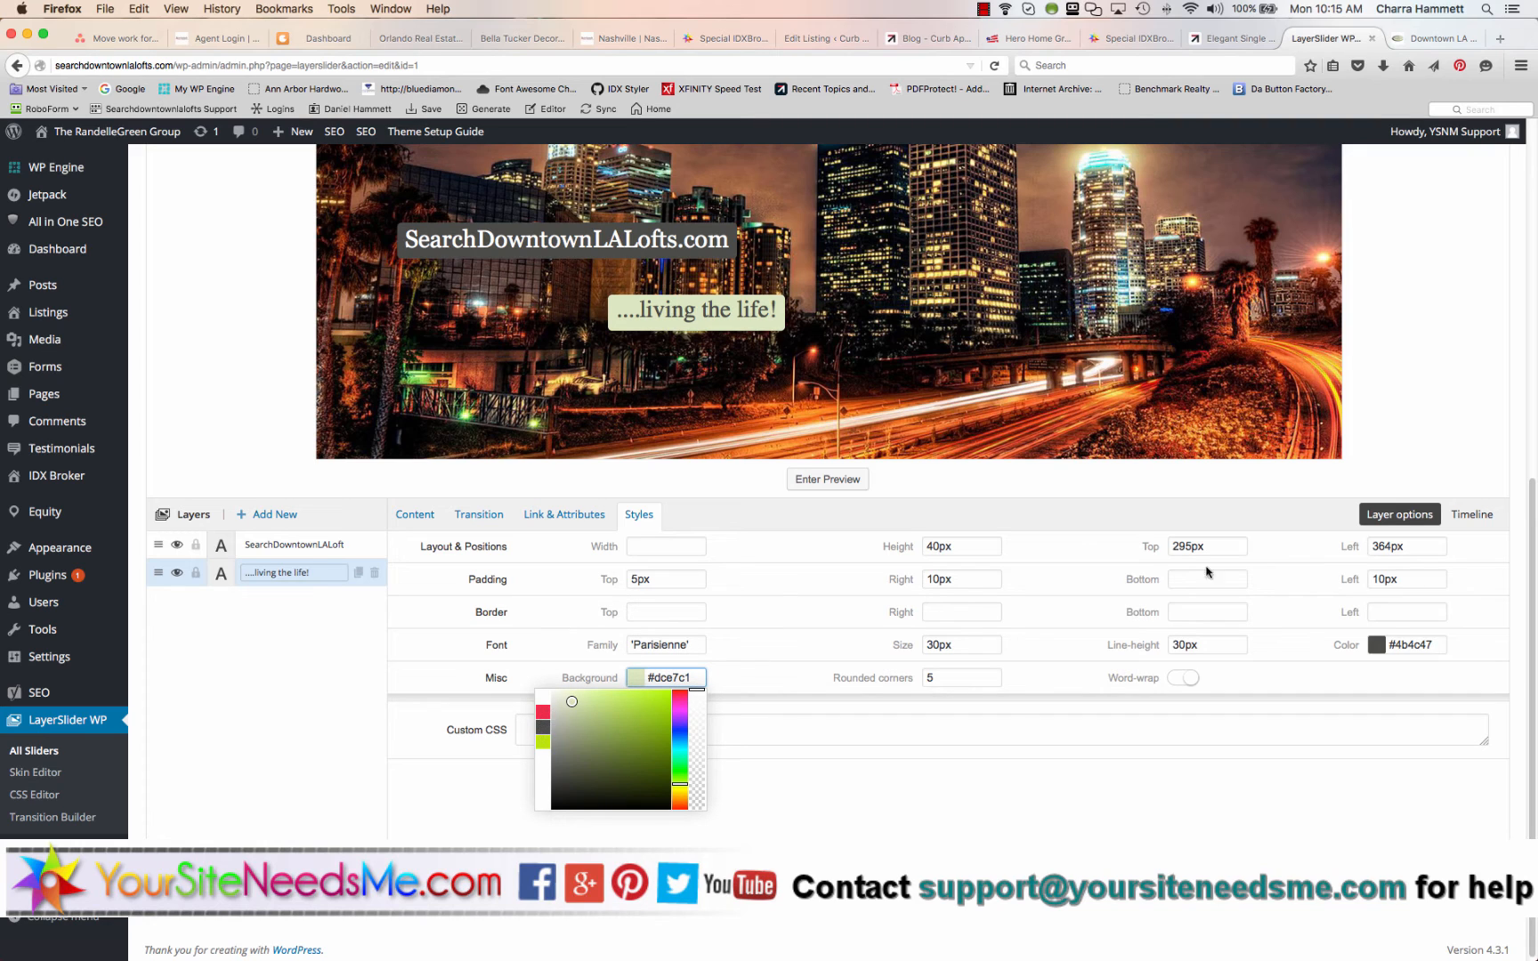
click(1378, 646)
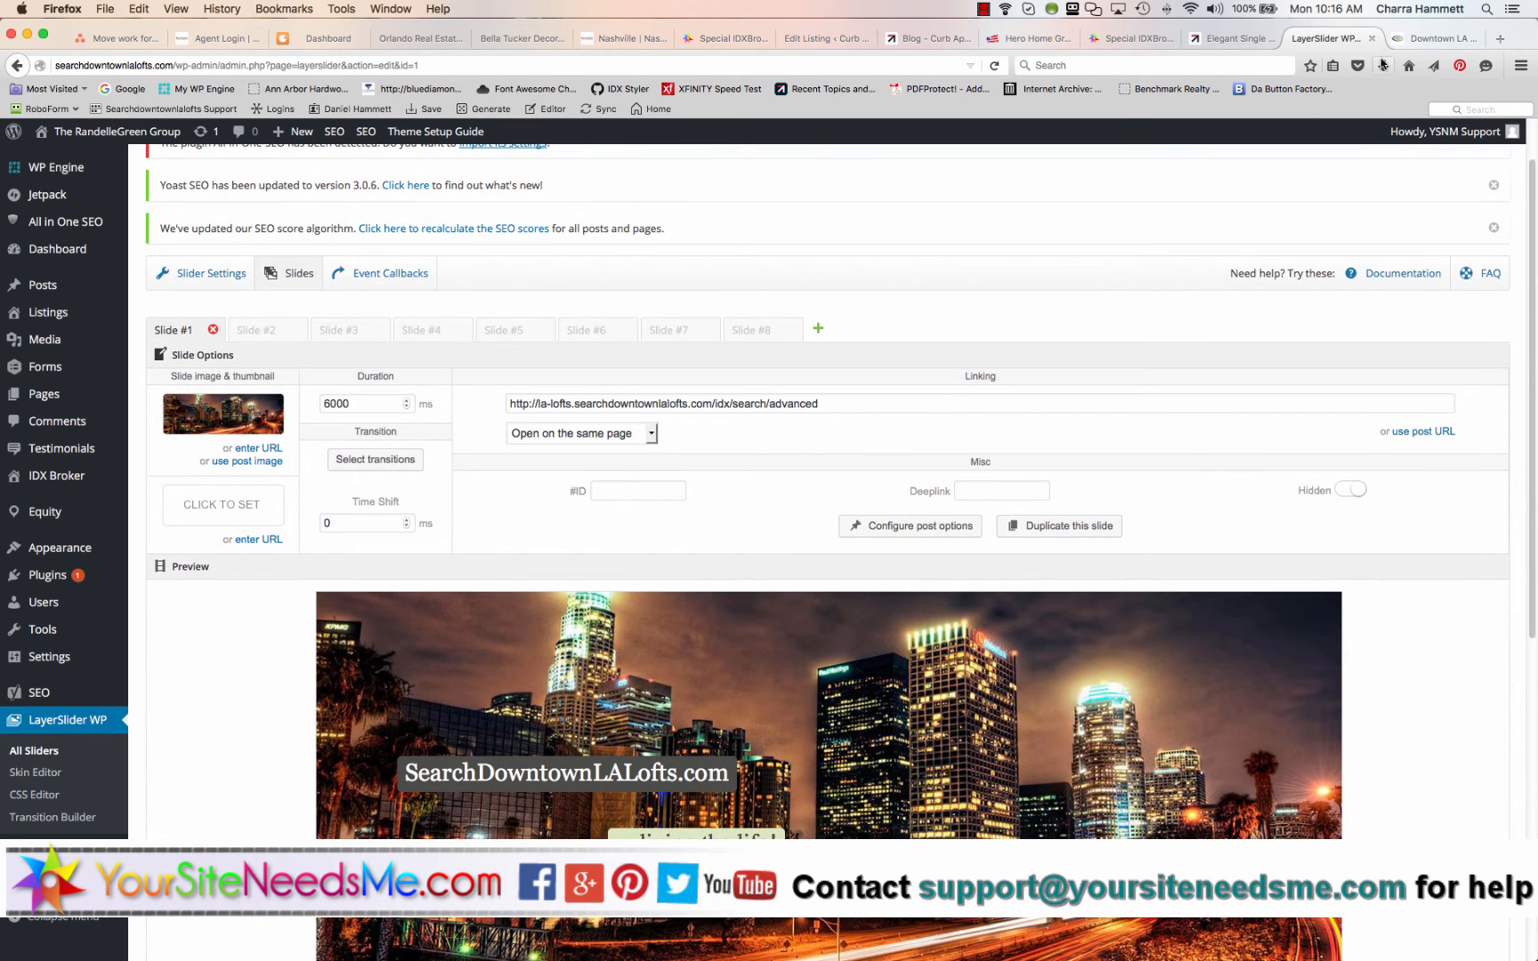
click(1437, 39)
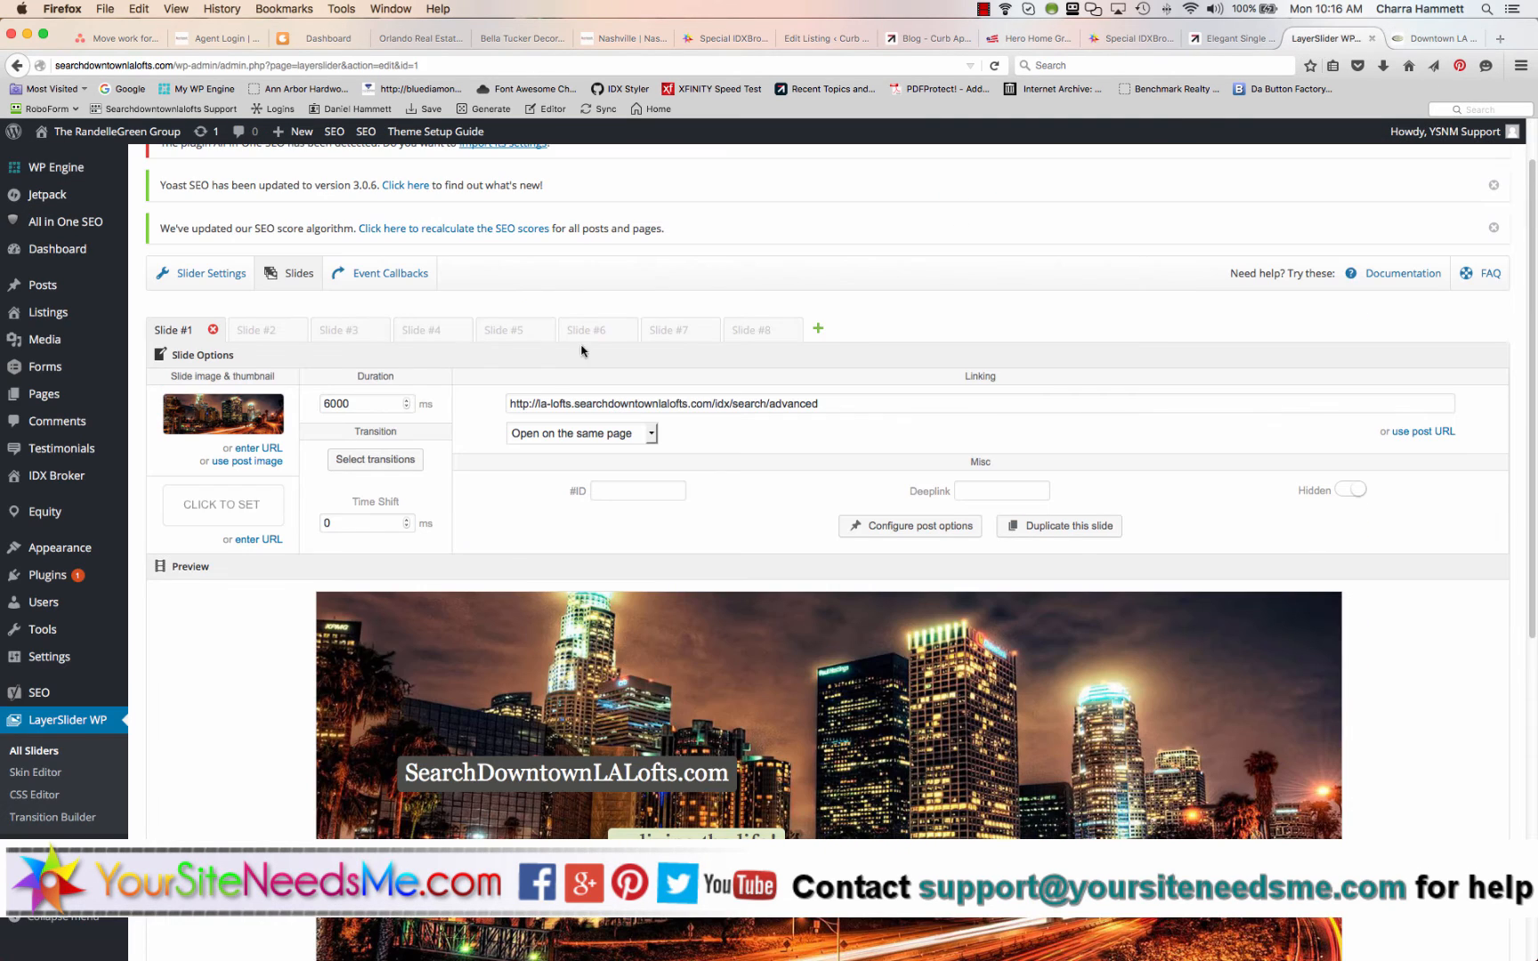
mouse_move(266, 331)
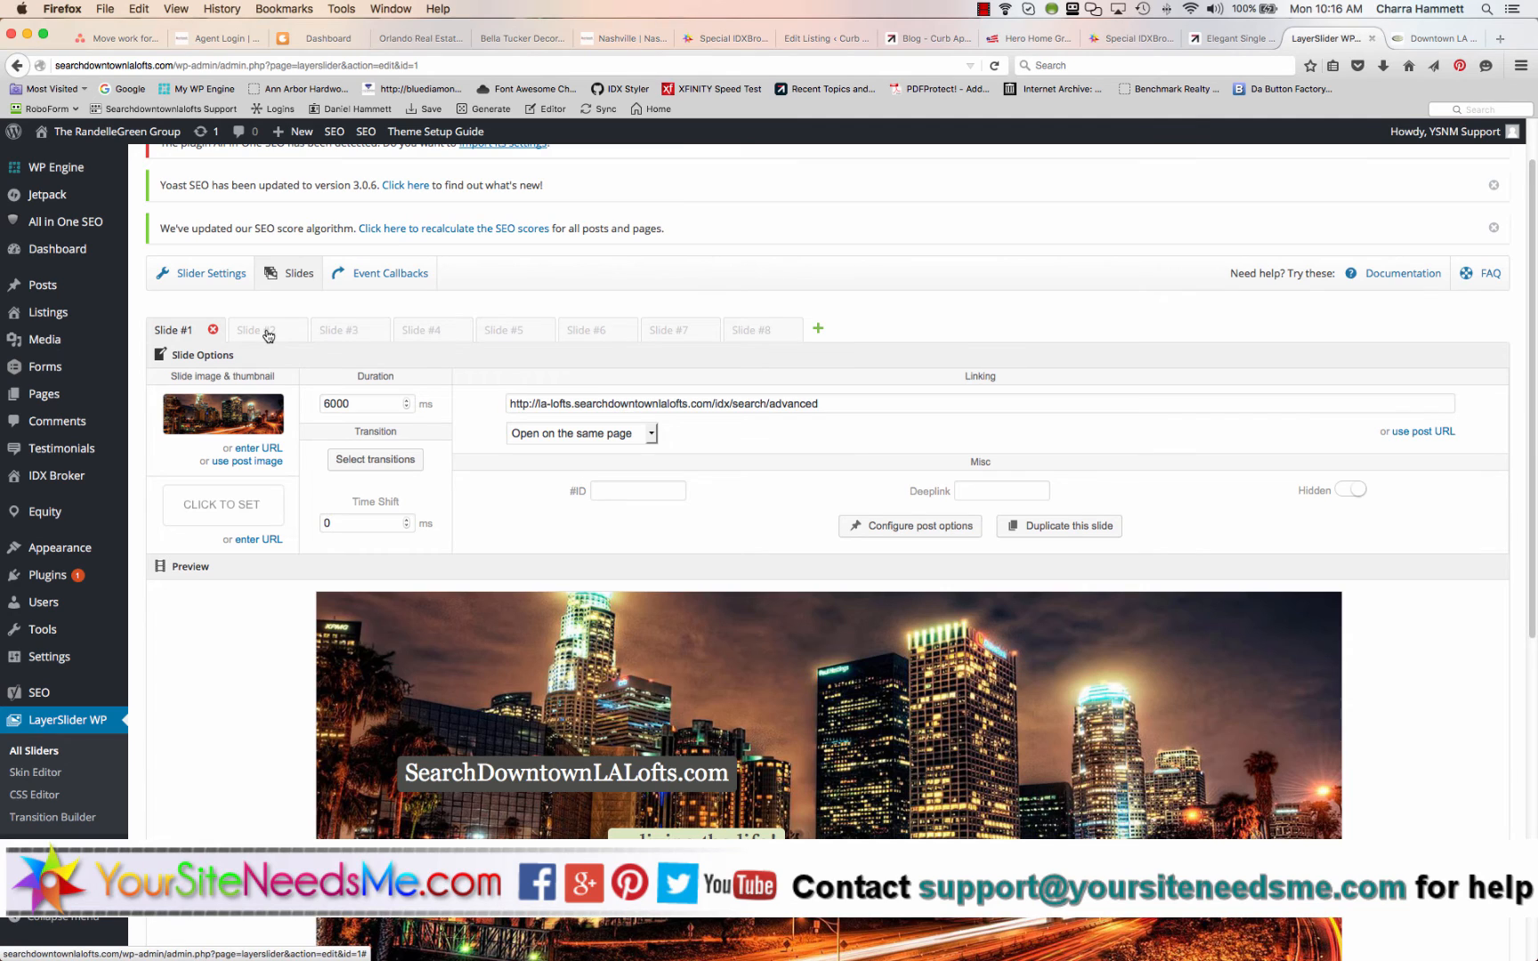
click(258, 330)
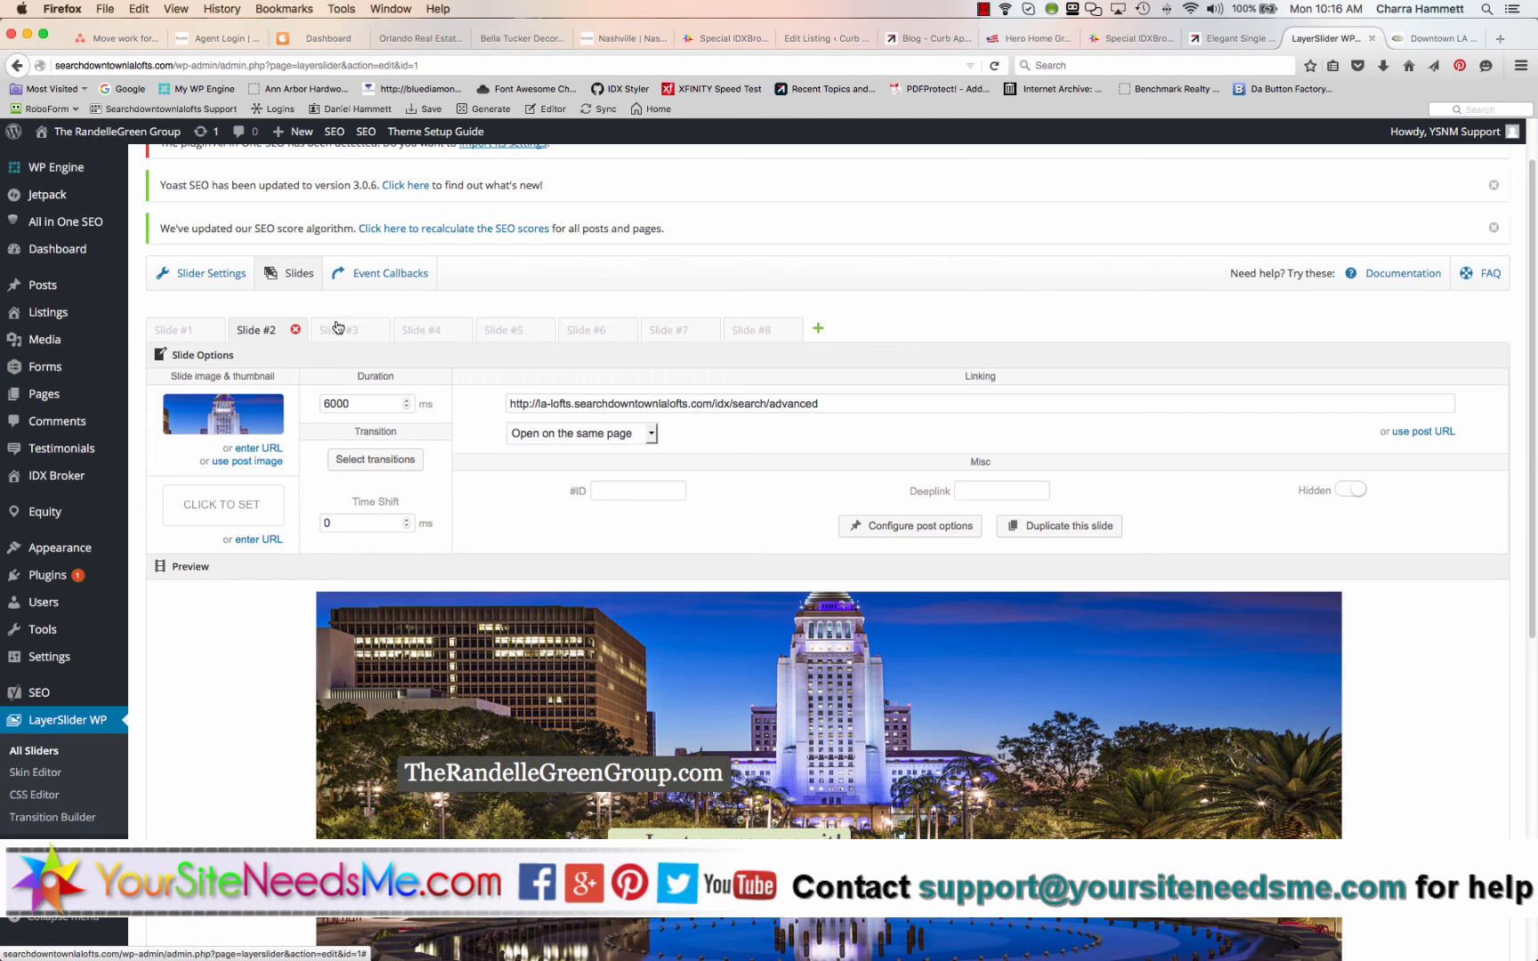
click(422, 331)
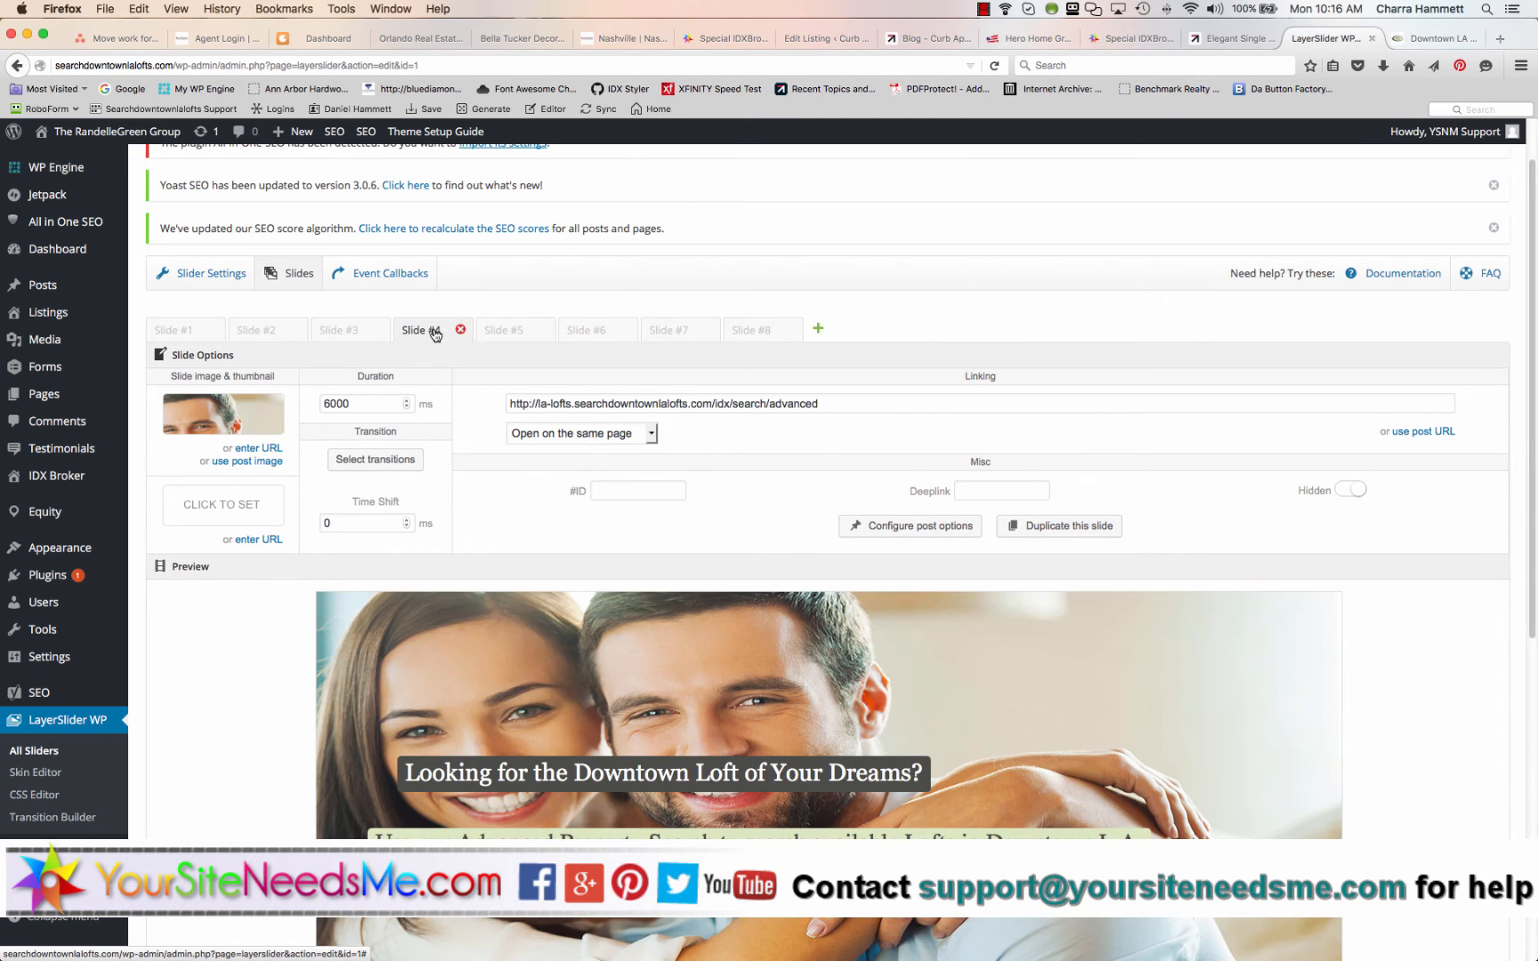
click(502, 331)
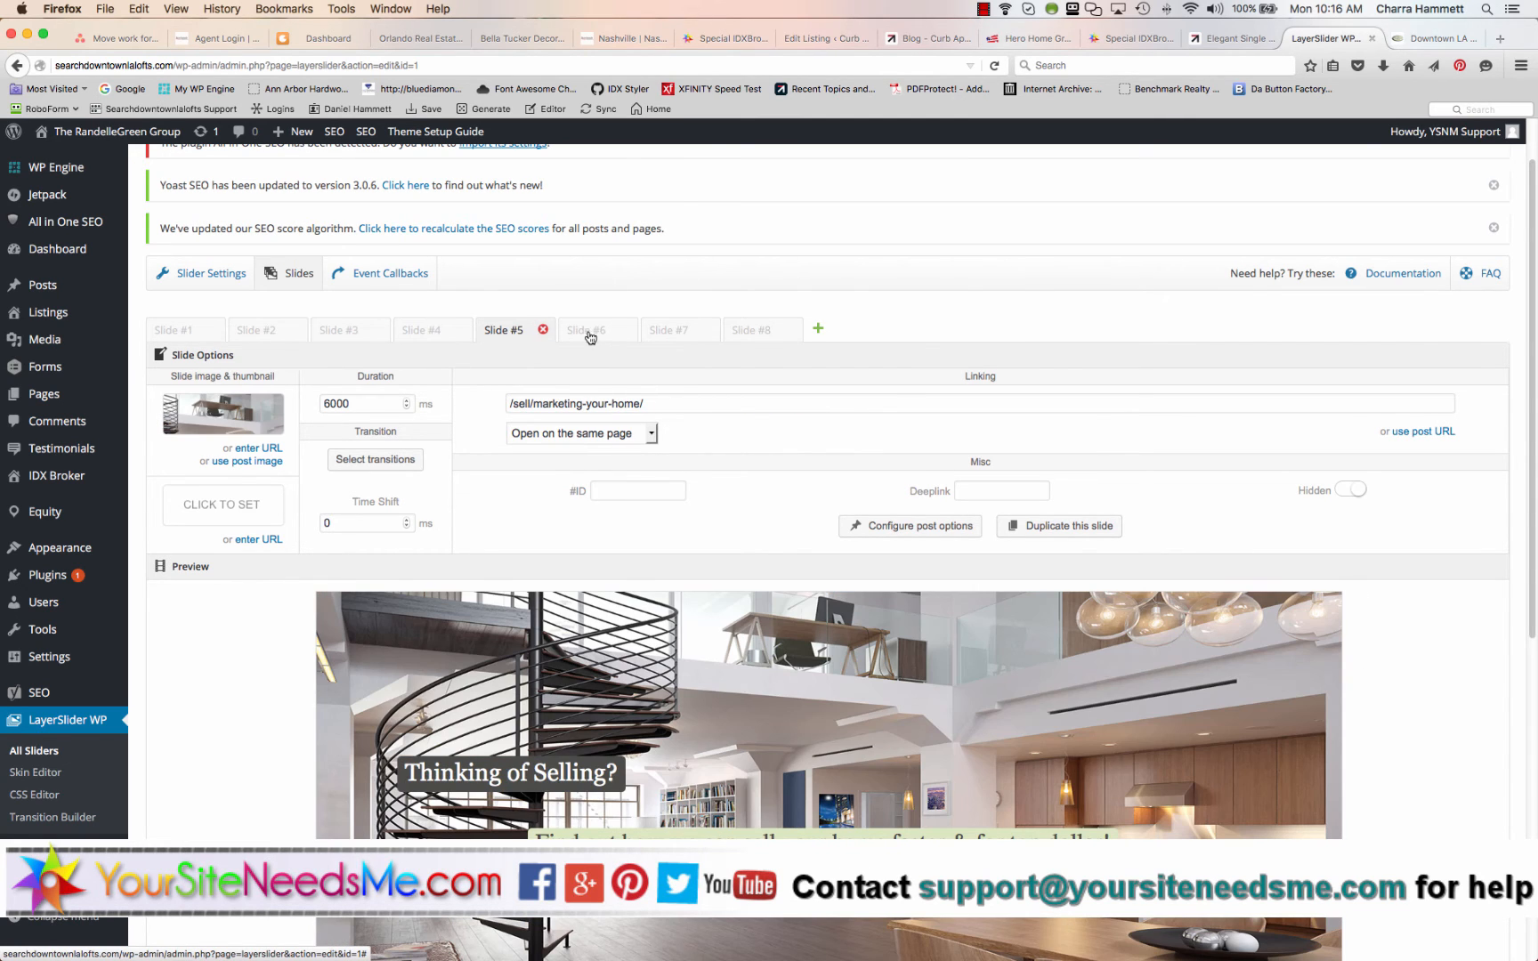
click(185, 330)
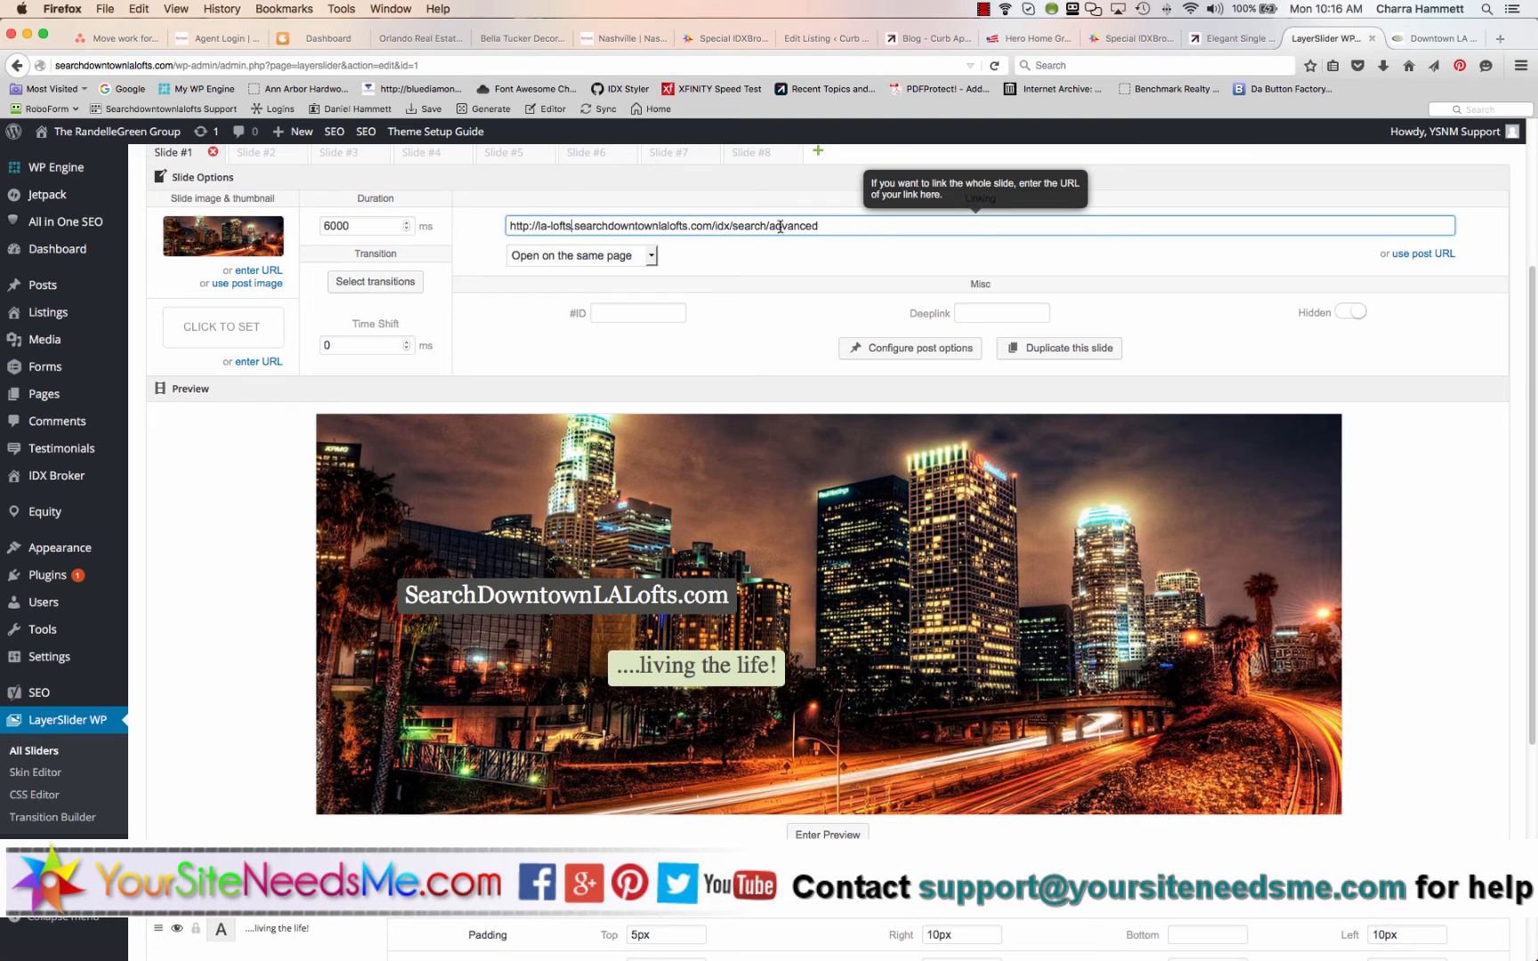
mouse_move(249, 541)
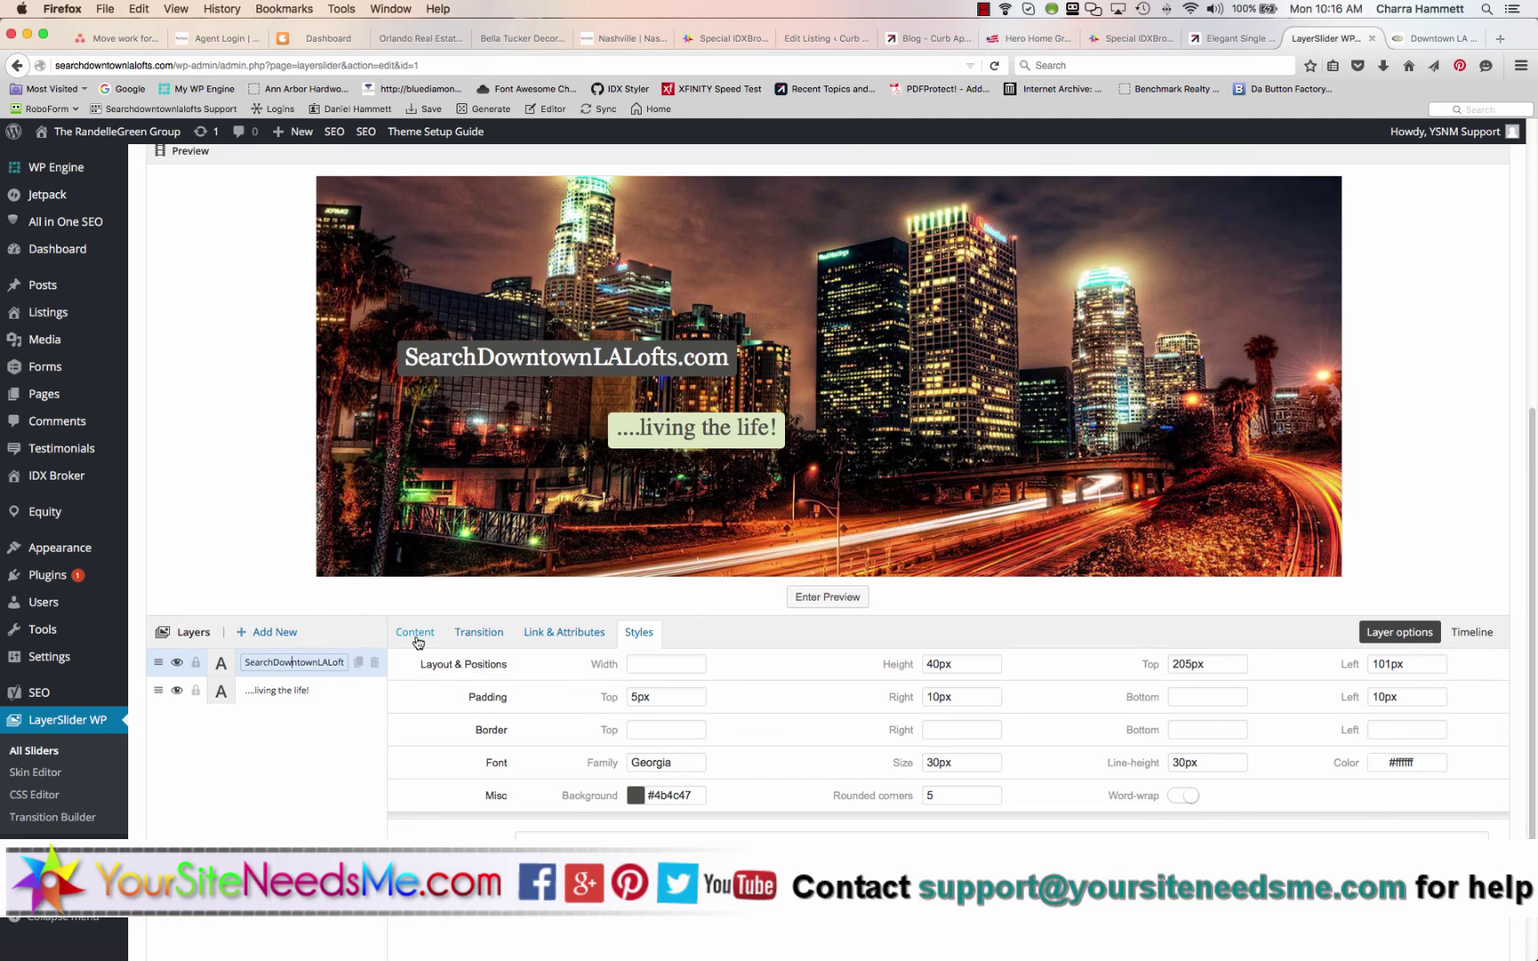
Review the SearchDowntownLALofts.com layer's text and its link to the advanced IDX search
click(414, 632)
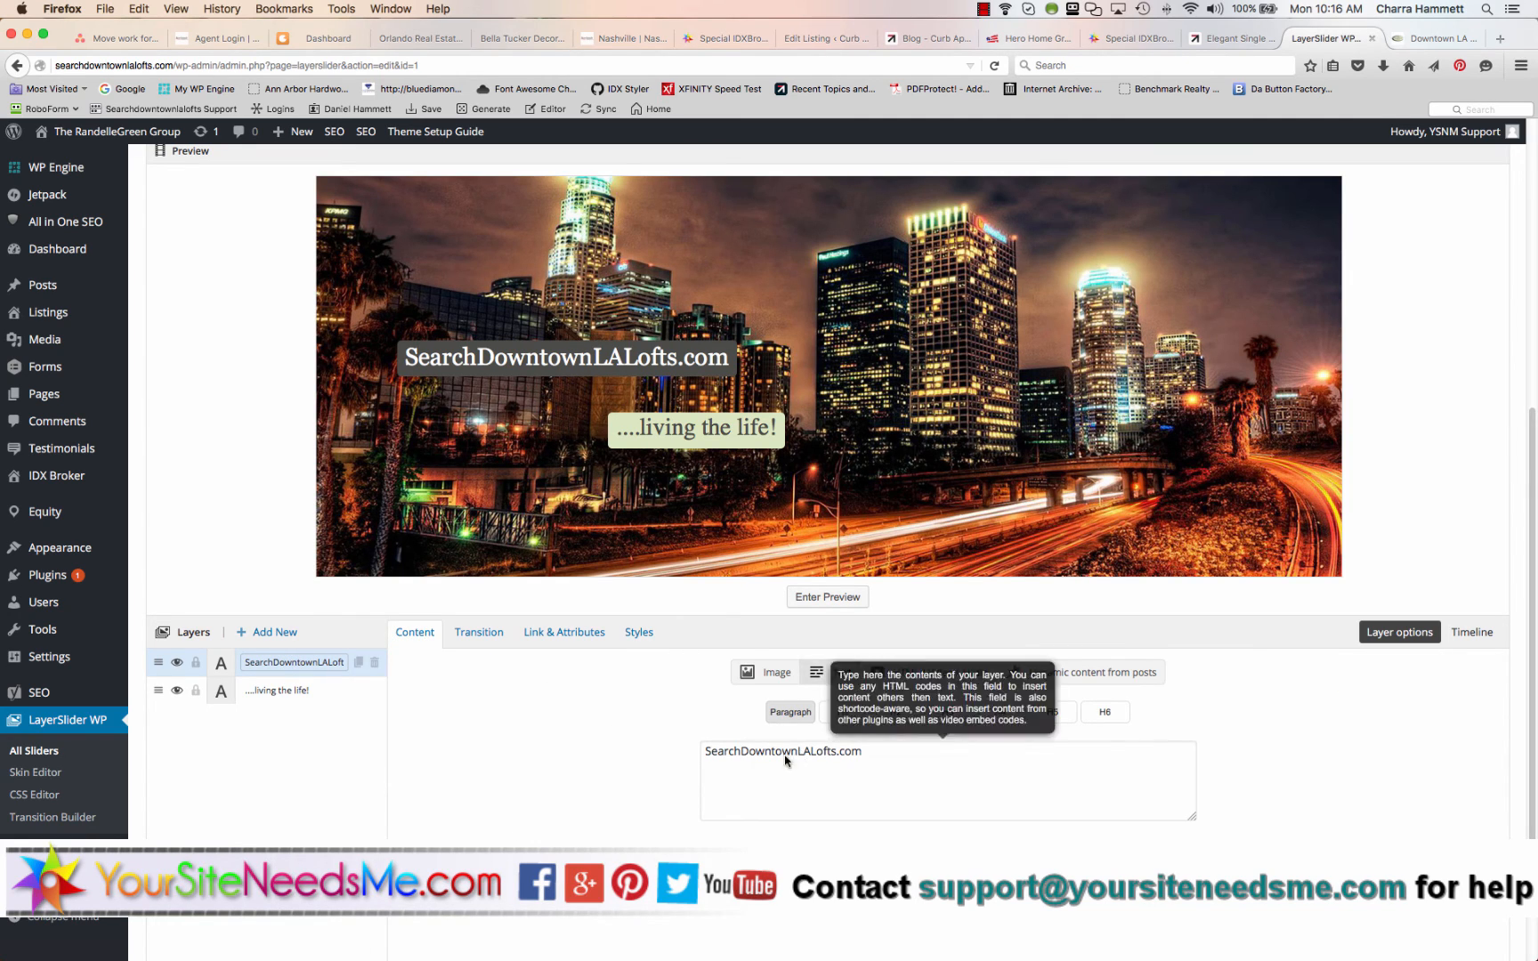
click(562, 632)
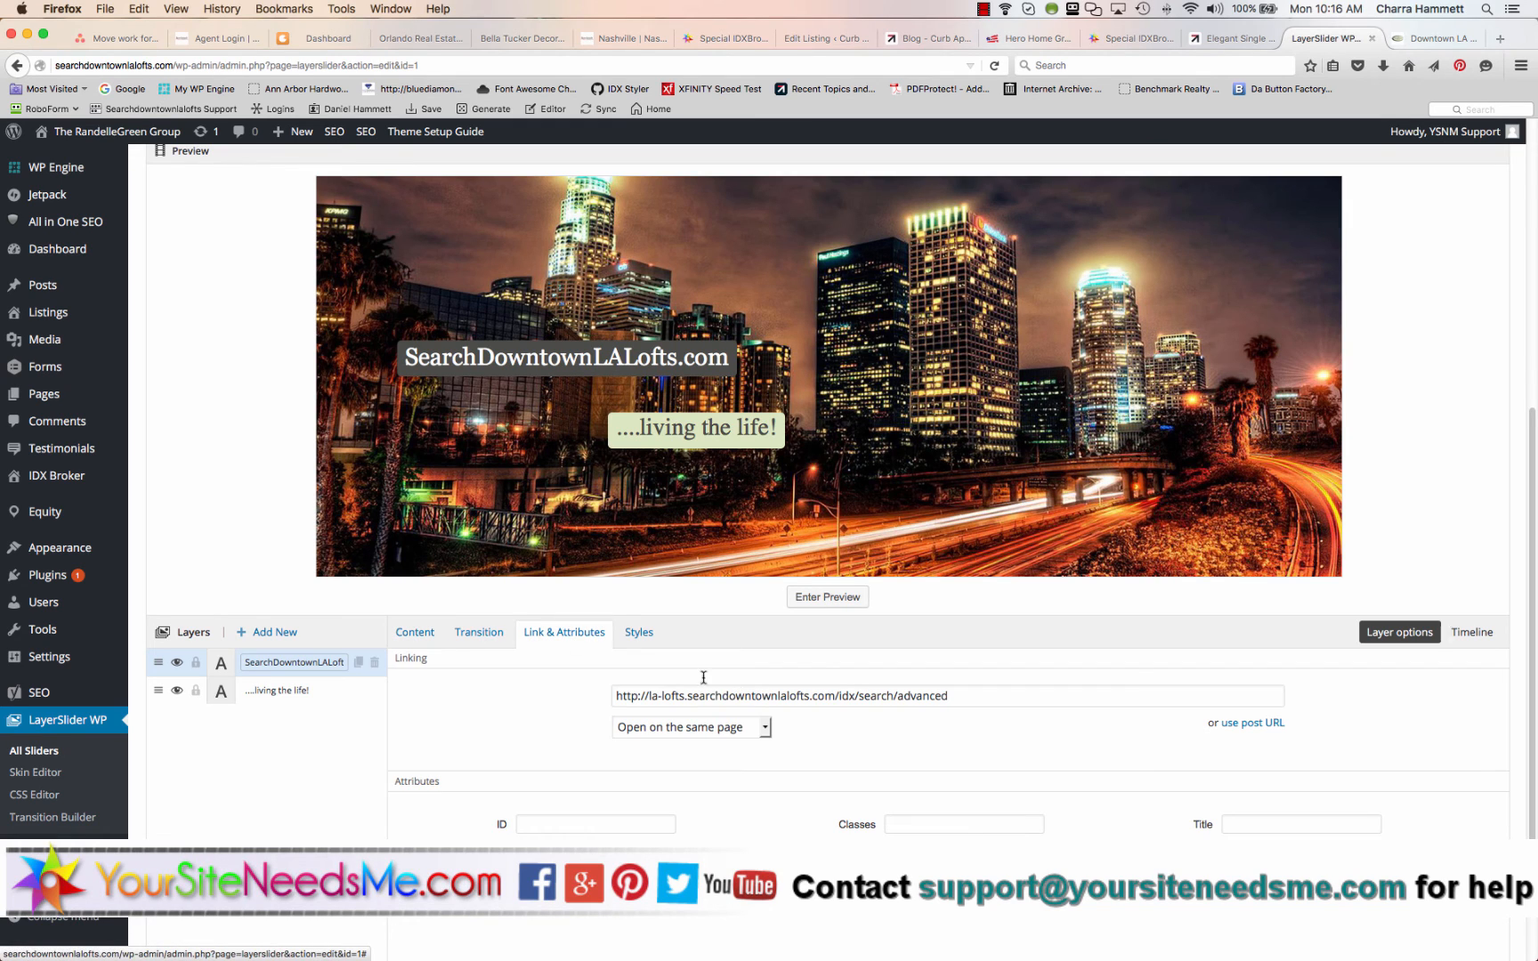
click(639, 631)
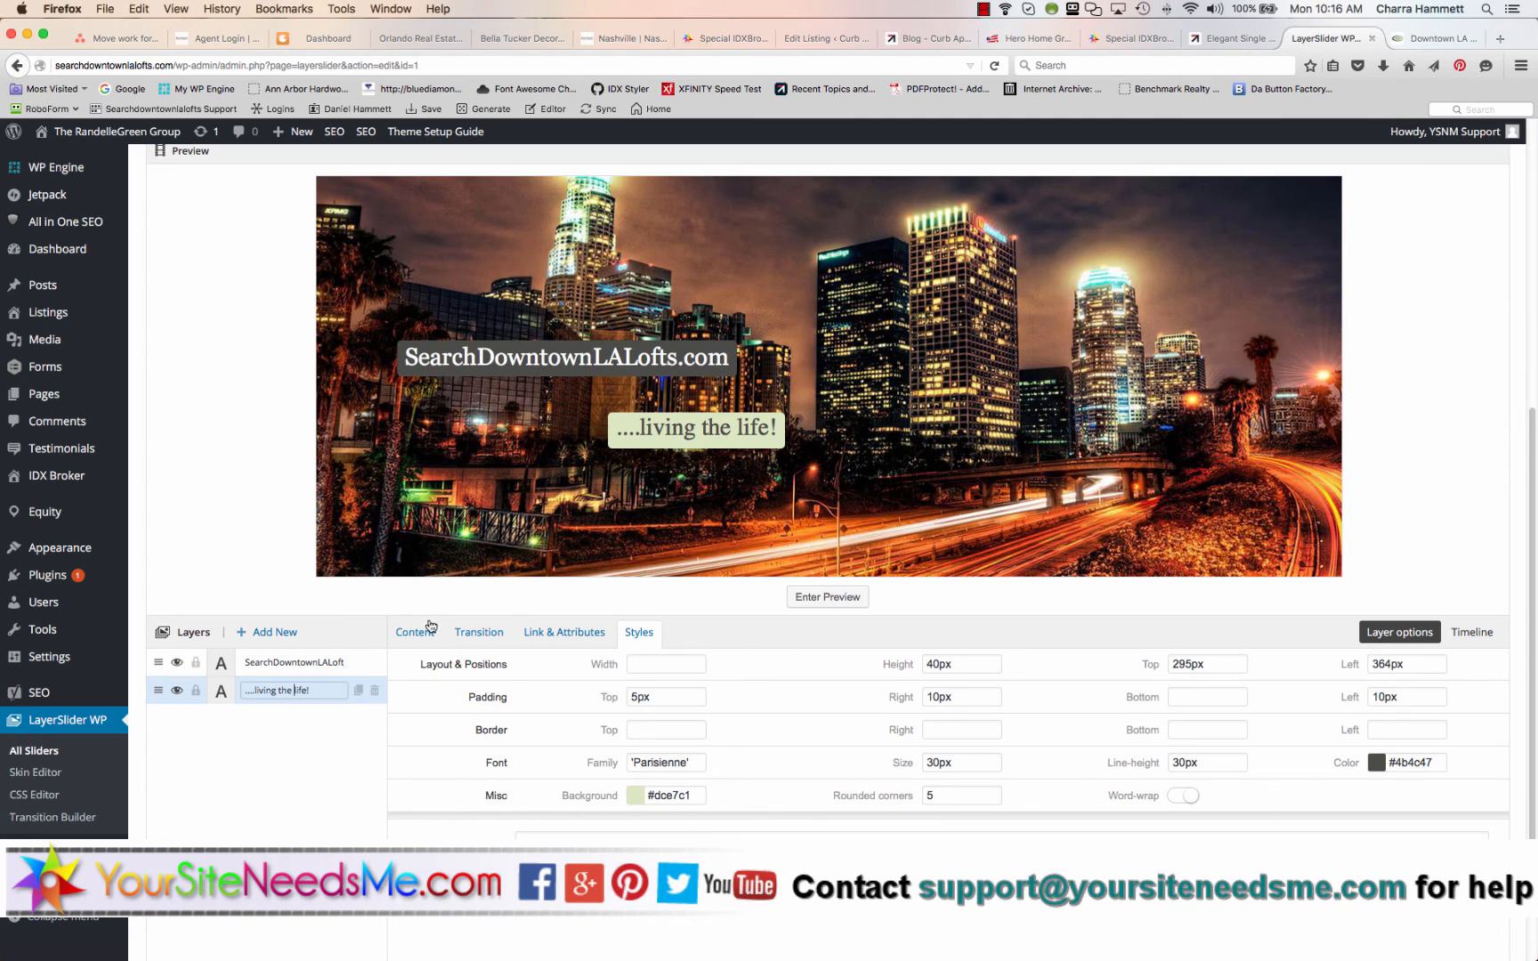
Review the living the life! layer's text, link and style settings
click(415, 631)
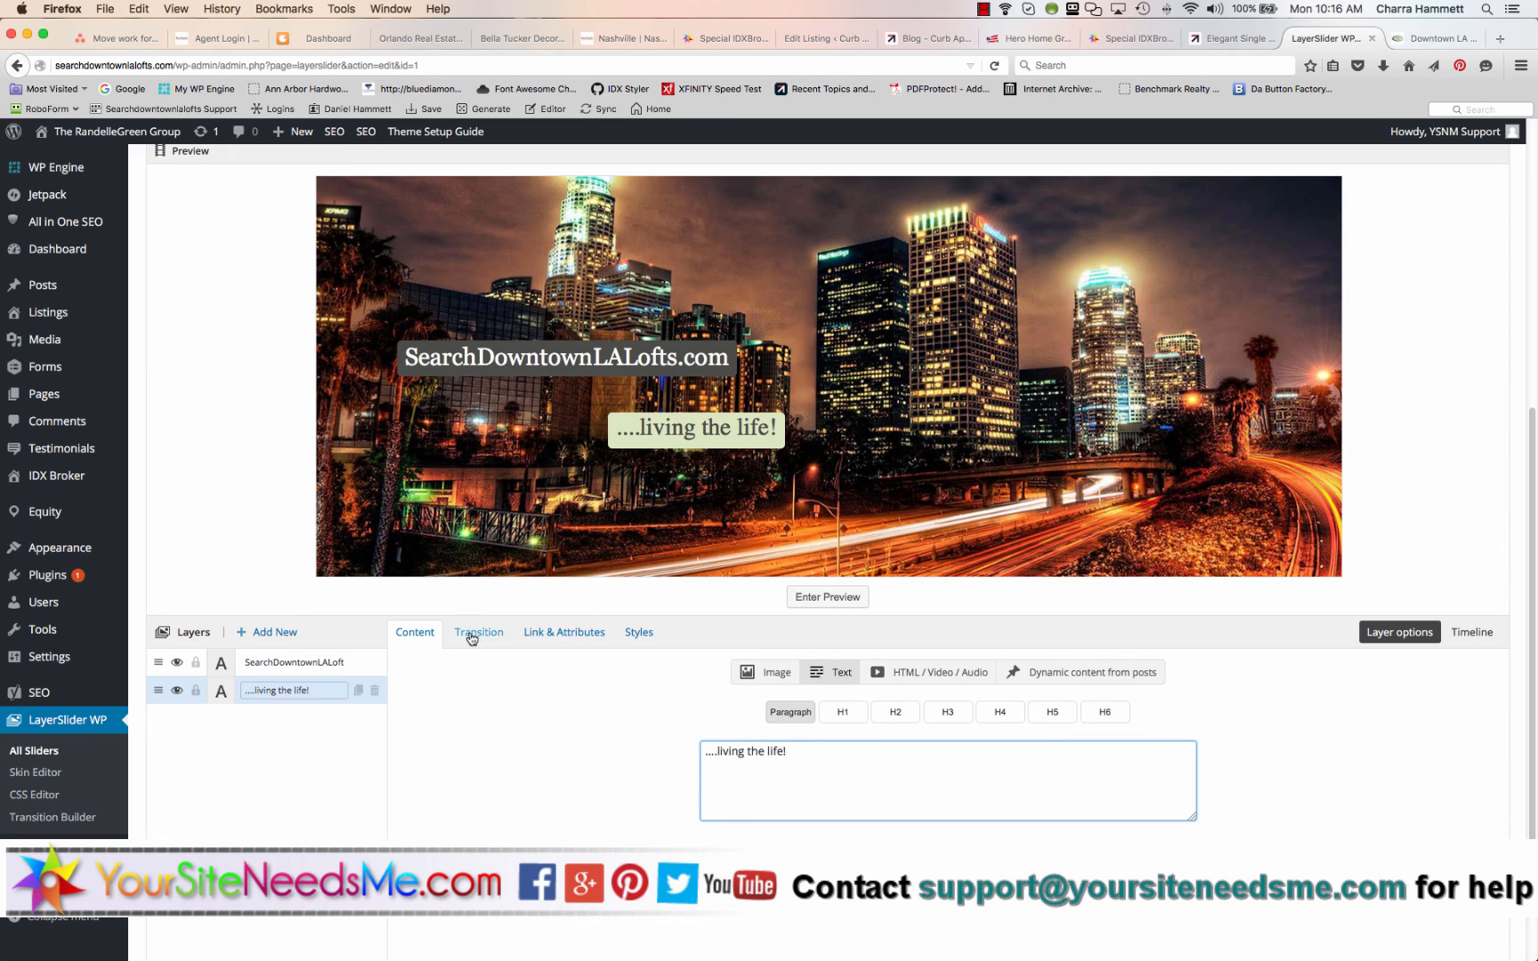
click(563, 631)
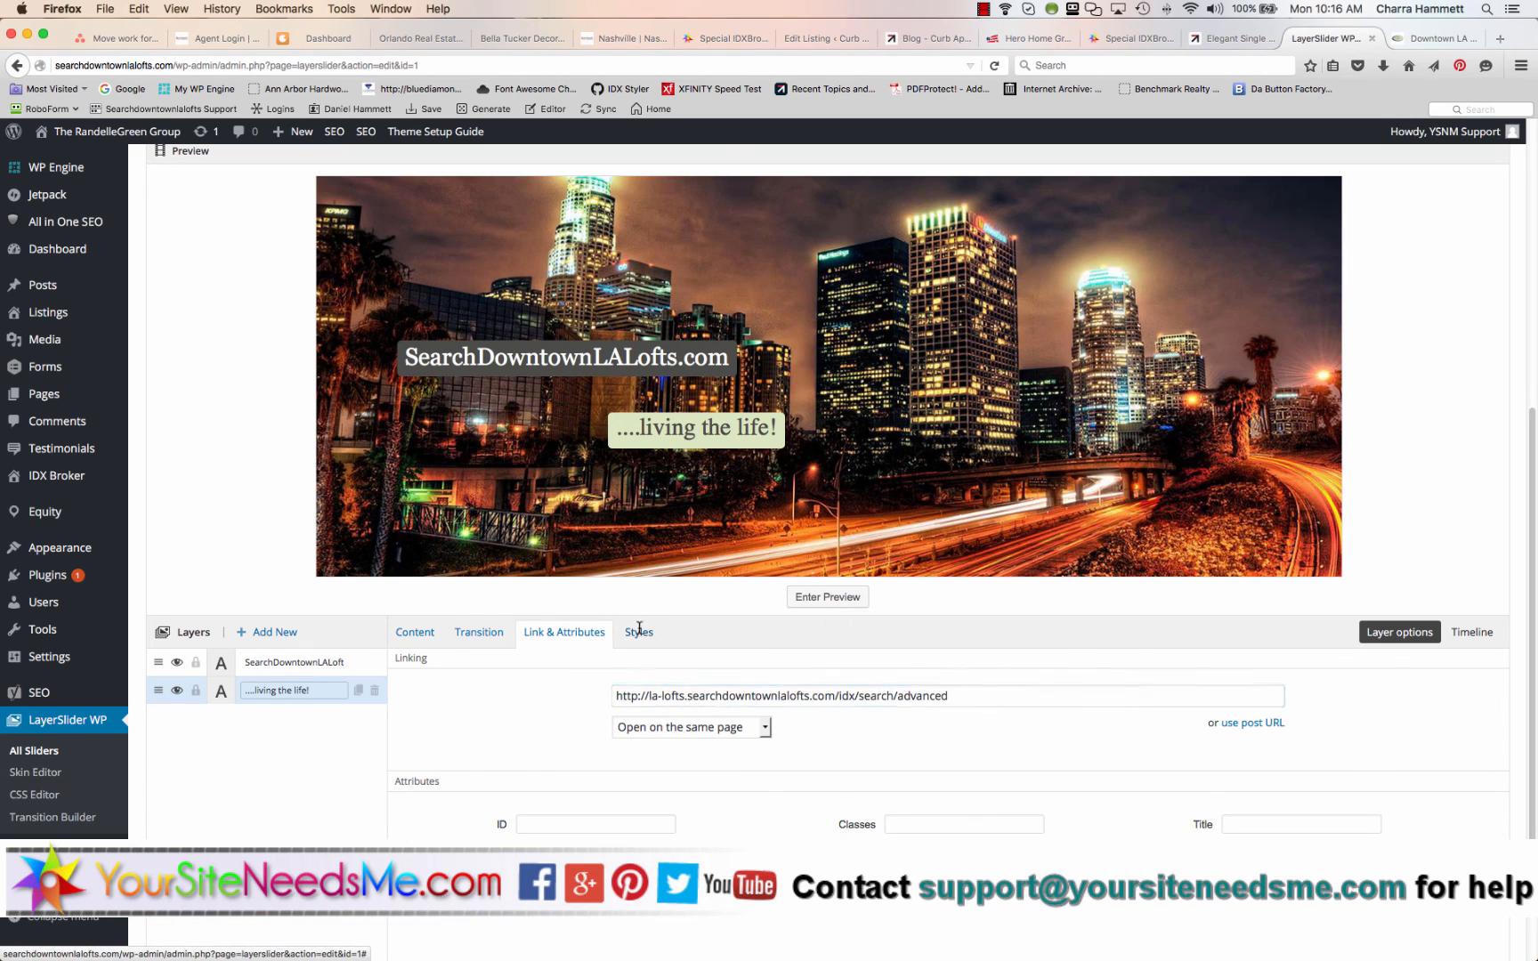
click(639, 632)
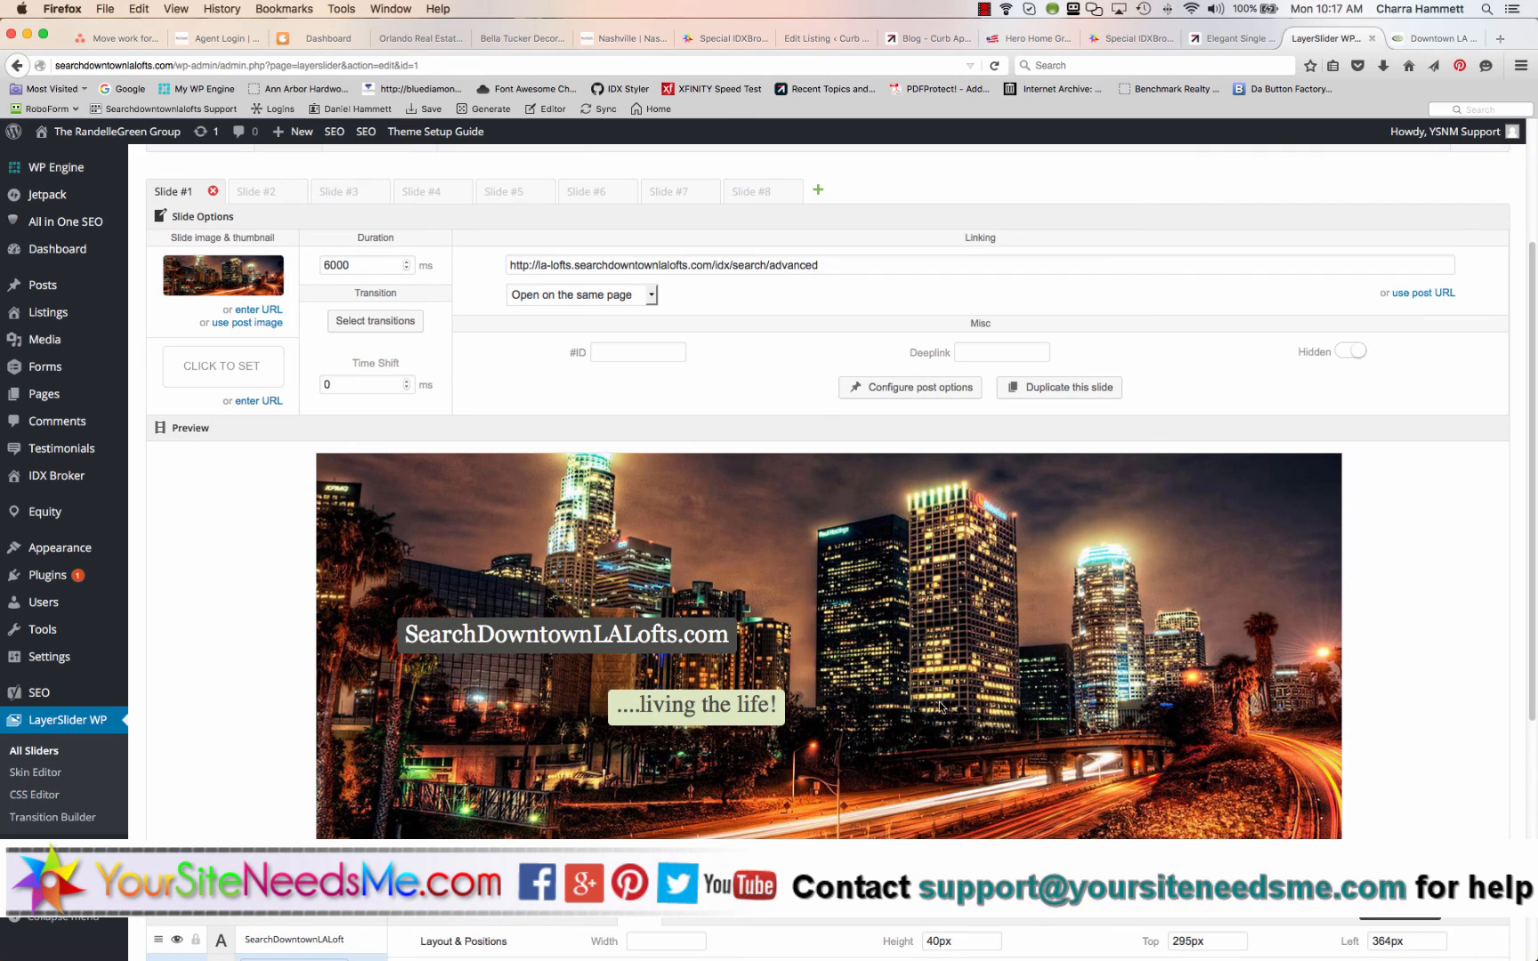
mouse_move(854, 598)
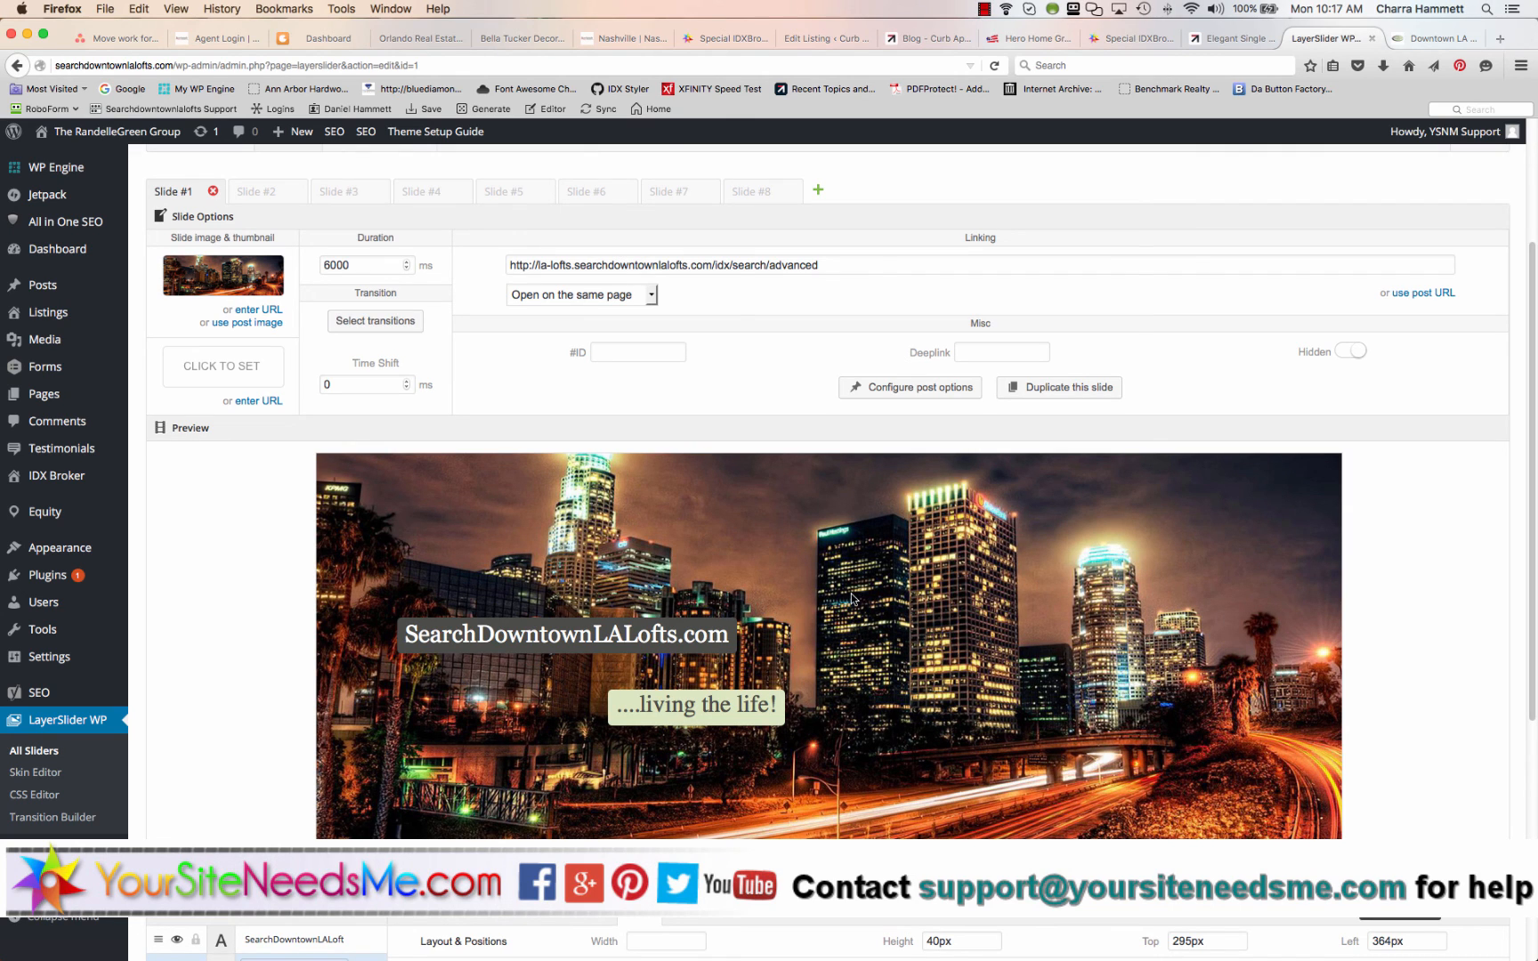